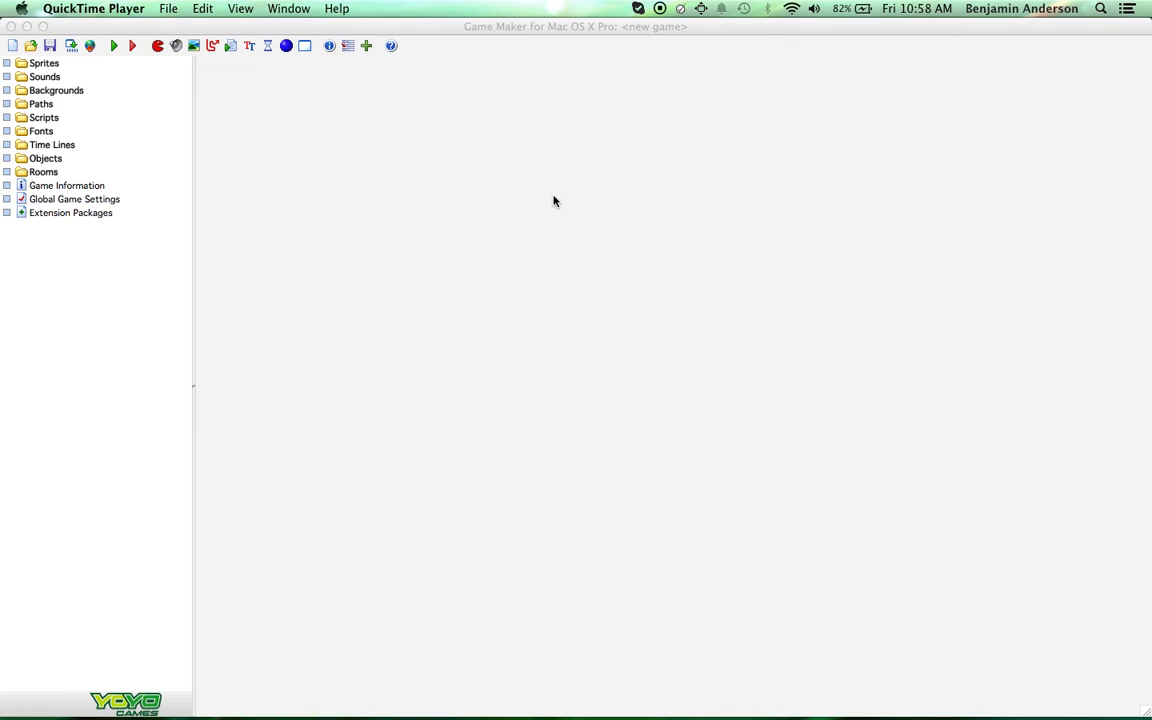
mouse_move(342, 126)
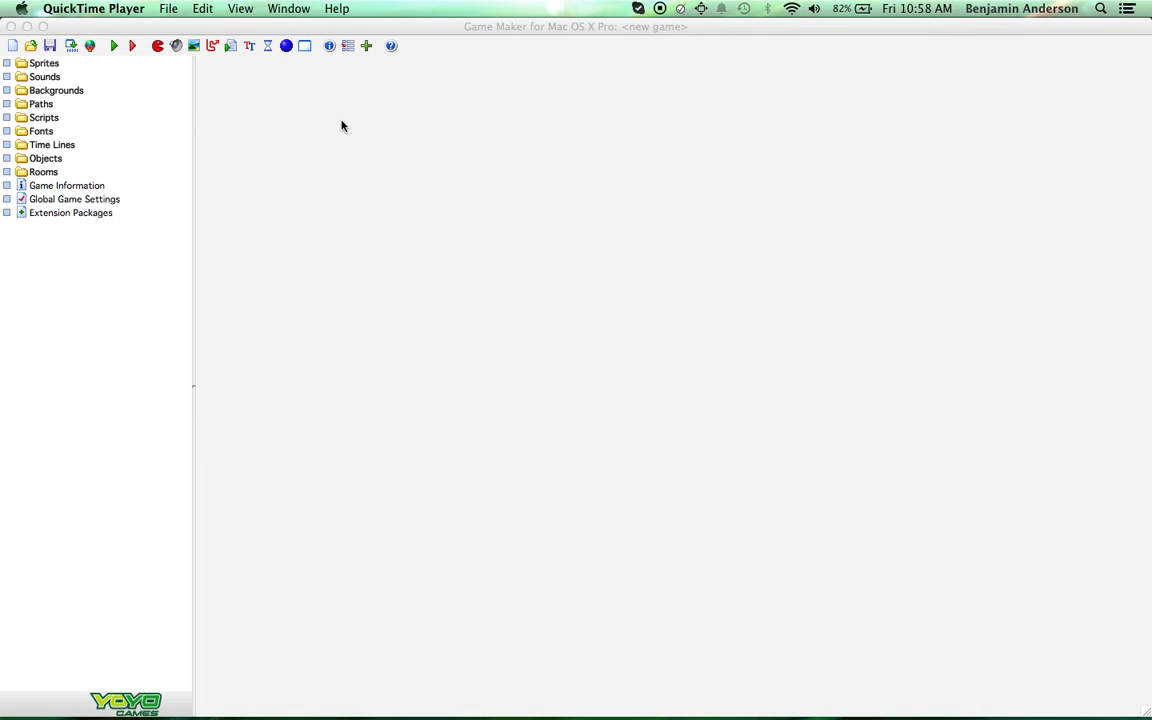
mouse_move(147, 34)
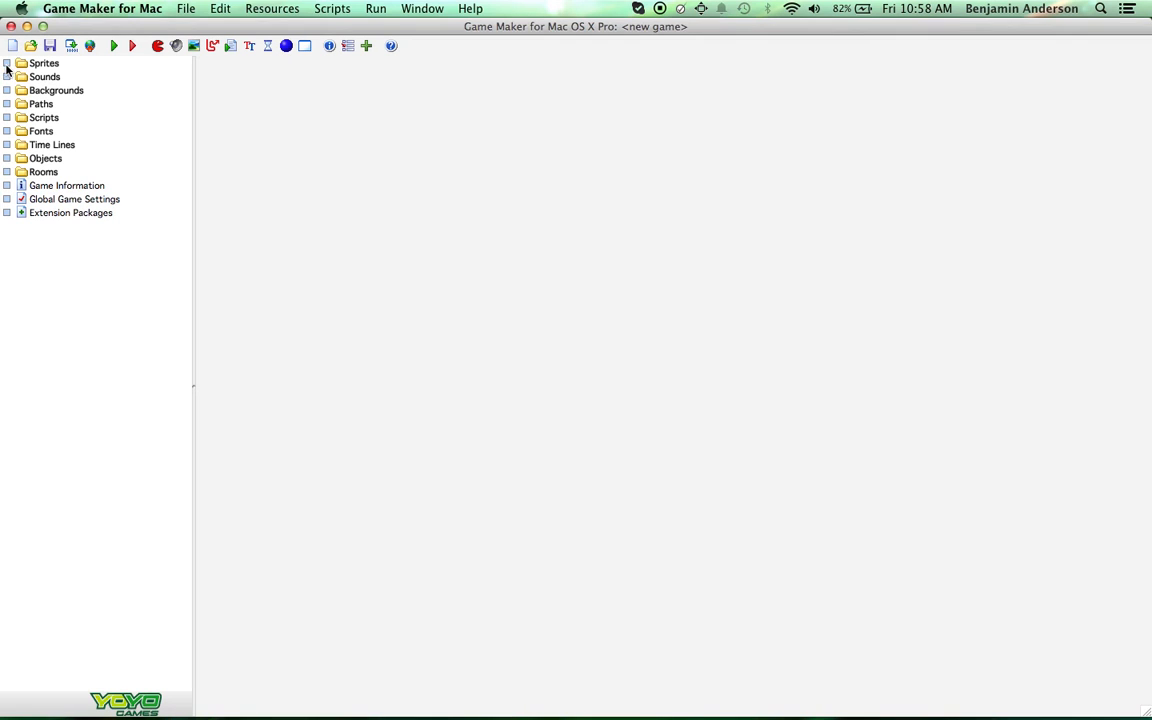
mouse_move(114, 46)
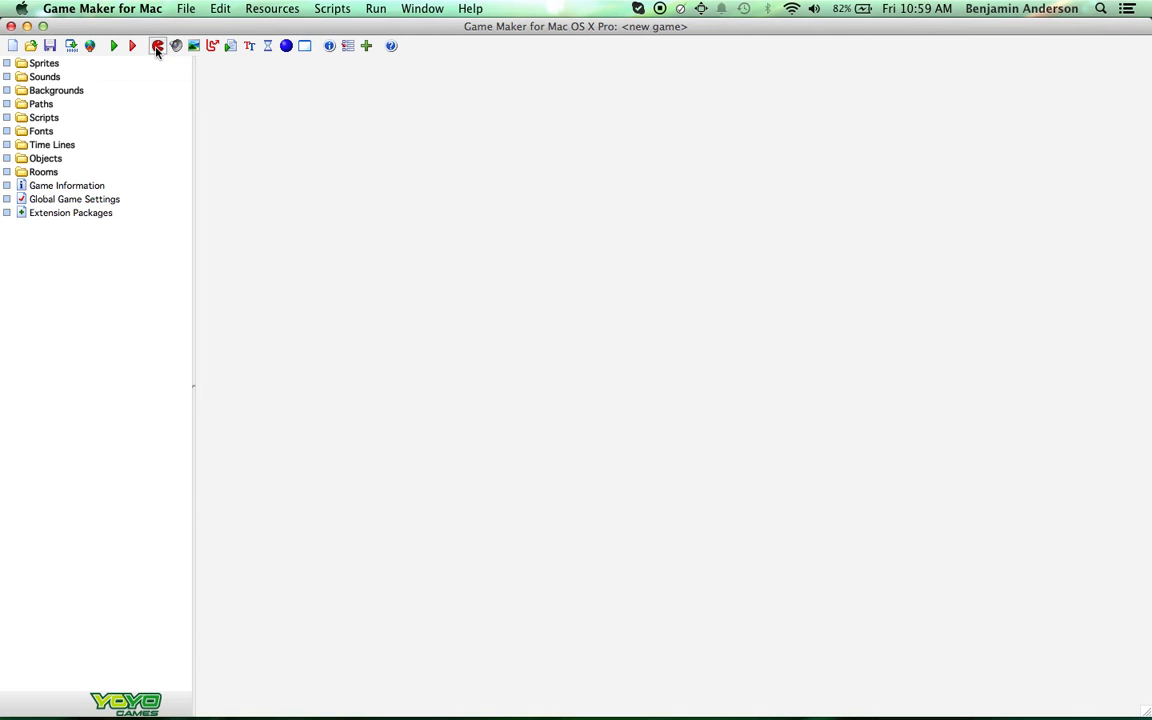
Step: Create a new sprite named spr_dirt and open its Image 0 in the image editor
click(157, 46)
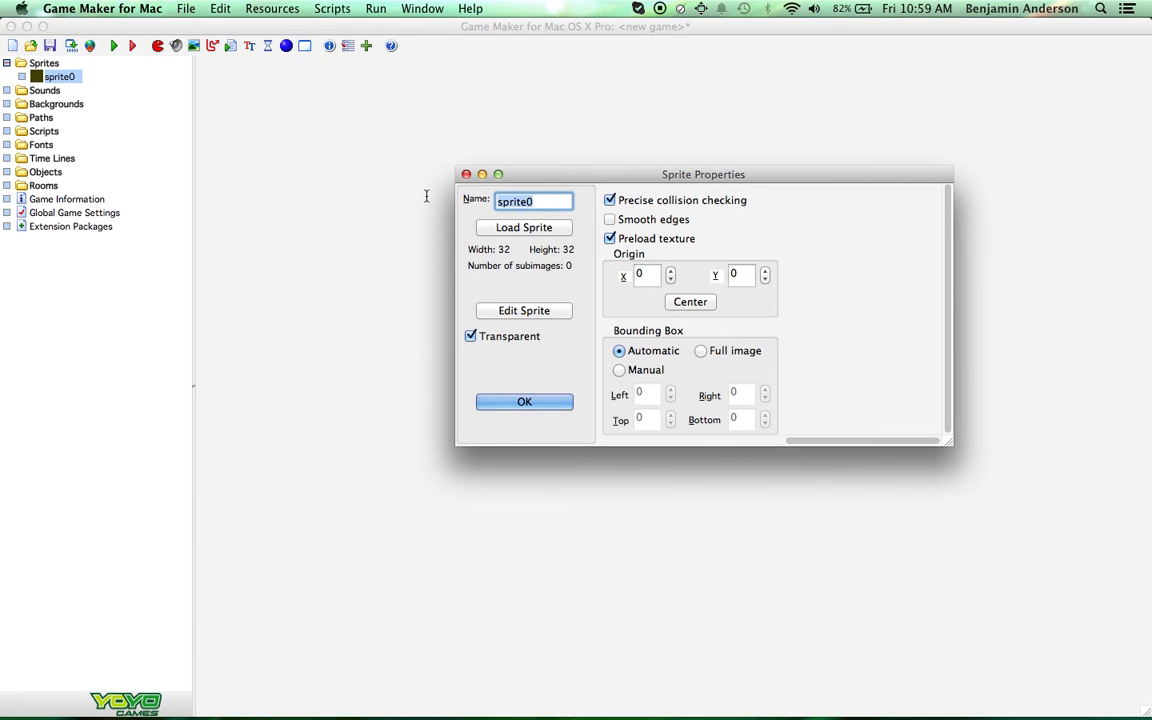
text(spr_dir)
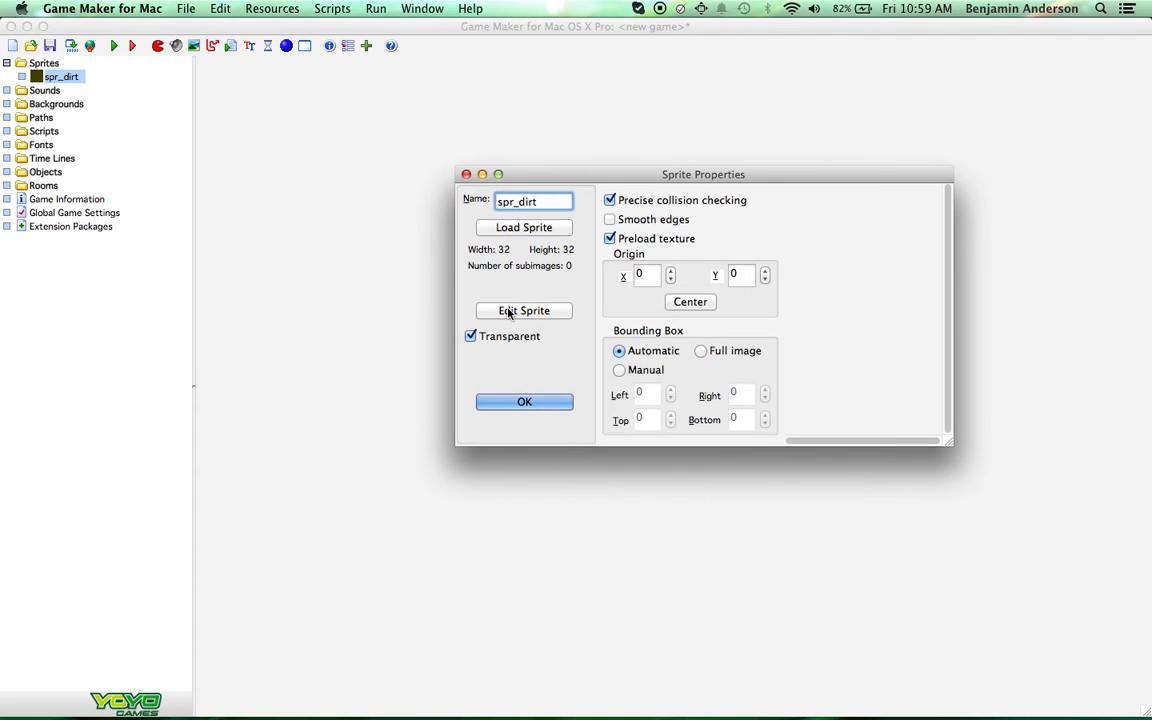
click(524, 310)
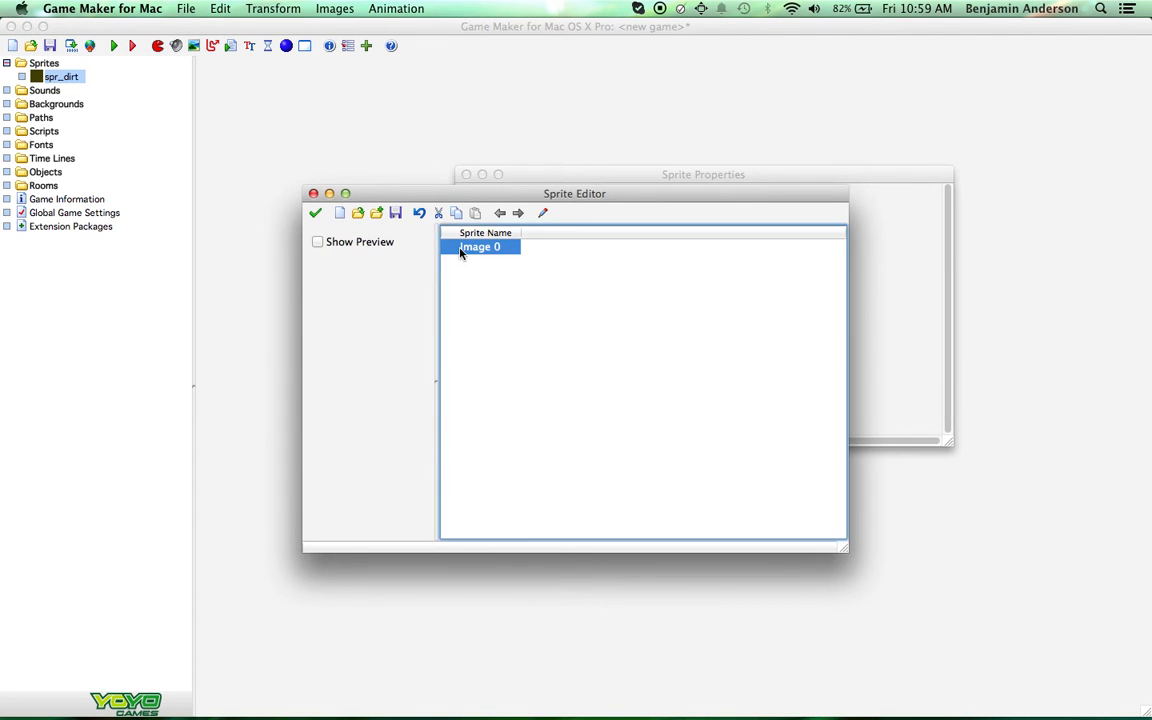
double_click(480, 247)
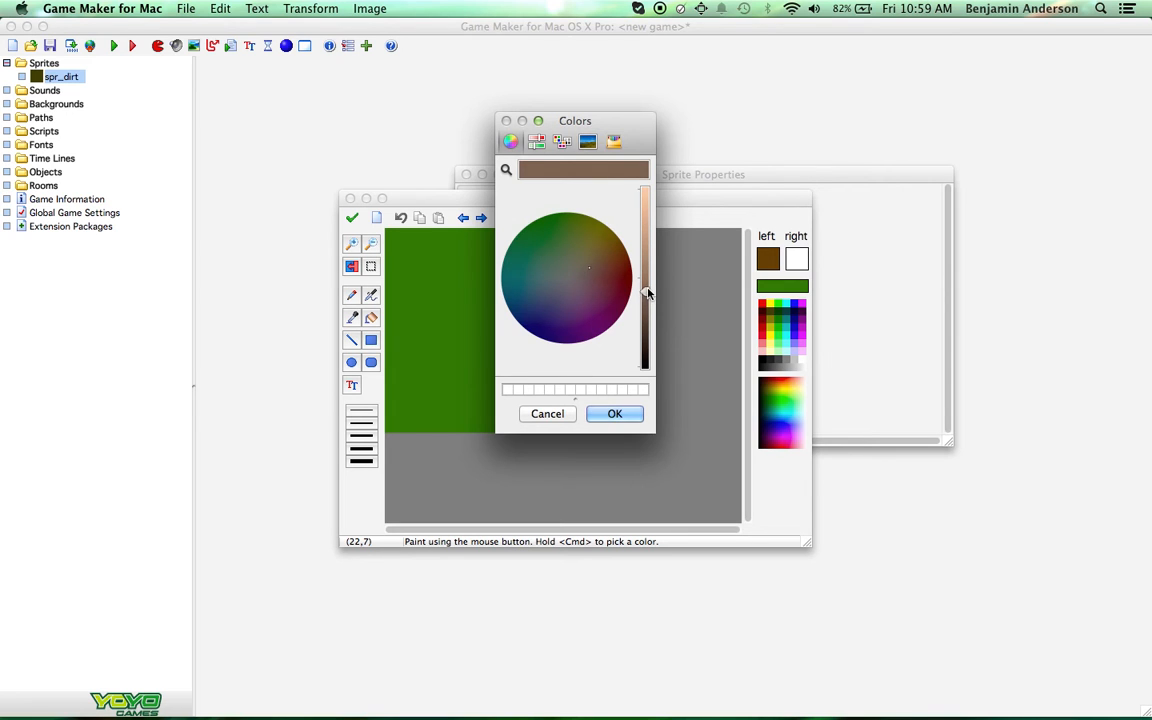
Step: Fill spr_dirt's image with a dirt brown and pencil in darker brown patches
click(614, 413)
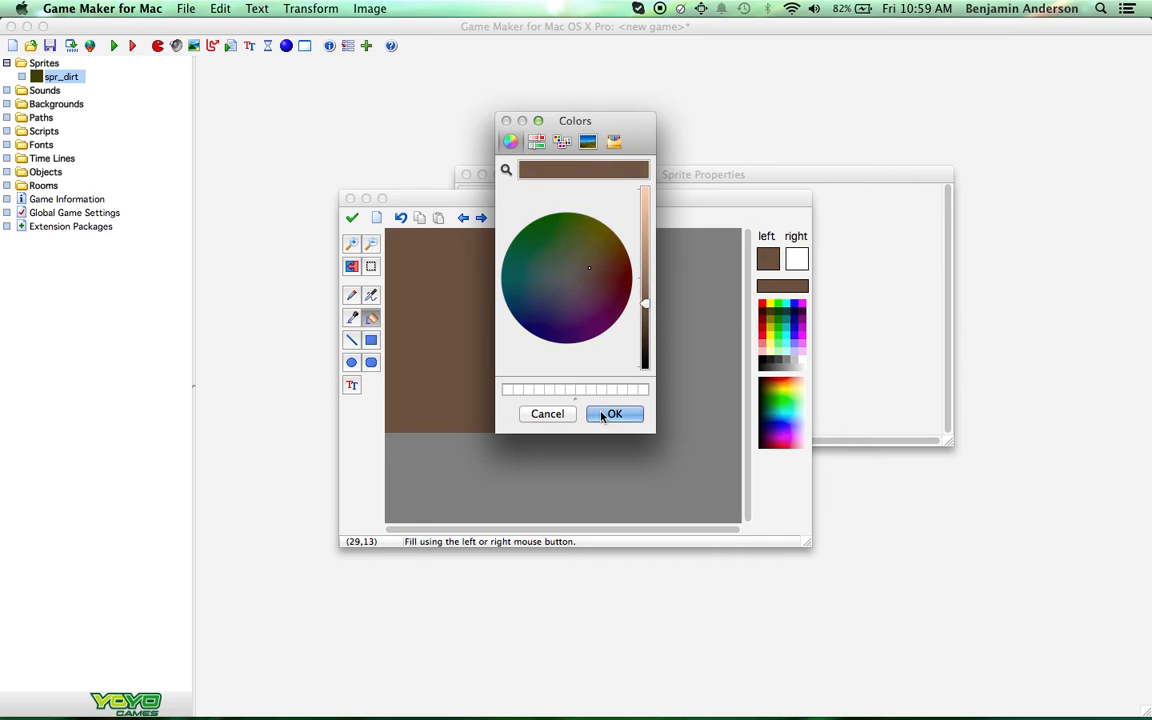
click(614, 414)
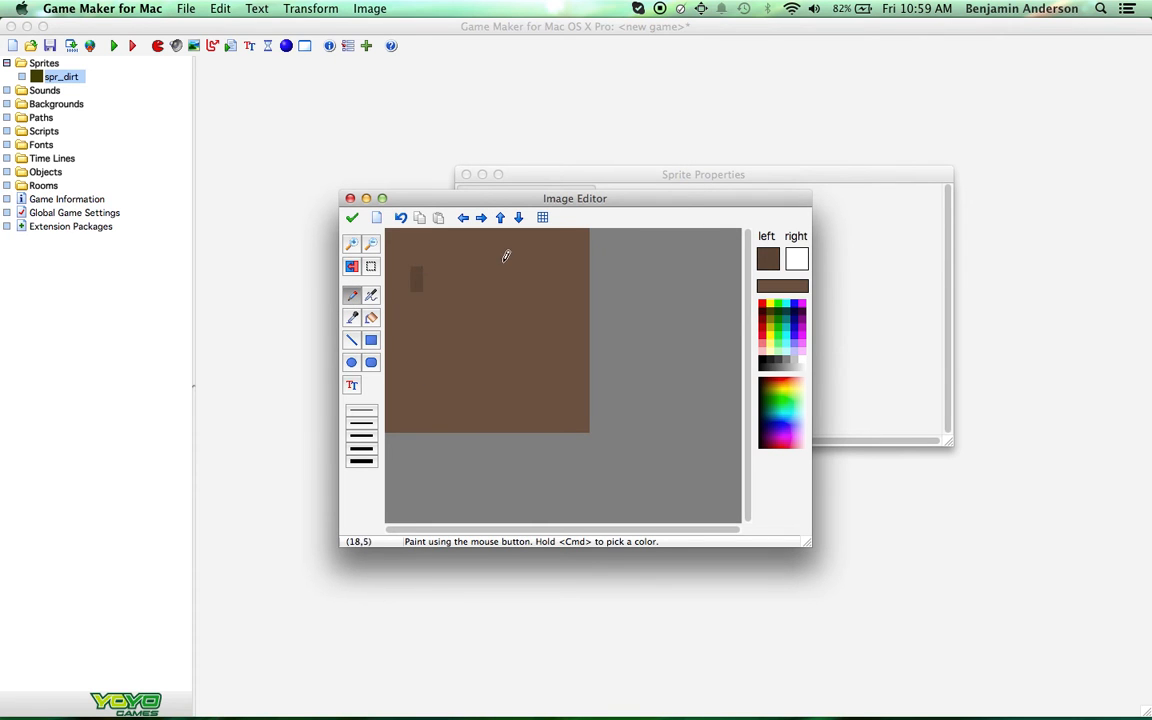
mouse_move(515, 248)
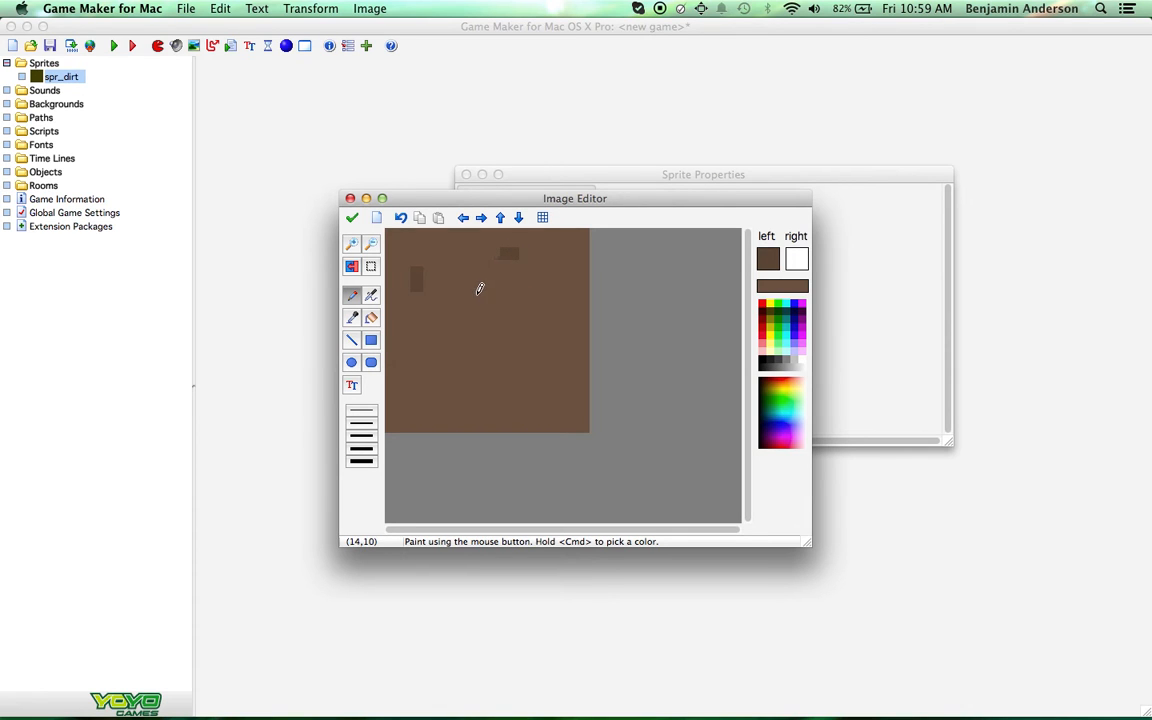
click(490, 300)
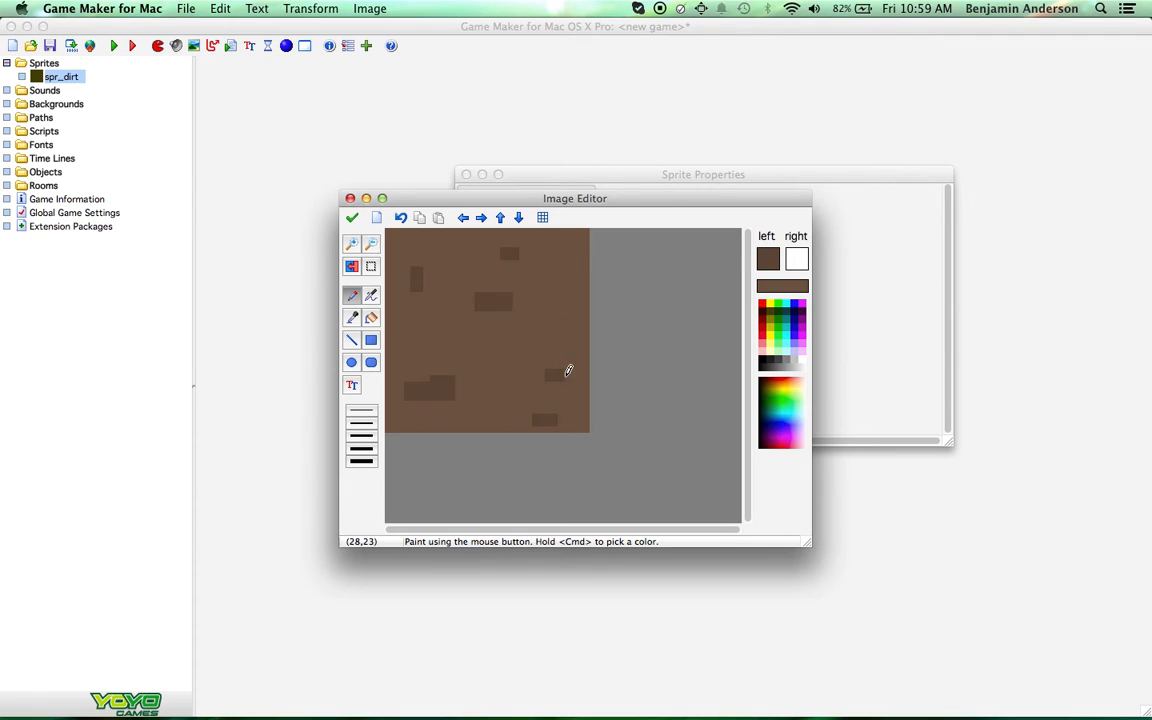
mouse_move(575, 370)
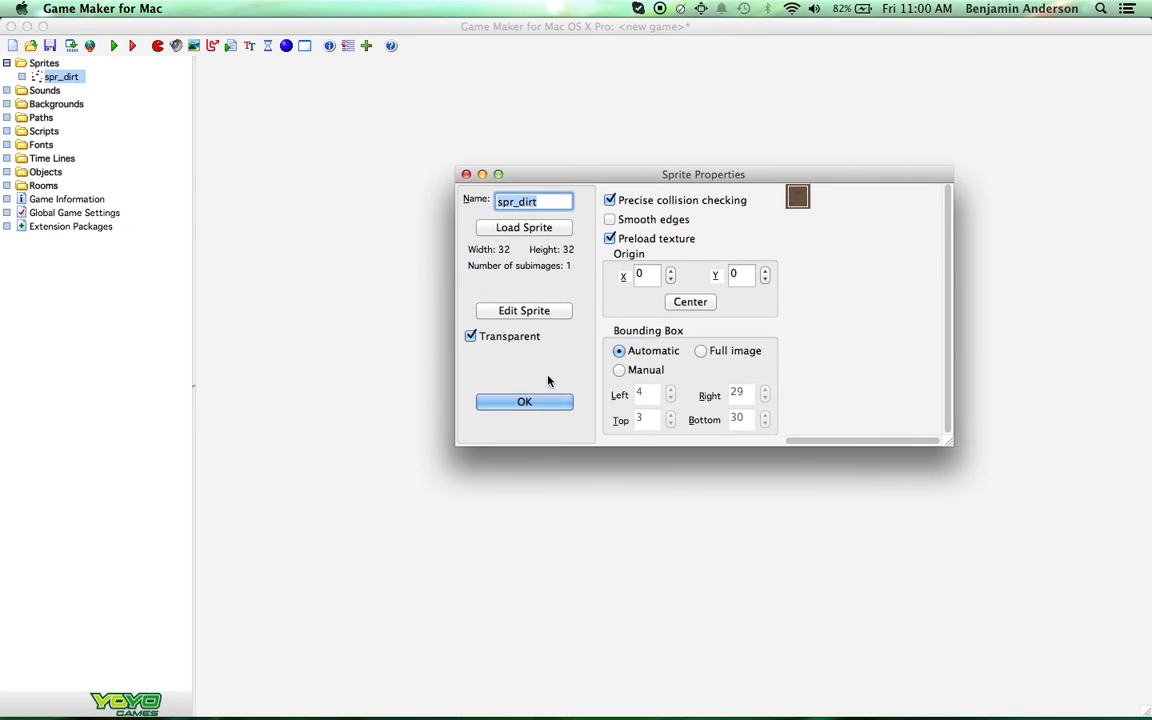
mouse_move(638, 343)
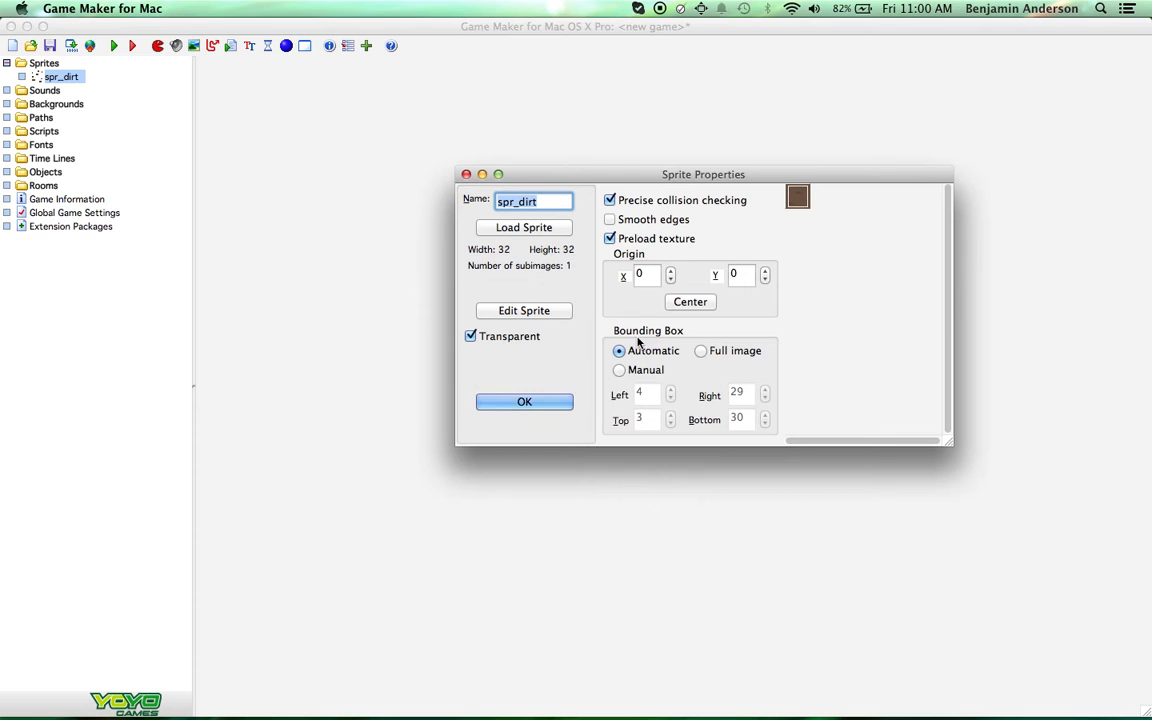
Step: Set spr_dirt's bounding box to Full image, accept it, and add another sprite
click(700, 350)
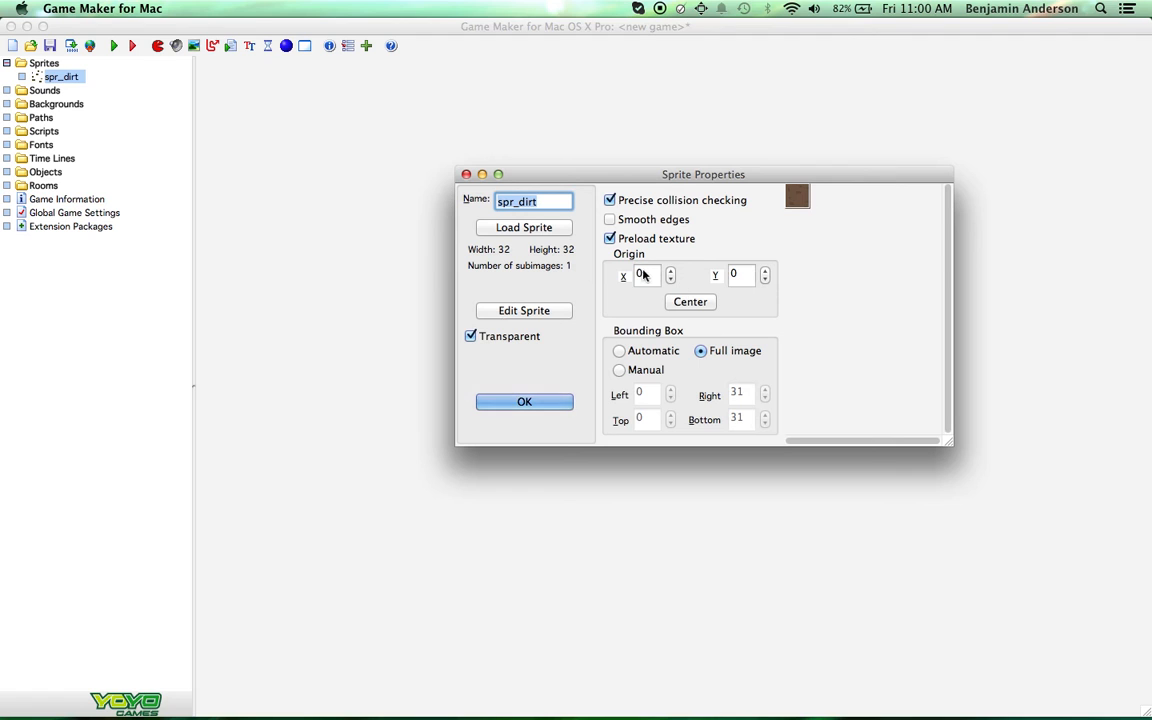
click(524, 401)
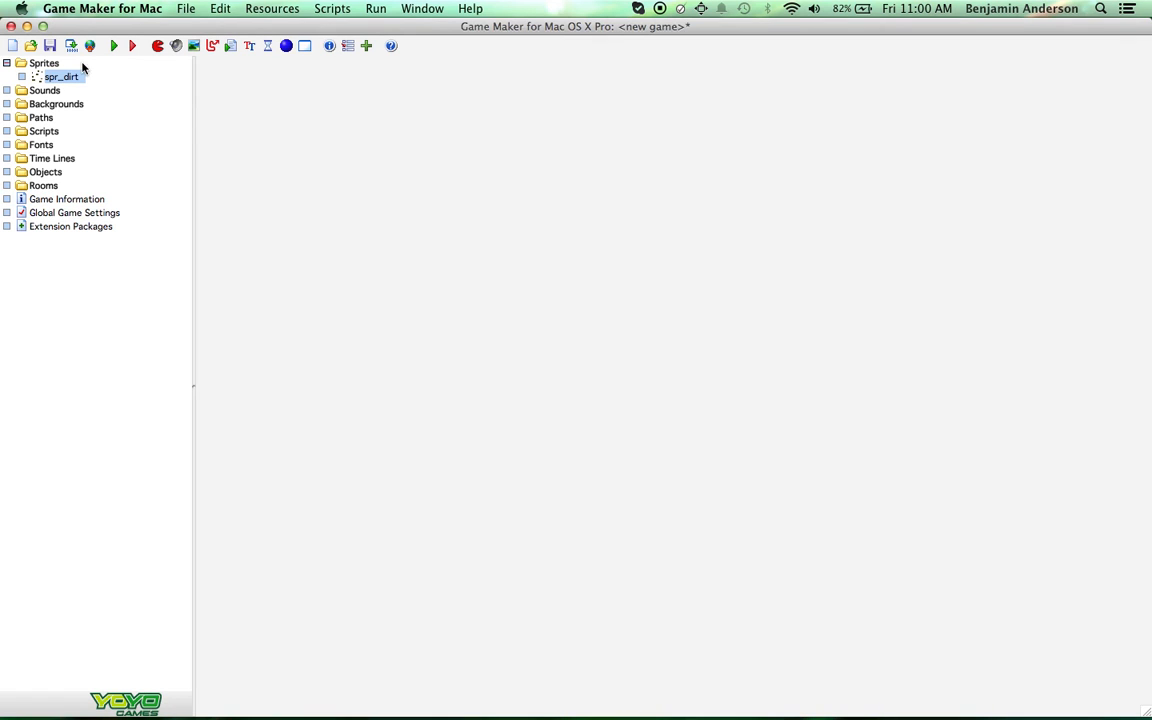
click(60, 77)
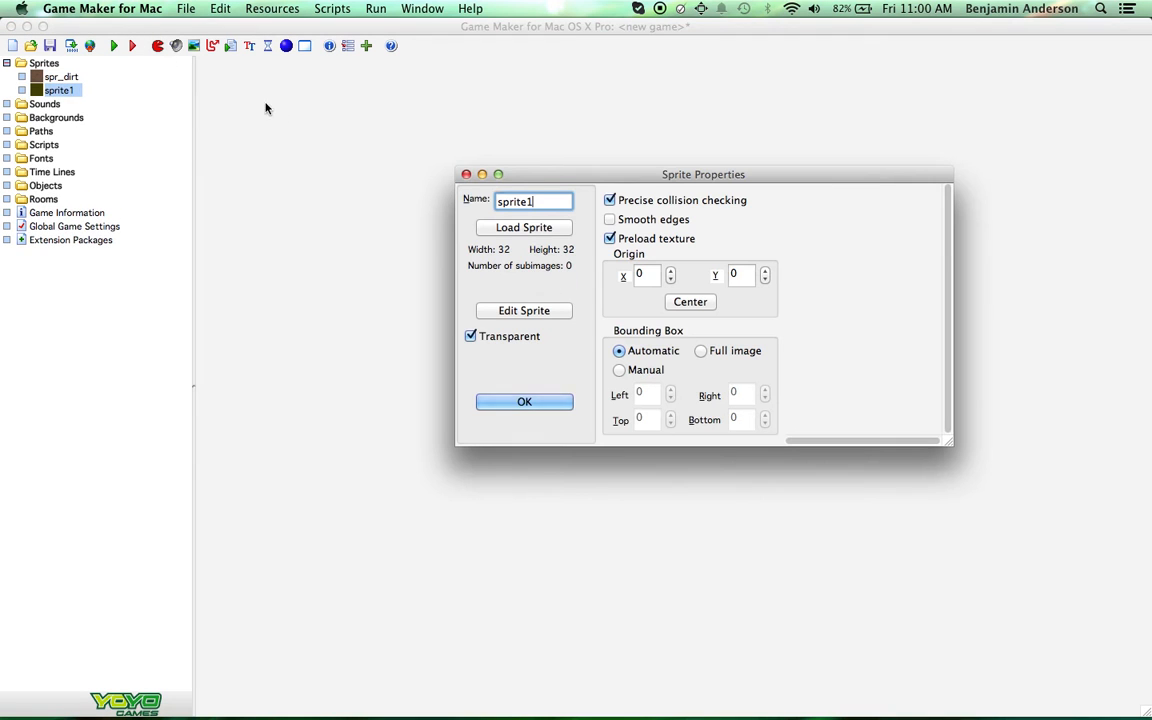
Step: Rename the second sprite spr_grass and give it a new 32 by 6 image
triple_click(533, 201)
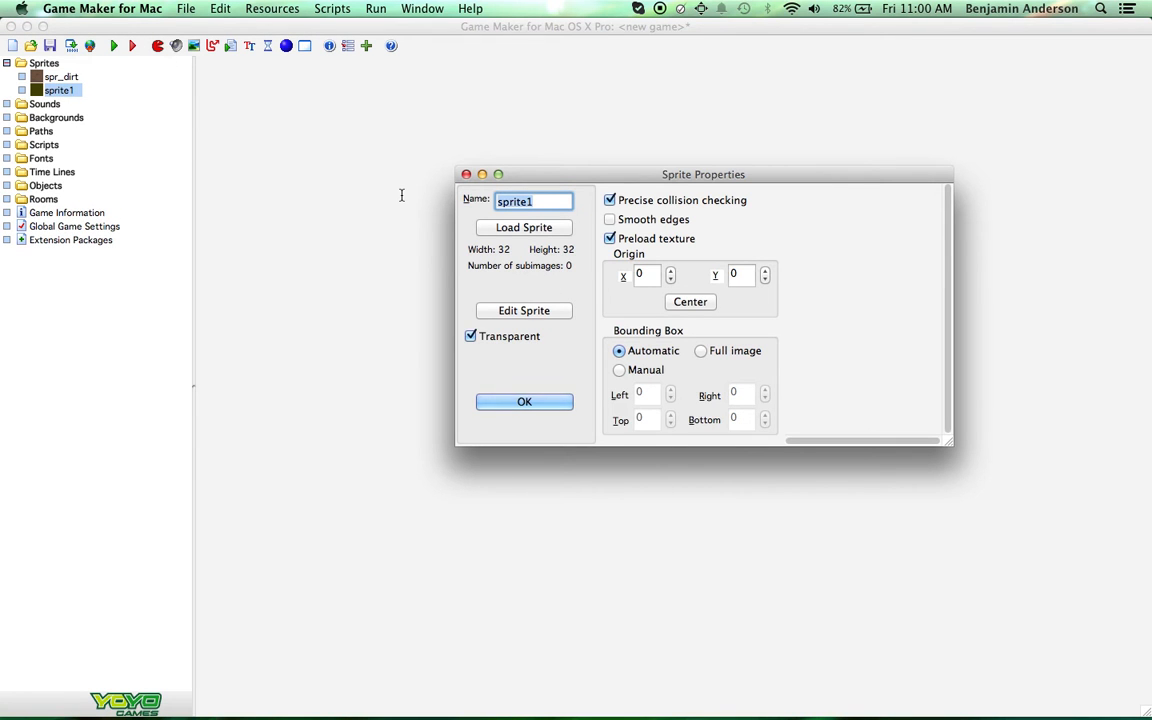
text(spr_grass)
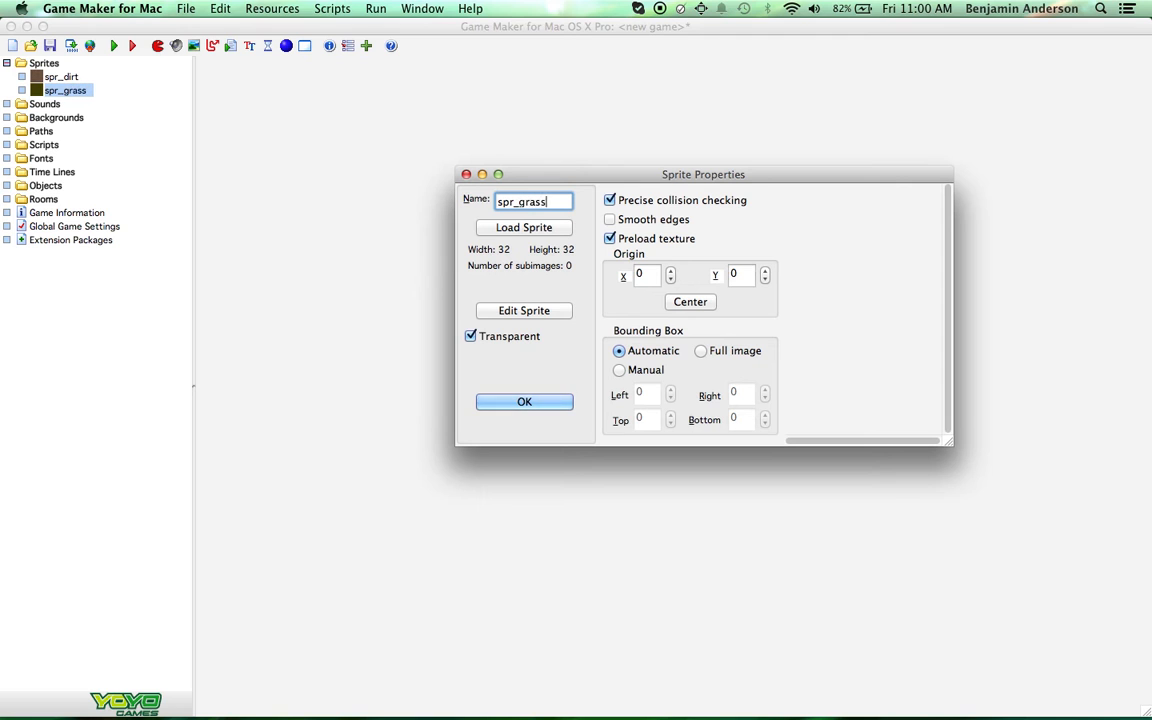
click(524, 310)
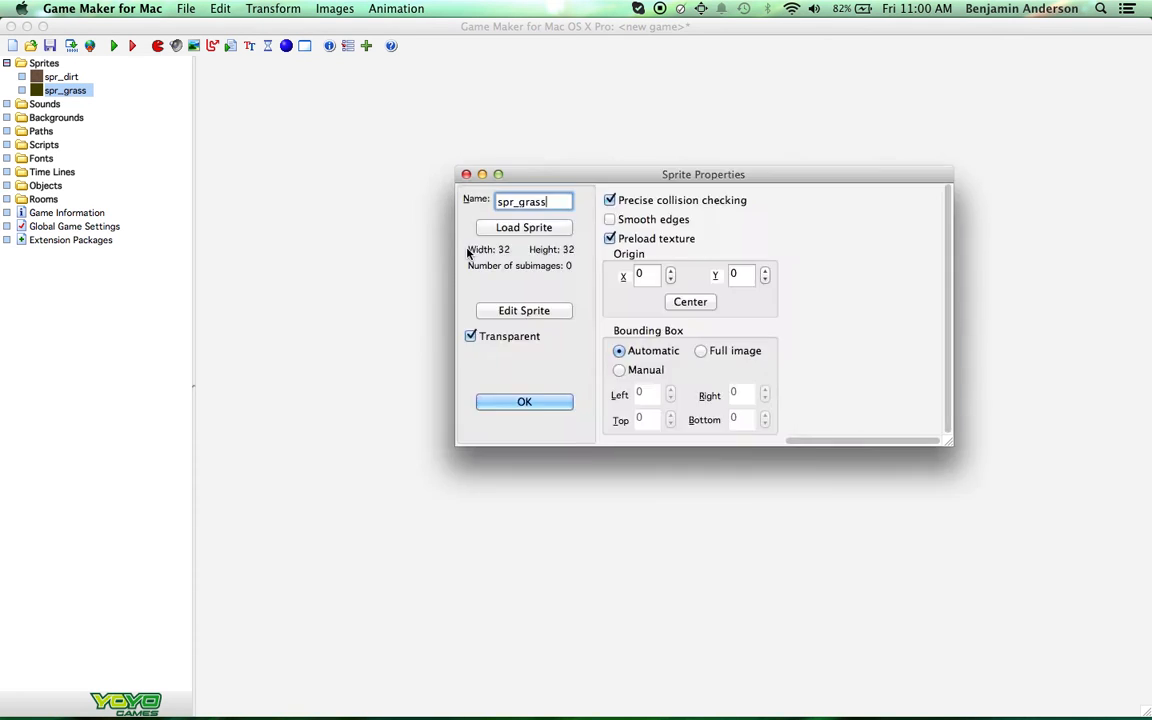
click(524, 310)
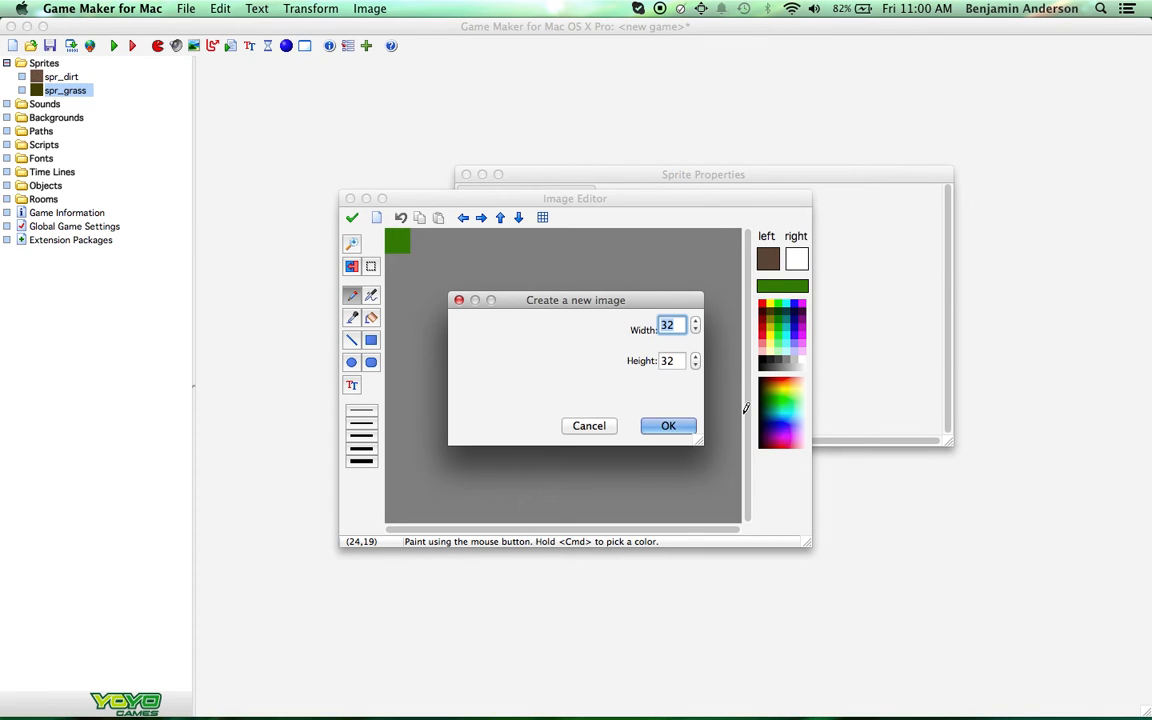
click(668, 361)
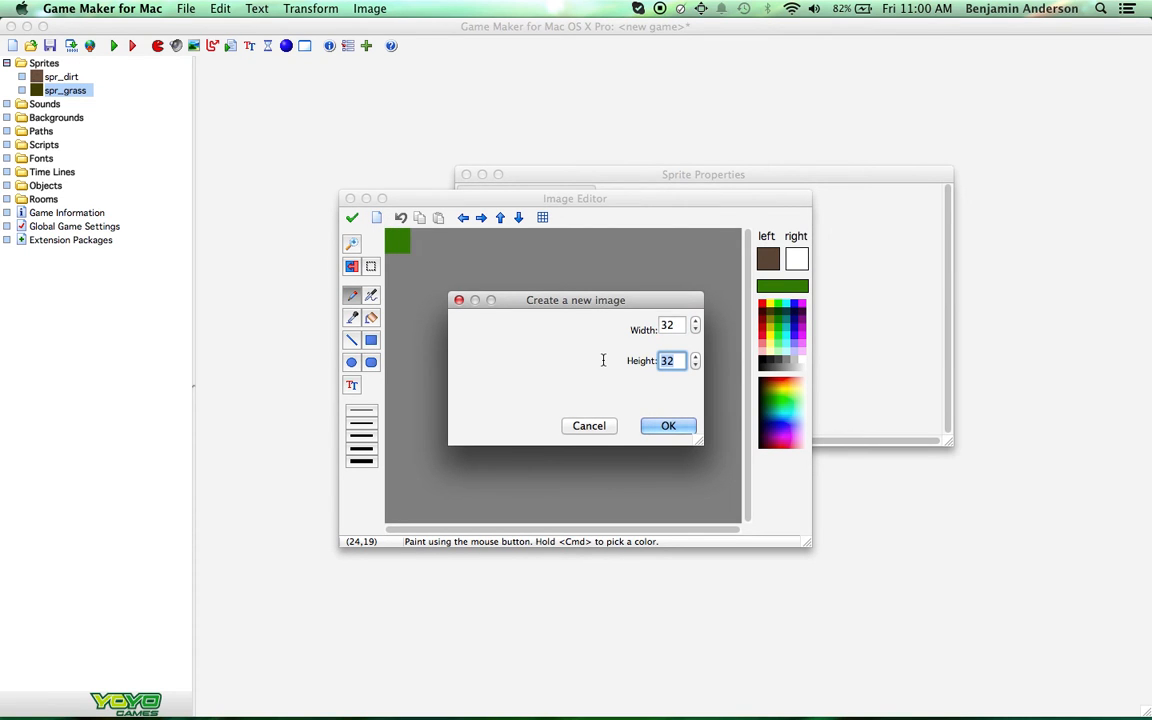
text(6)
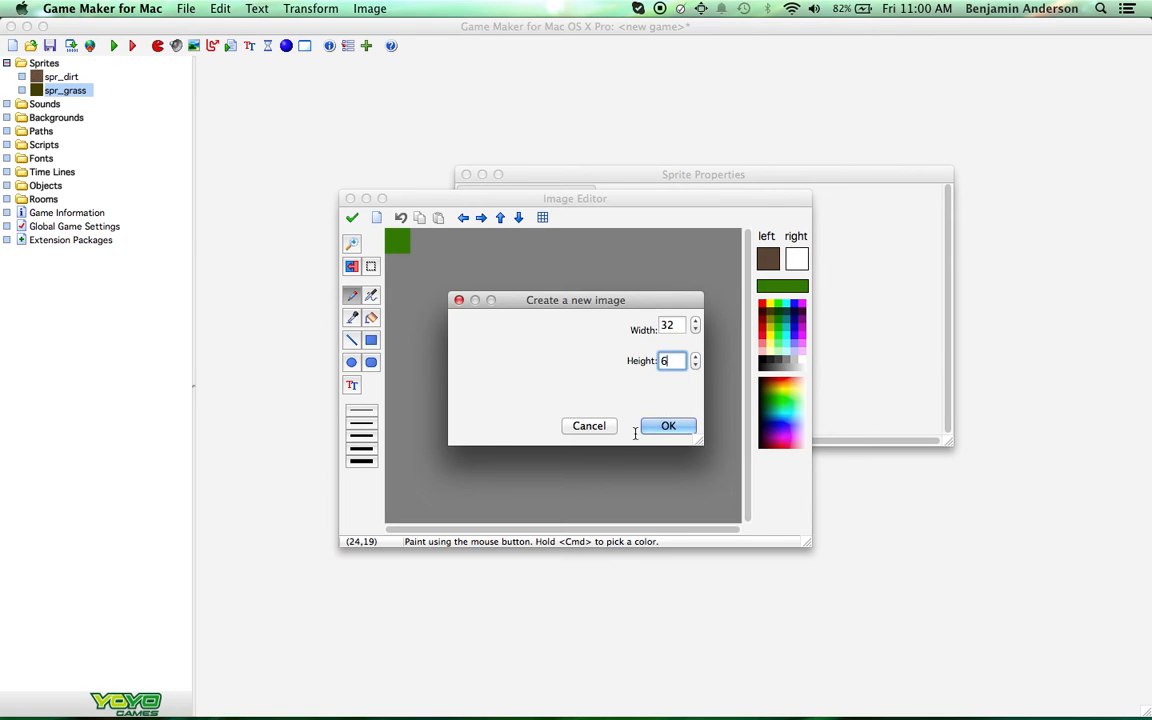
click(668, 425)
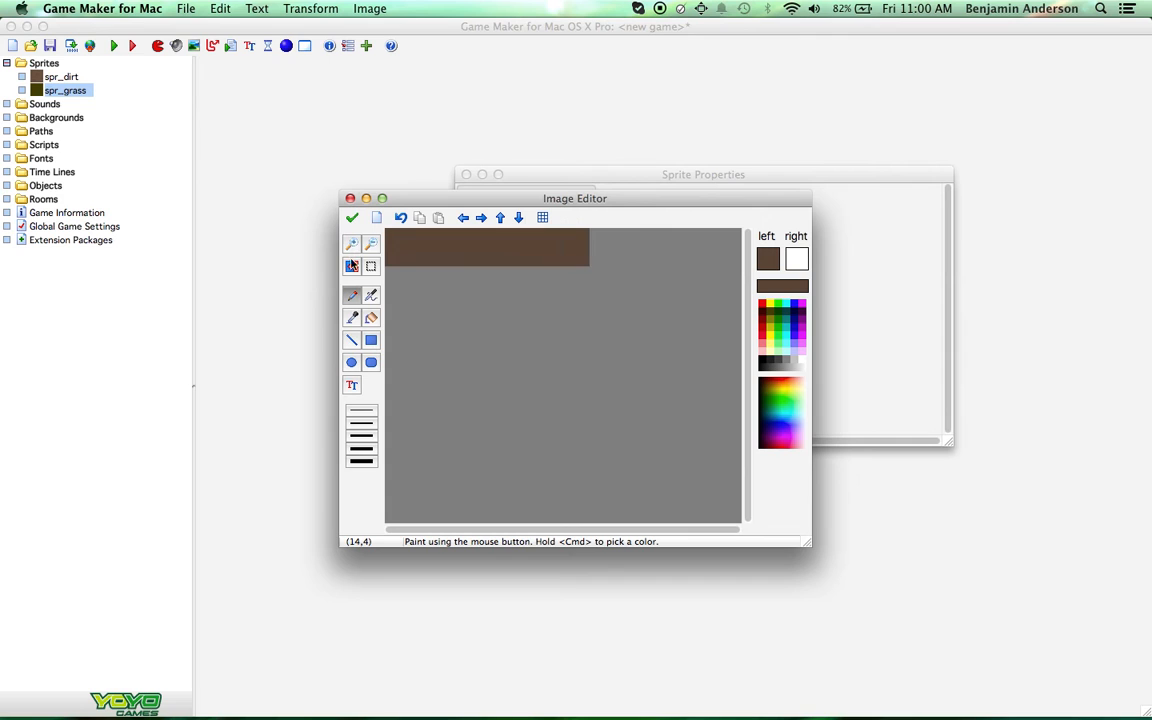
Step: Fill the spr_grass strip white, then paint a jagged green grass line across it
click(371, 318)
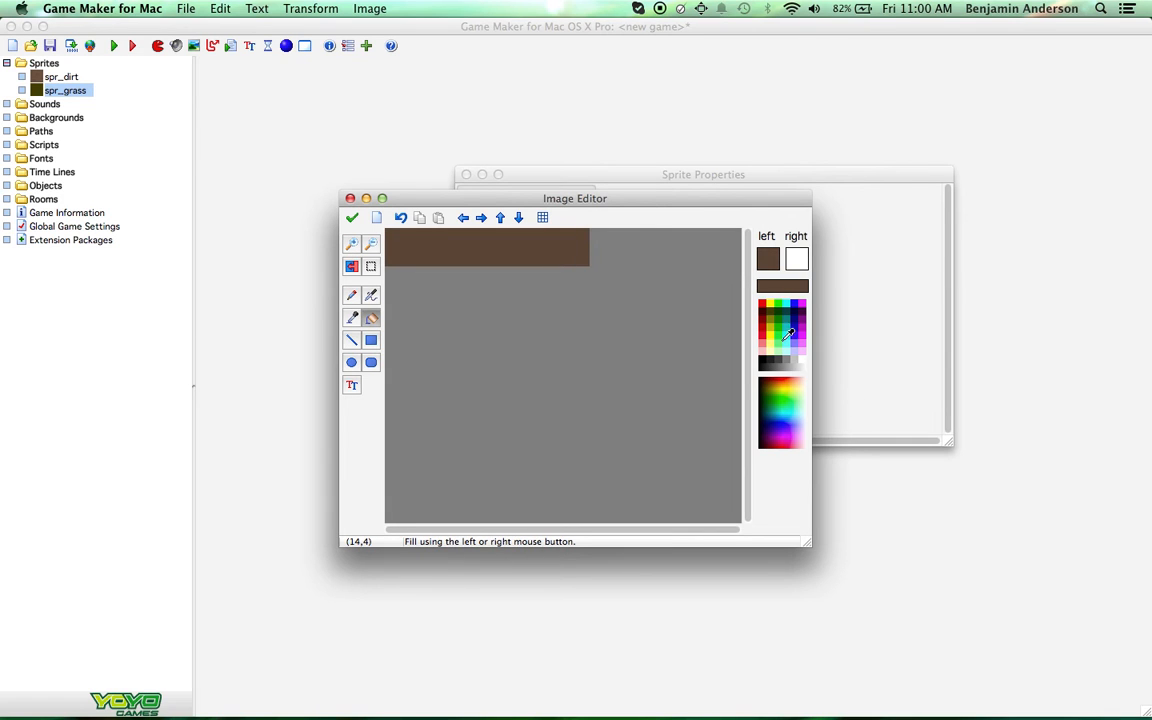
click(468, 237)
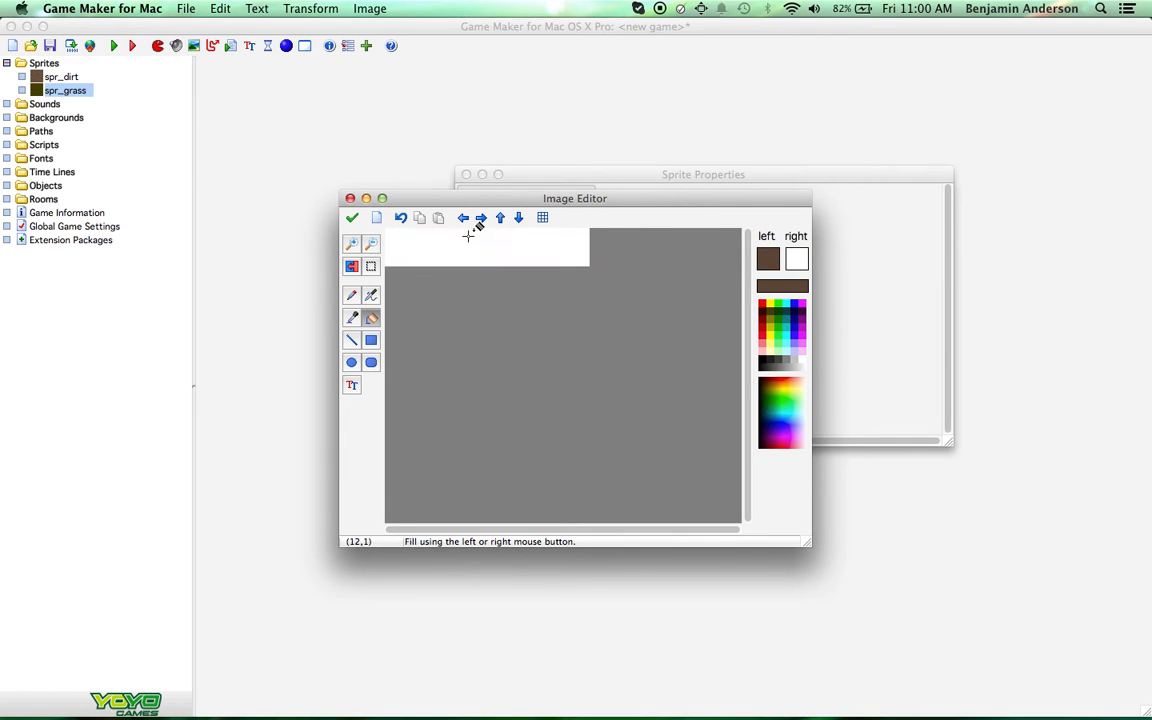
click(768, 259)
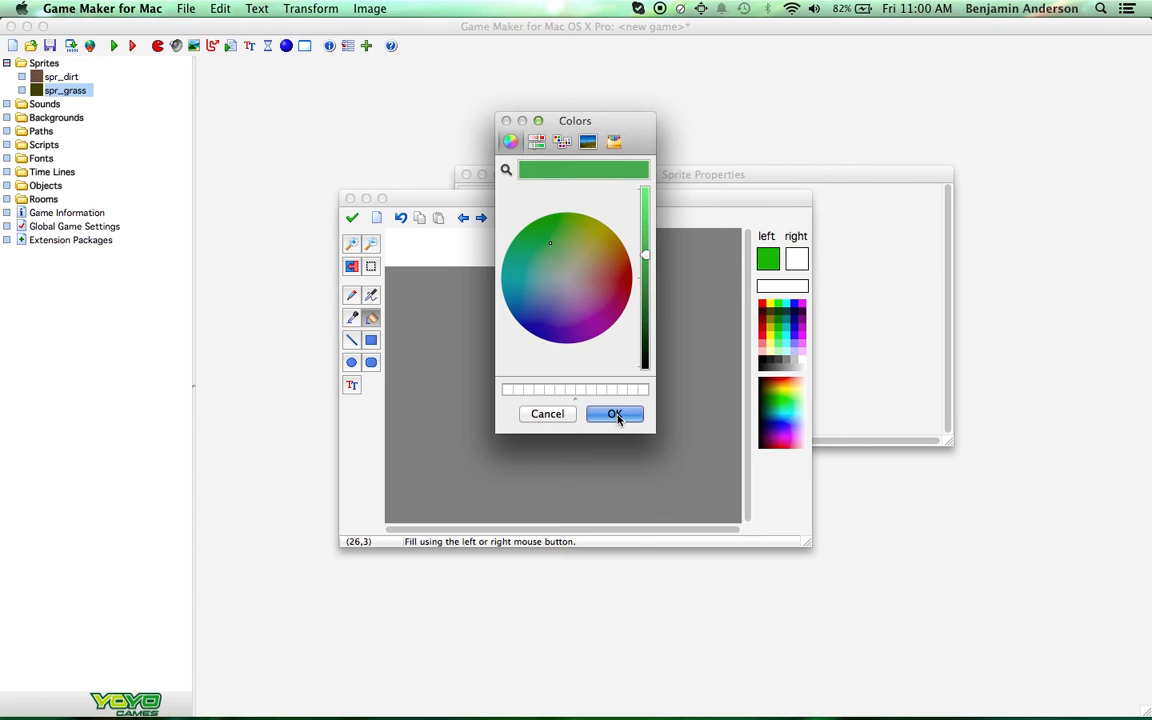
click(614, 414)
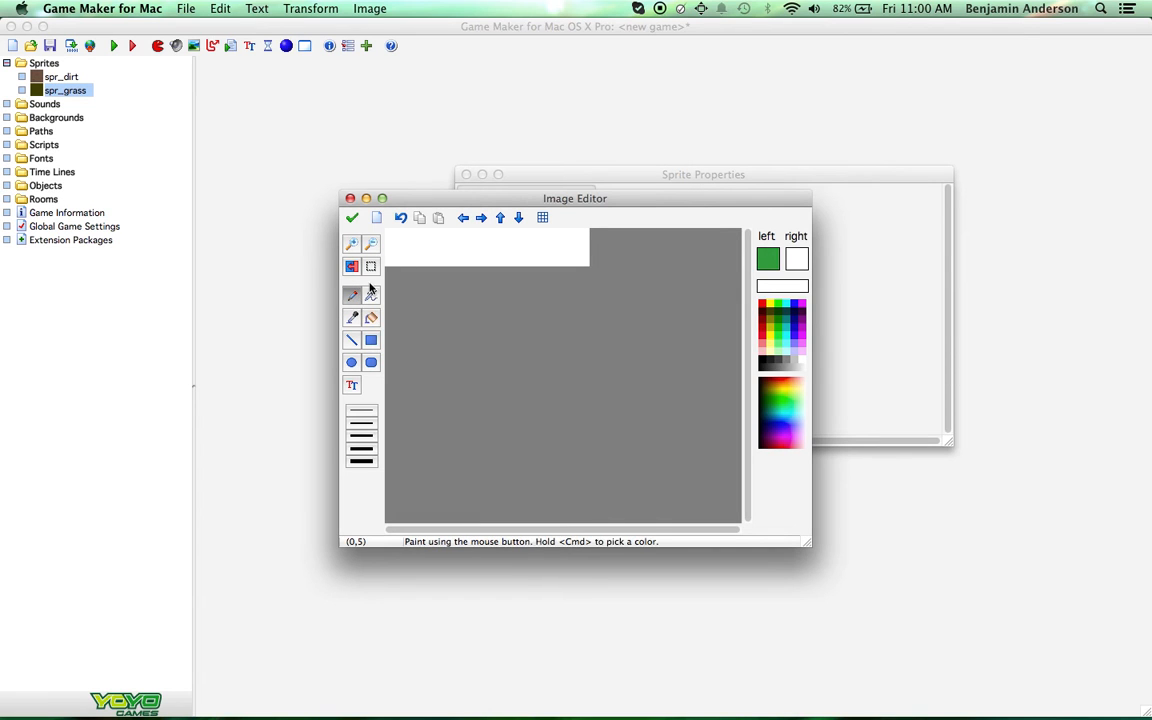
drag(385, 243, 428, 243)
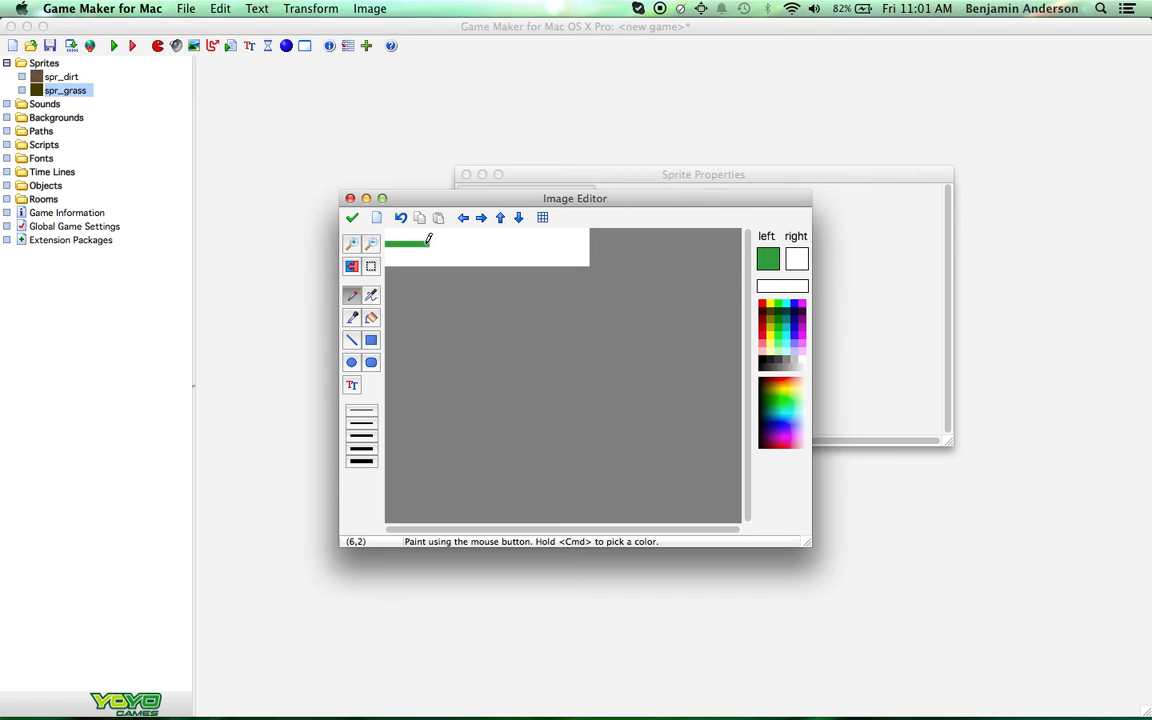
drag(428, 241, 550, 243)
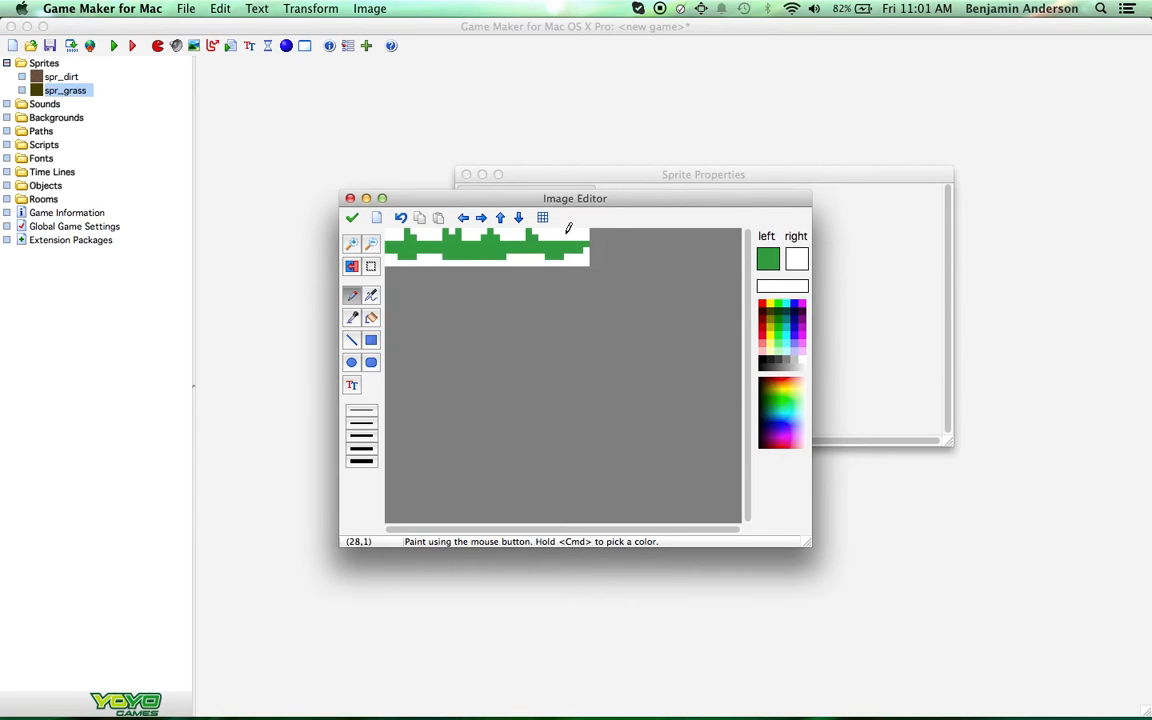
mouse_move(557, 230)
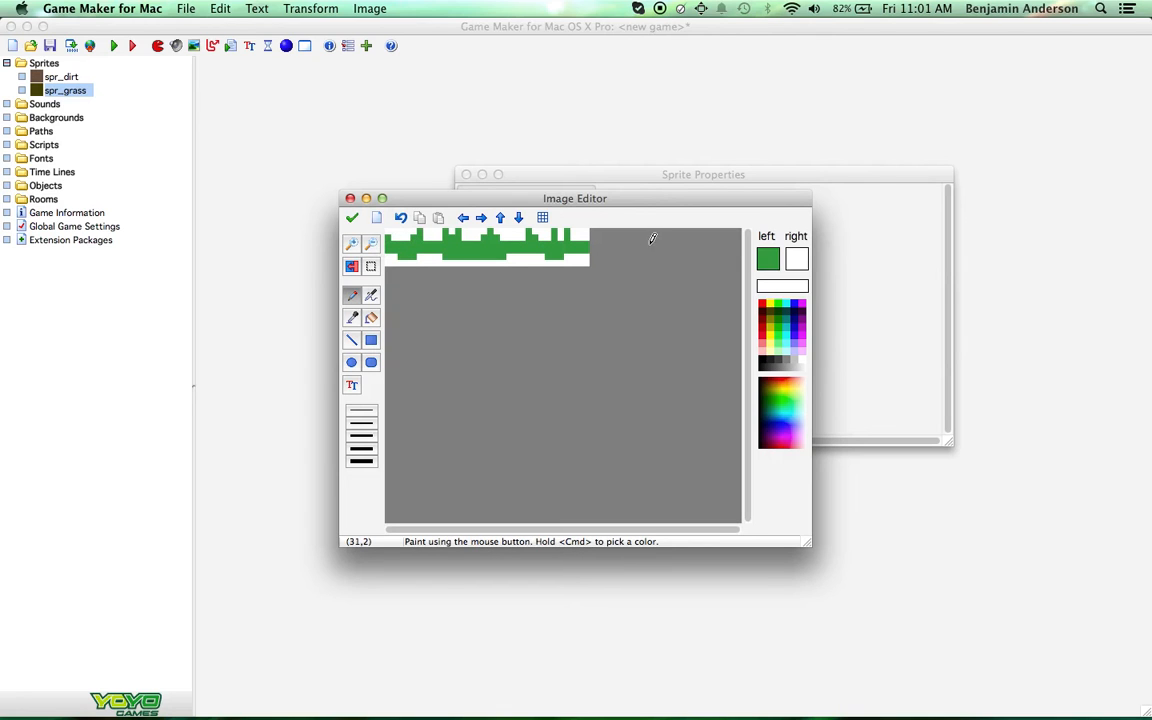
mouse_move(394, 233)
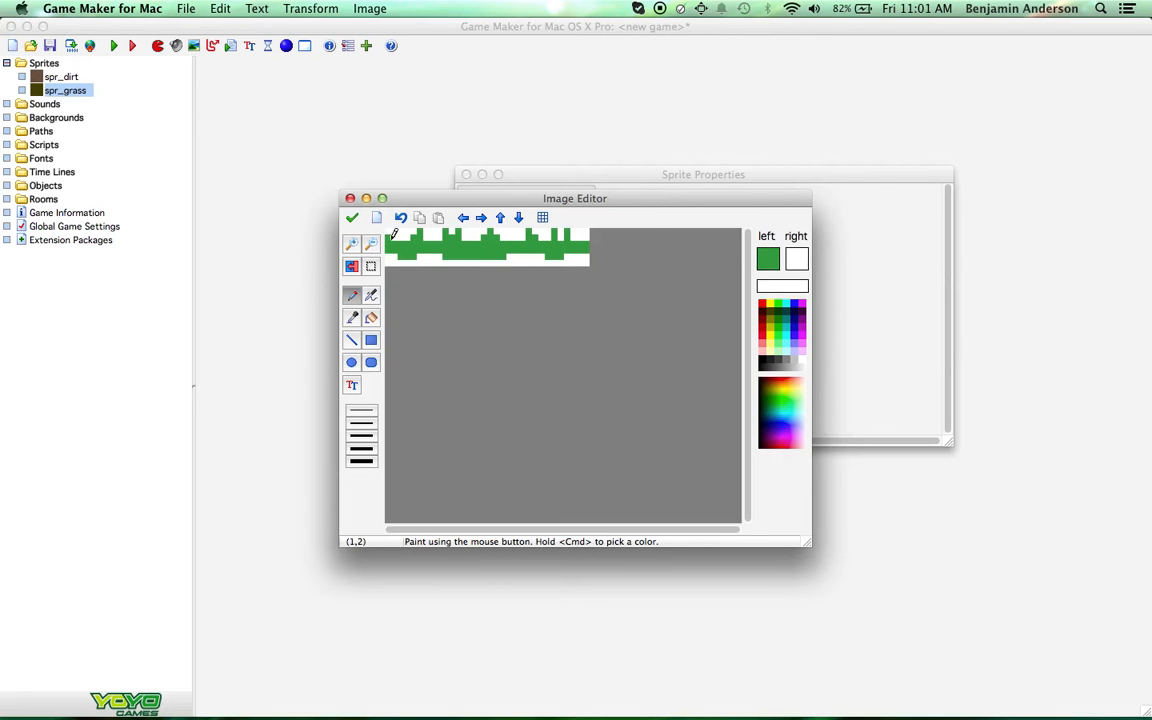
Step: Give spr_grass no transparency and Origin Y 3, then create obj_dirt using spr_dirt
click(352, 217)
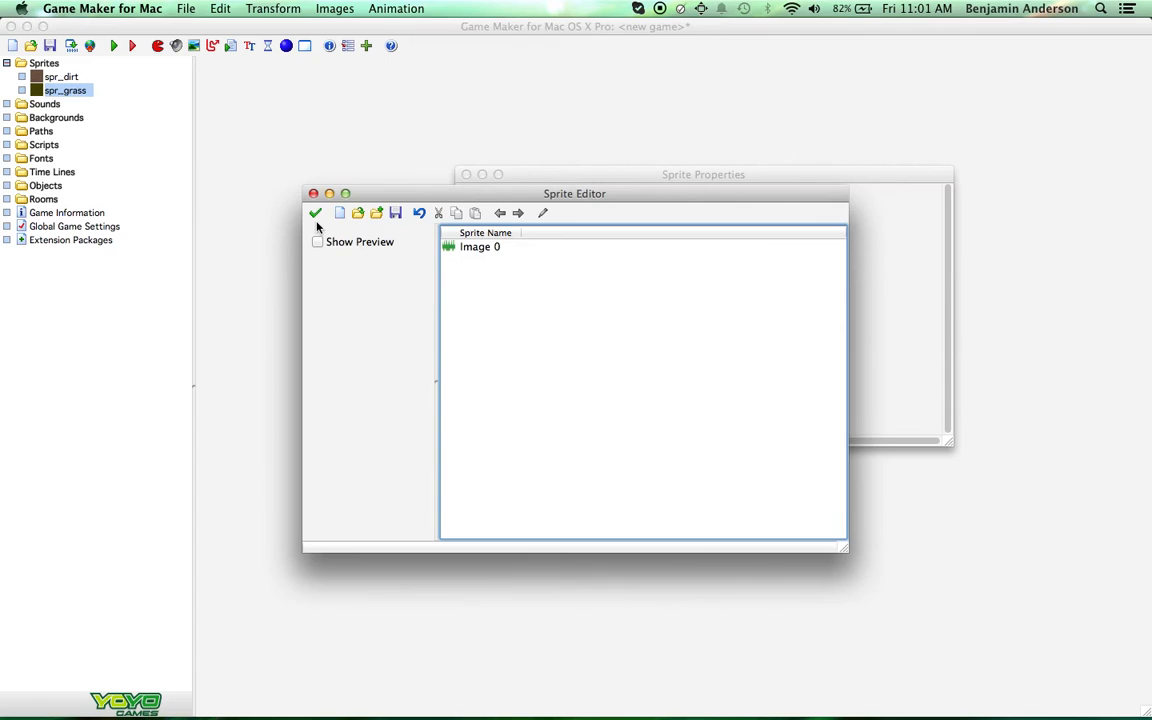
click(314, 212)
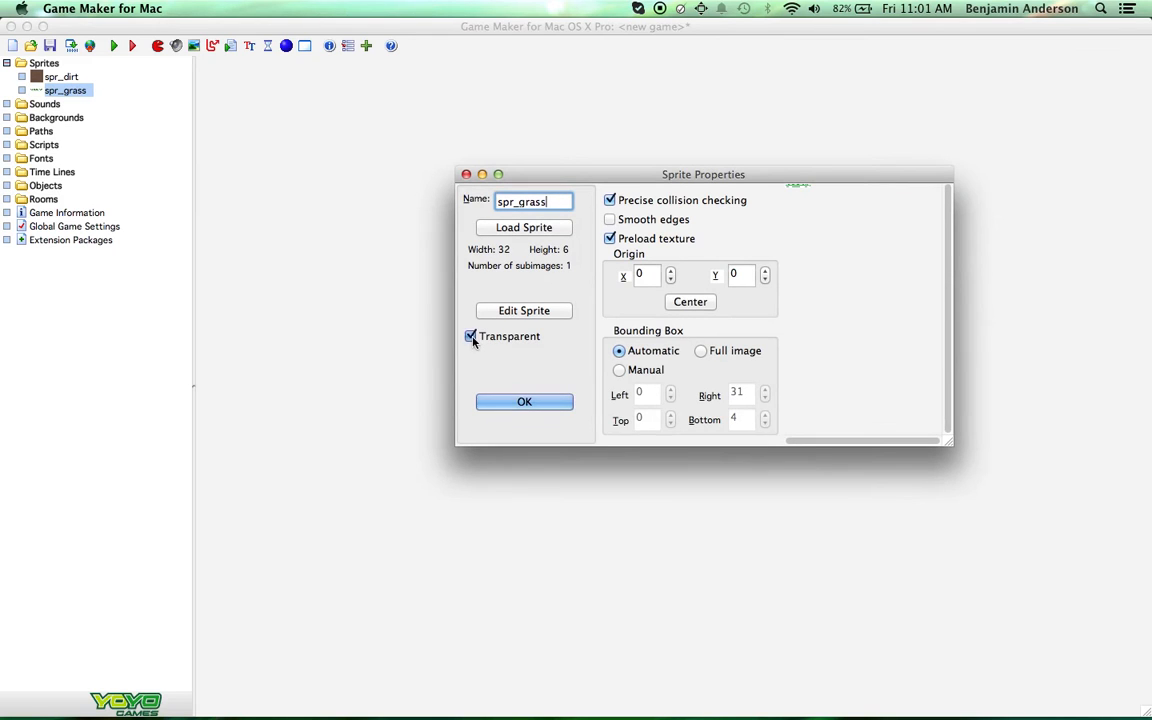
click(470, 336)
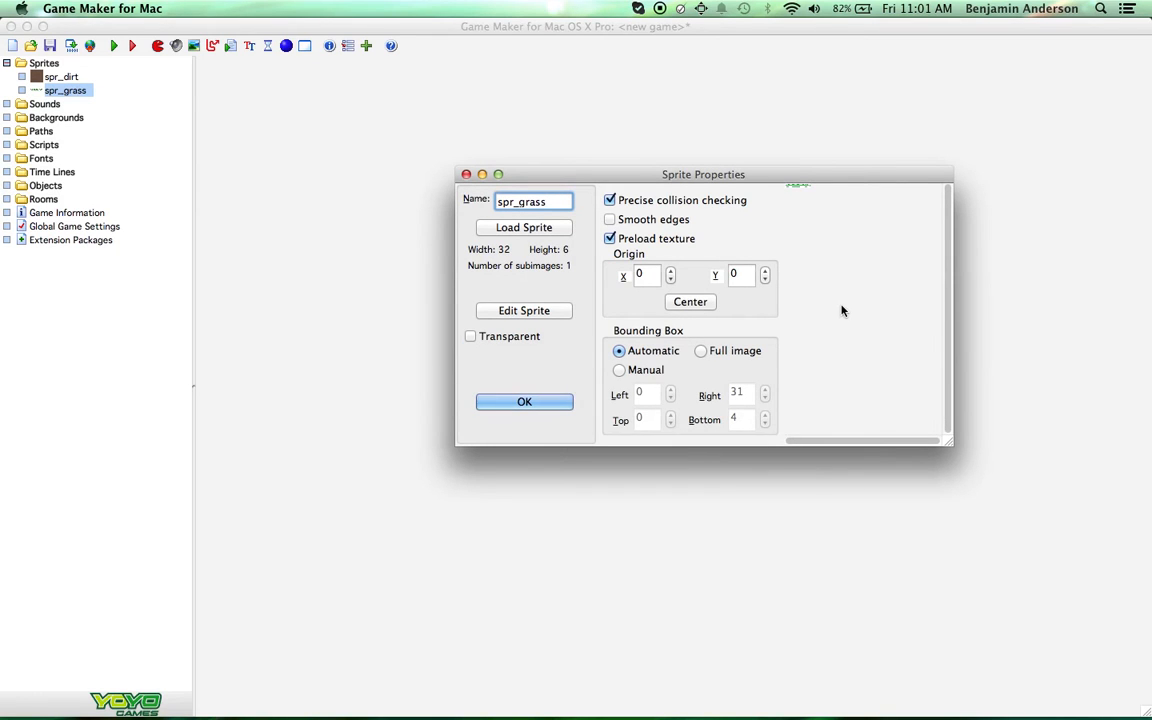
mouse_move(746, 280)
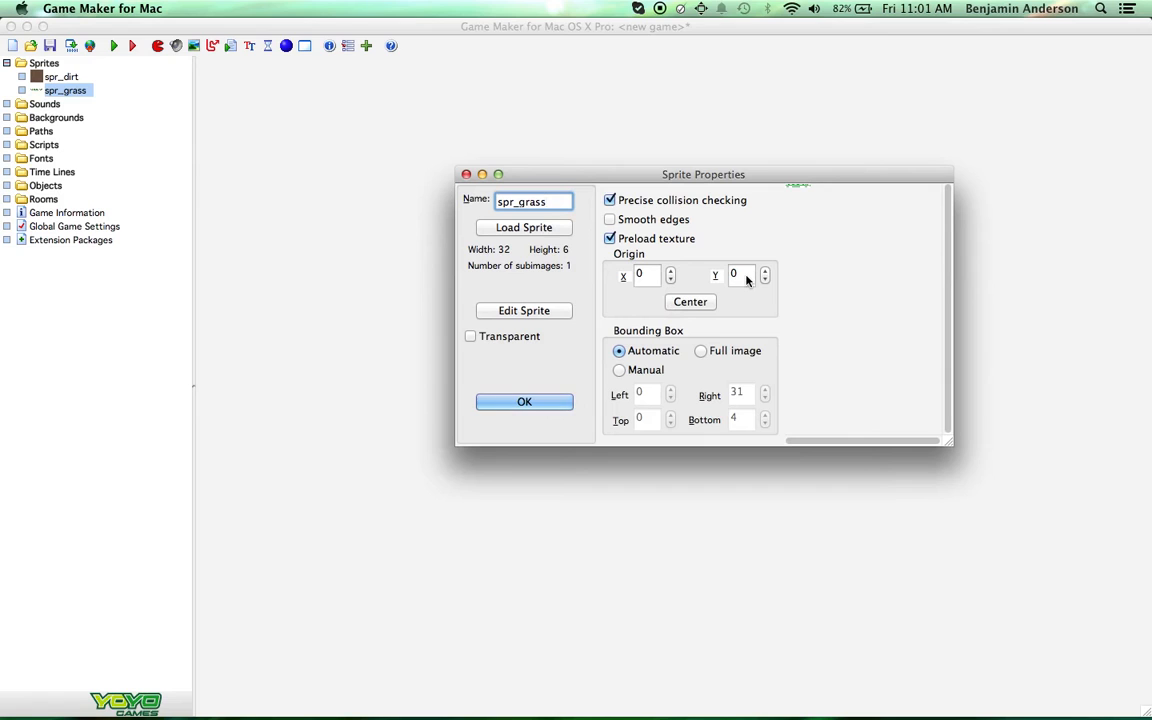
mouse_move(698, 298)
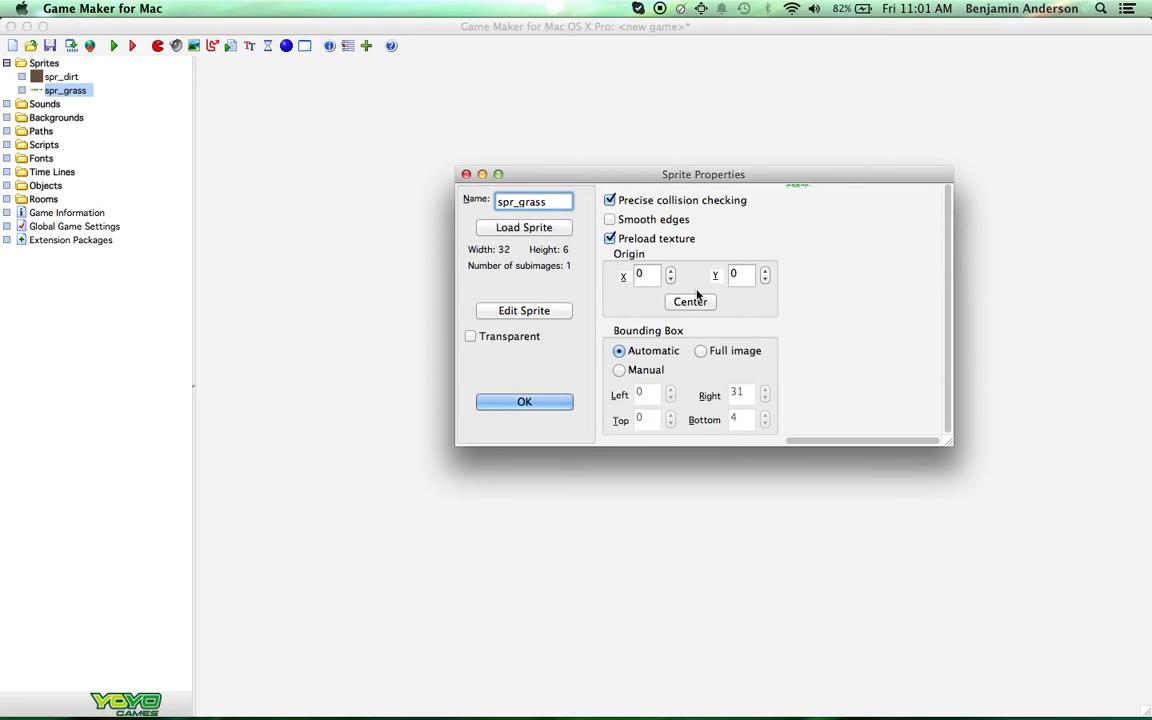
click(742, 274)
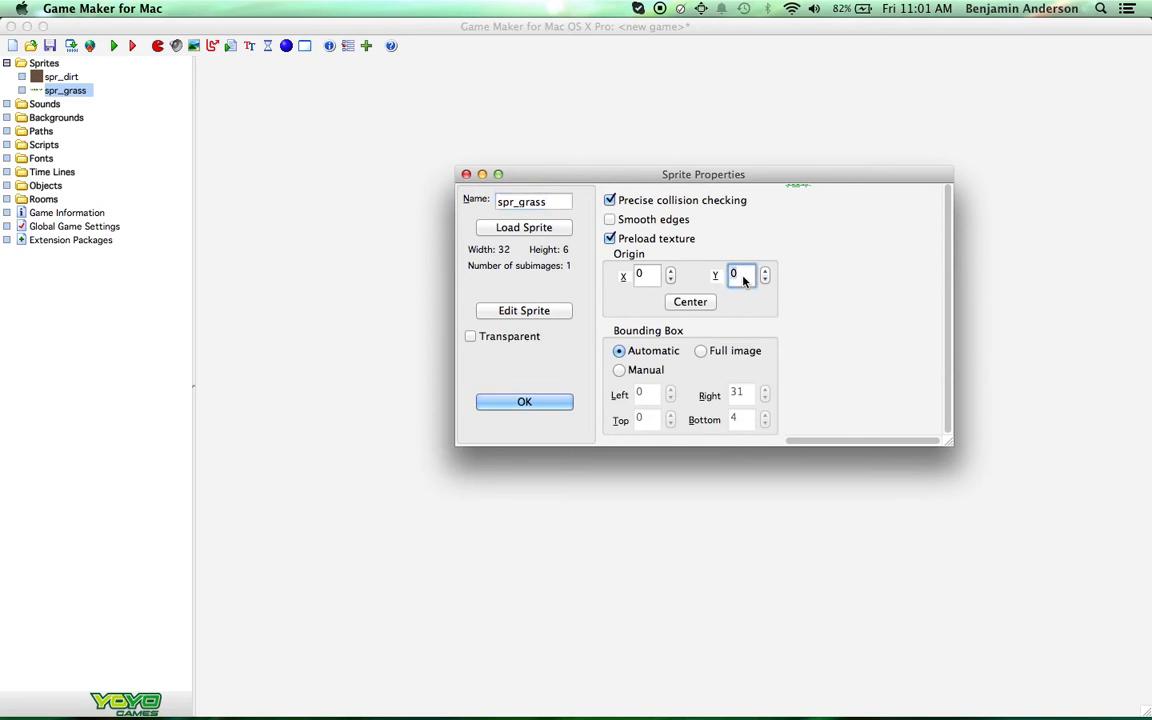
text(3)
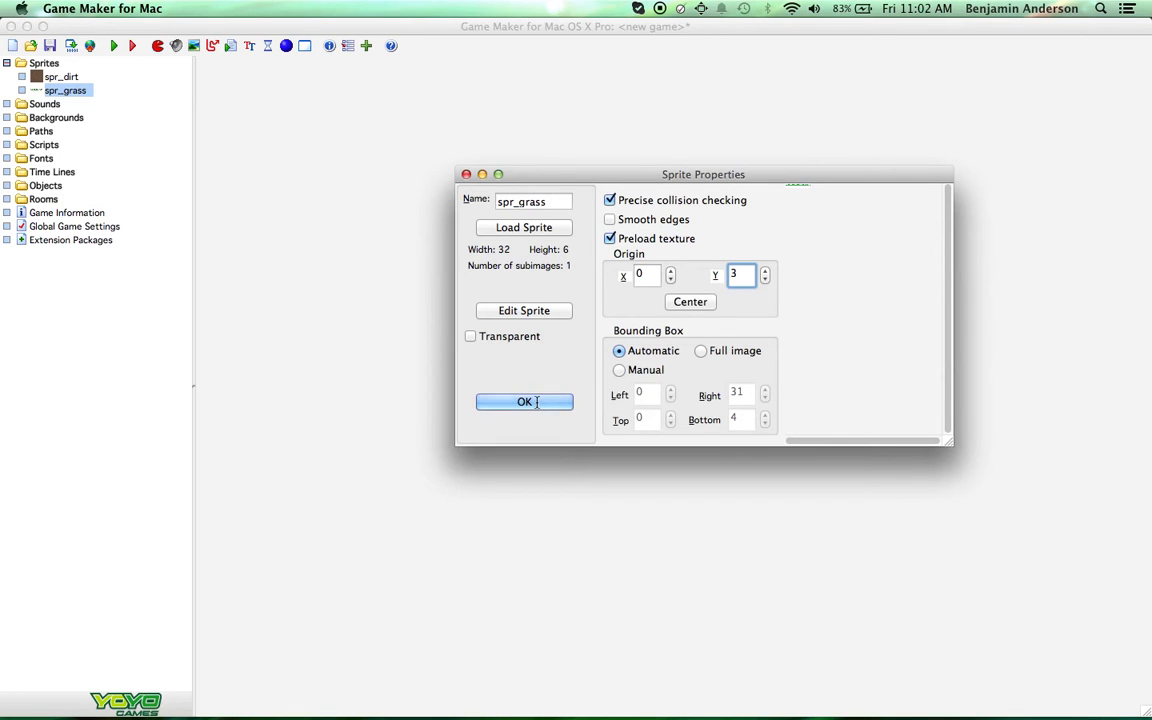
click(524, 401)
text(obj_)
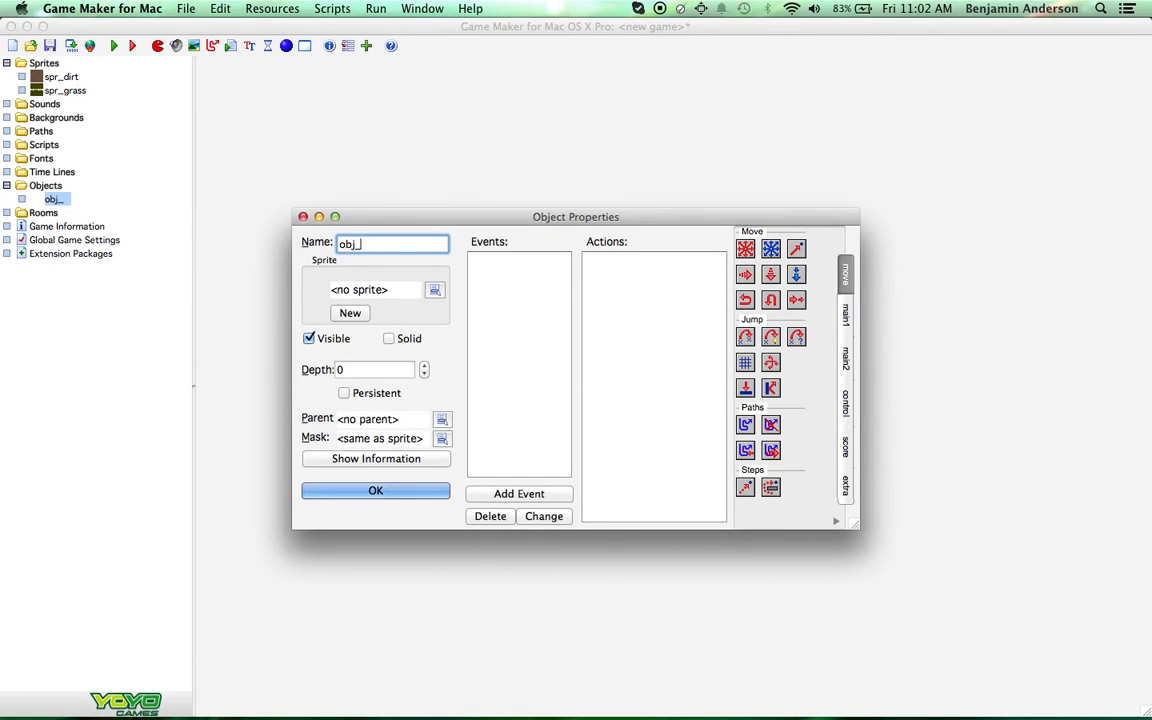
text(dirt)
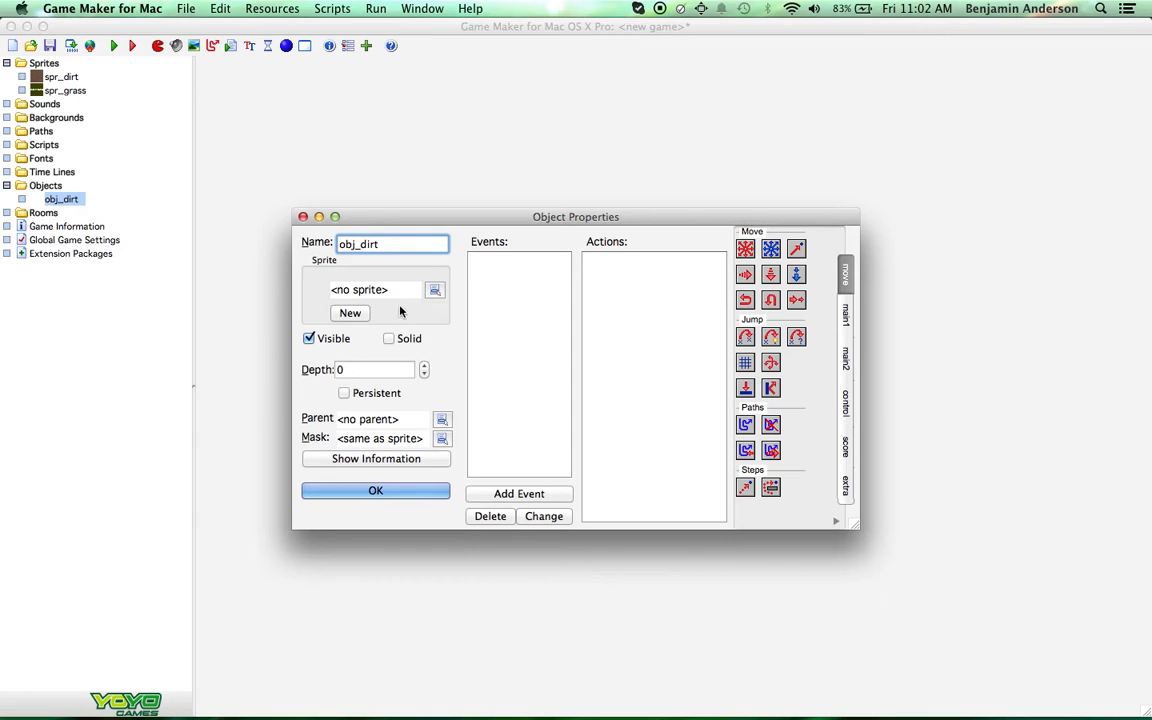
click(435, 290)
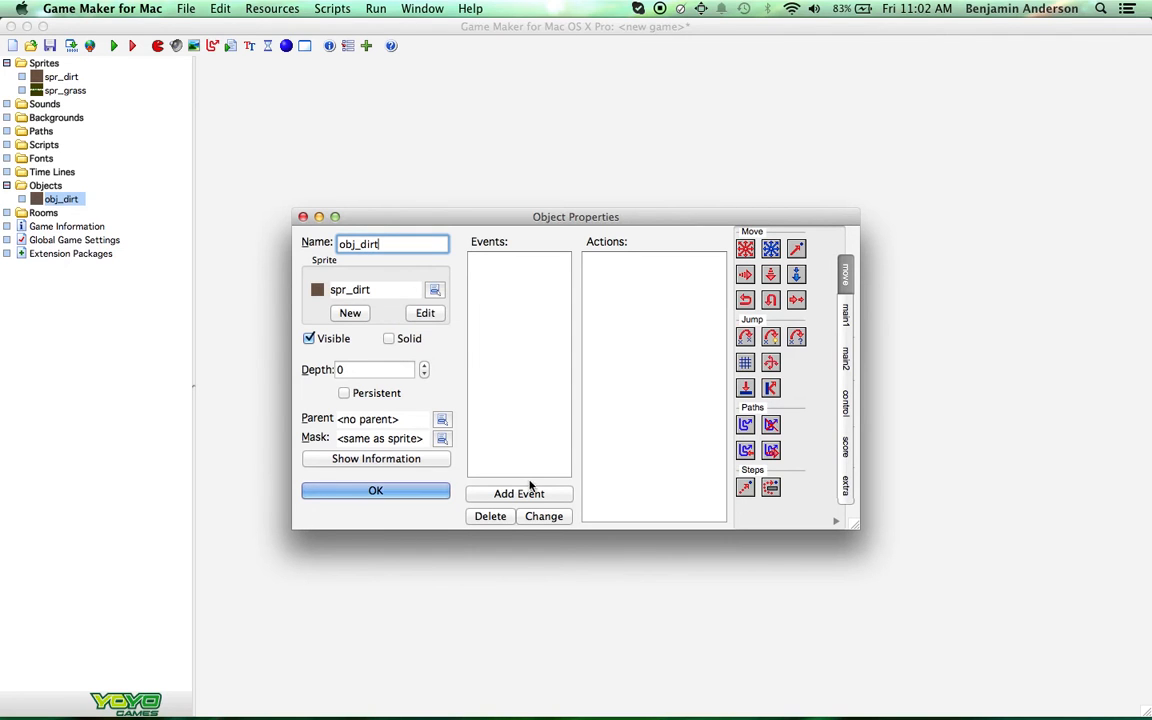
Step: Mark obj_dirt as Solid and add a Draw event to it
click(519, 493)
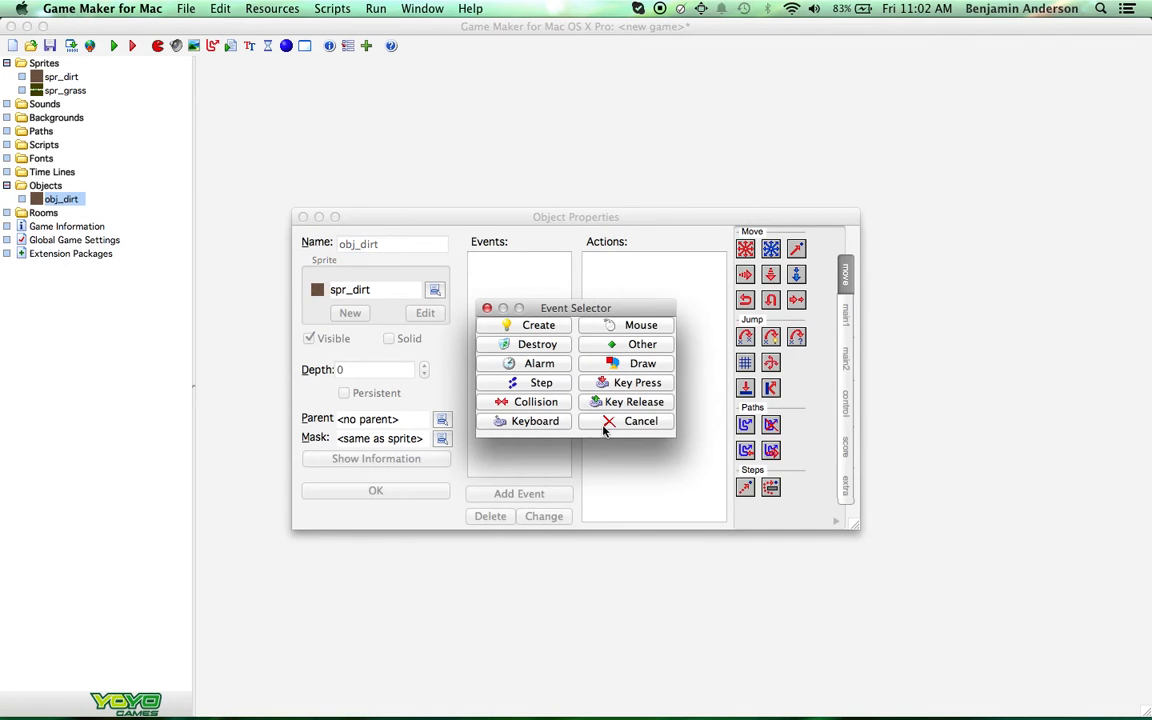
click(389, 338)
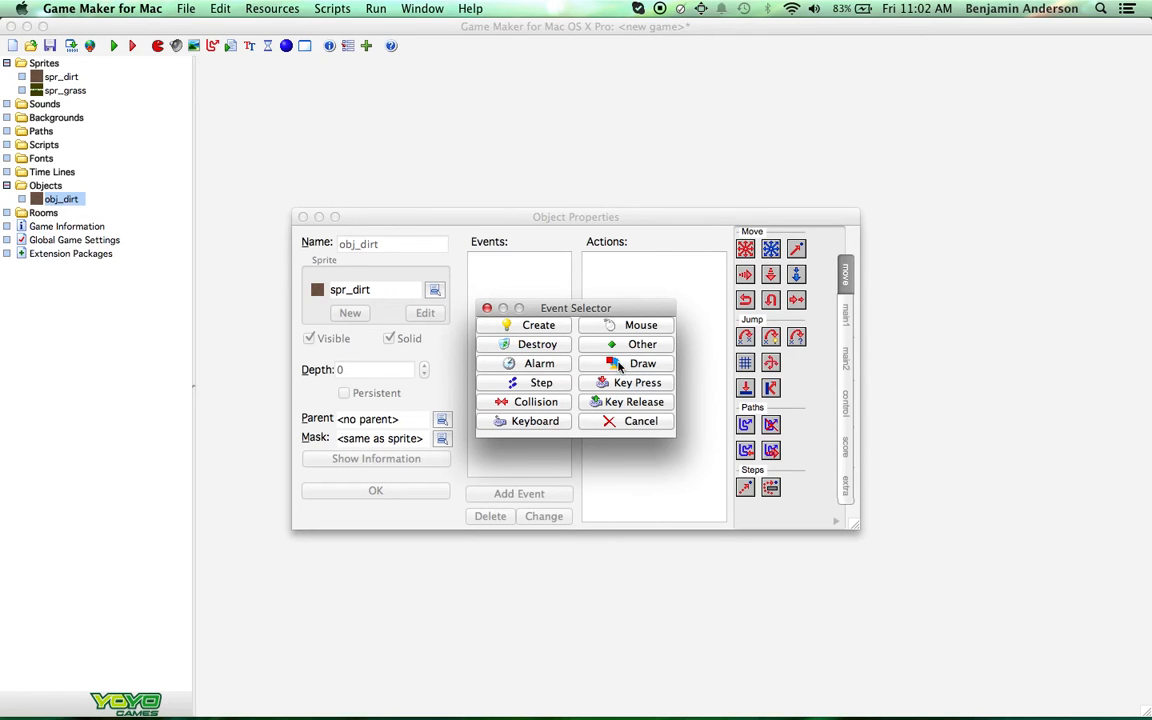
click(538, 324)
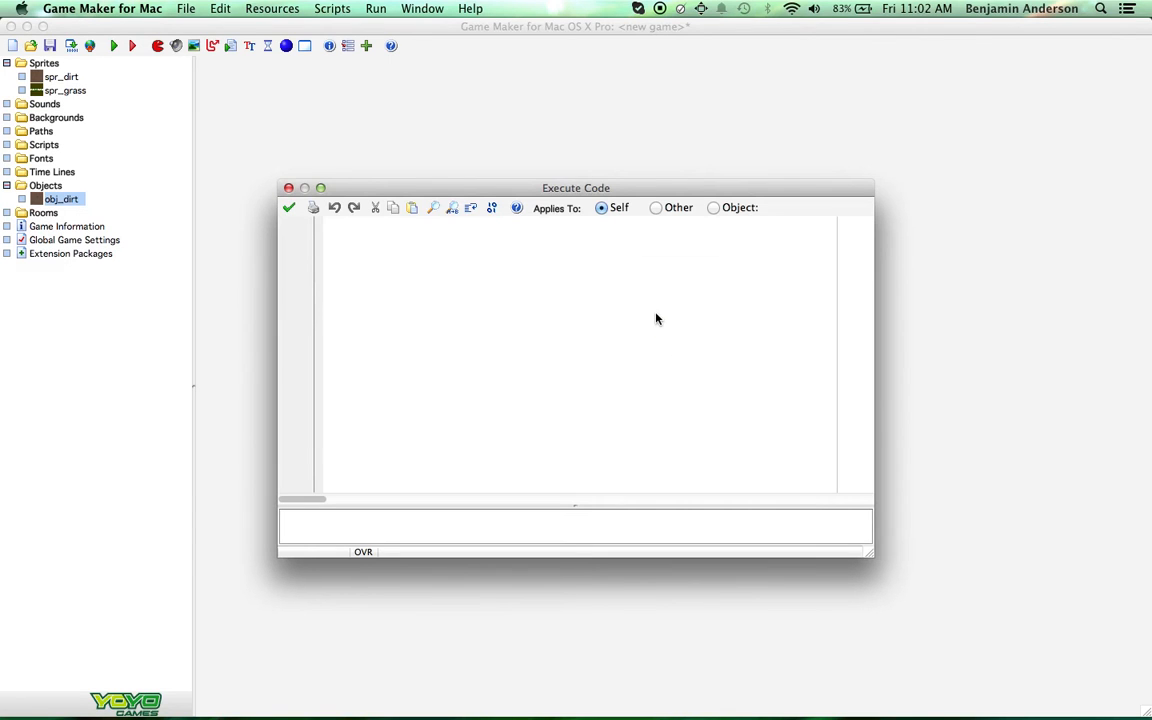
Step: Write the top and bottom checks: tf = place_free(x,y-1) and bf = place_free(x,y+1)
text({)
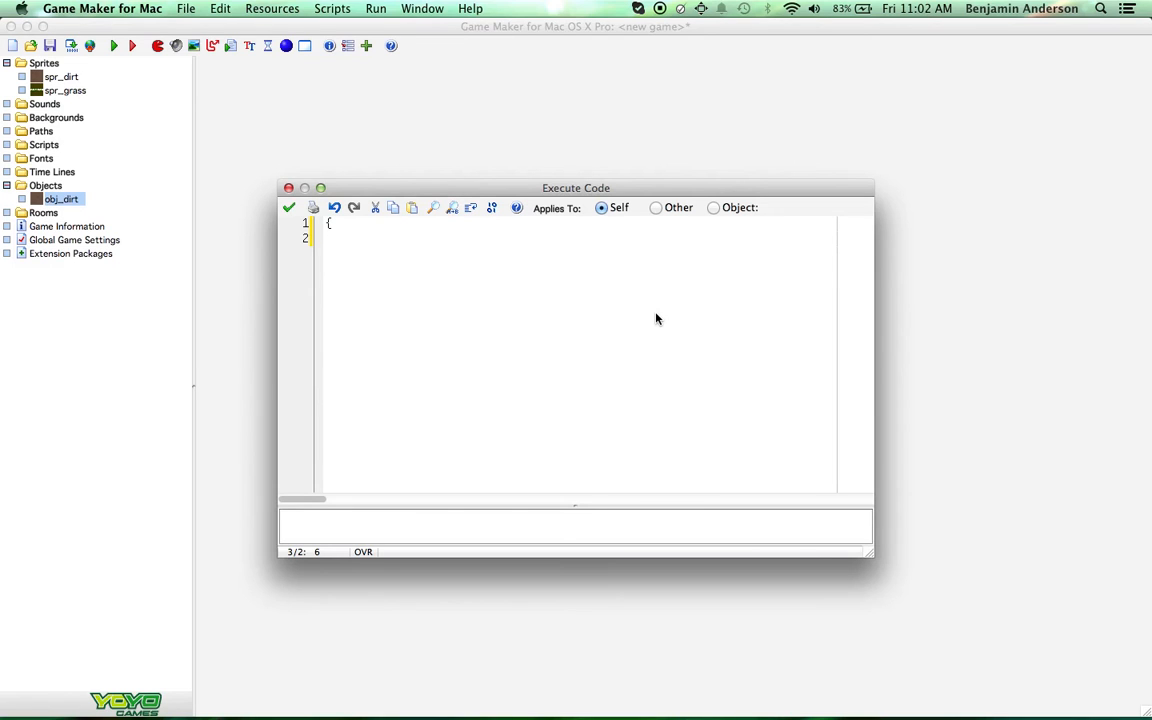
text(t)
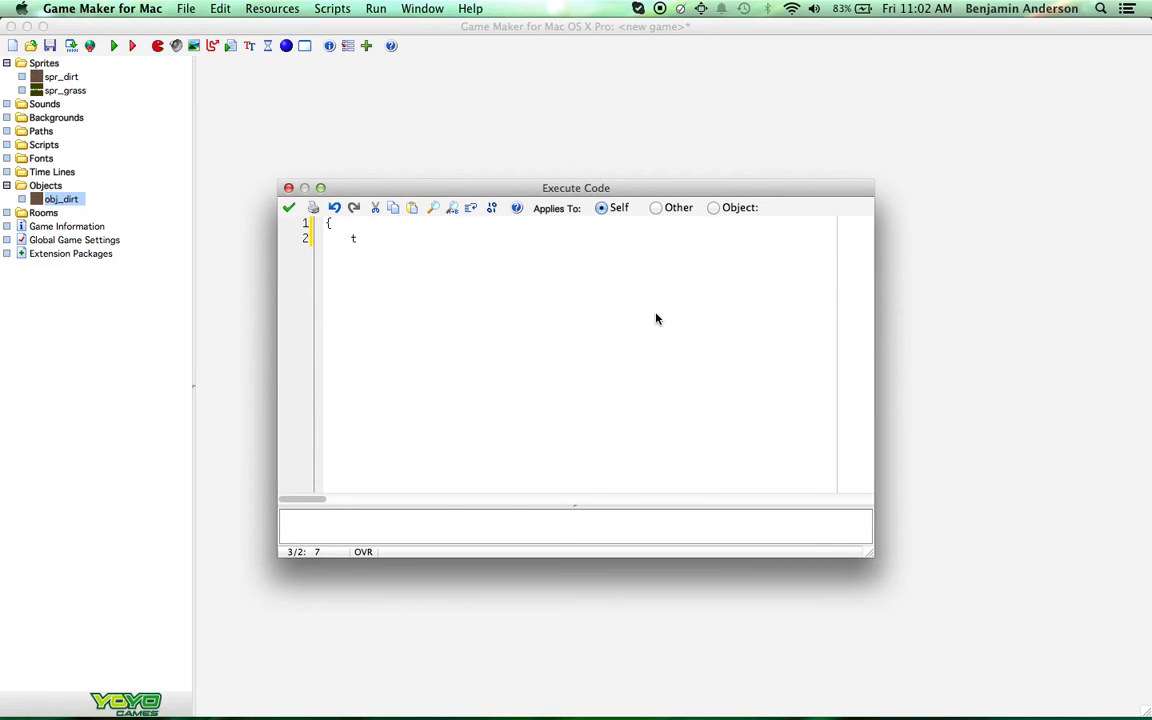
text(f =)
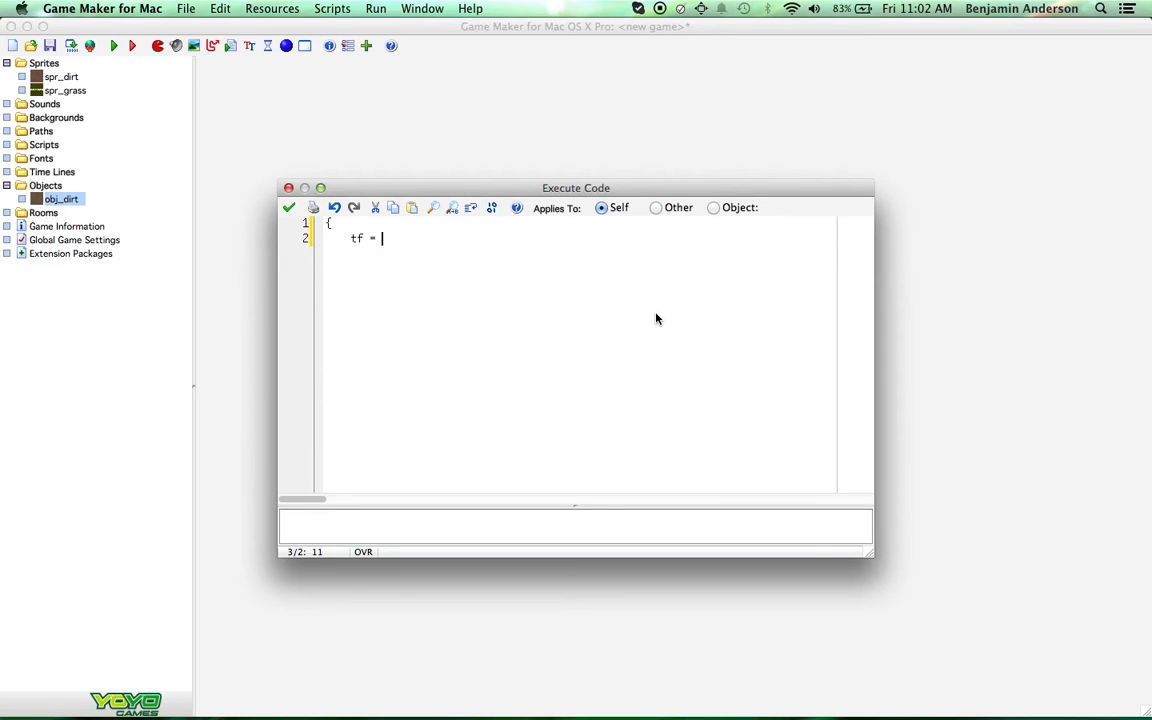
text(place)
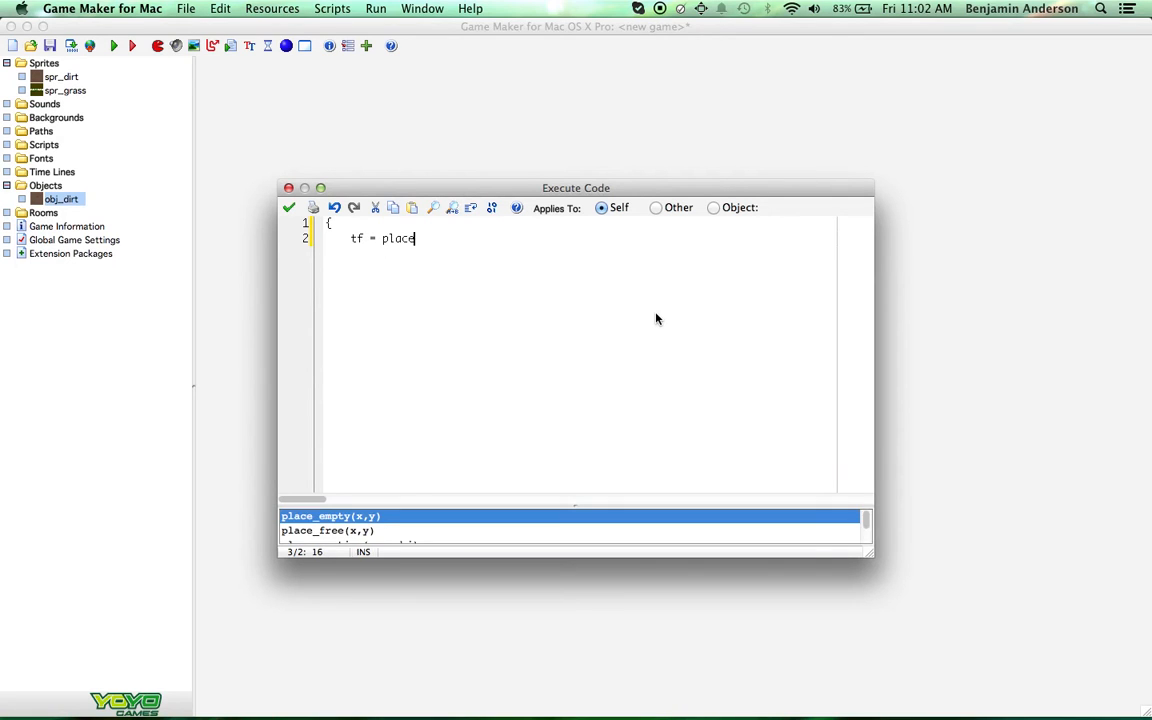
text(_free)
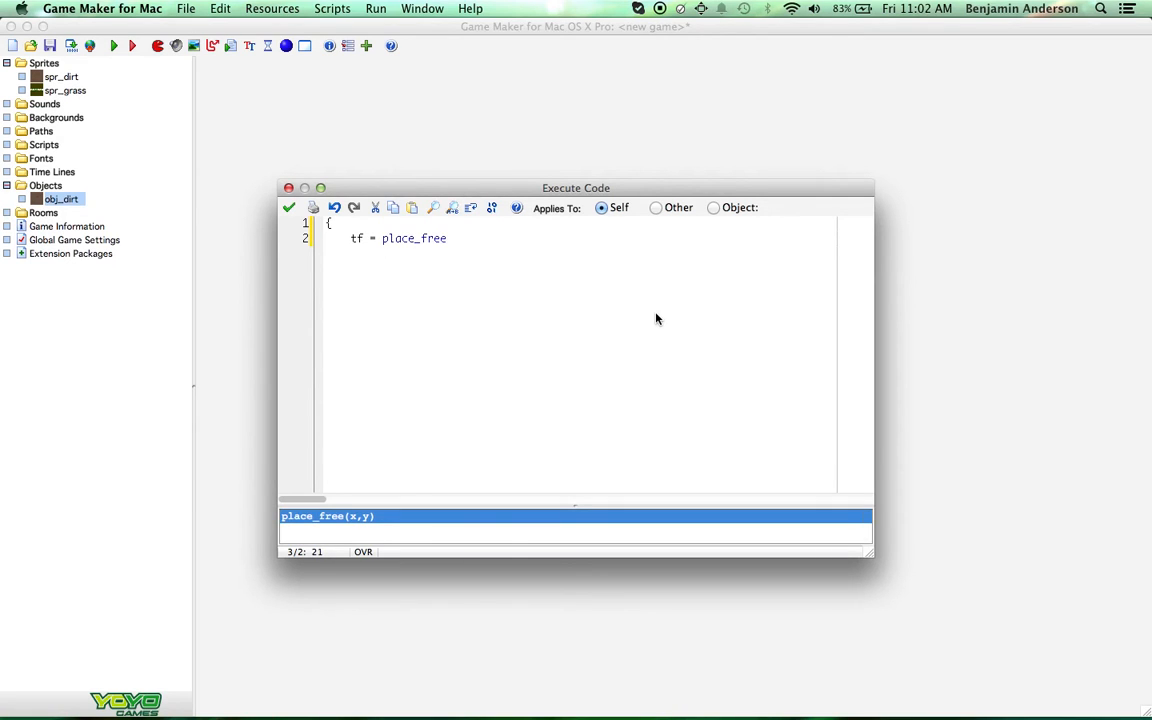
text((x,y))
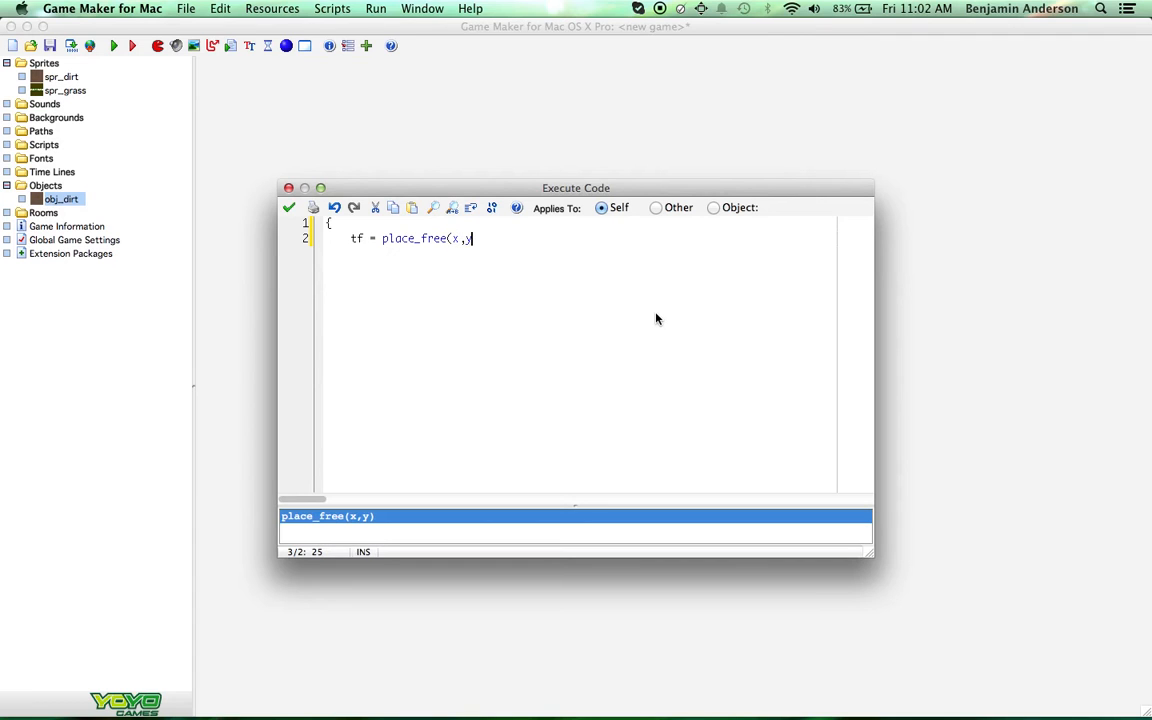
text(-1);)
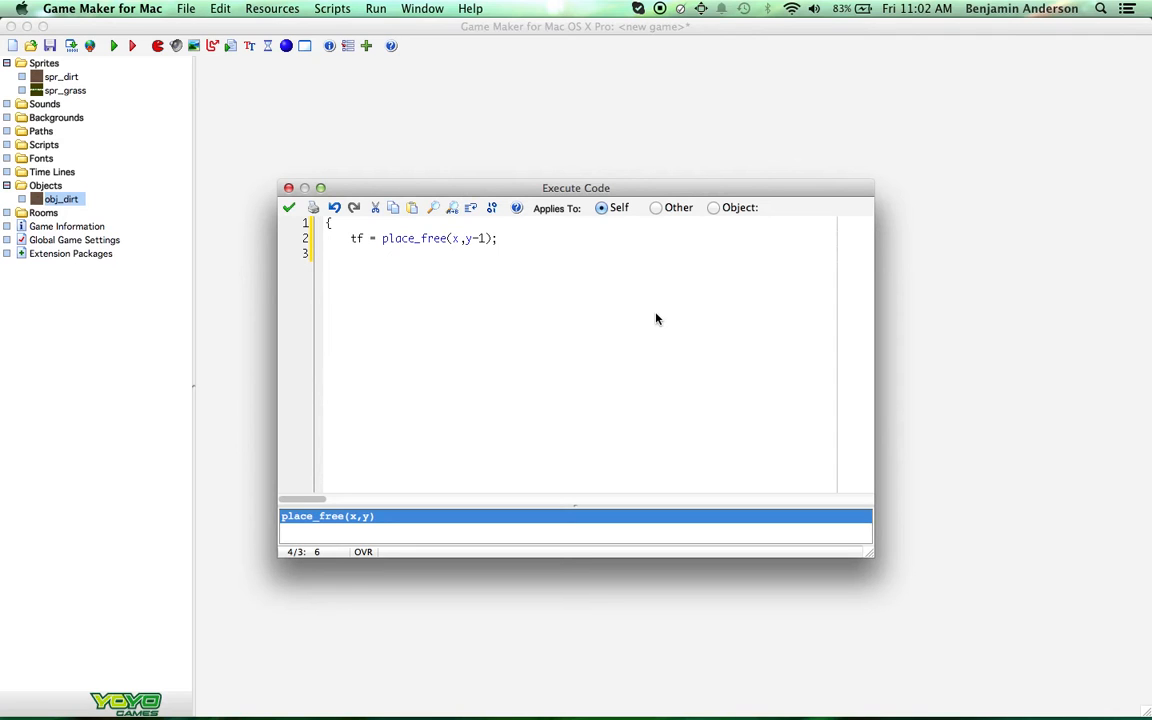
text(bf =)
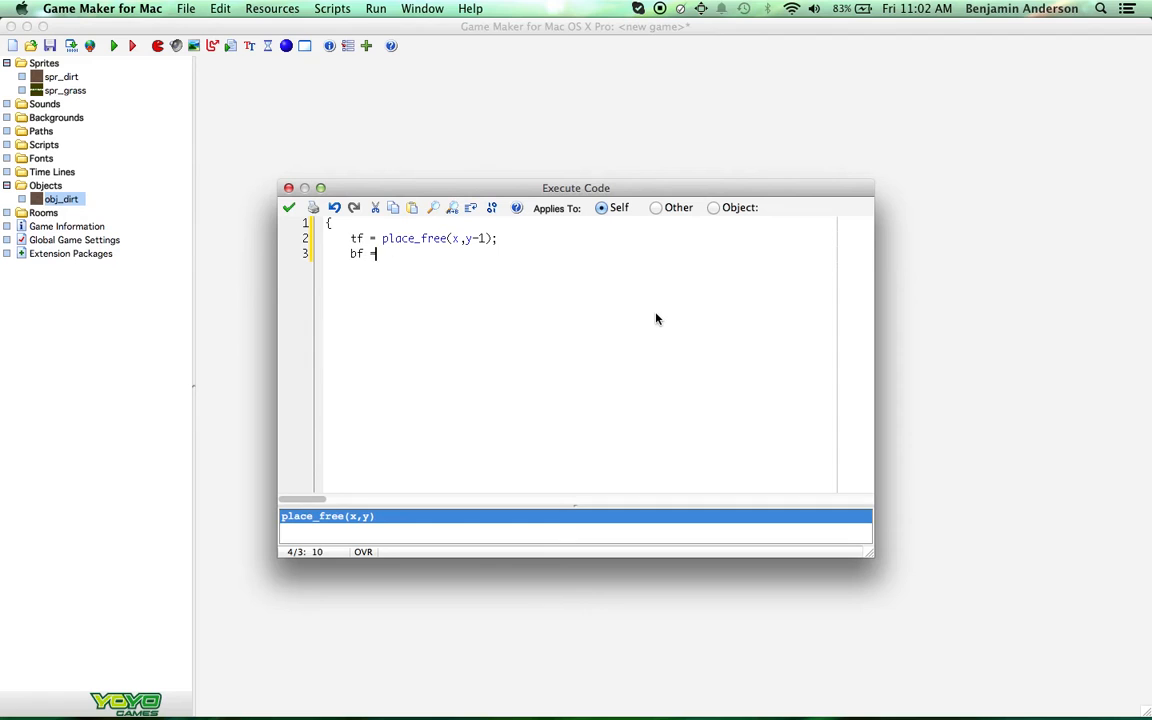
text(play)
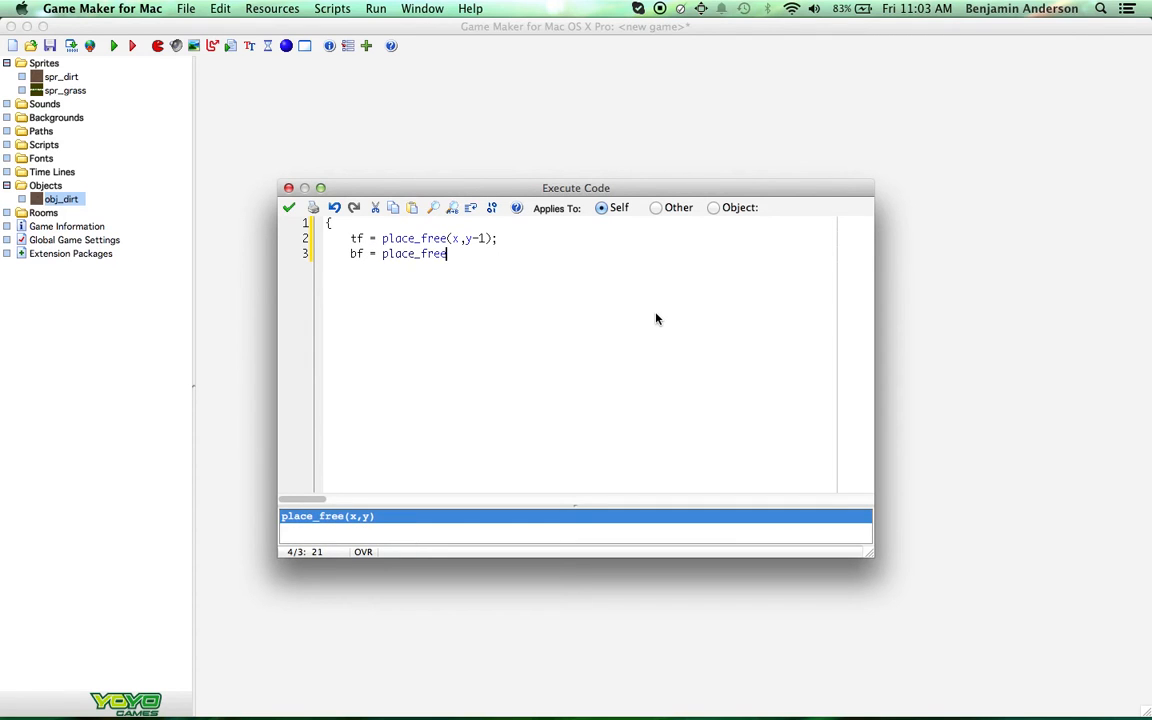
text((x,y+)
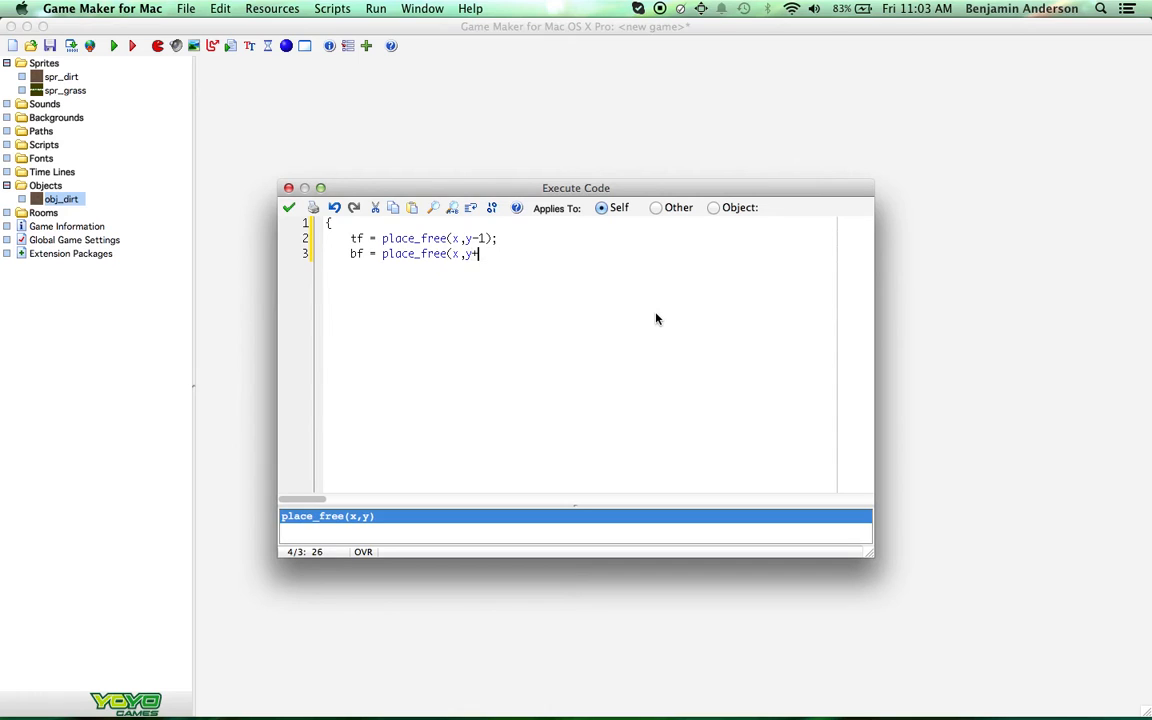
text(1);)
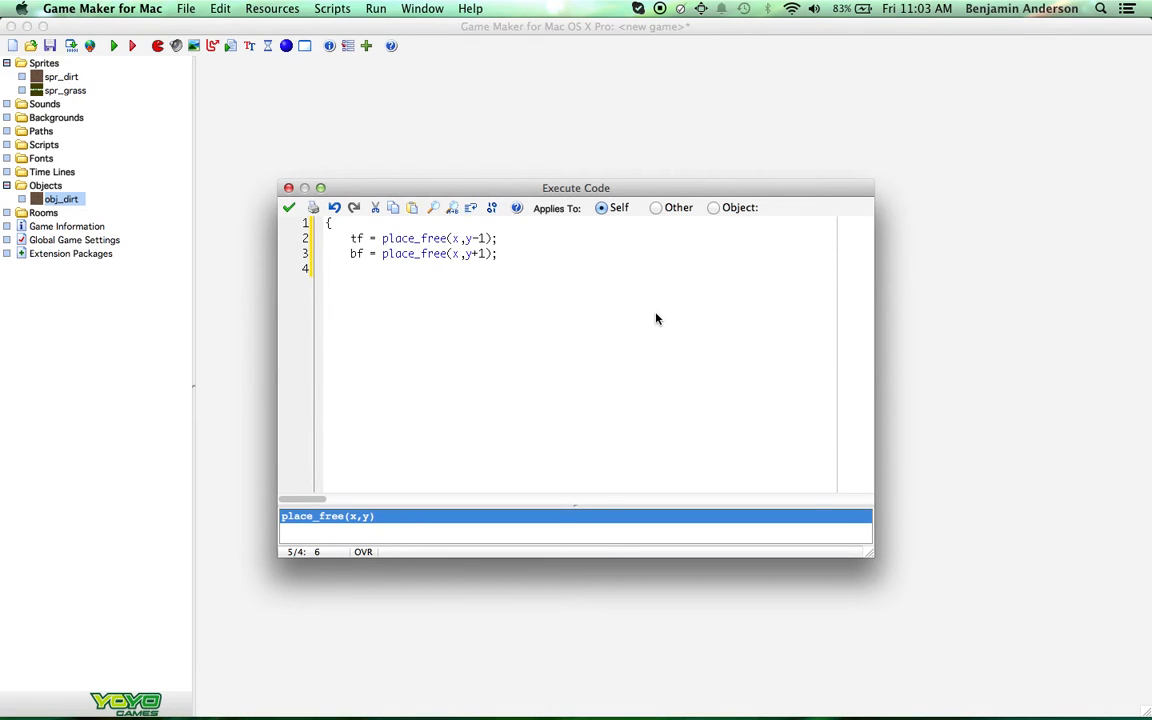
Step: Add the right and left checks rf and lf using place_free with x+1 and x-1
text(rf =)
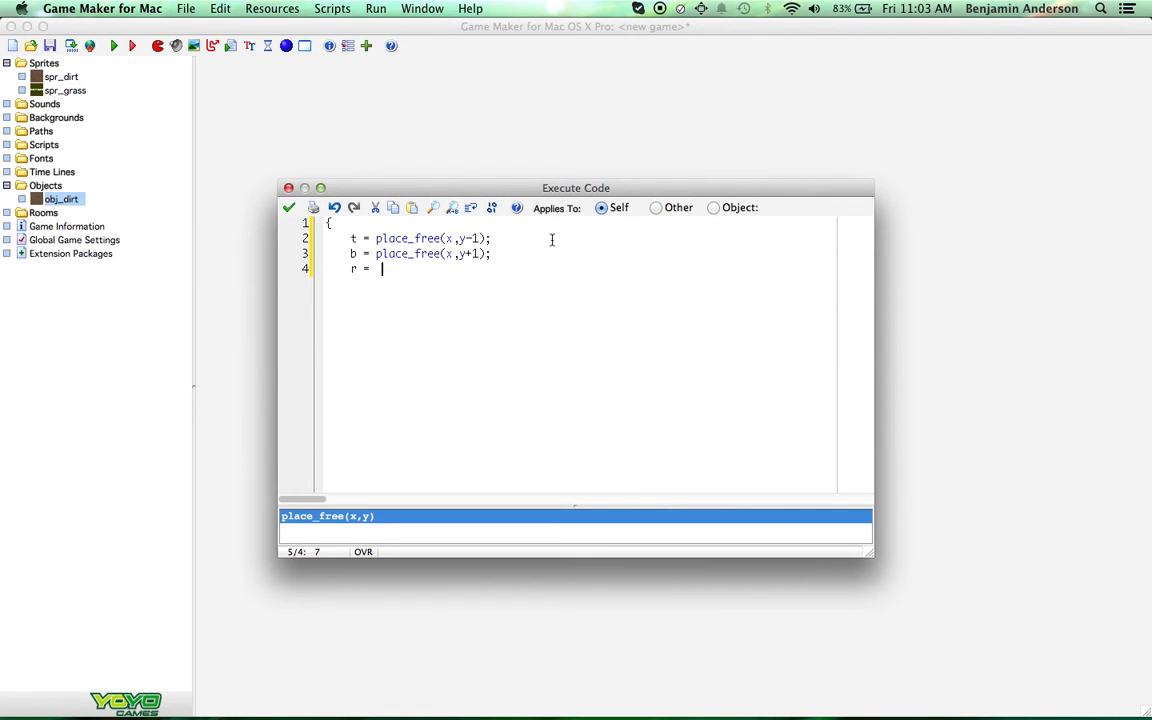
text(place)
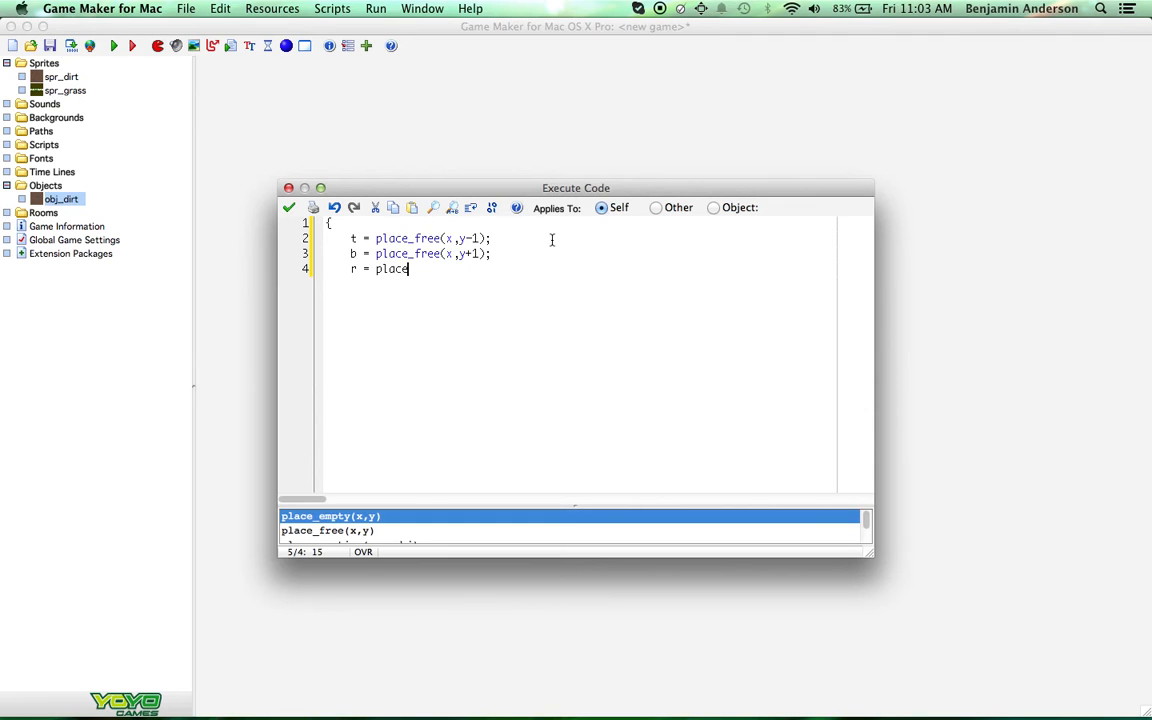
text(_free()
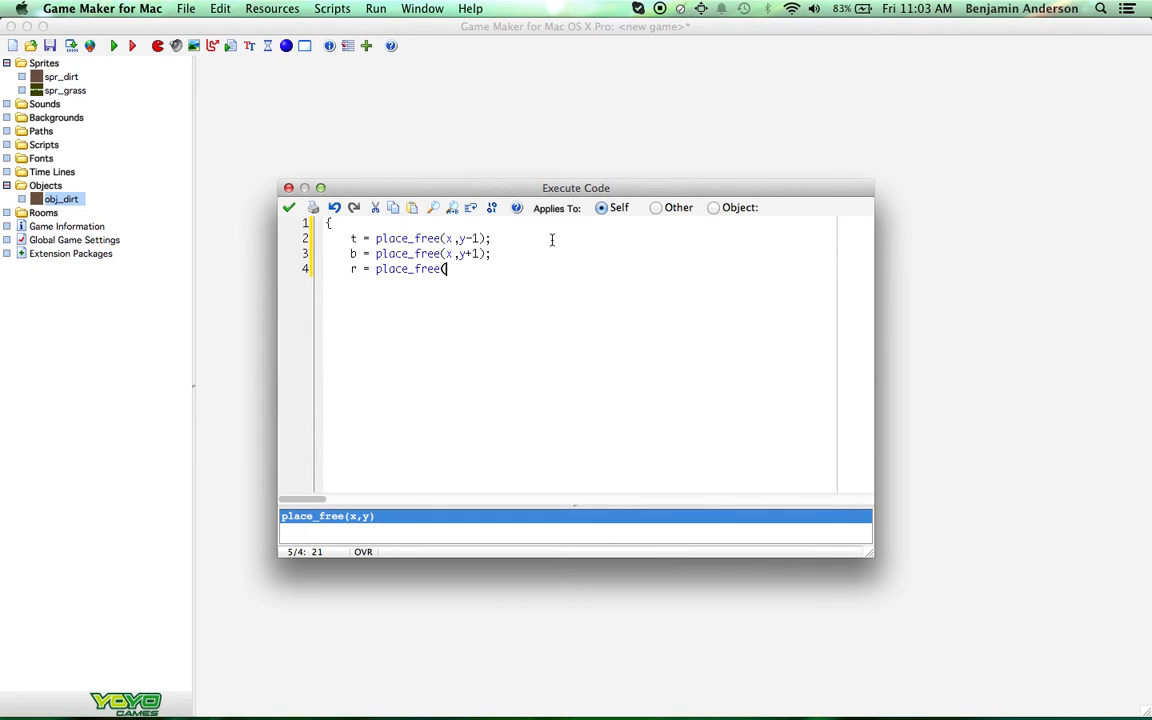
text(x+1,y);)
text(l = pl)
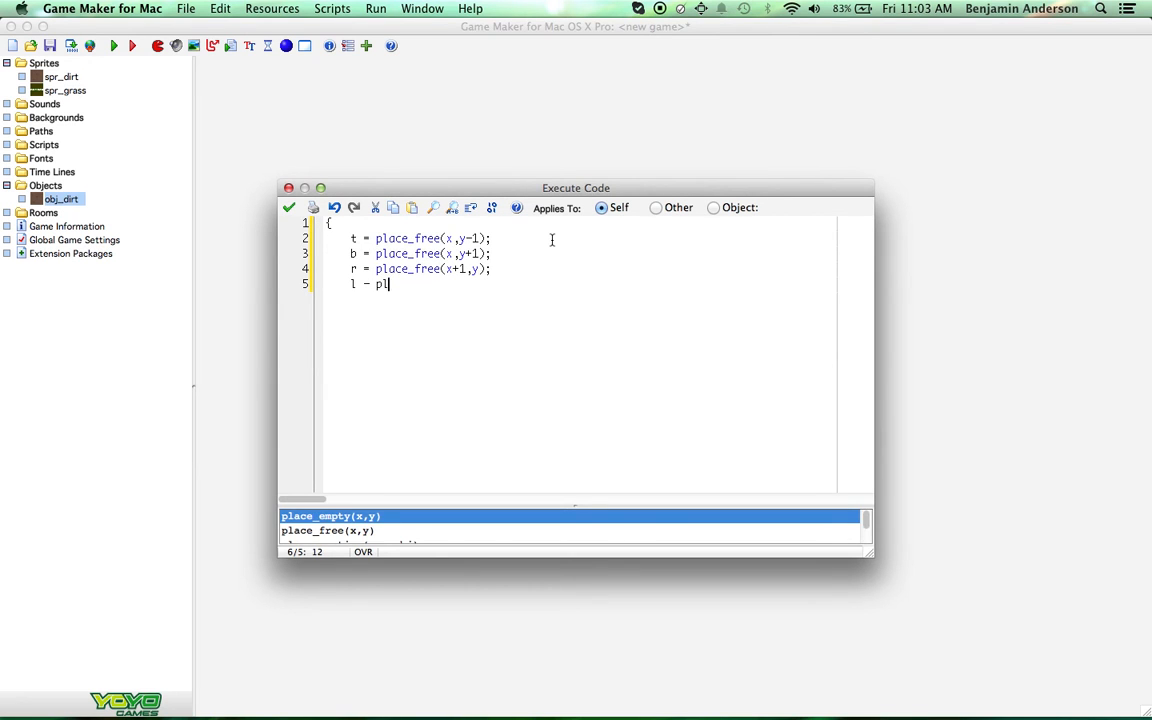
text(ace_free()
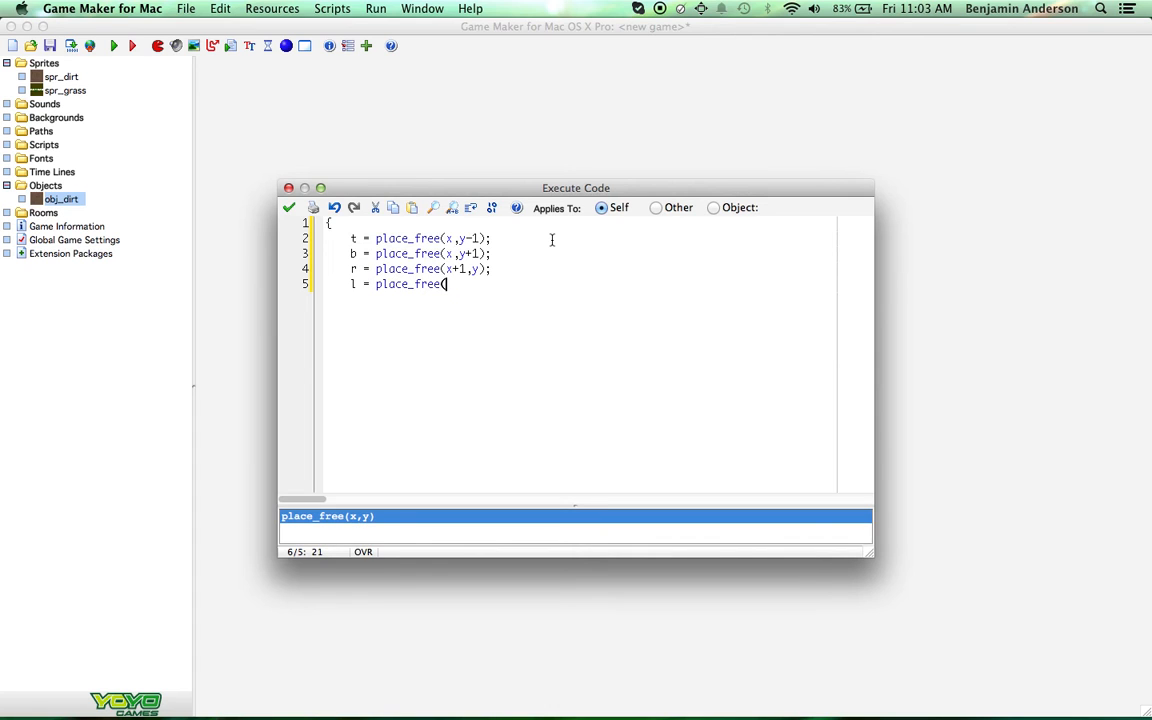
text(x-1,y);)
text(})
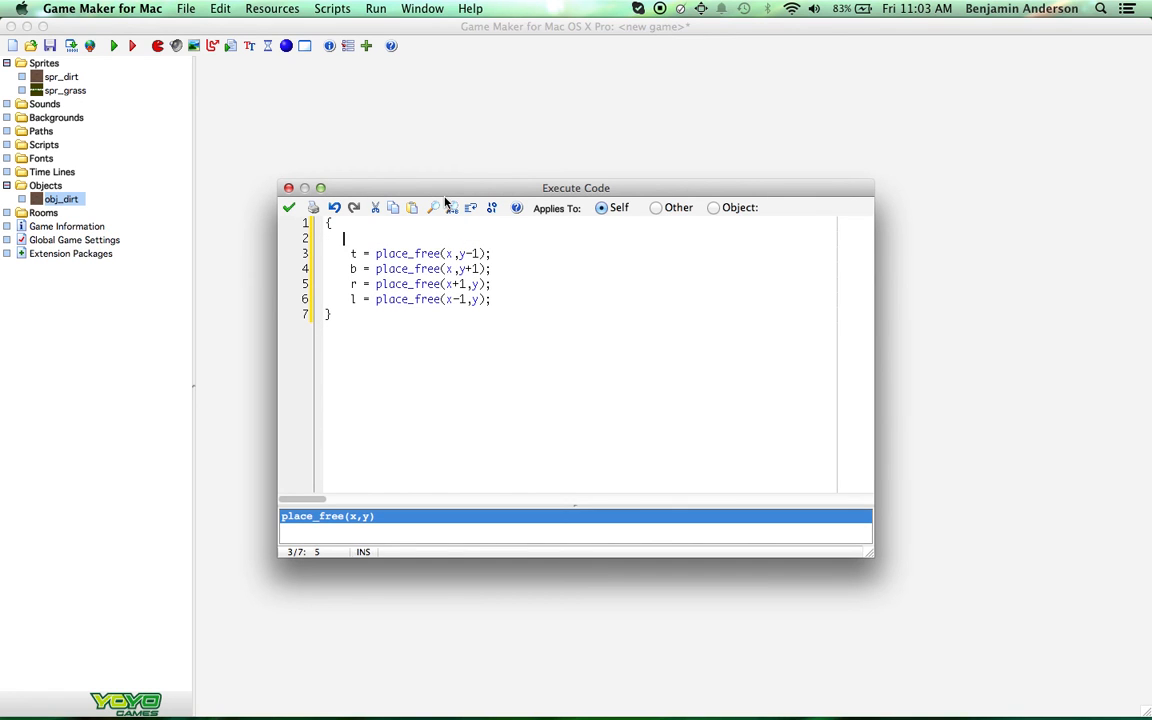
Step: Add a // comment above the place_free variables, close the editor, and add another code action
text(// Create the variable)
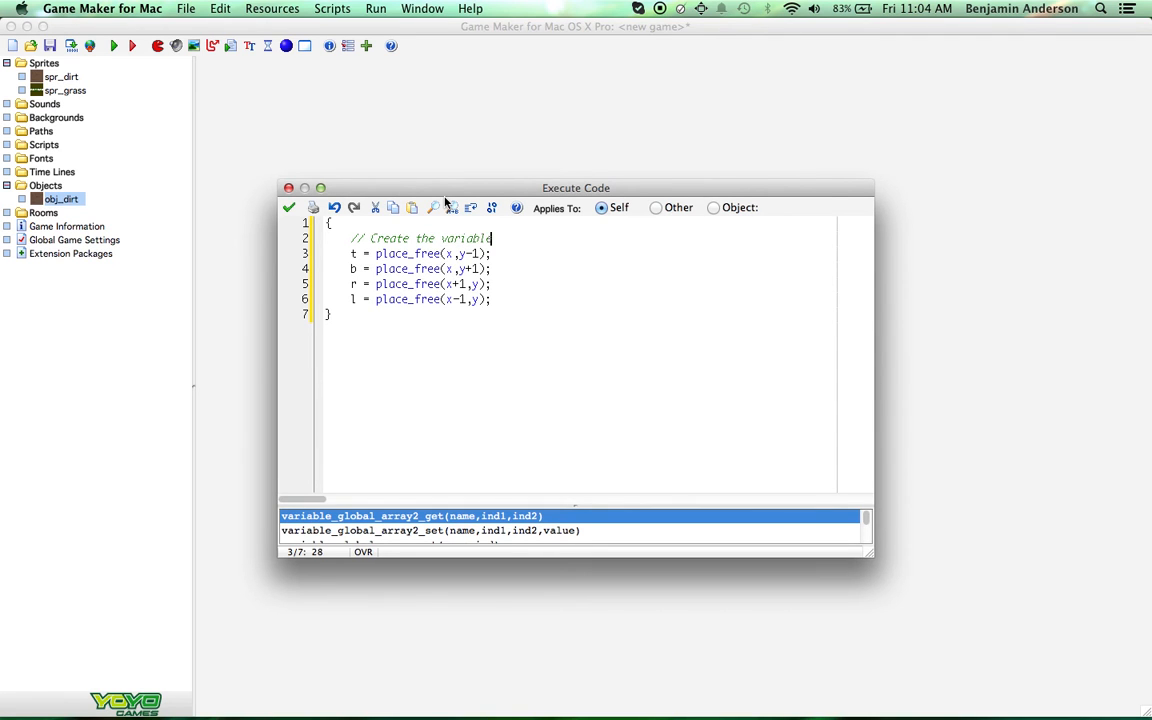
text(s for check)
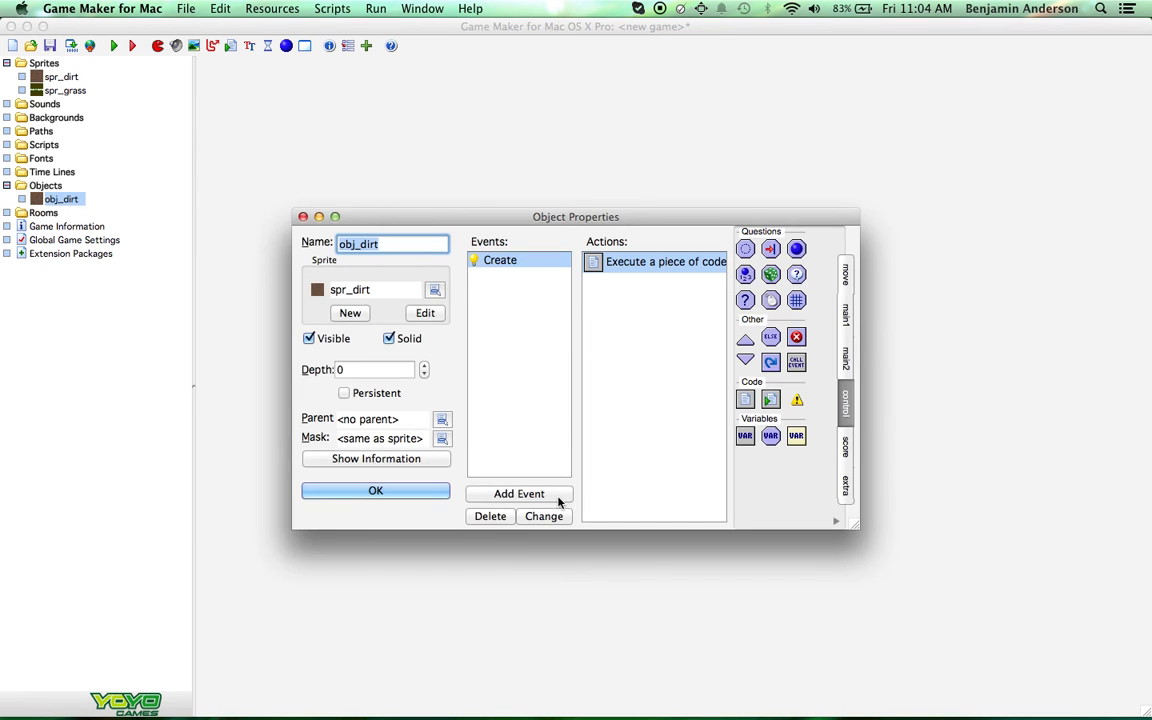
click(519, 493)
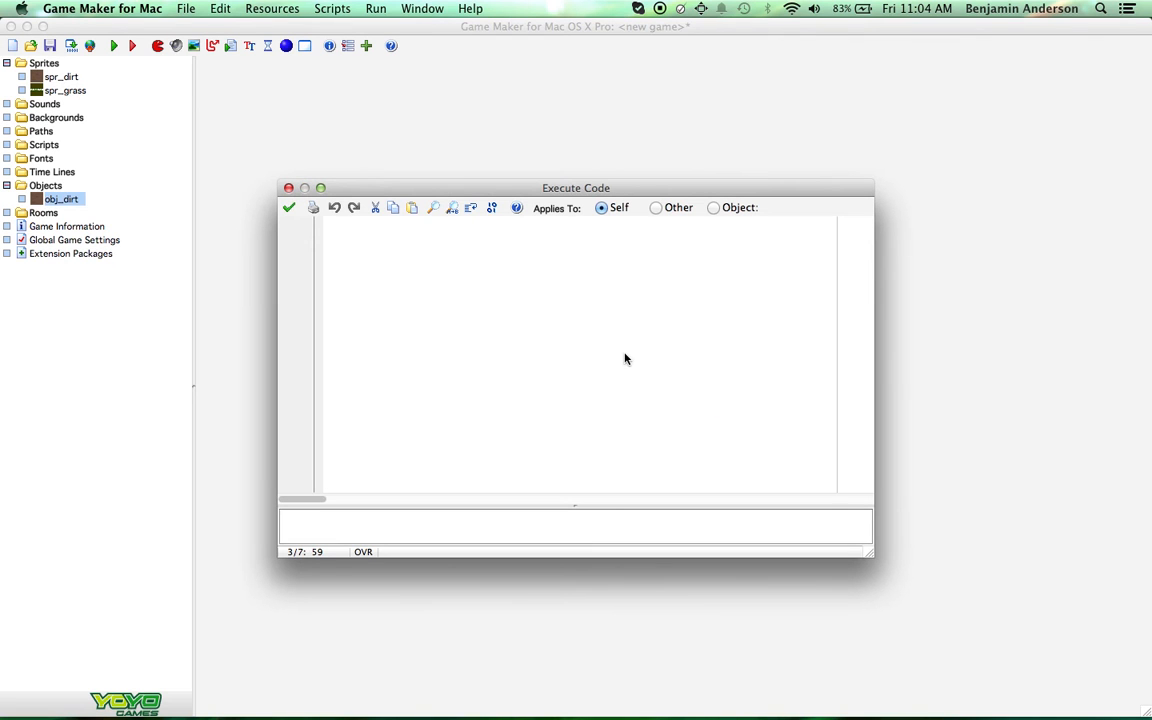
Step: Write draw_sprite(sprite_index, image_index, x, y) under a '// Draw the dirt sprite' comment
click(328, 222)
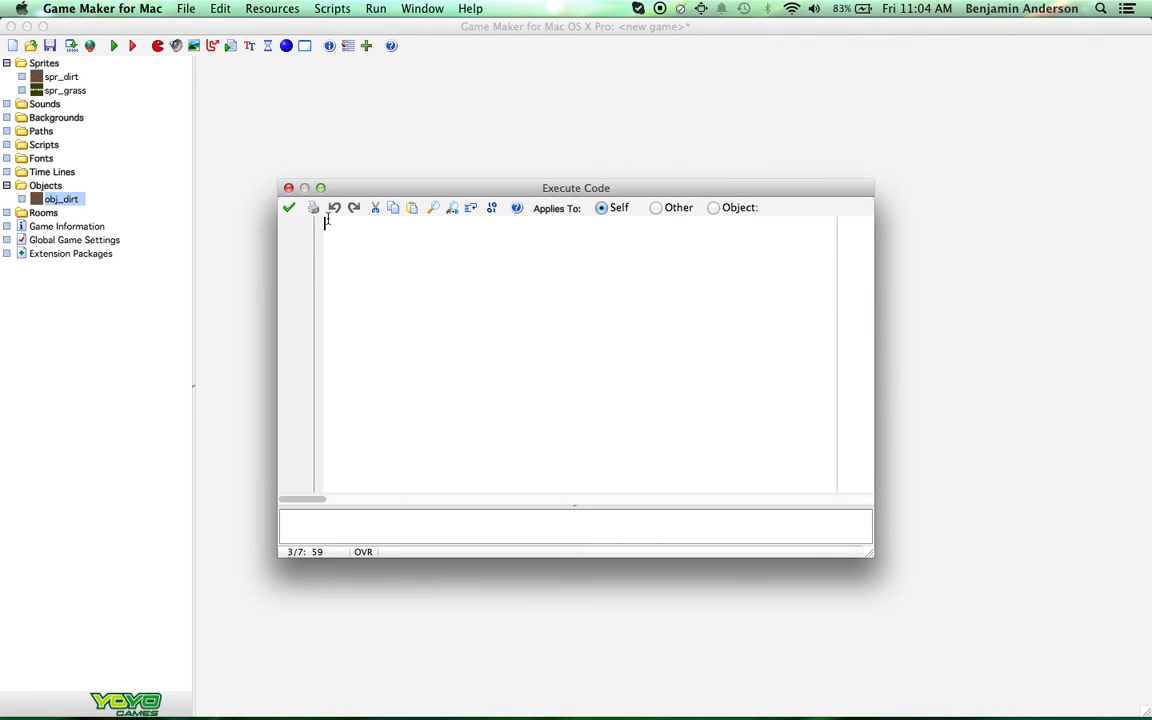
key(Return)
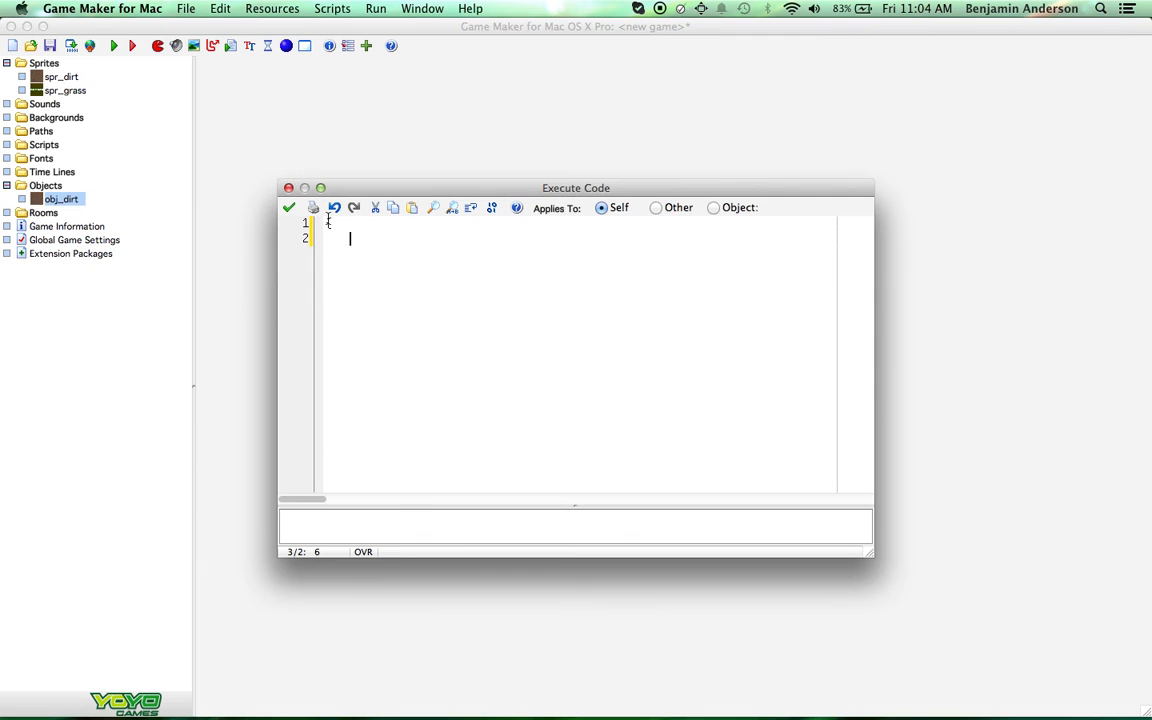
text(draw)
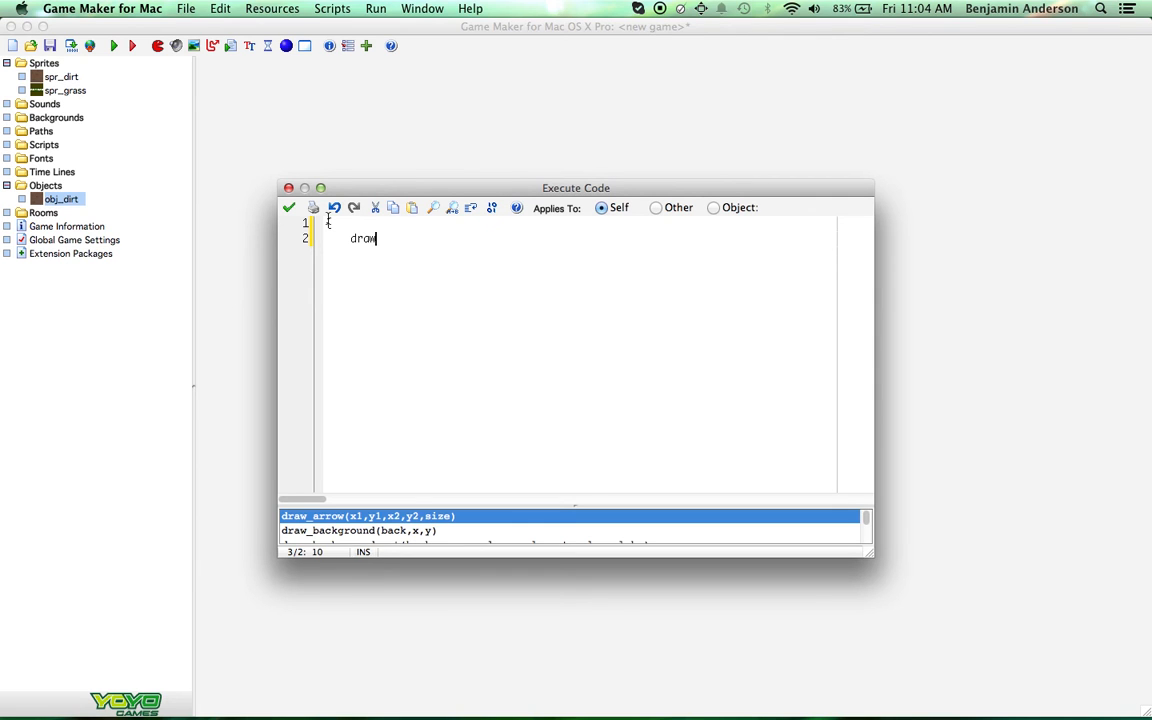
text(_sprite)
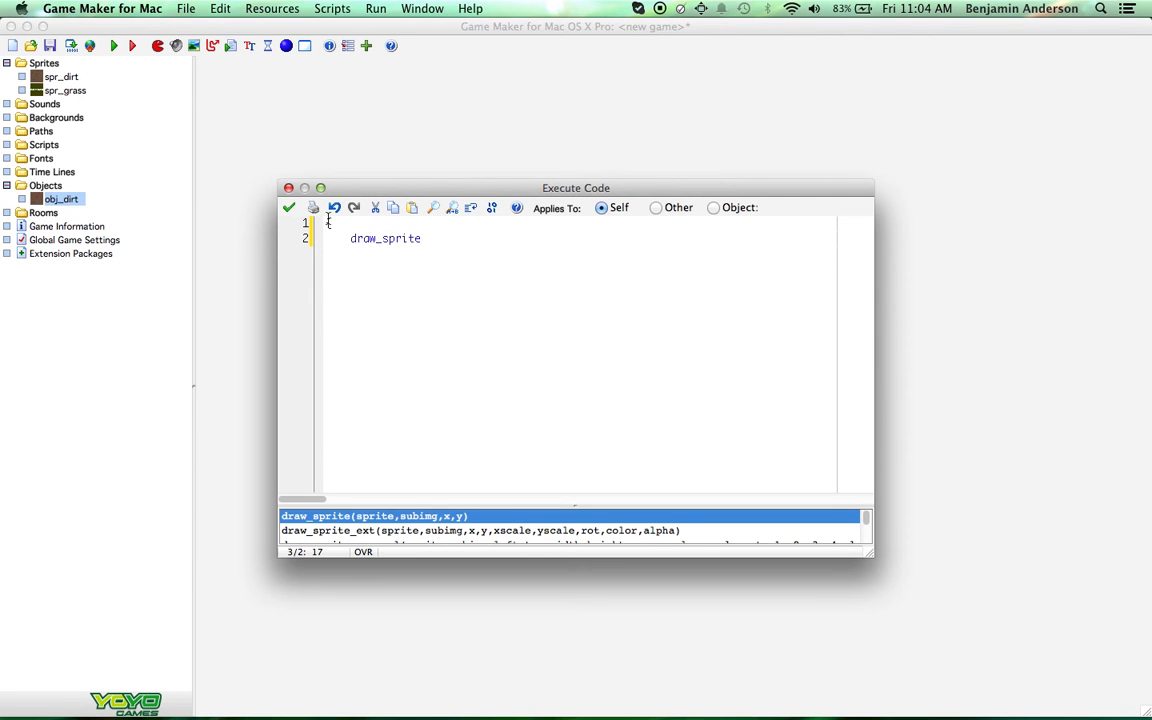
text((sprite_index,)
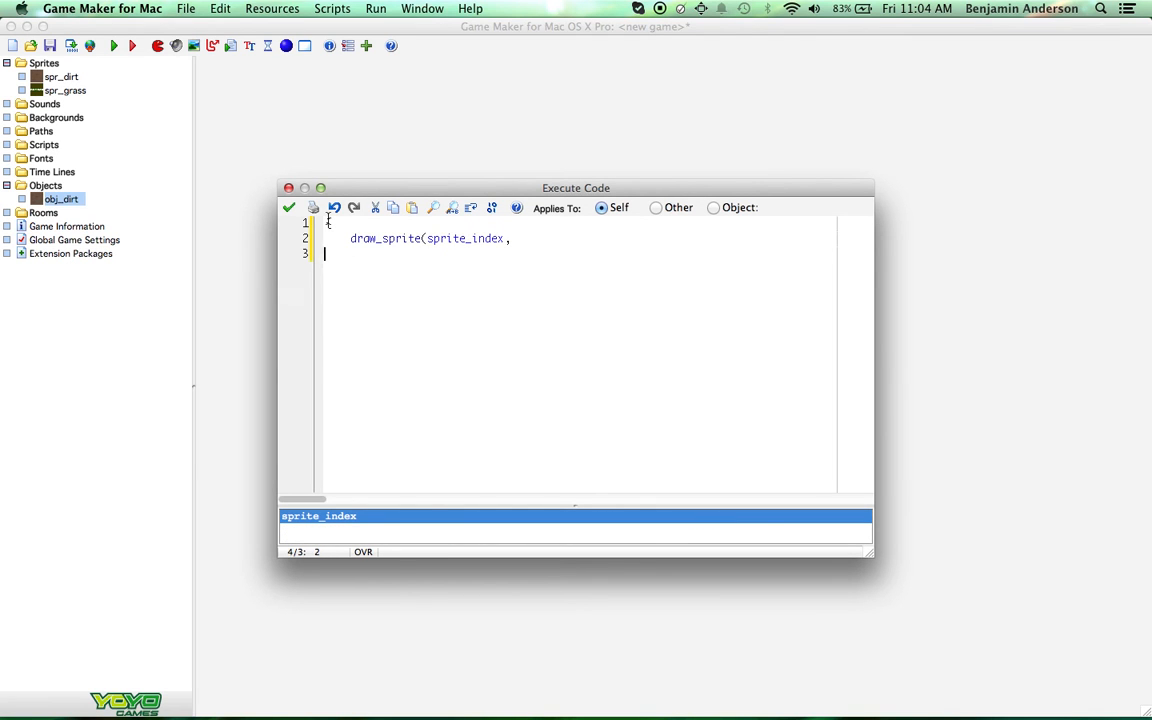
text(d)
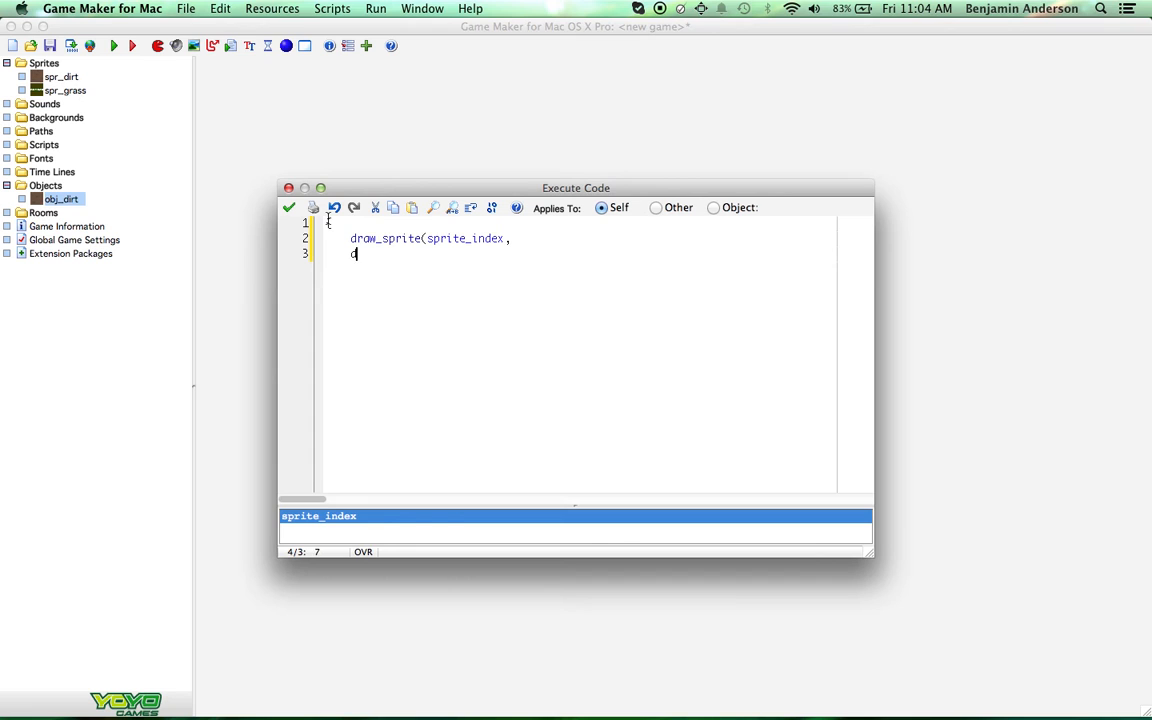
text(draw_sprite)
click(593, 238)
text( image_index)
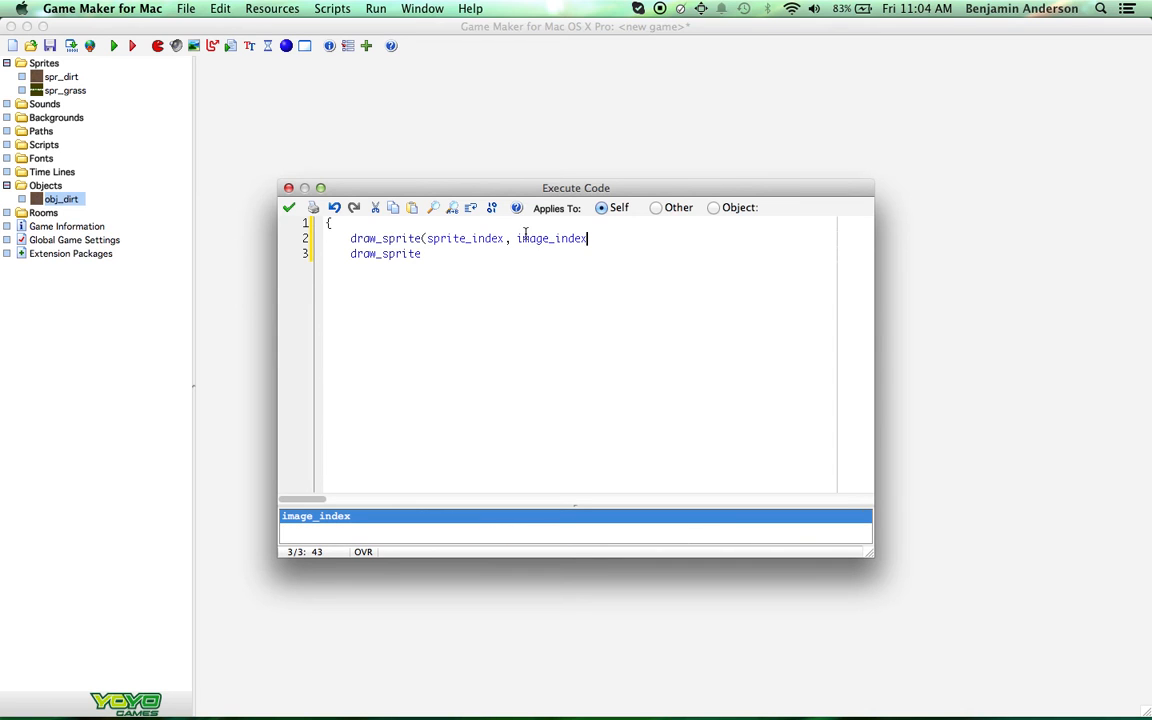
text(, x, y);)
text(})
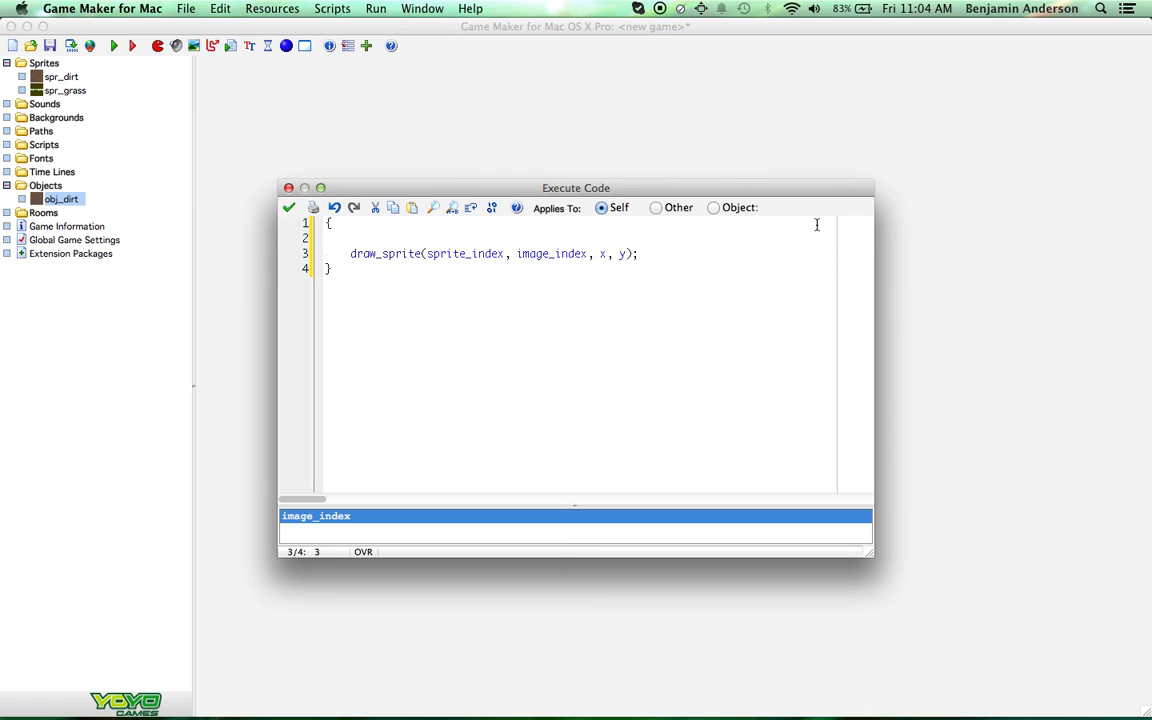
text(// d)
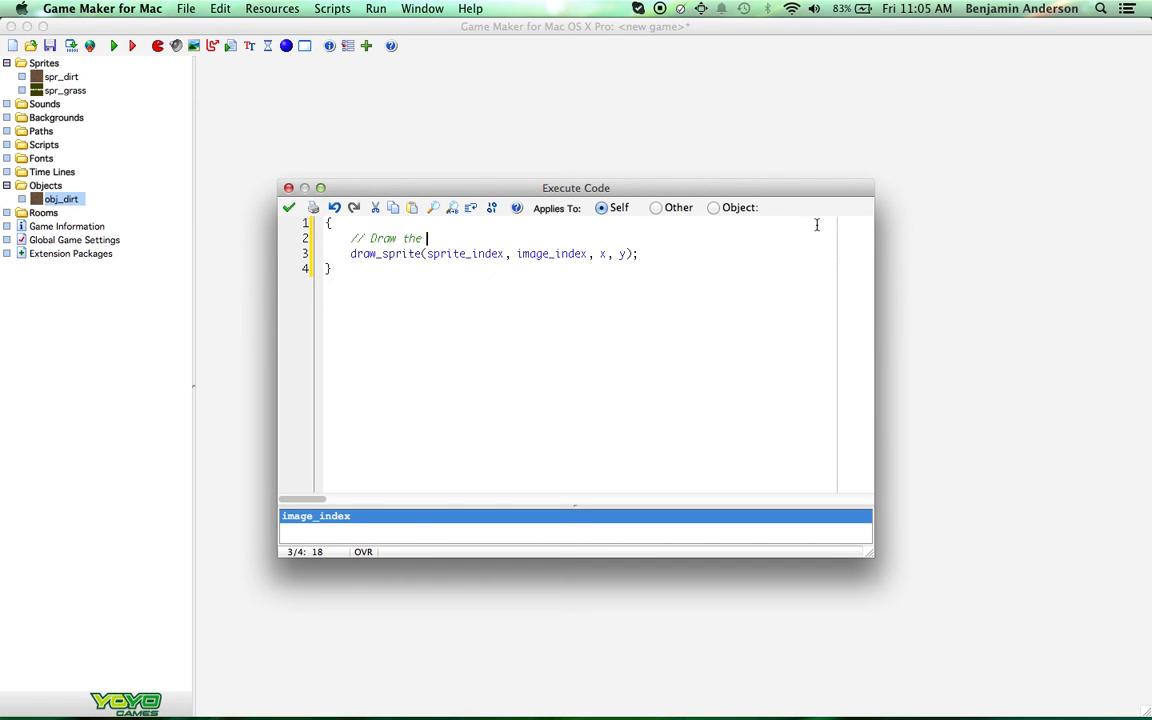
text(dirt sprite.)
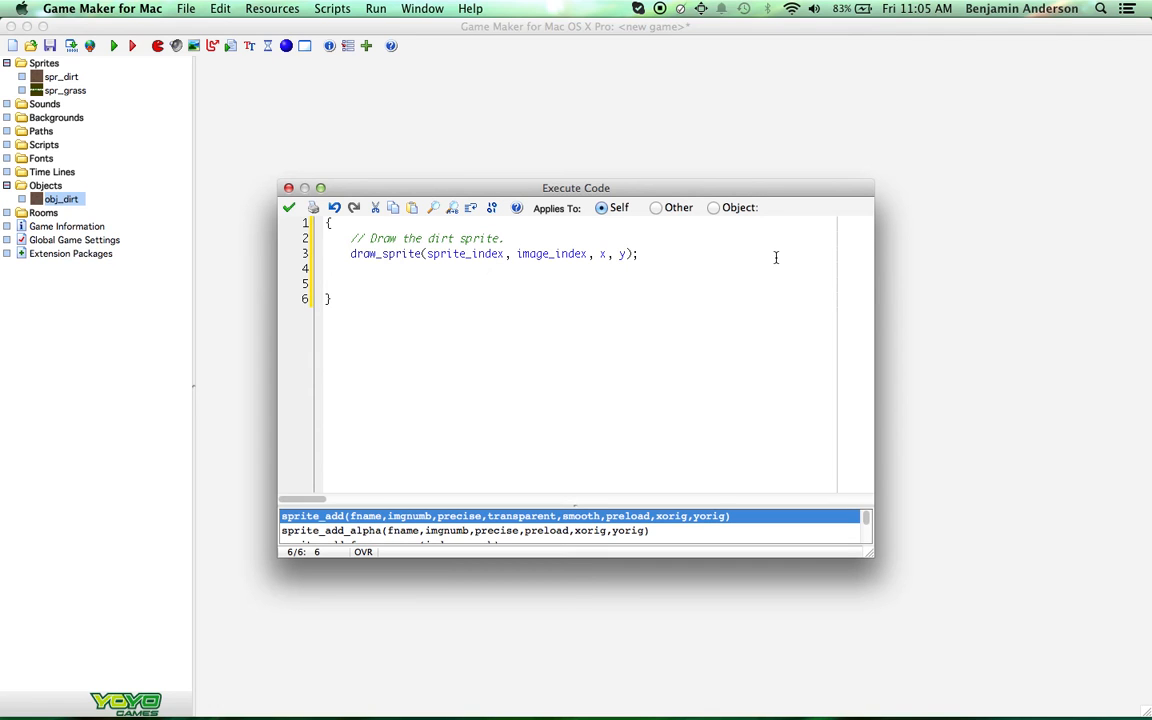
Step: Add an empty 'if (t) {' block below the draw_sprite line, with a blank line inside
text(if()
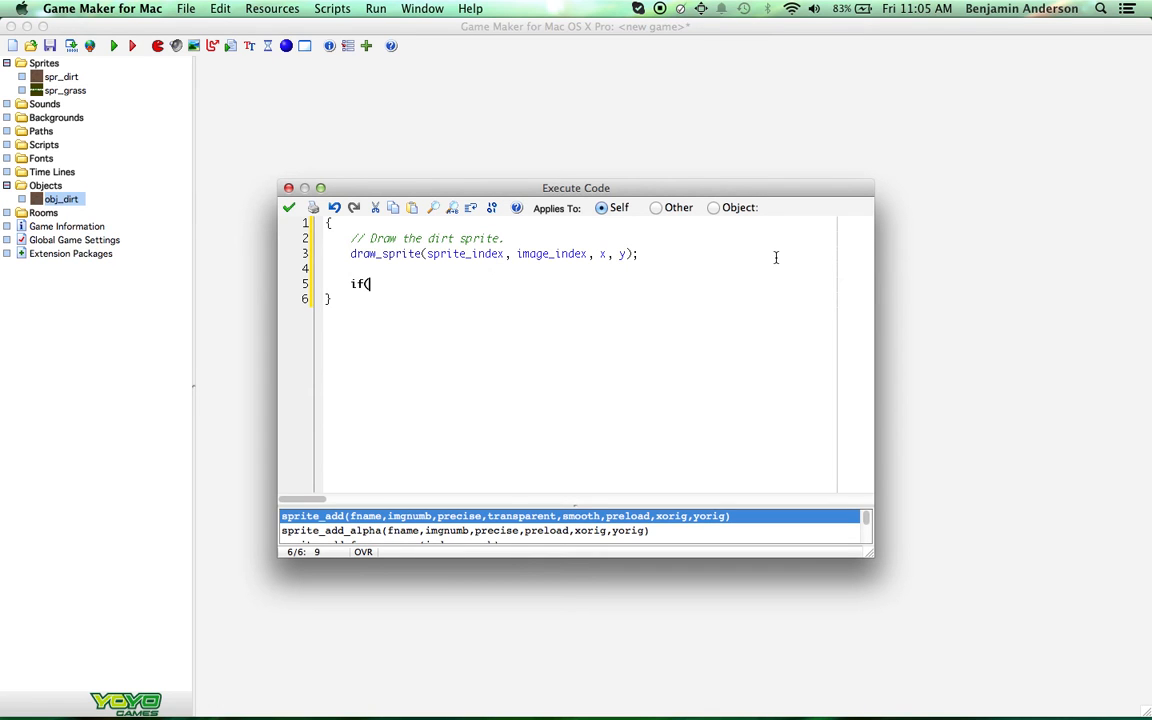
text(t))
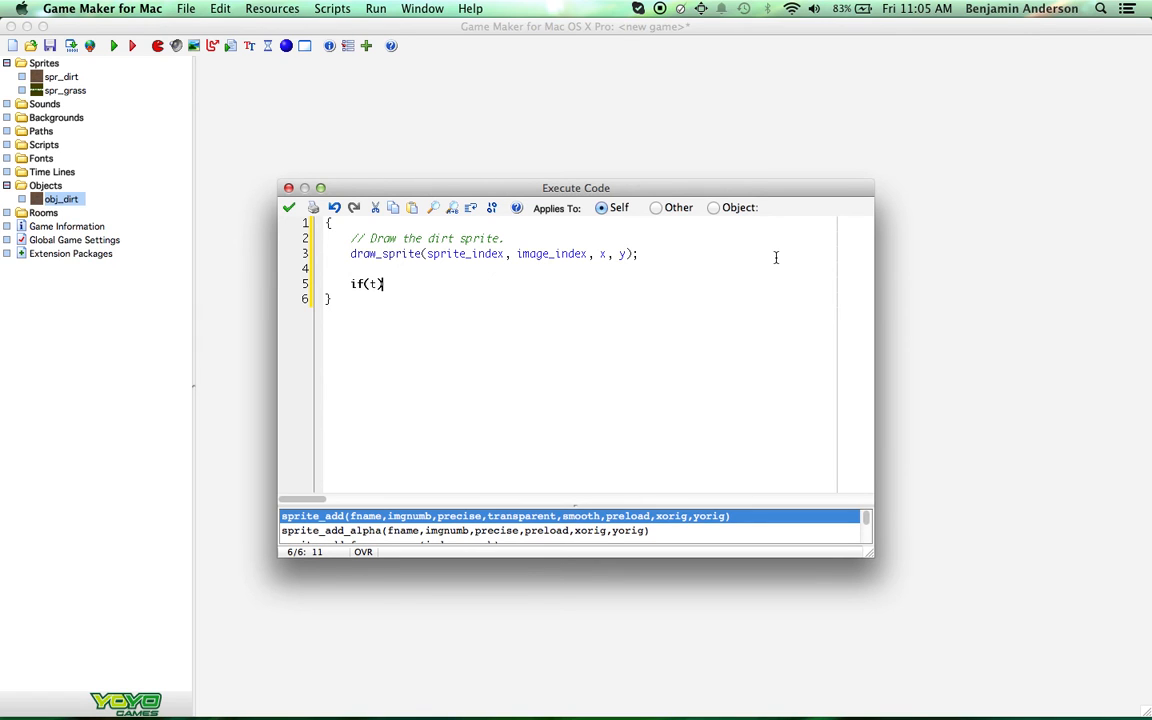
key(backspace)
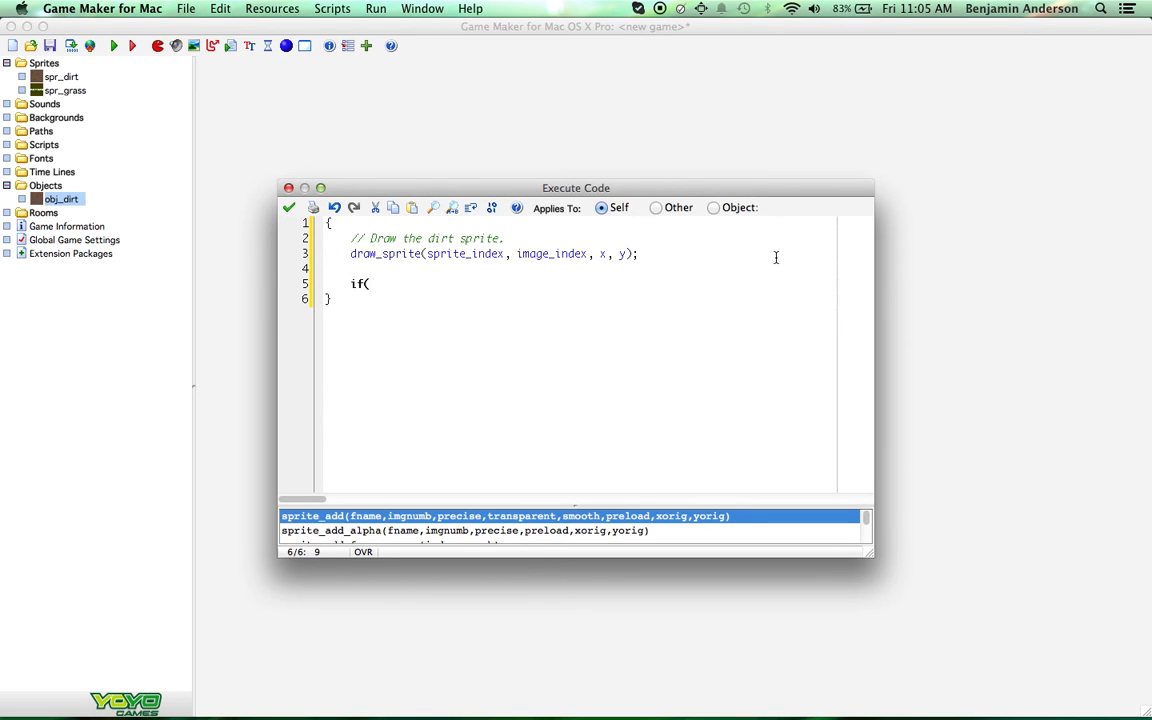
text(t)
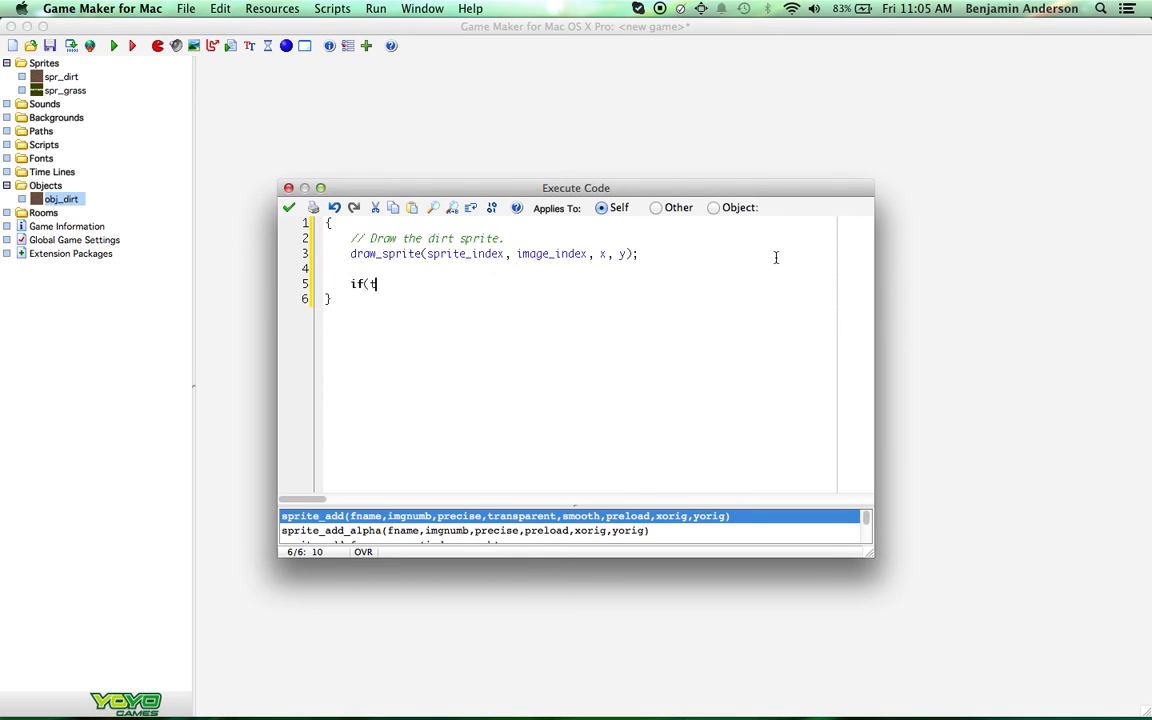
key(backspace)
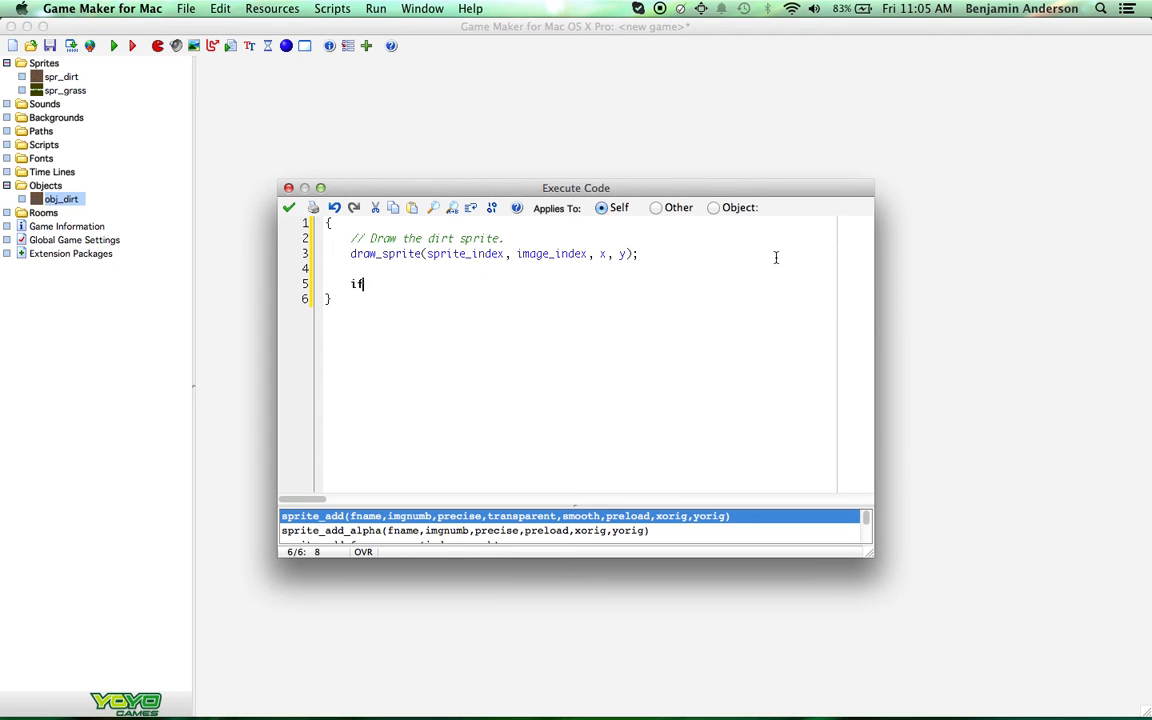
text((t) {)
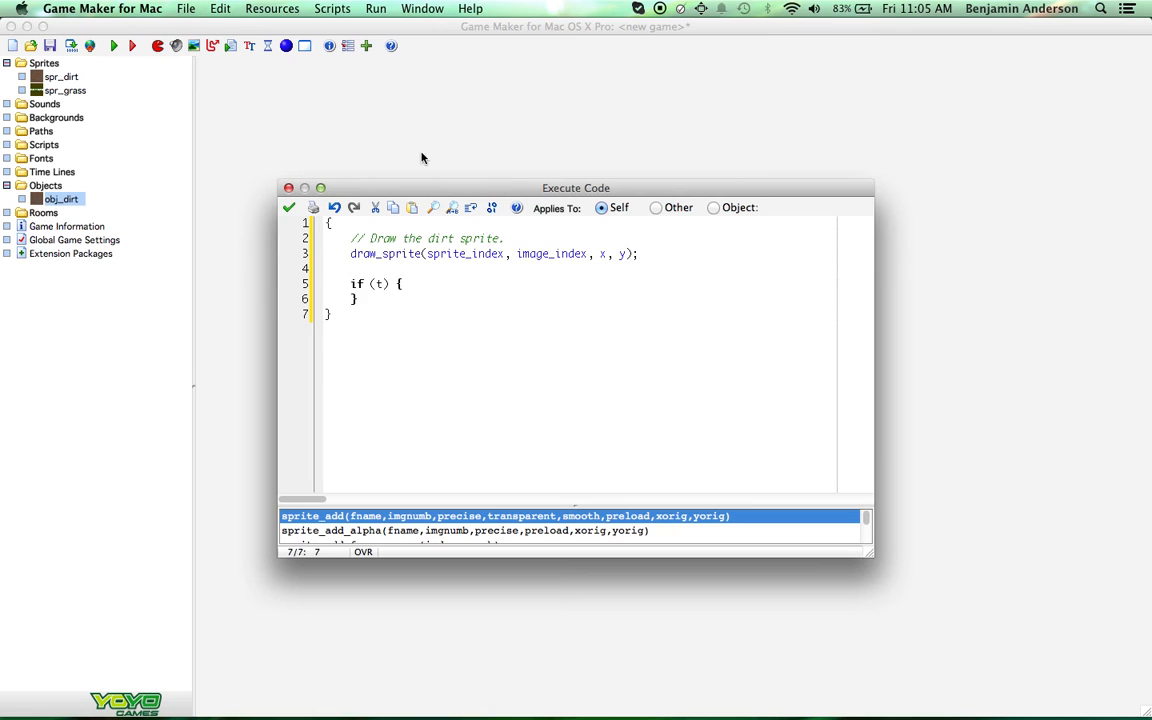
click(378, 284)
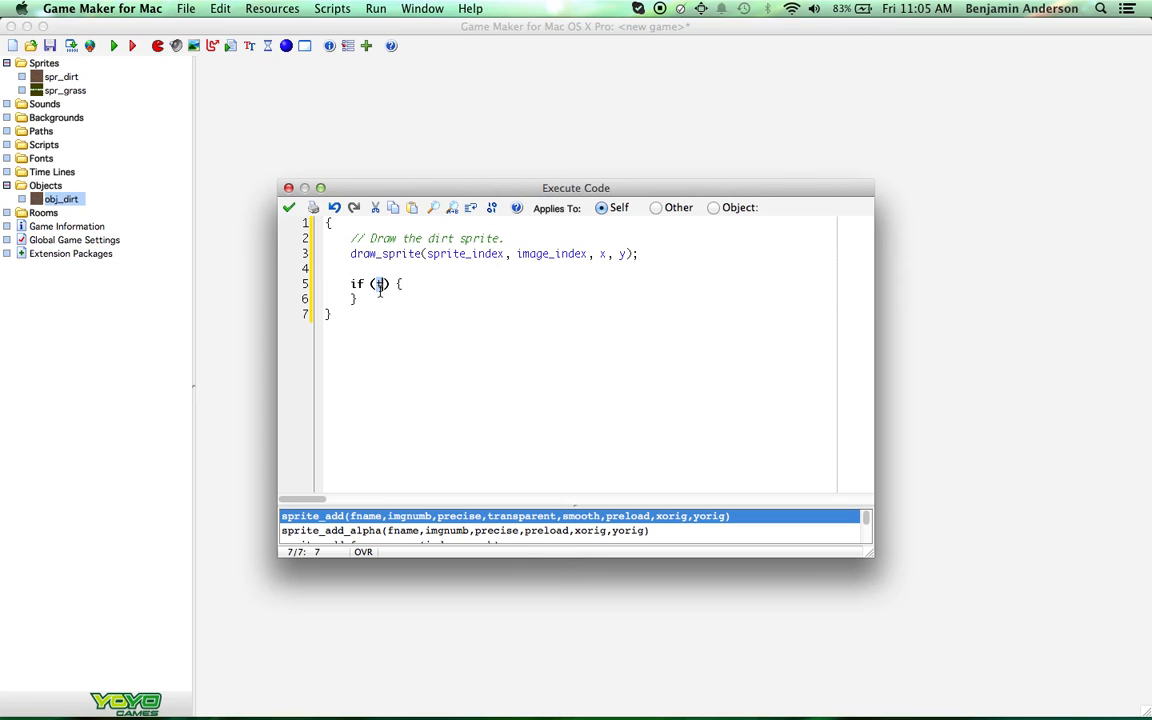
text(t)
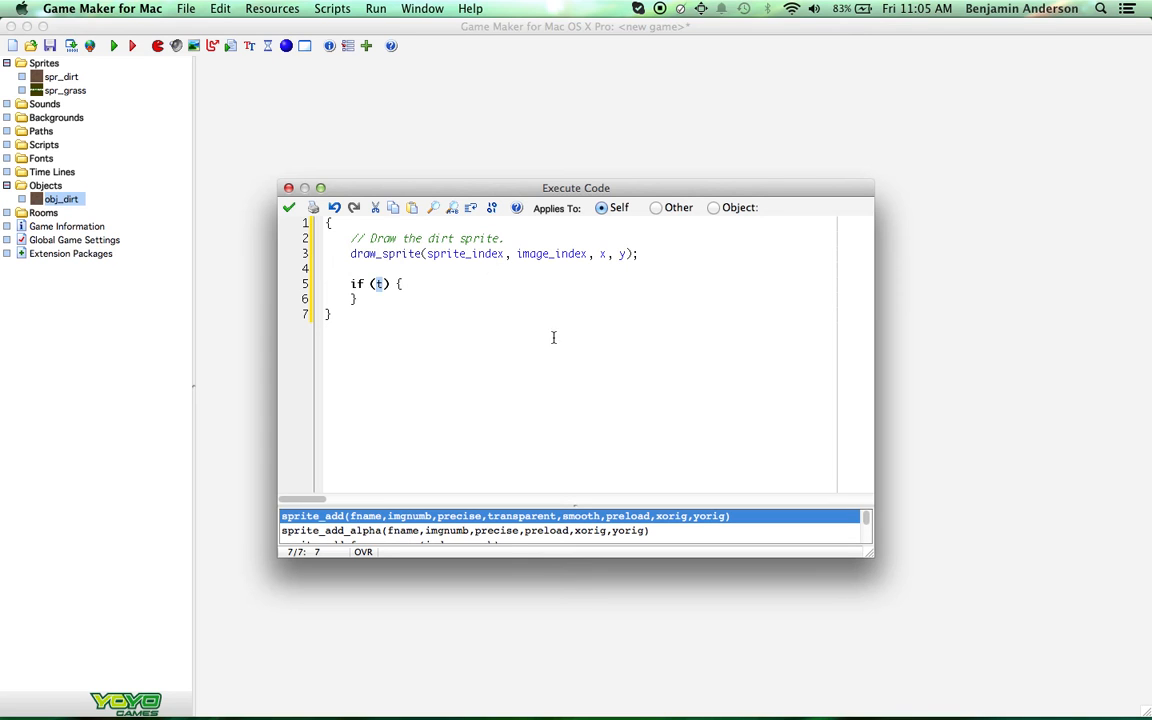
key(enter)
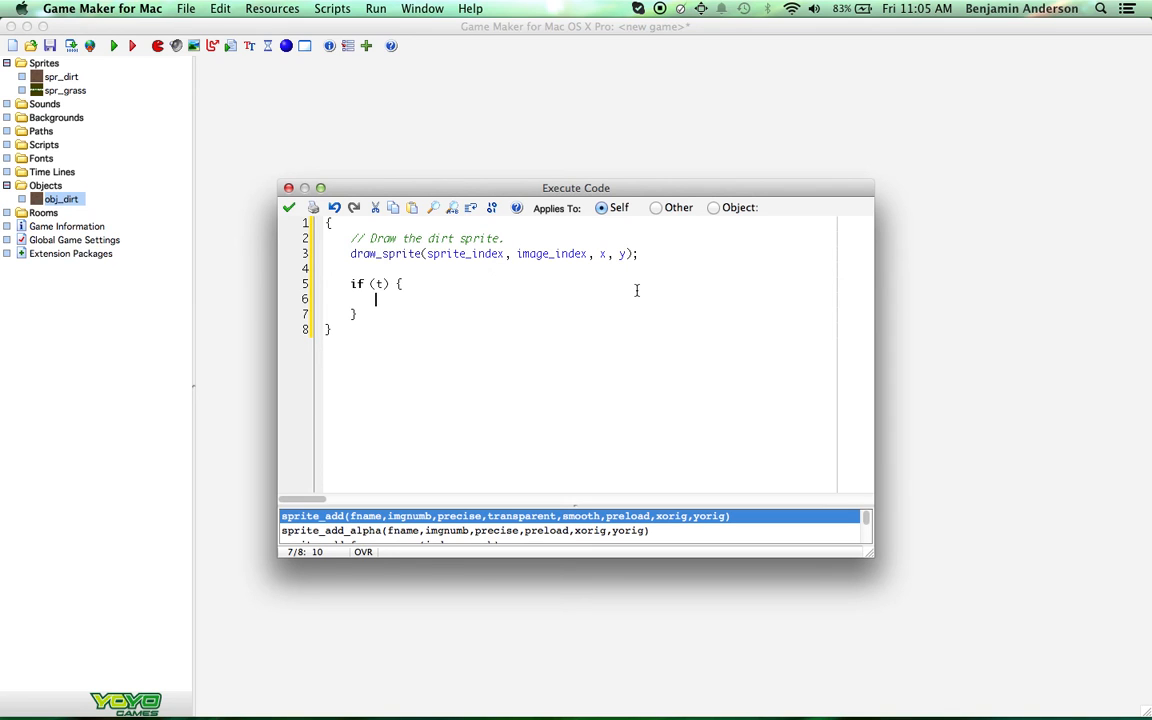
Step: Enter the draw_sprite_ext function name inside the if (t) block using autocomplete
text(draw_)
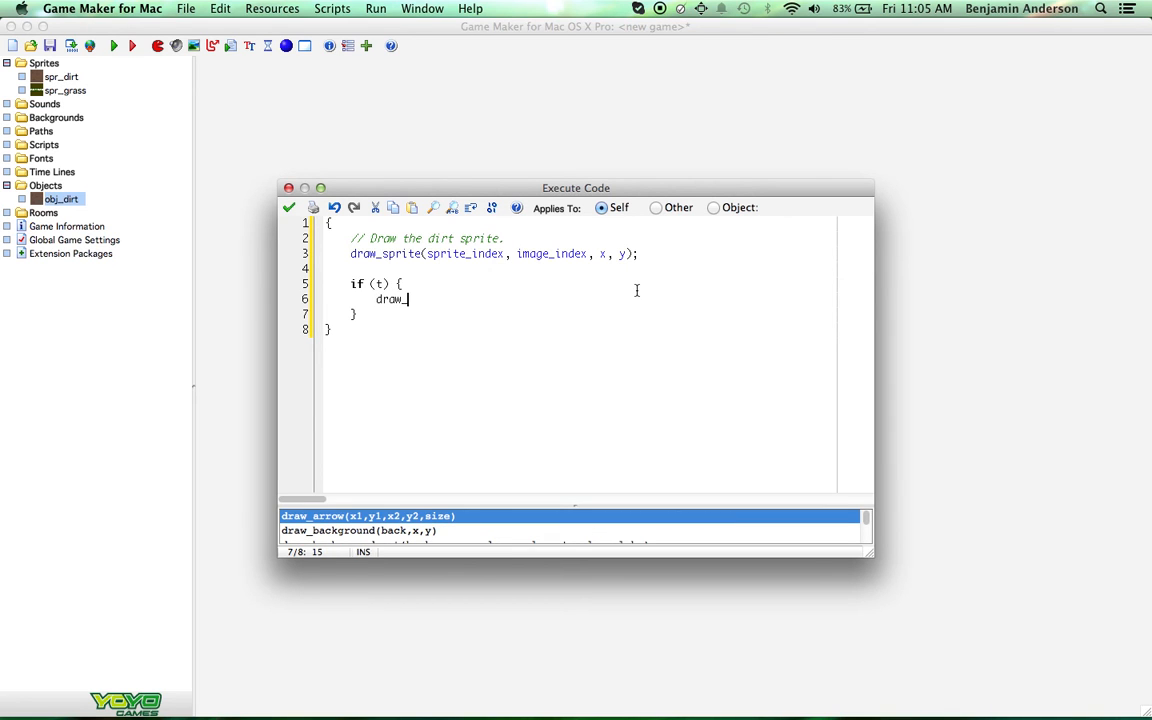
key(insert)
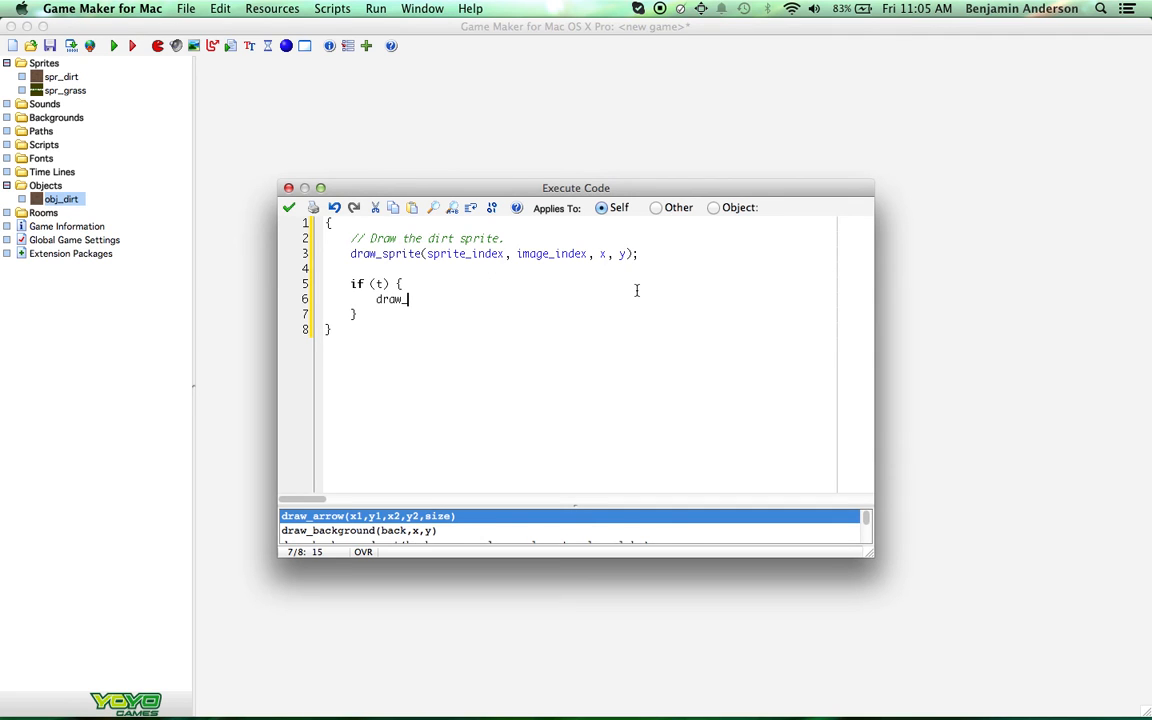
text(sprite)
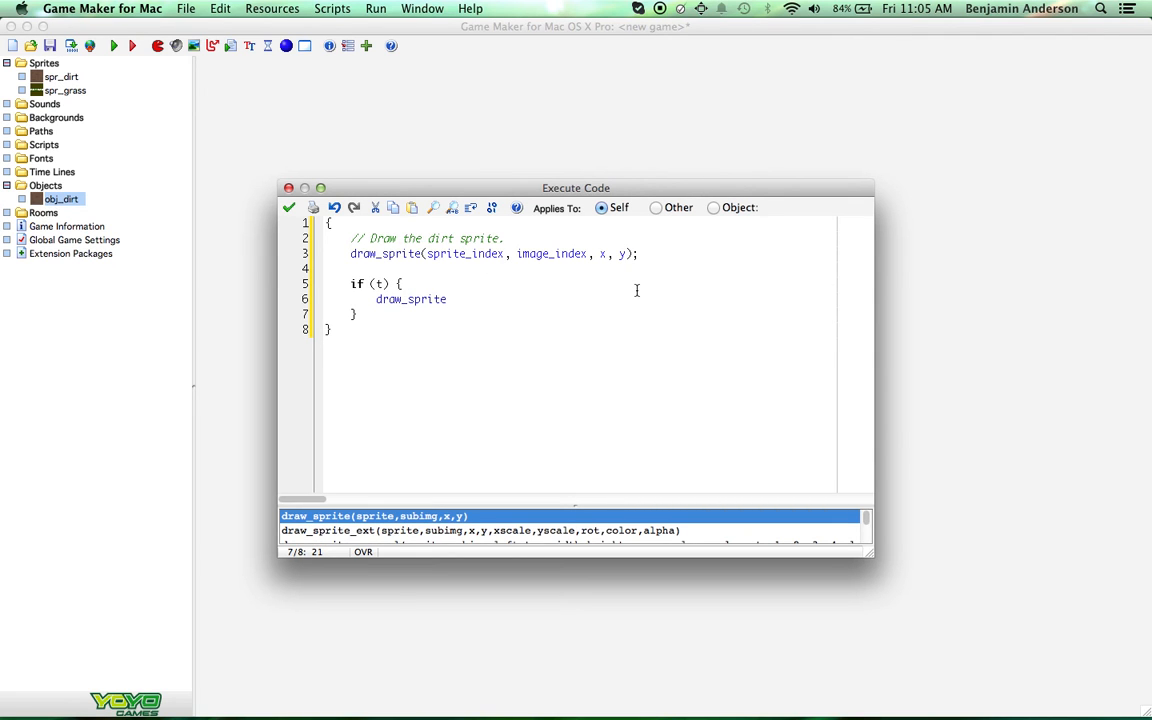
text(_)
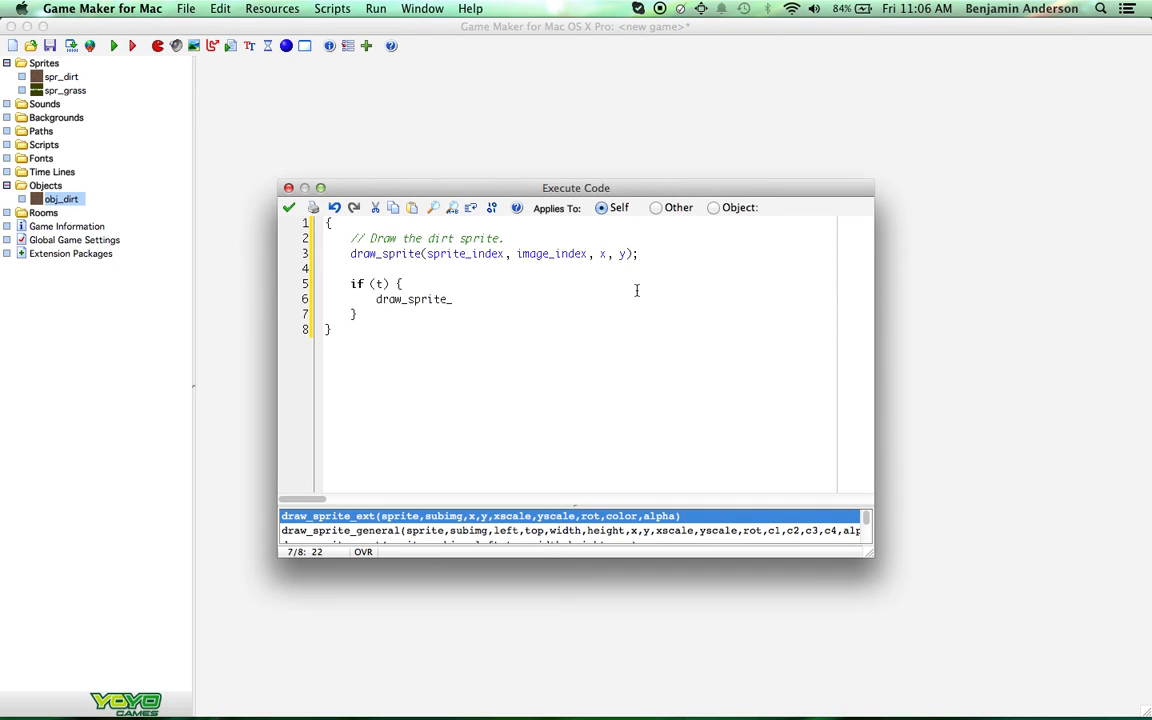
click(450, 299)
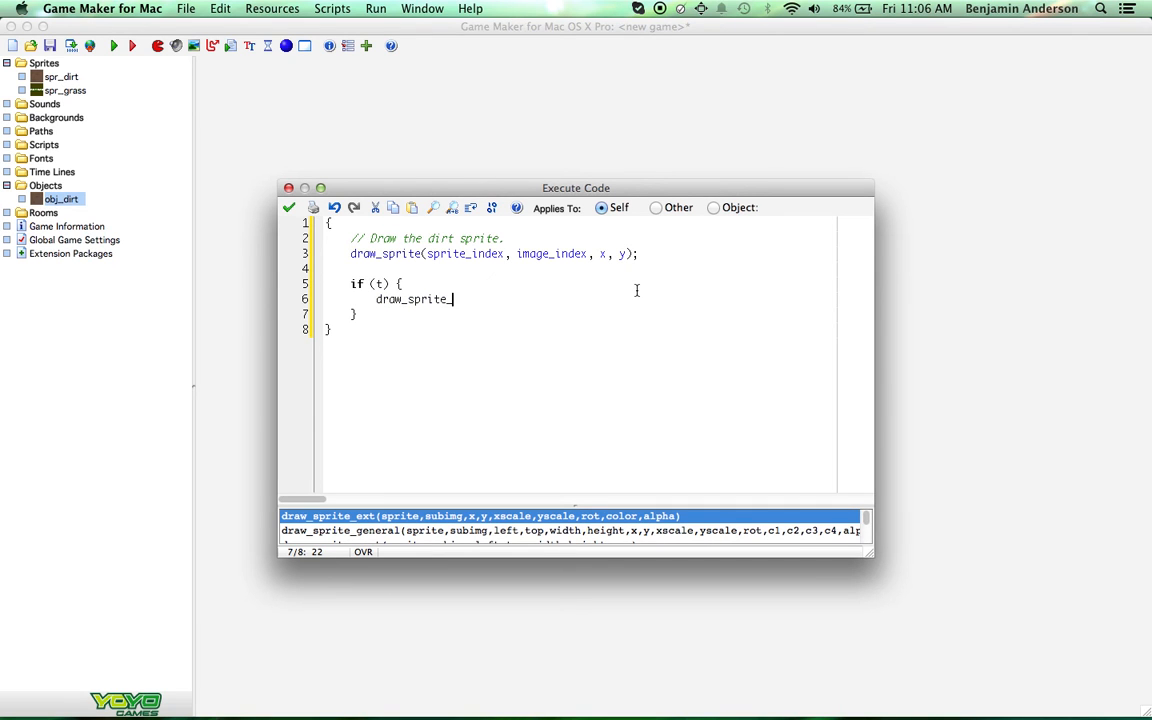
text(ext)
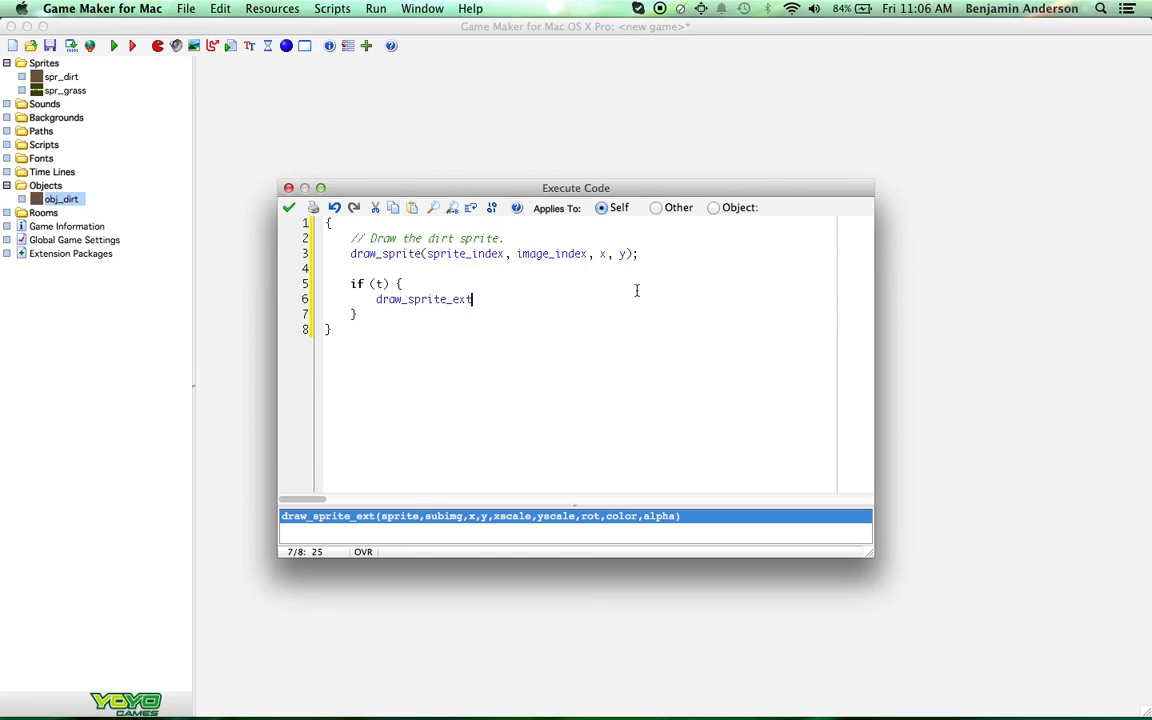
Step: Fill in its arguments: spr_grass, frame 0, x, y, scale 1,1, rotation 0, c_white
text(()
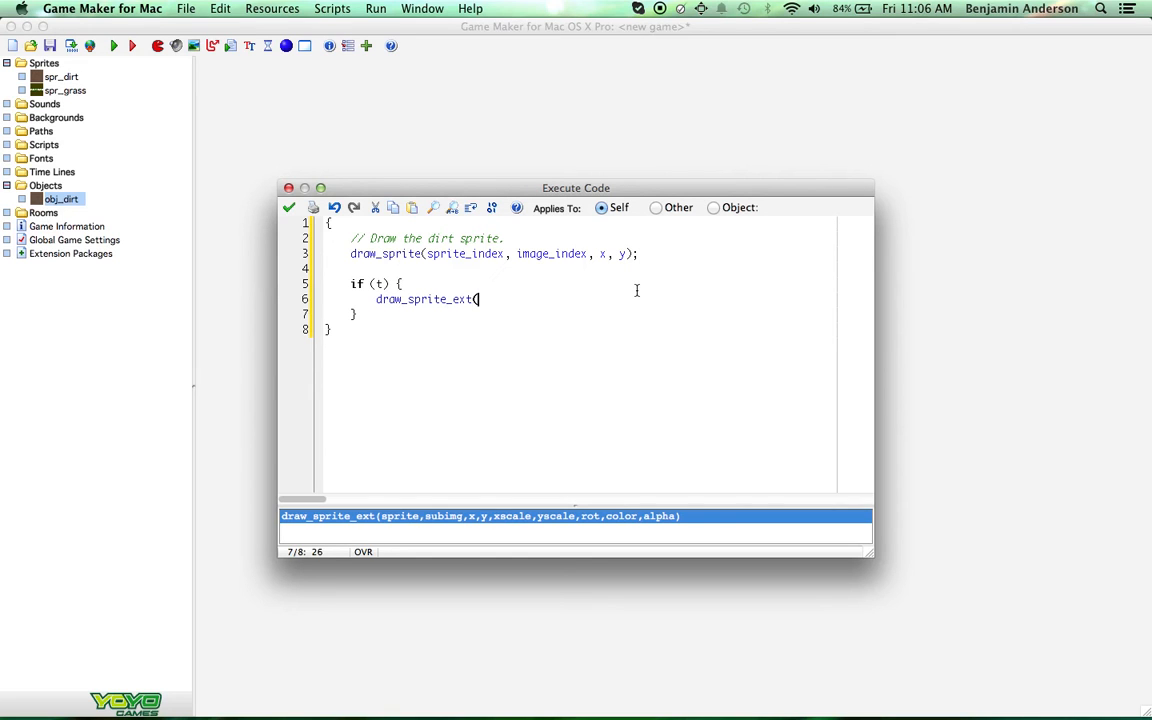
text(spr_grass)
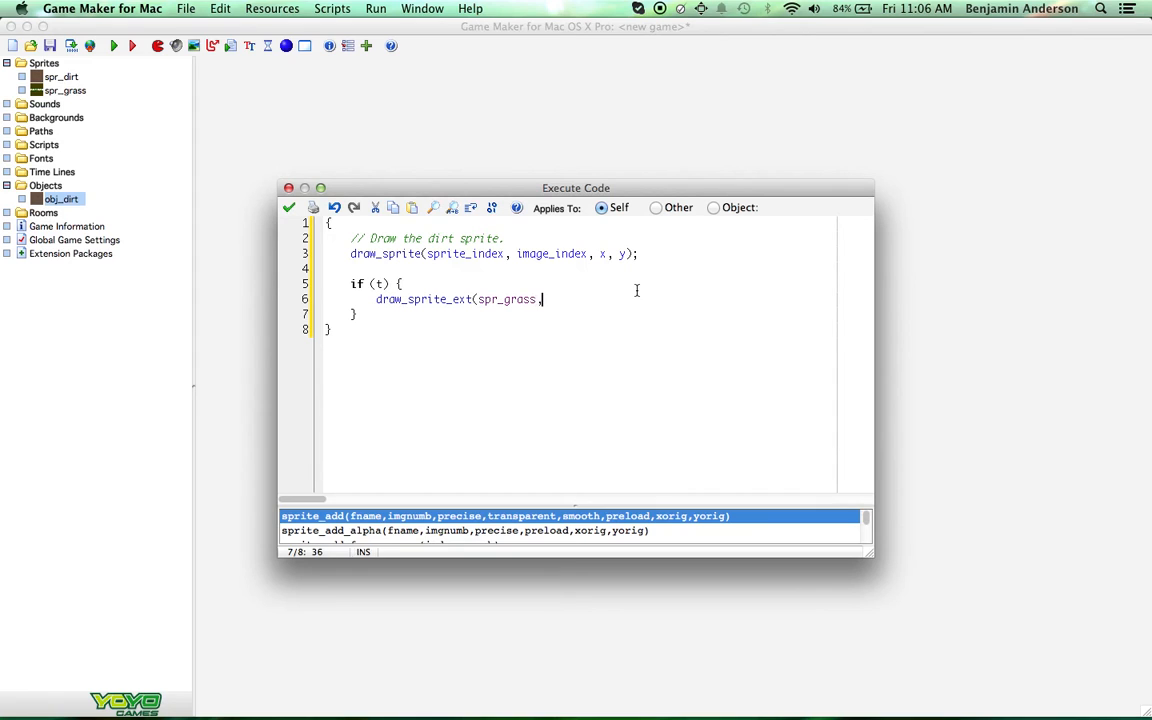
text(,image_)
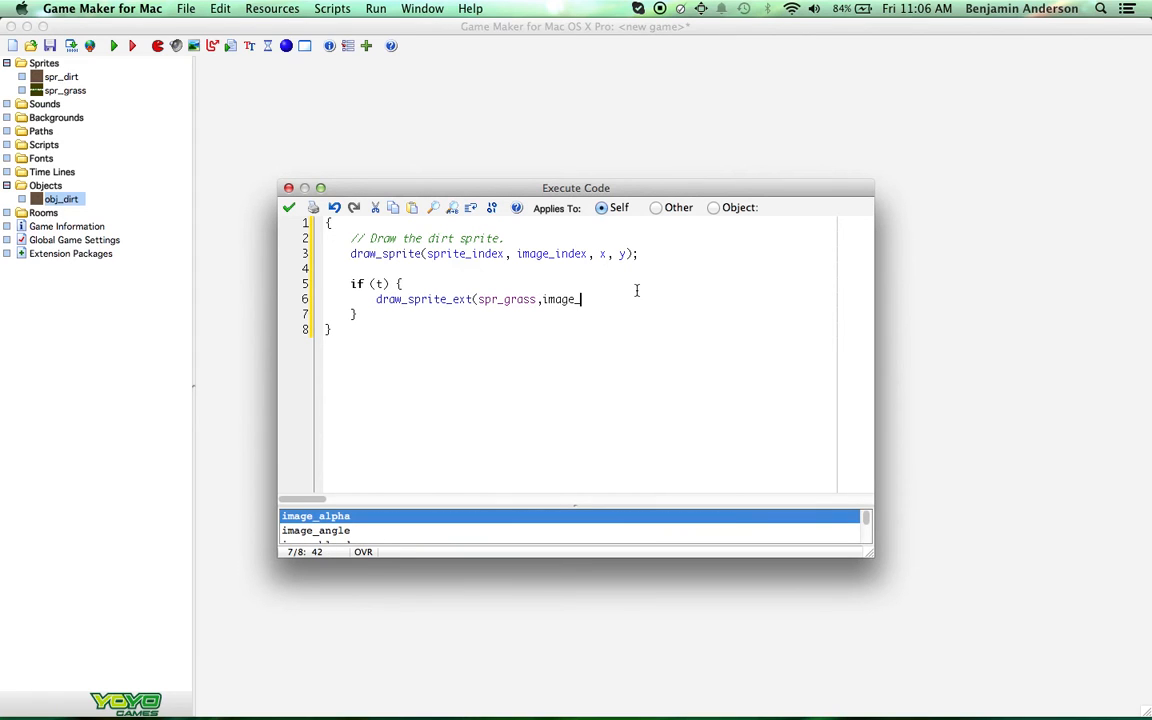
text(0,)
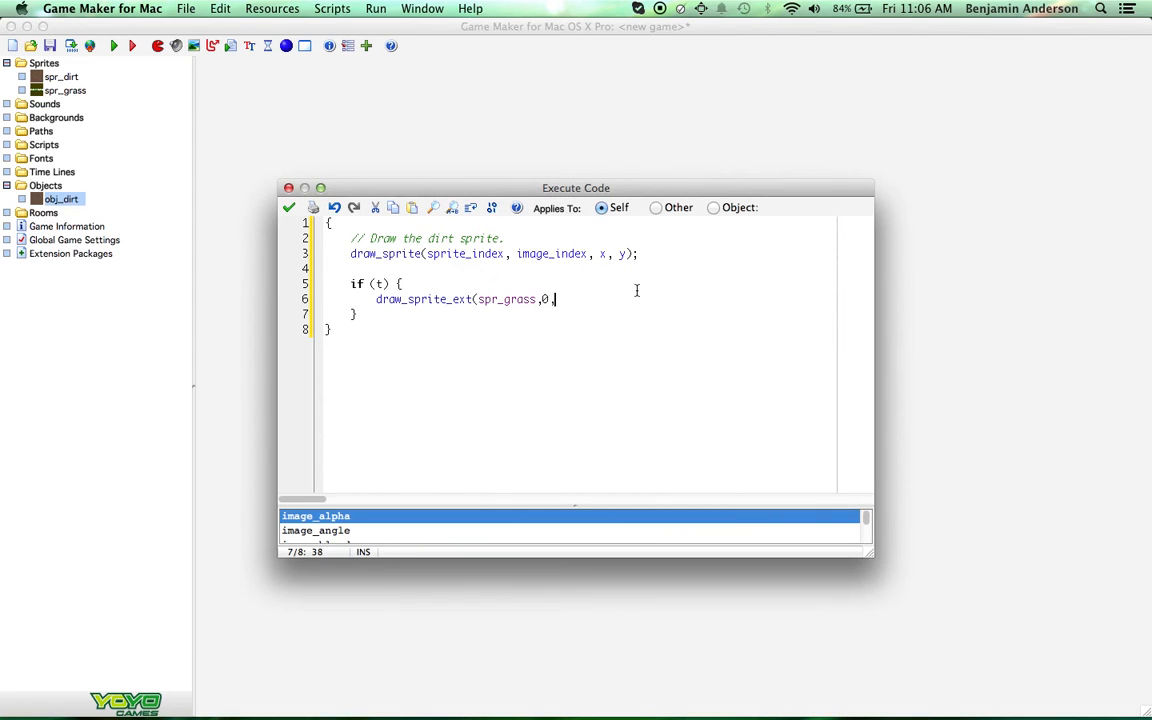
key(insert)
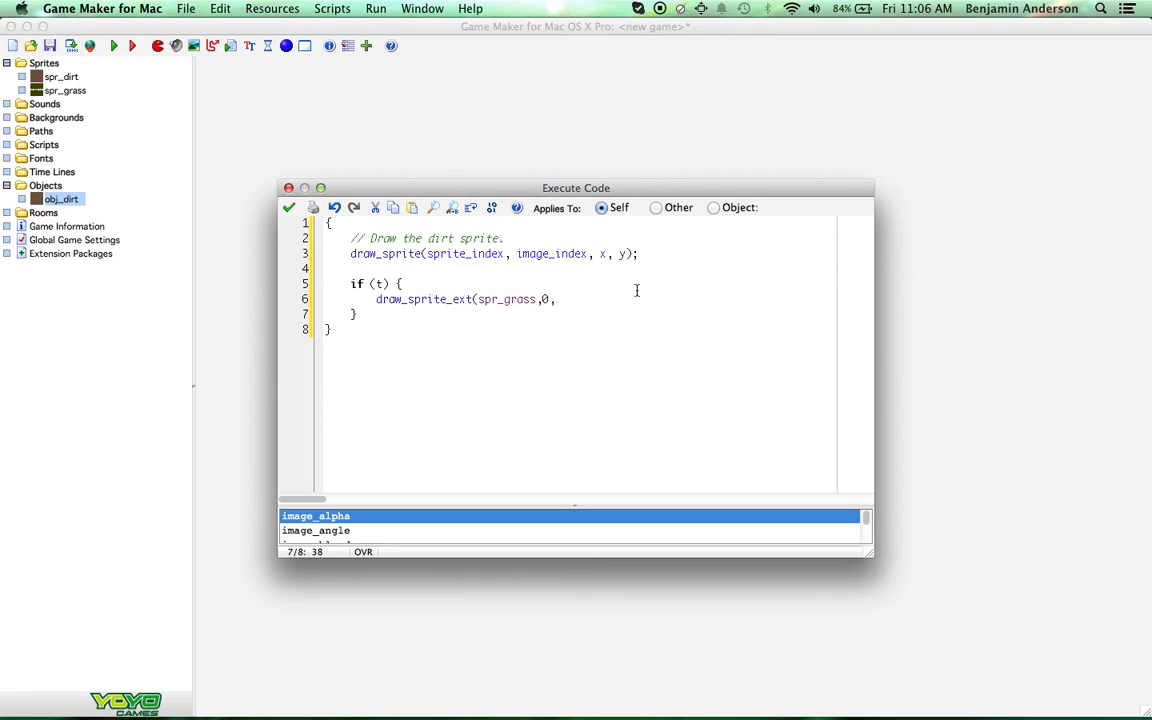
text(x,y,)
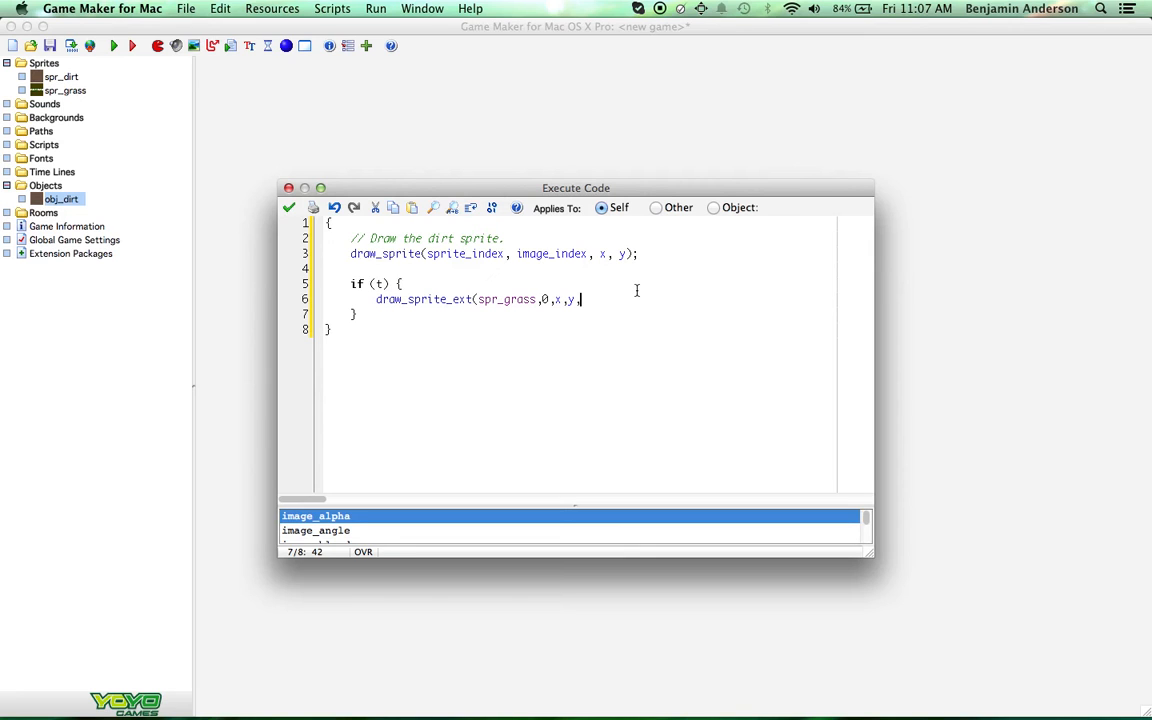
text(1,)
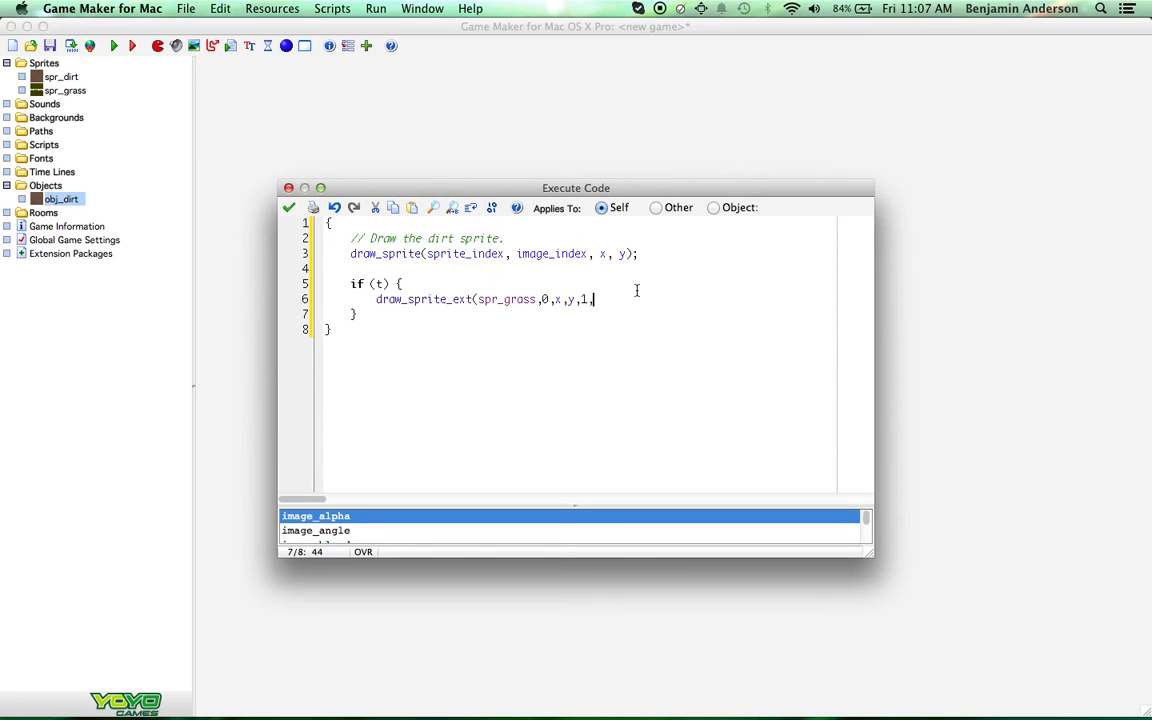
text(1,)
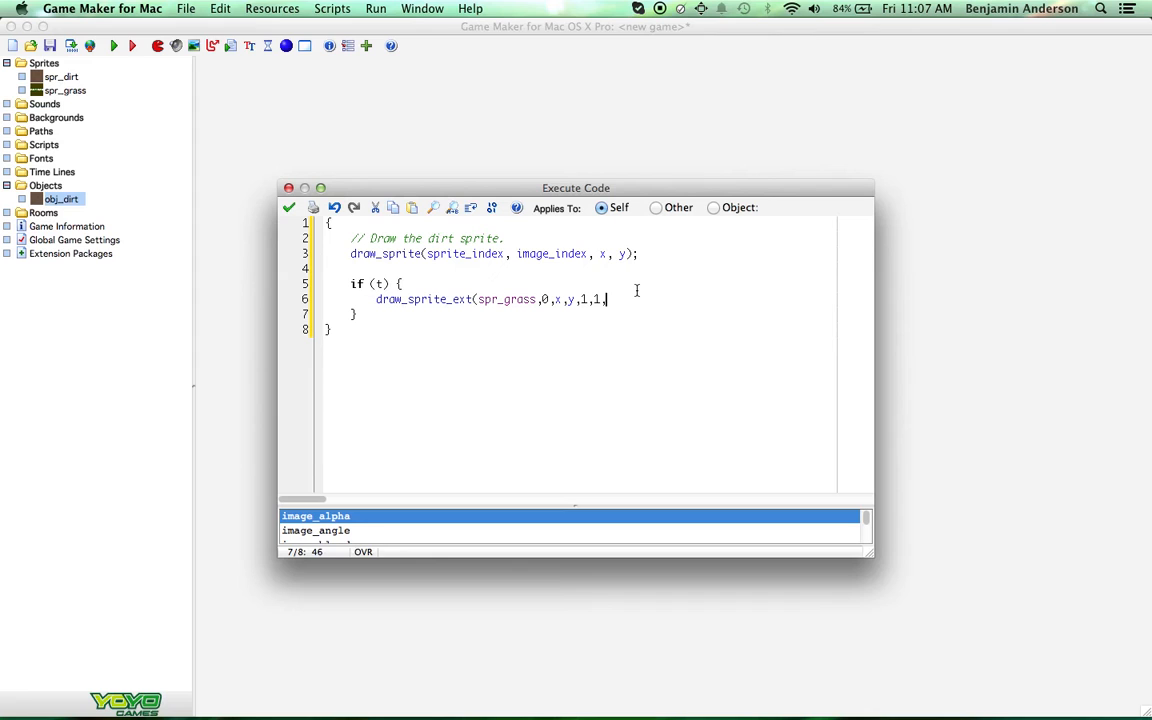
text(0)
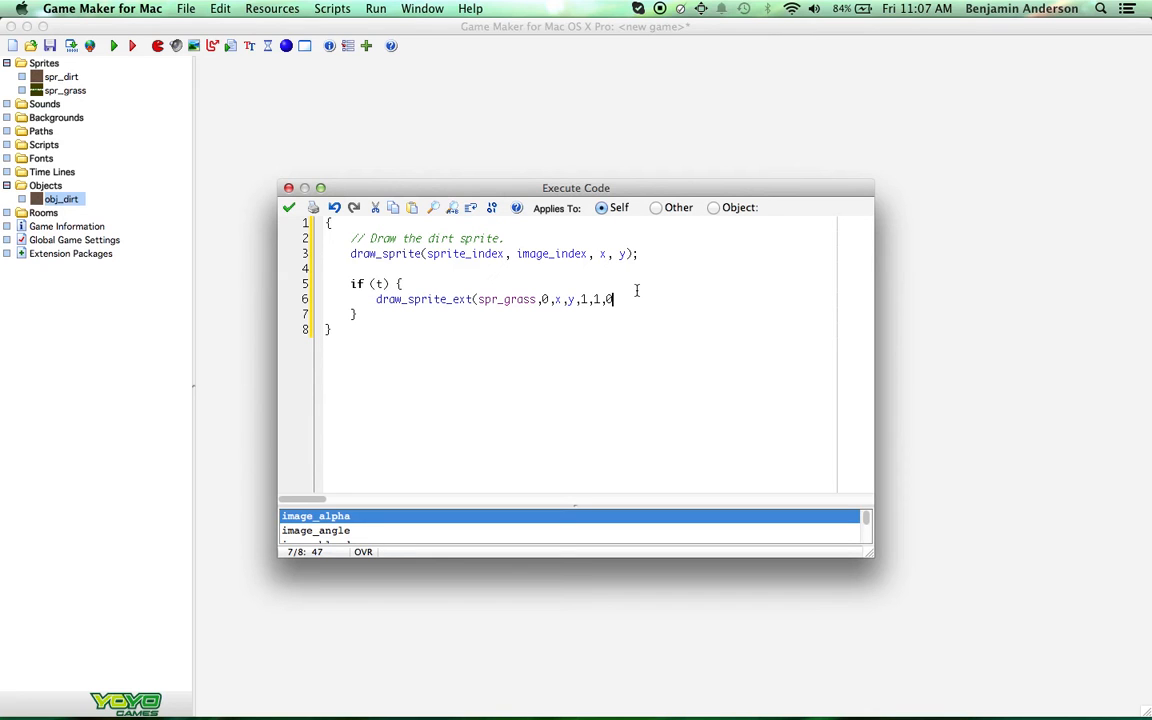
text(,)
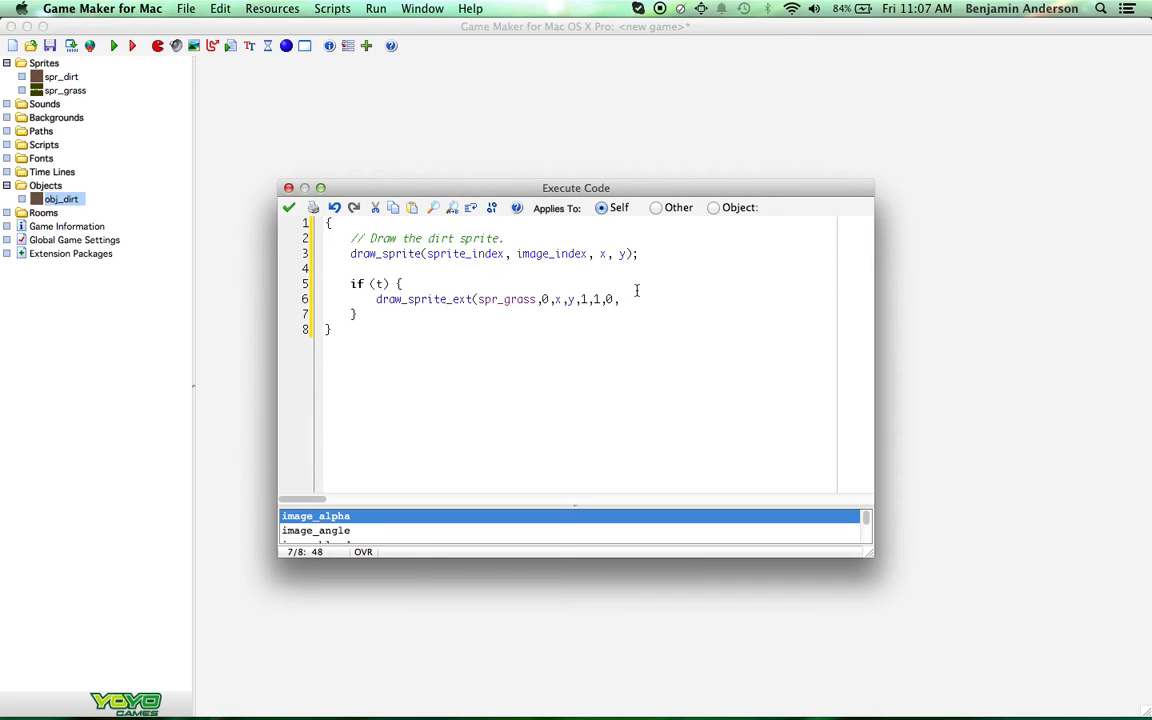
text(c_white,1);)
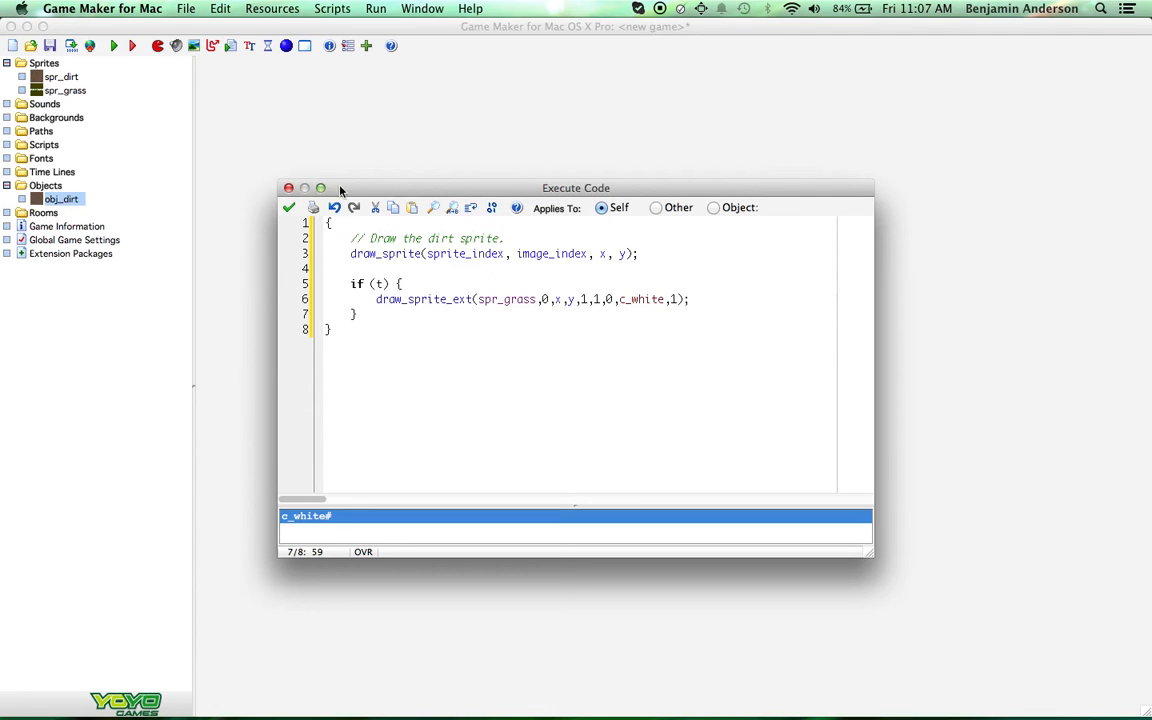
Step: Close the code editor and obj_dirt properties, and create a new room, room0
click(289, 207)
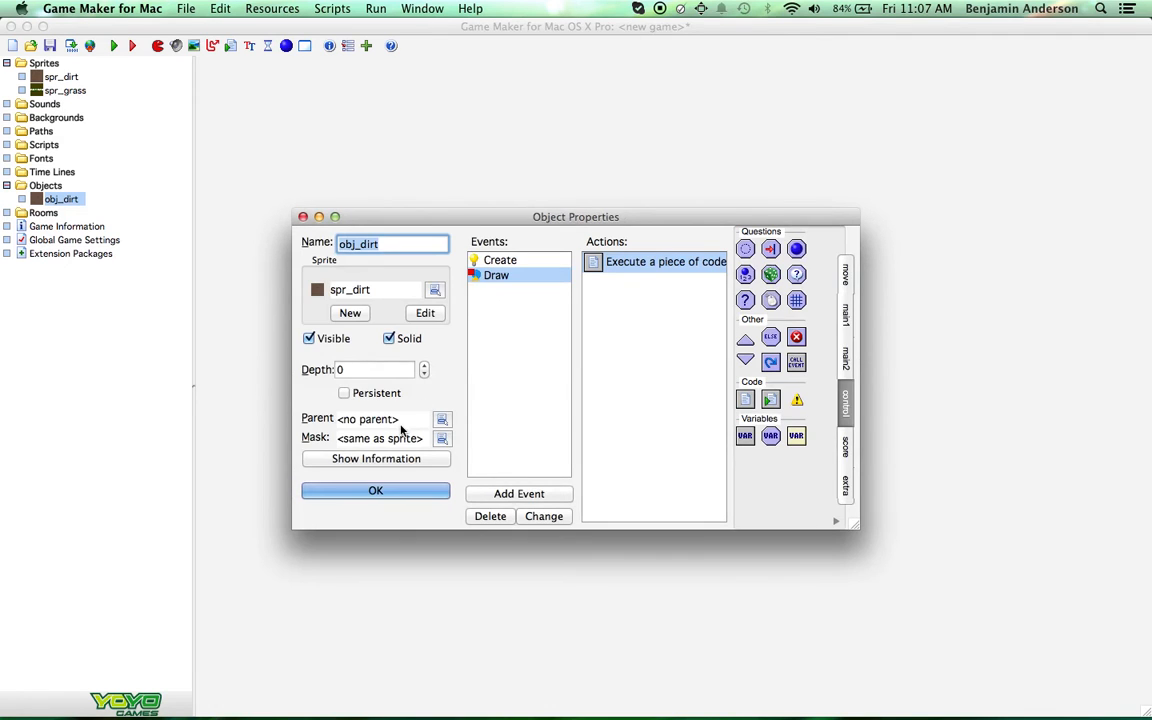
click(375, 490)
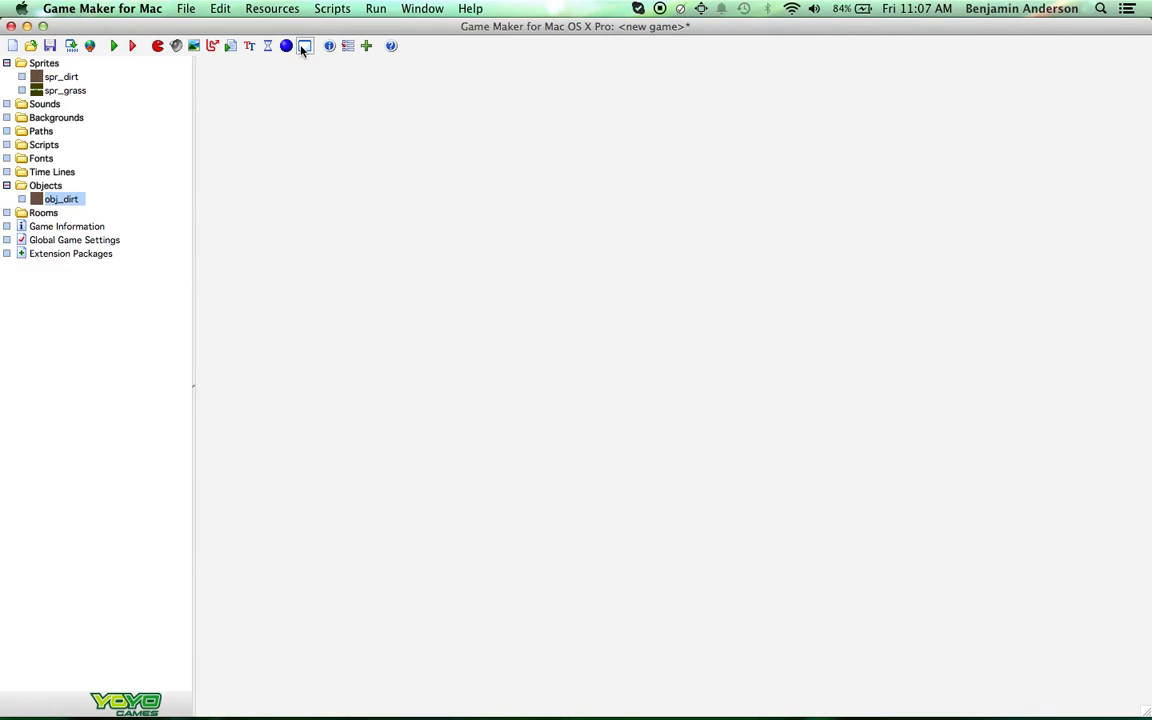
click(304, 46)
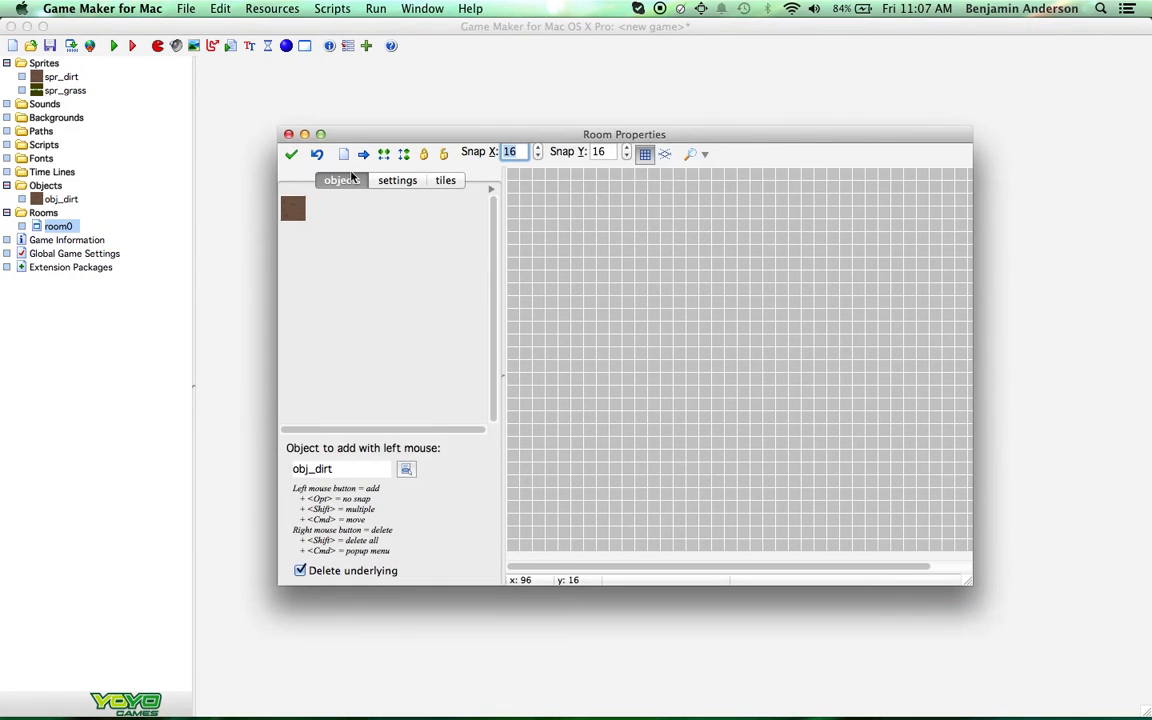
click(632, 321)
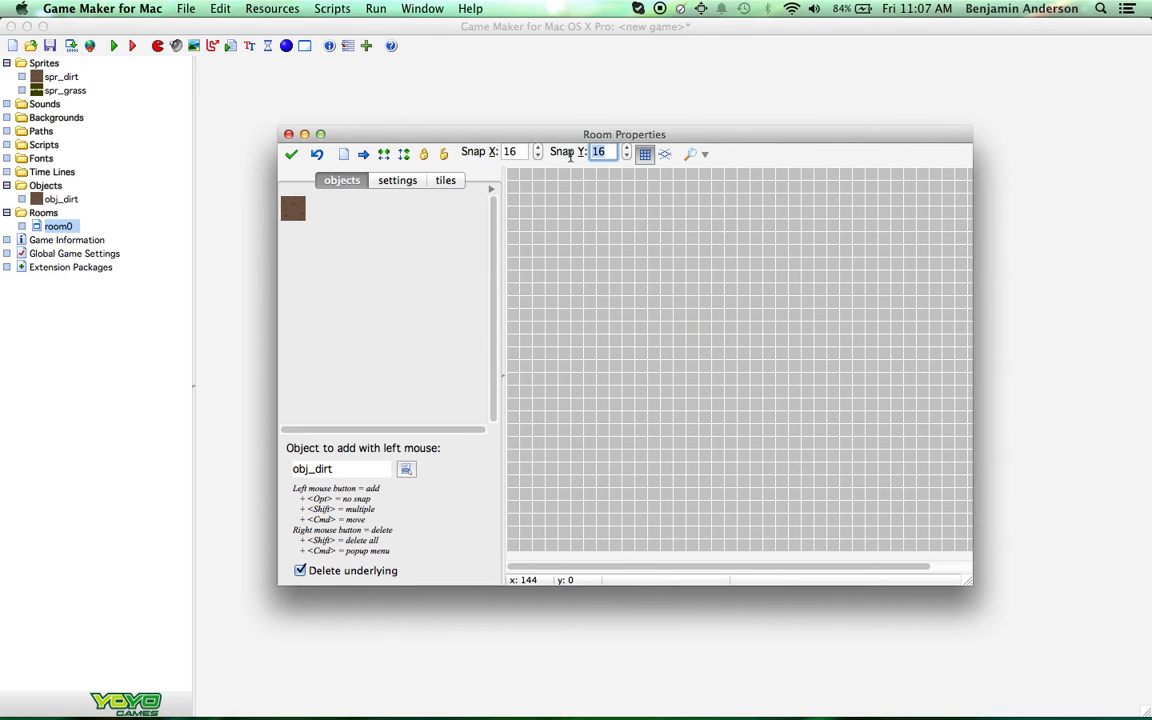
Step: Set a 32-pixel snap grid, place a cluster of obj_dirt blocks, and close room0
text(32)
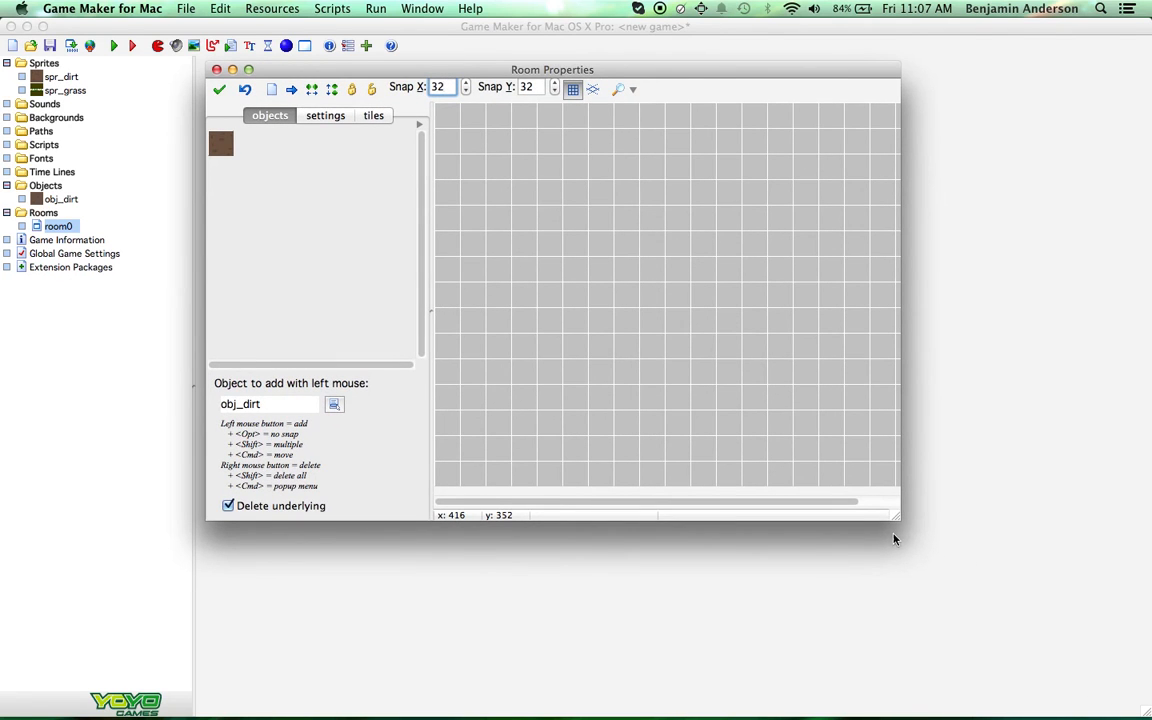
drag(897, 521, 1030, 661)
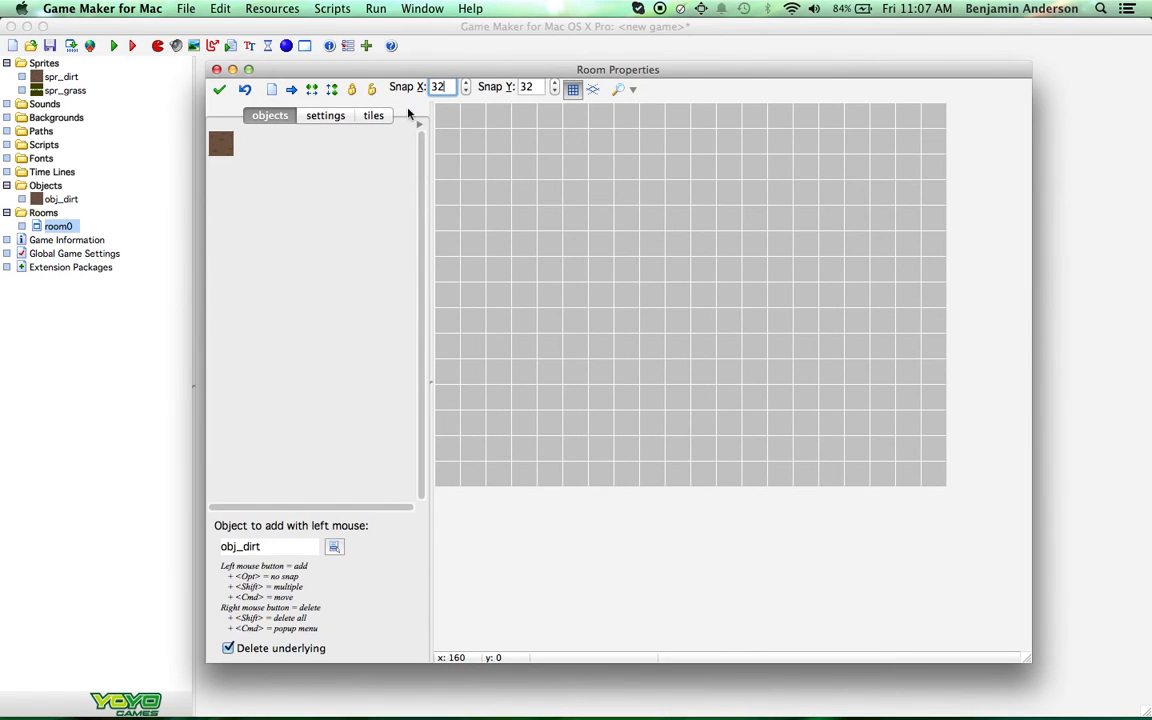
drag(524, 217, 575, 192)
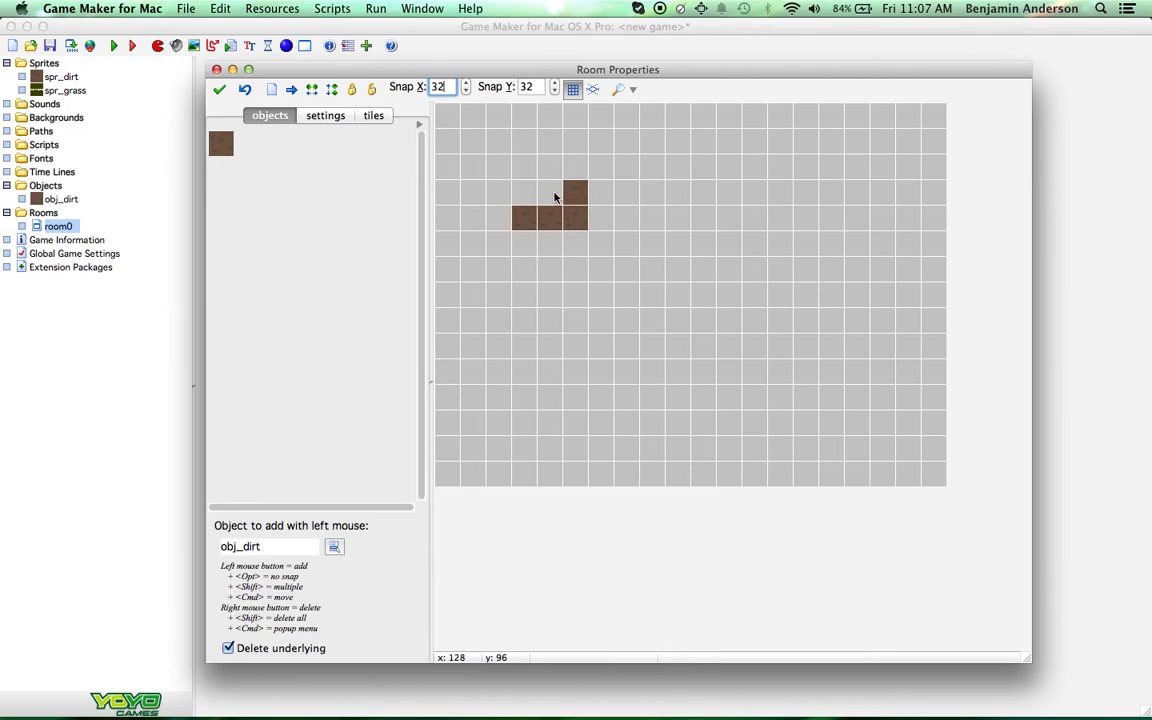
click(607, 218)
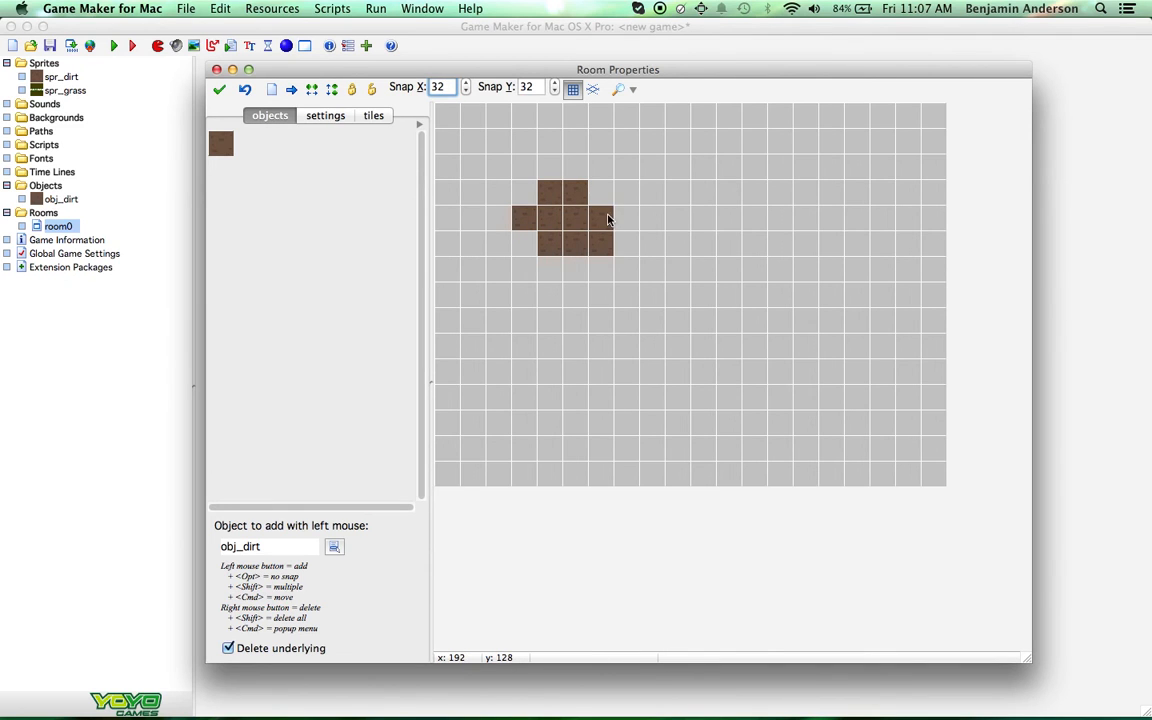
click(612, 218)
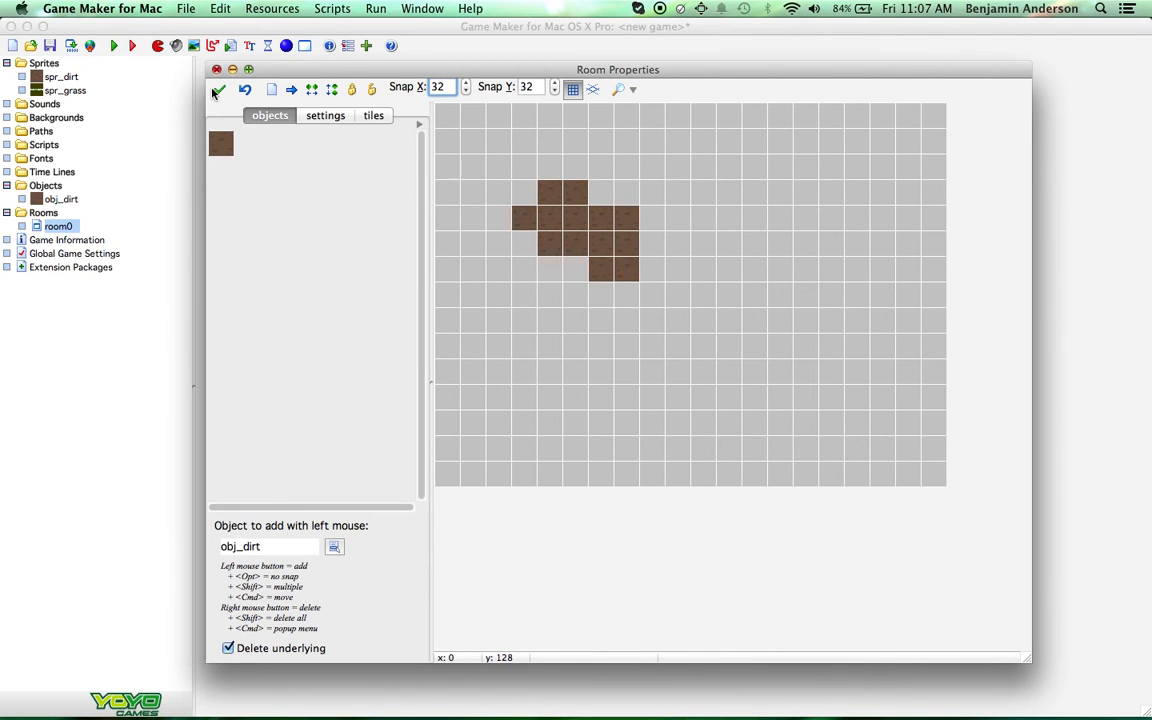
click(113, 46)
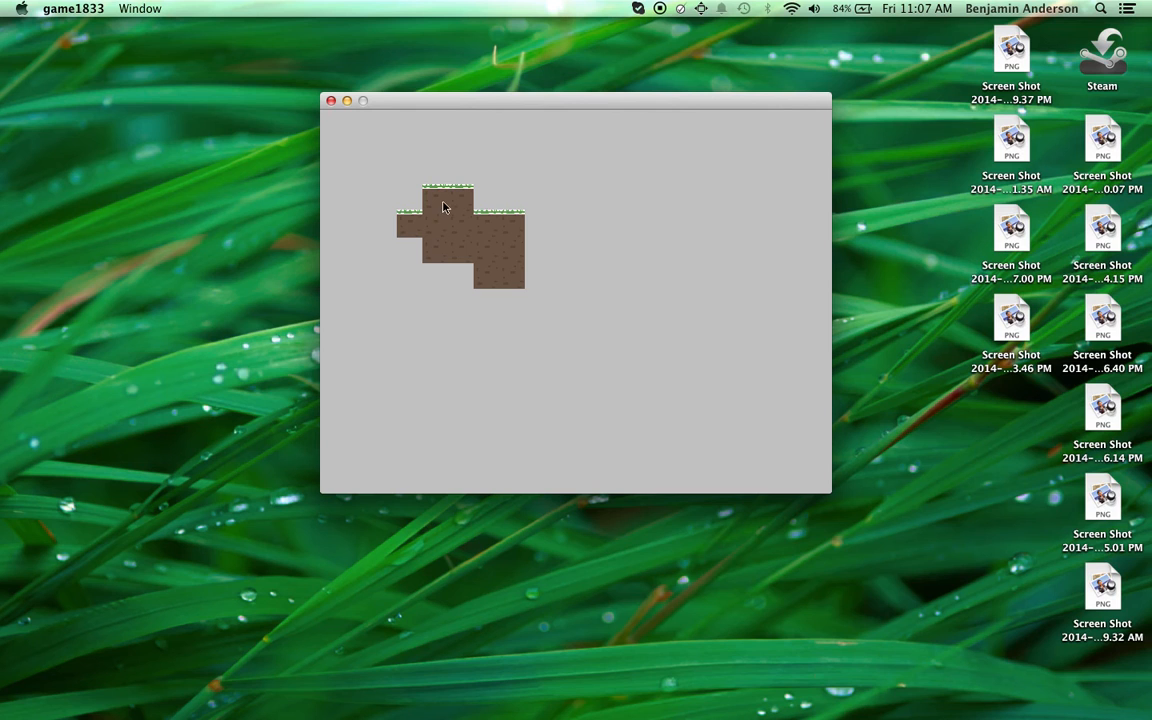
mouse_move(488, 218)
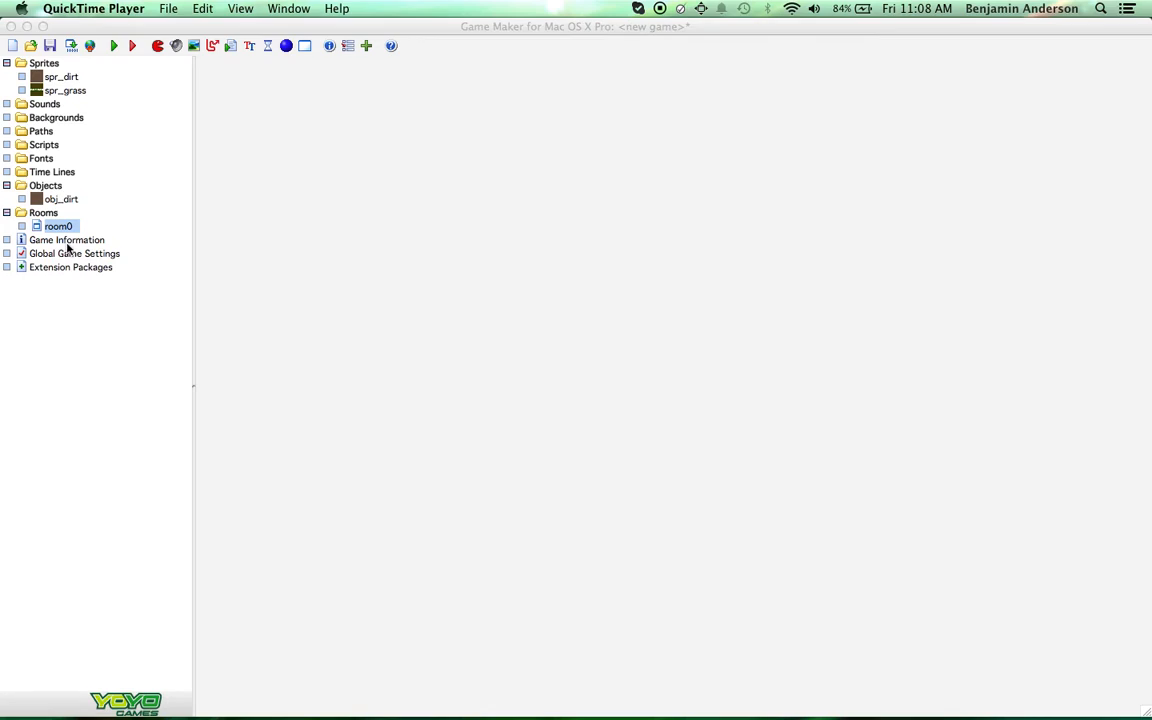
Step: Reopen spr_grass's Sprite Properties and confirm them with OK
double_click(64, 90)
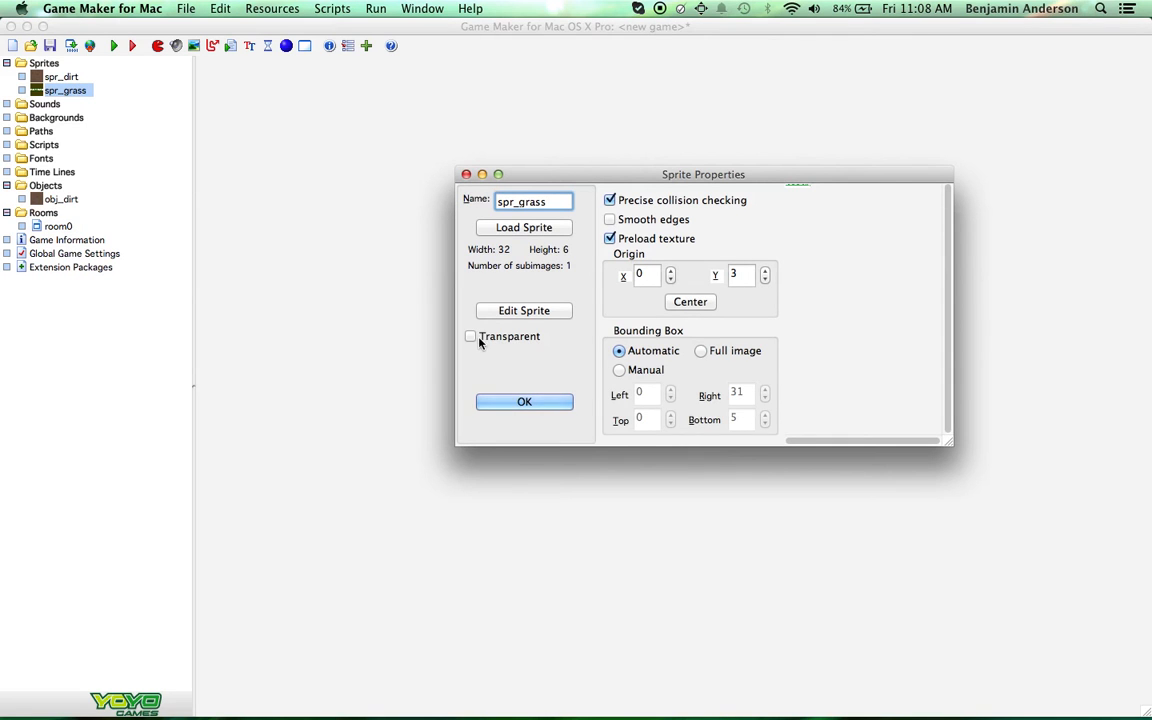
click(524, 401)
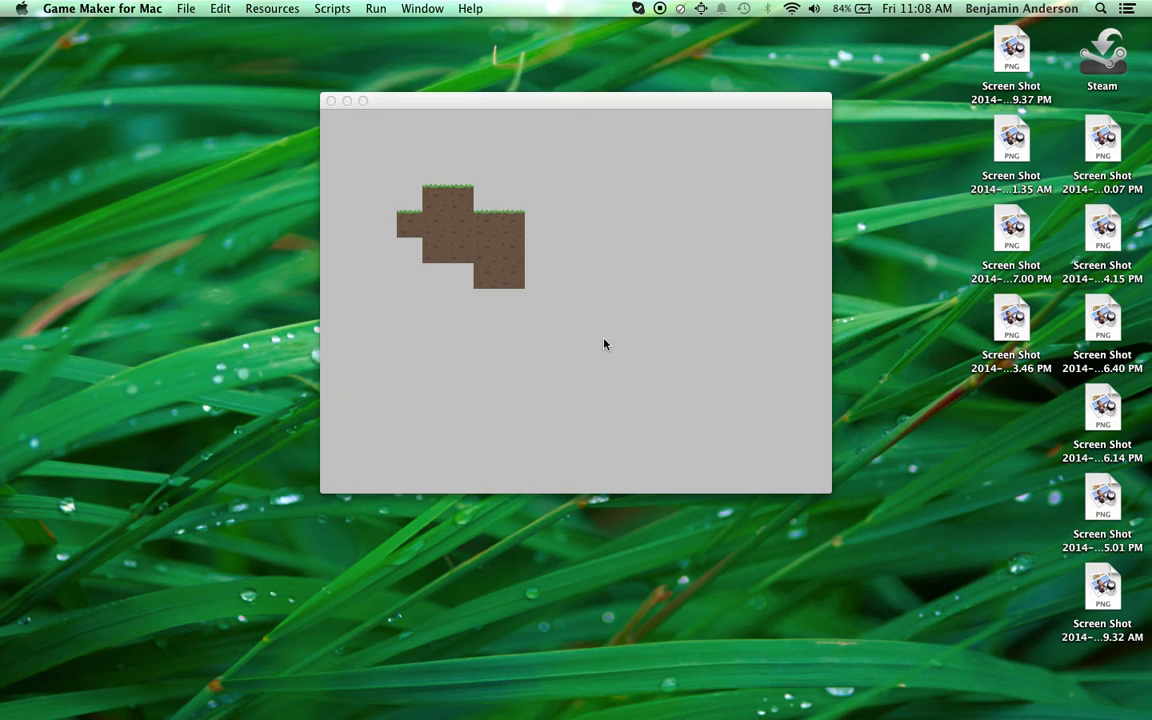
mouse_move(530, 255)
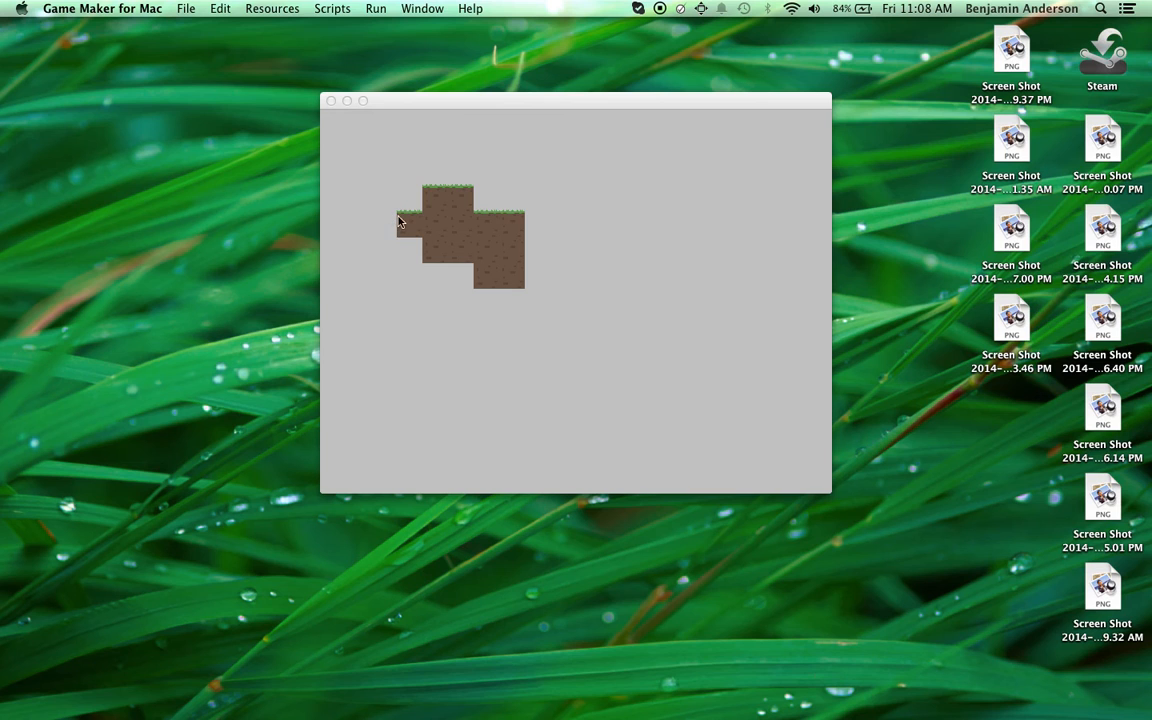
mouse_move(414, 222)
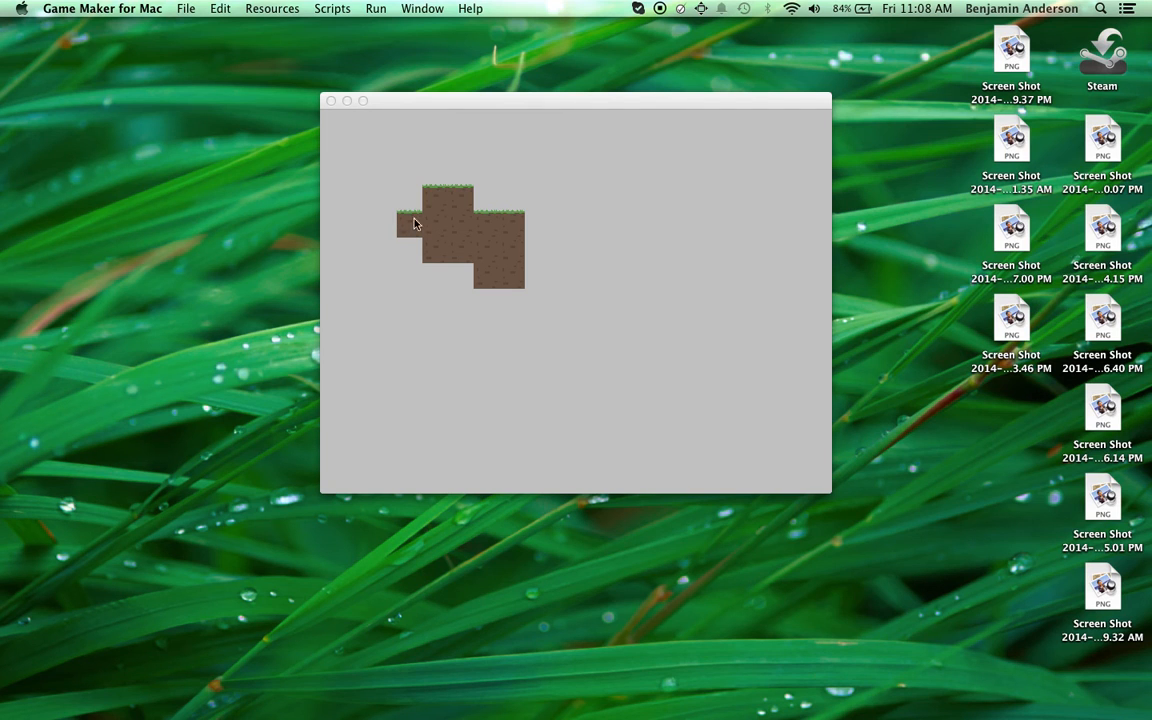
mouse_move(503, 267)
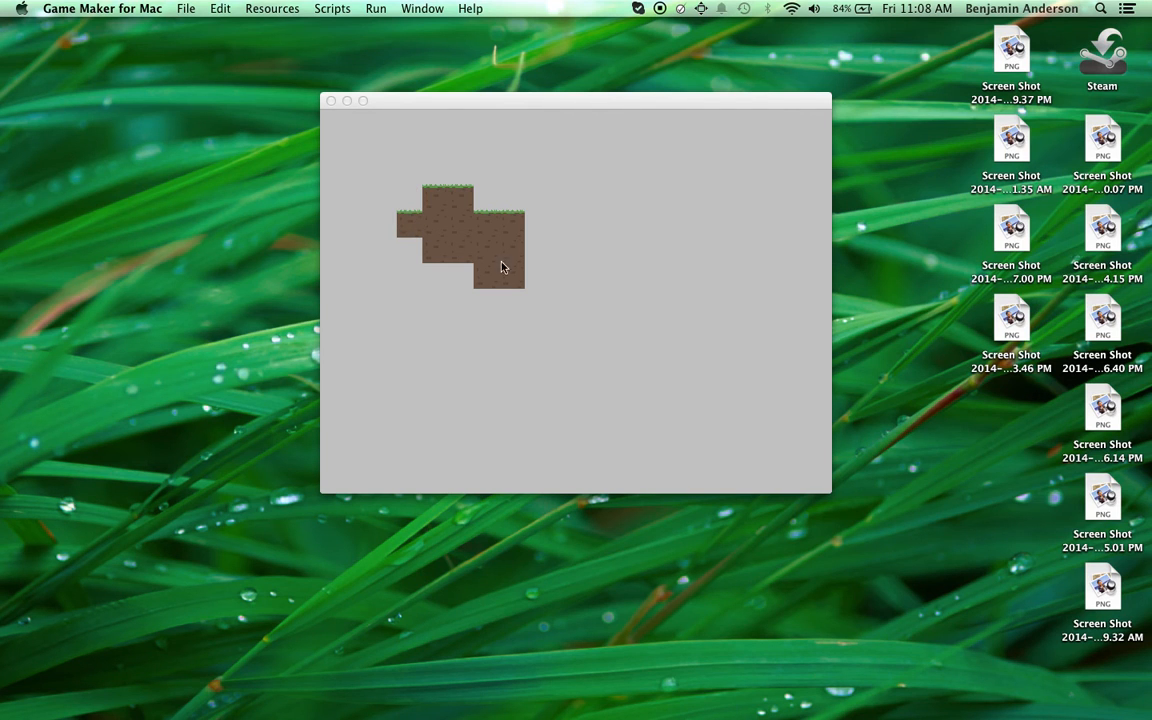
mouse_move(603, 233)
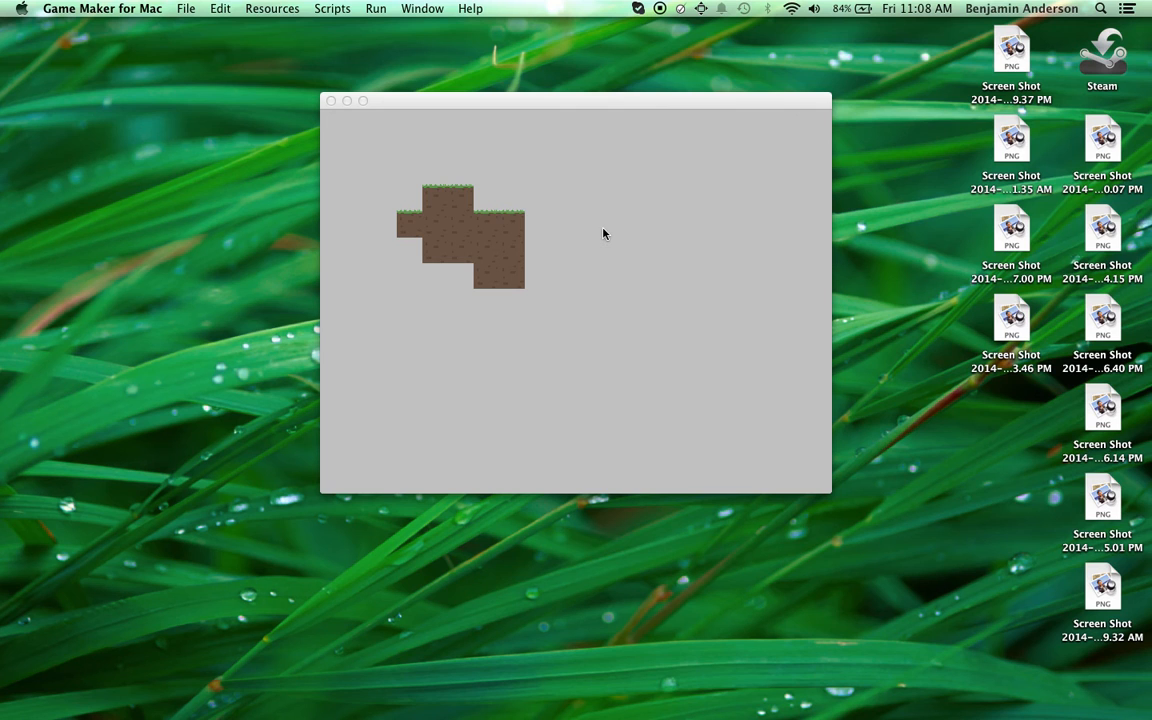
mouse_move(447, 179)
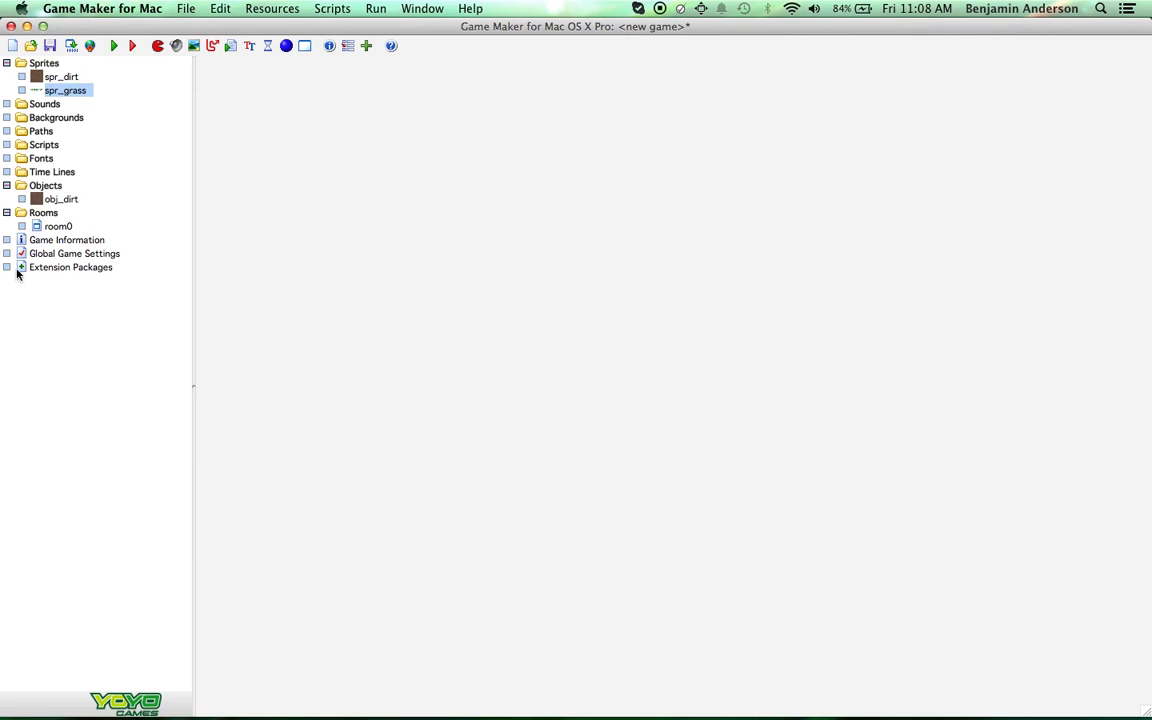
double_click(61, 199)
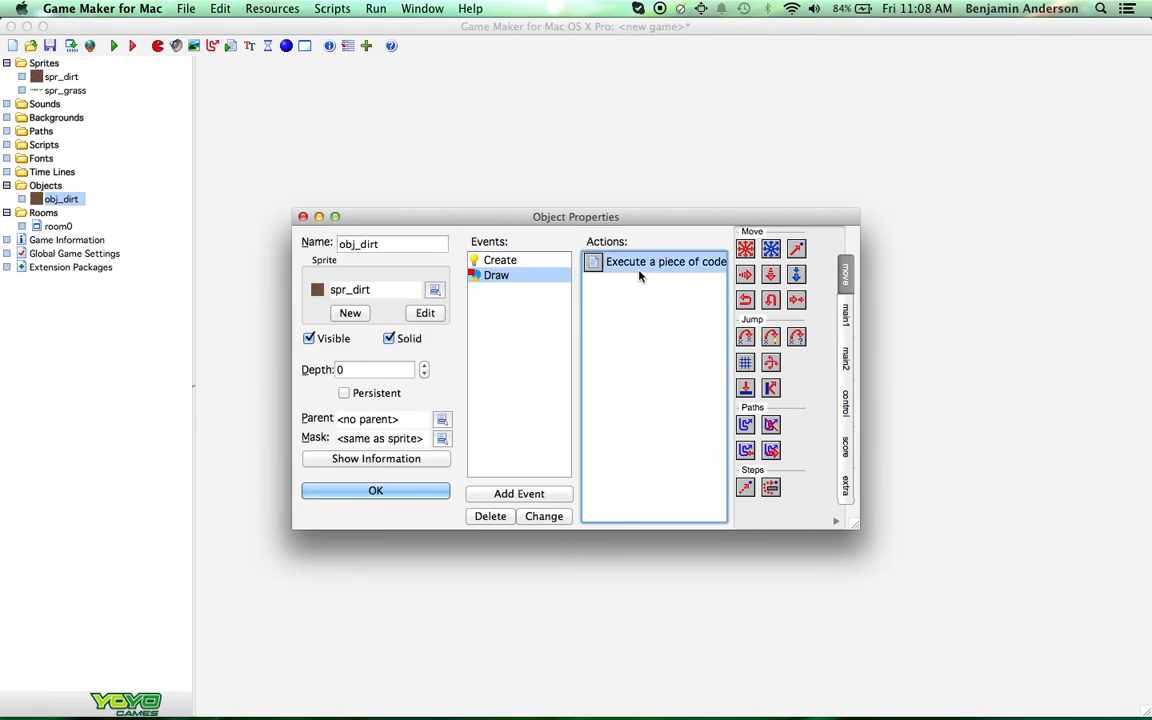
double_click(665, 261)
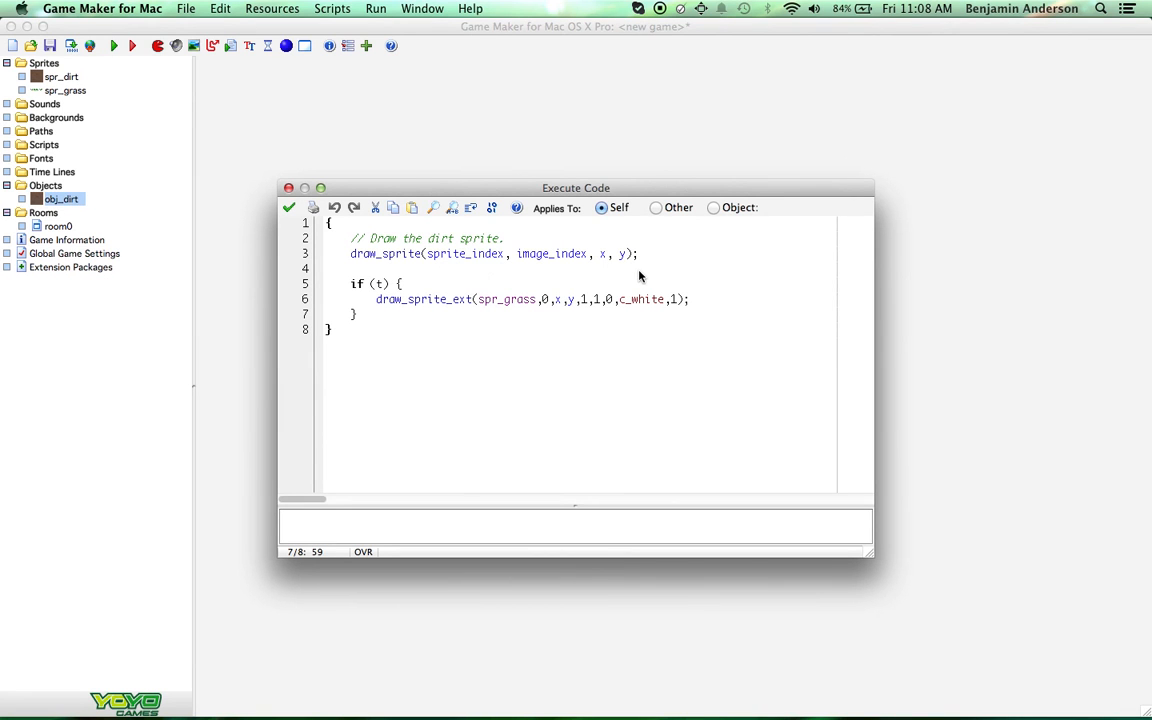
click(289, 207)
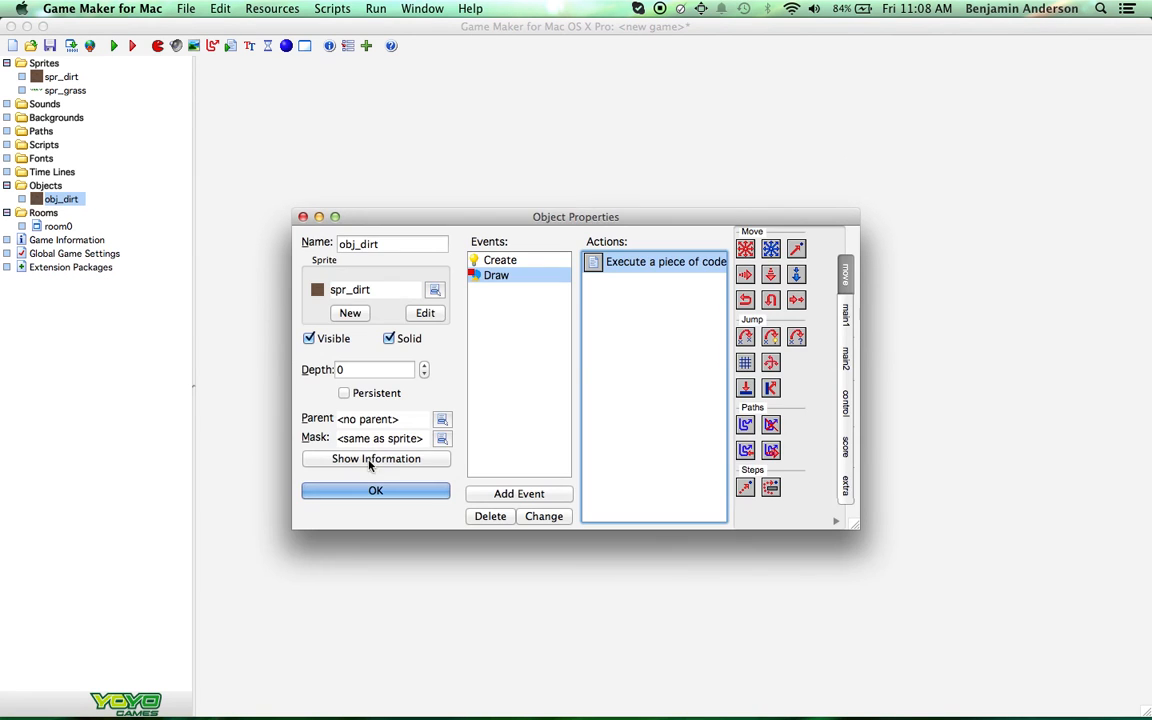
click(375, 490)
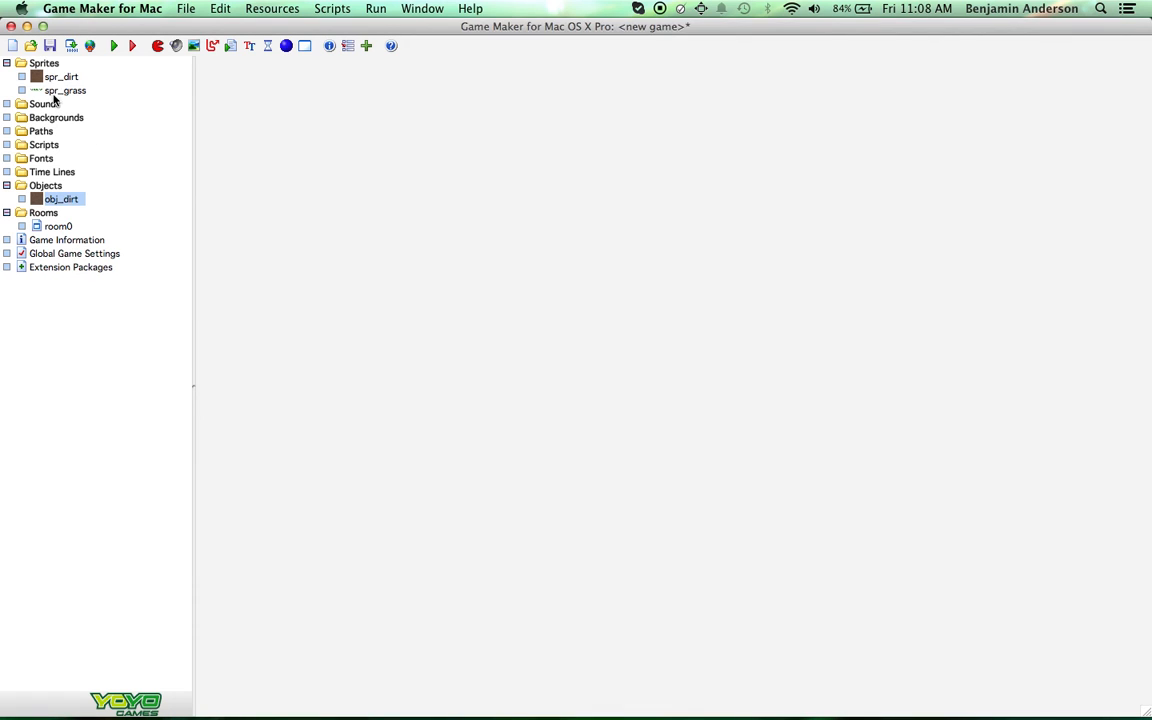
Step: Name the copied grass sprite spr_dark_dirt and open its frames in Edit Sprite
double_click(64, 90)
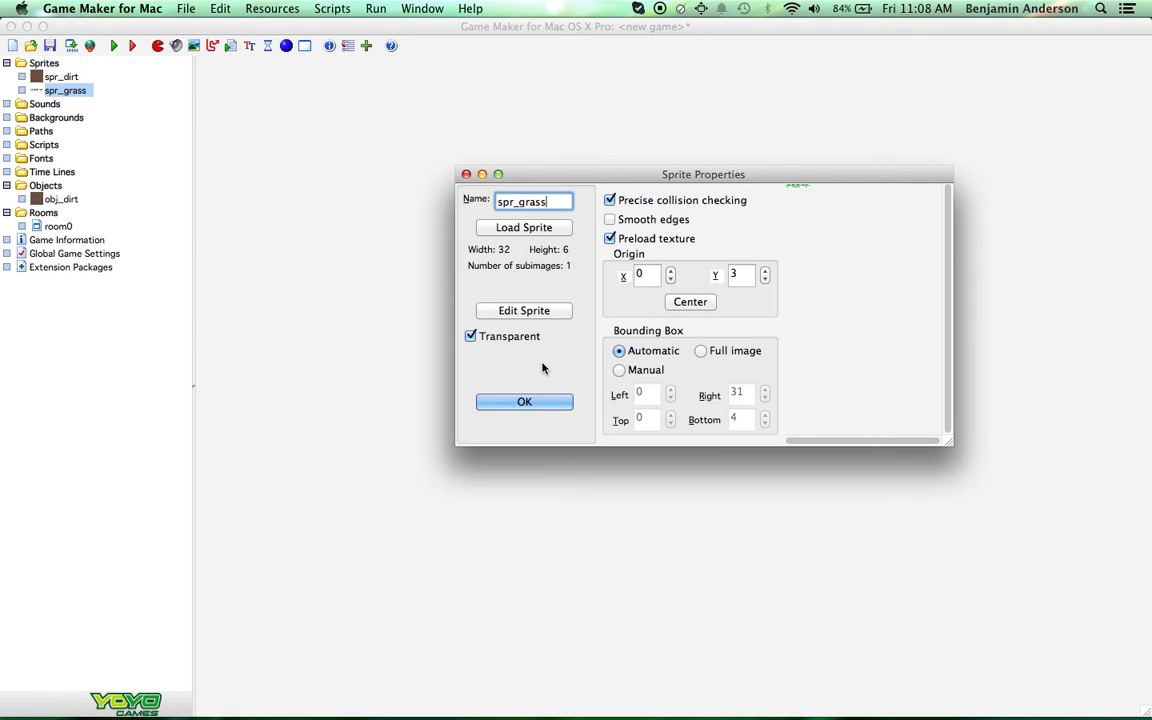
click(524, 401)
text(spr)
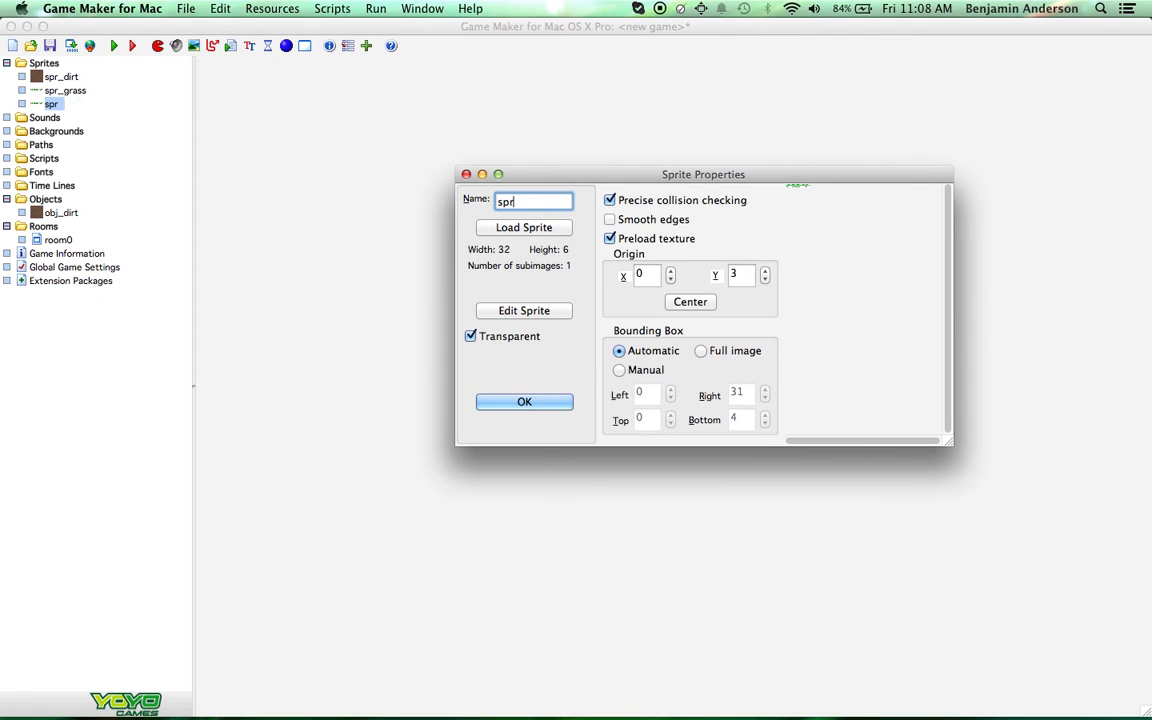
text(_d)
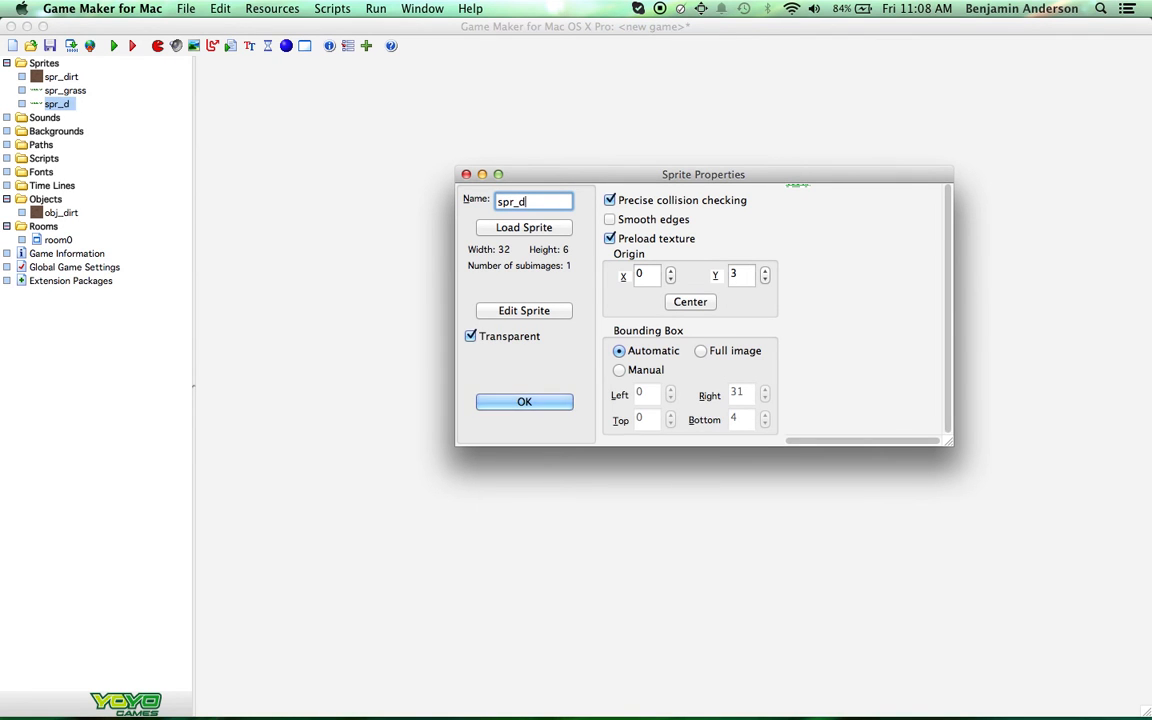
key(Backspace)
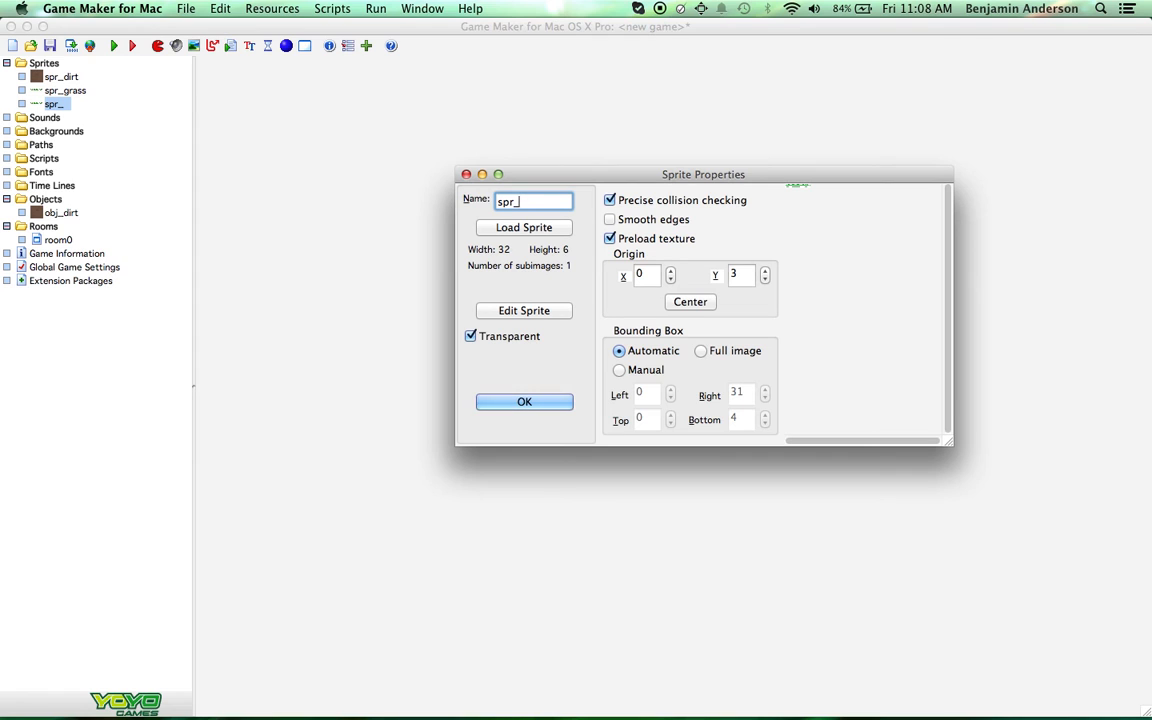
text(dark)
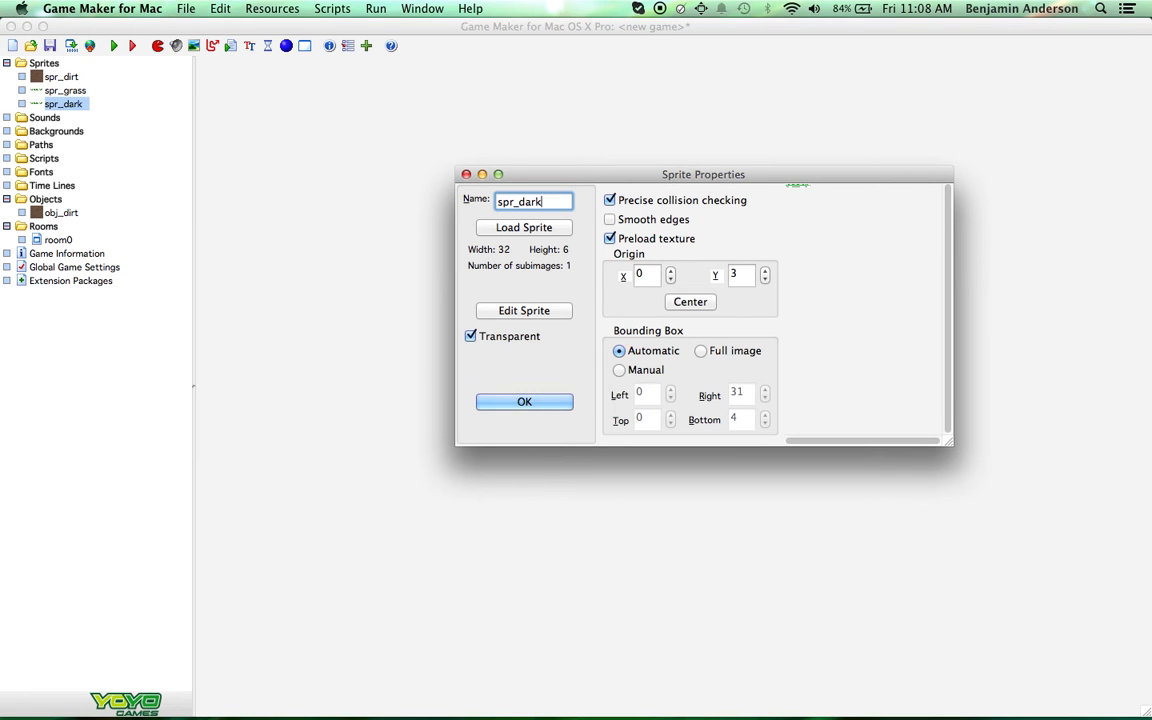
text(_dirt)
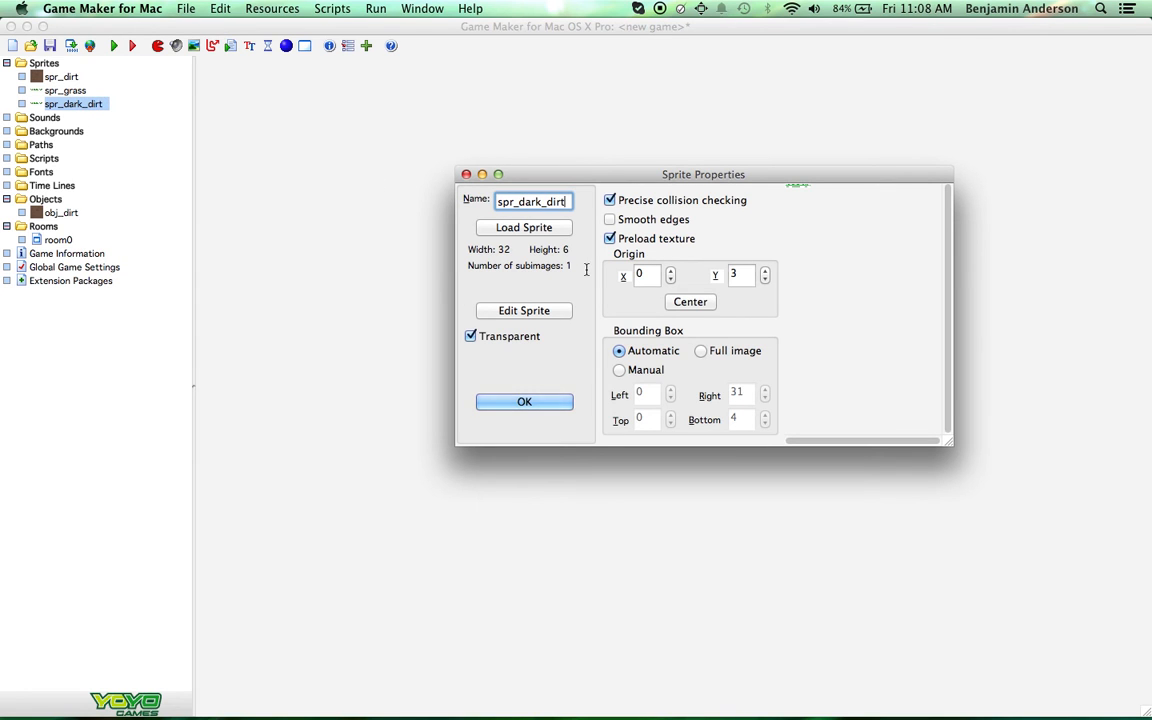
click(524, 310)
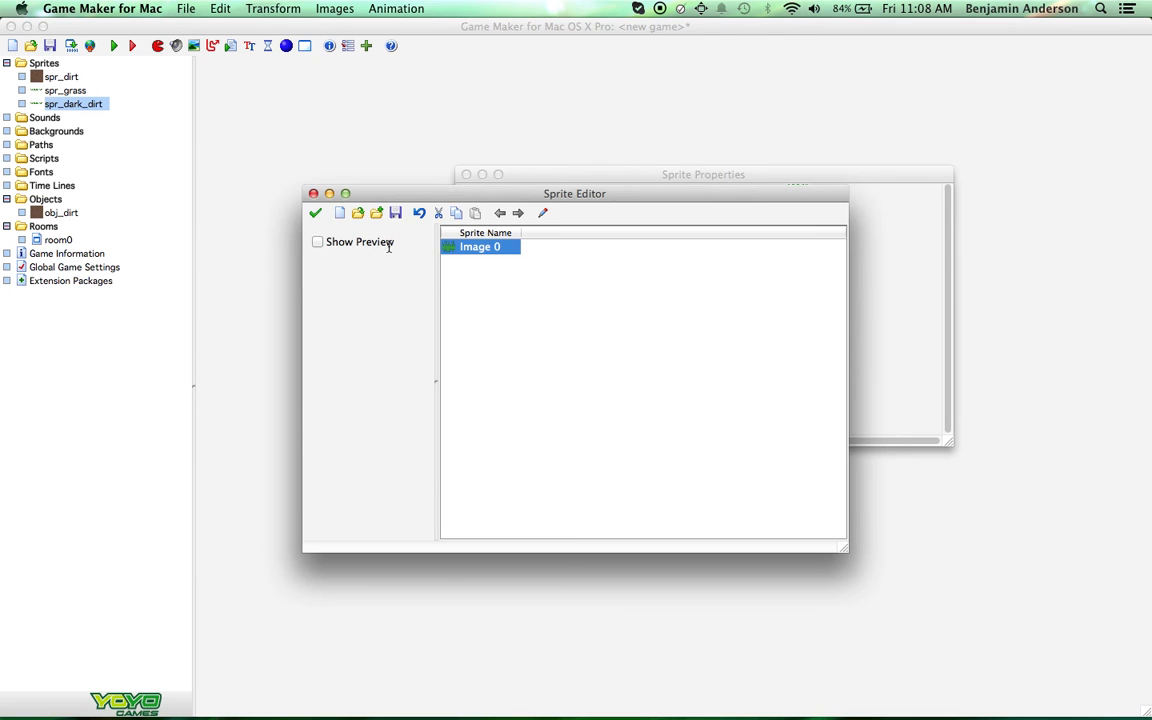
click(315, 212)
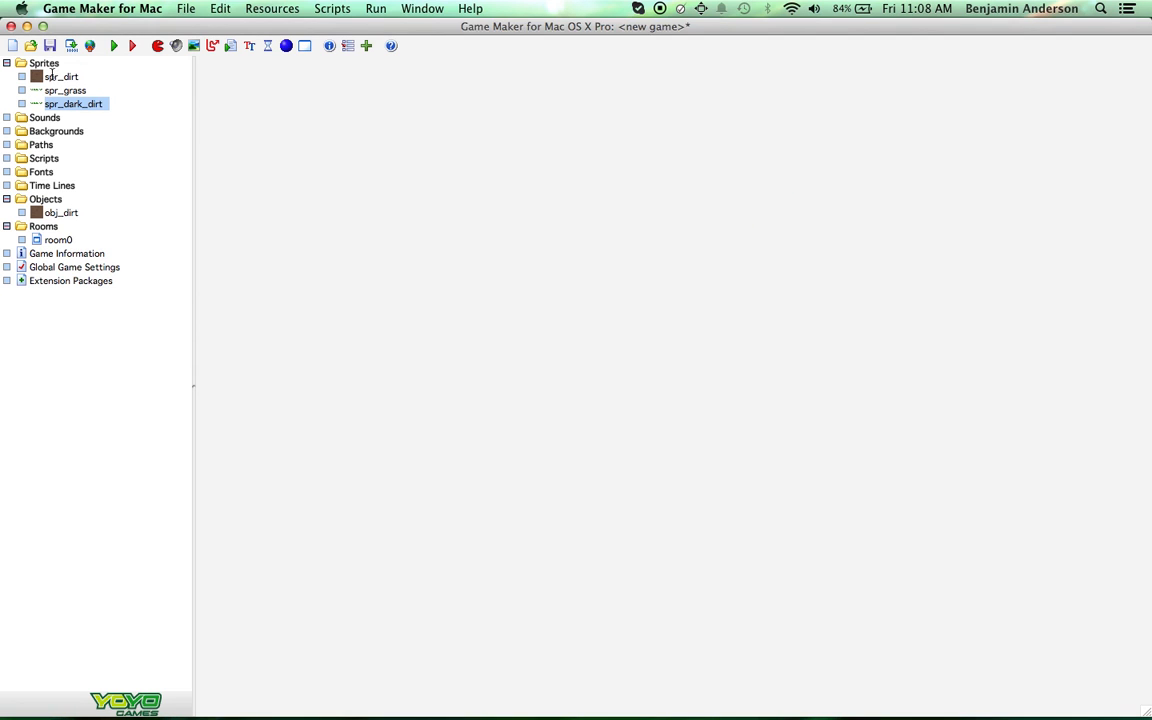
double_click(61, 77)
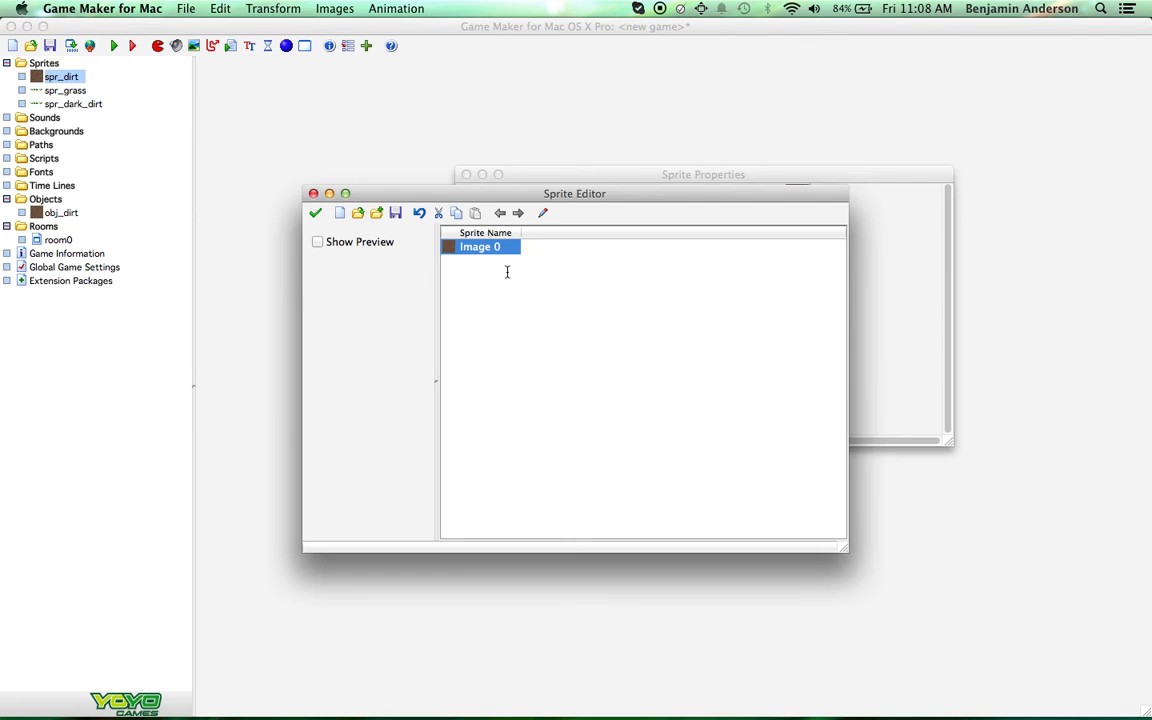
double_click(480, 247)
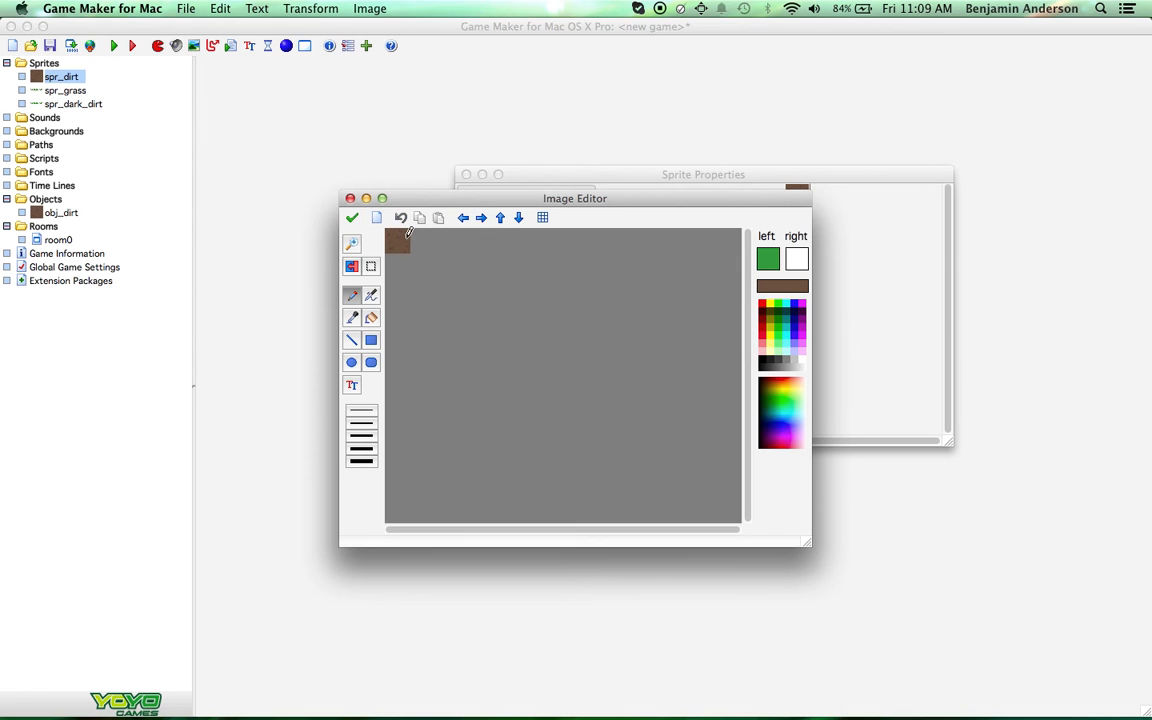
click(782, 286)
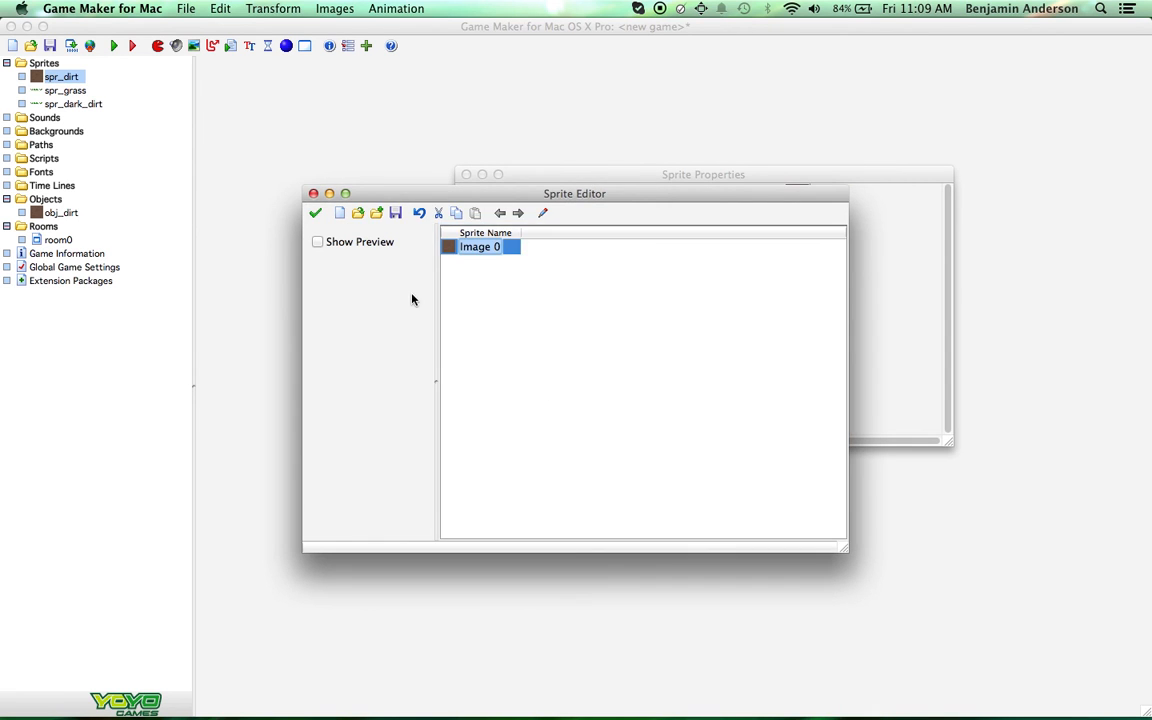
click(314, 193)
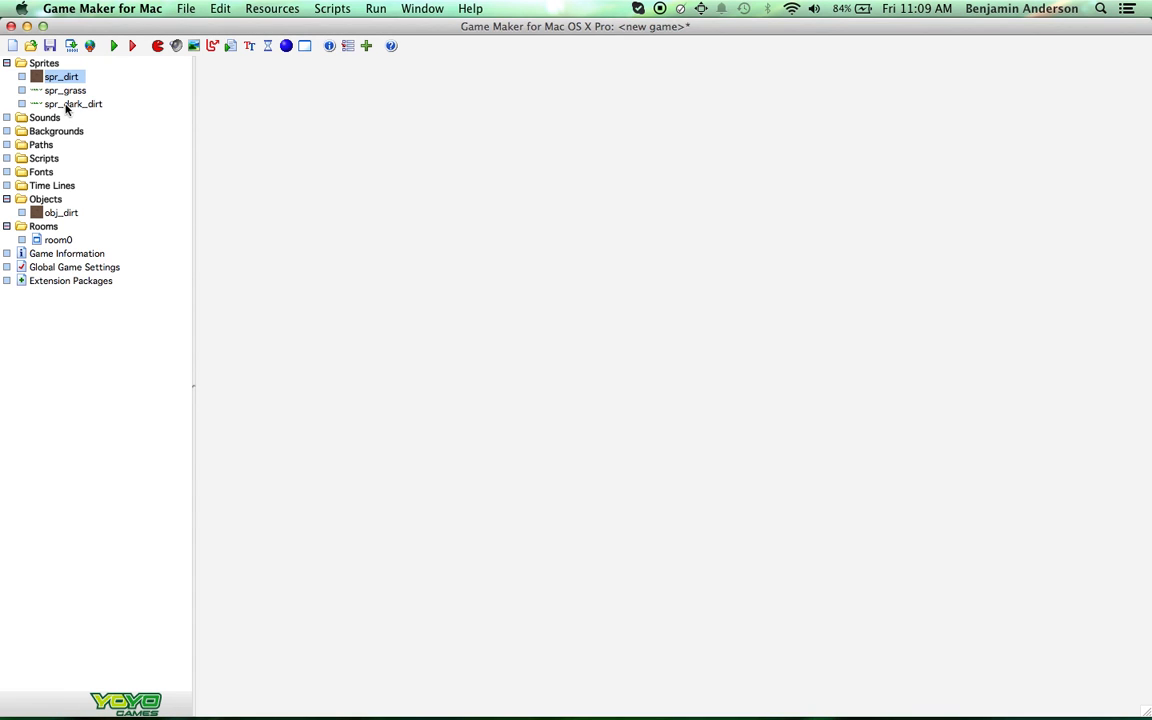
double_click(72, 104)
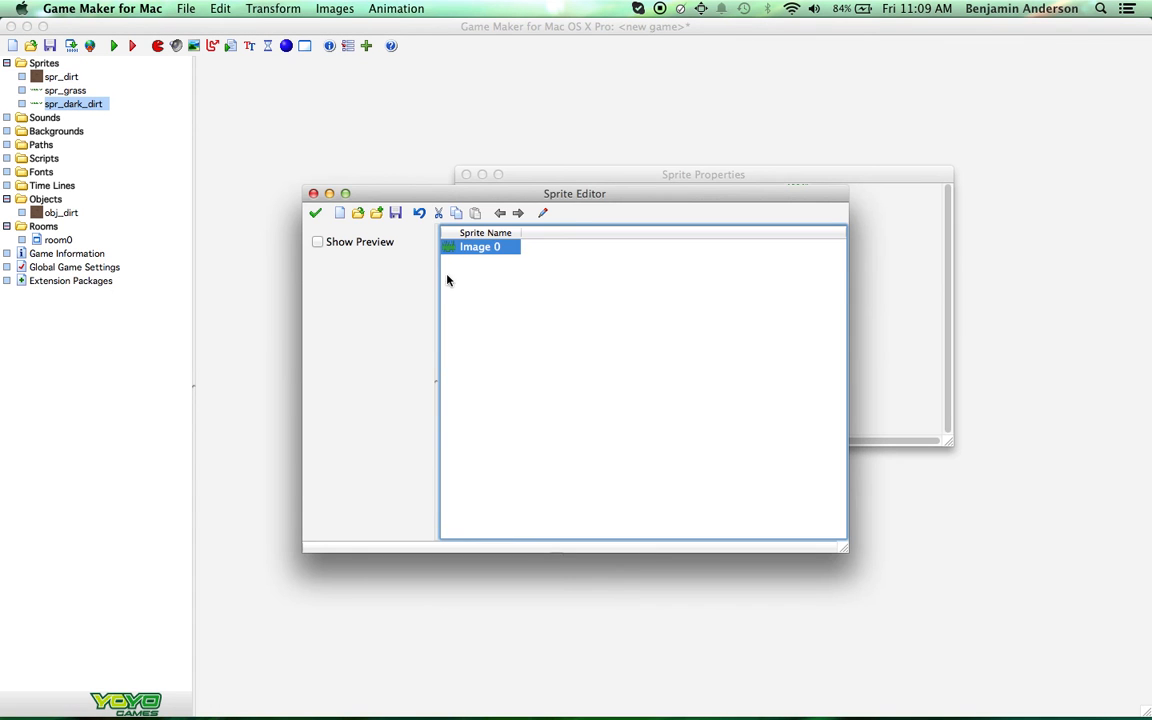
double_click(480, 247)
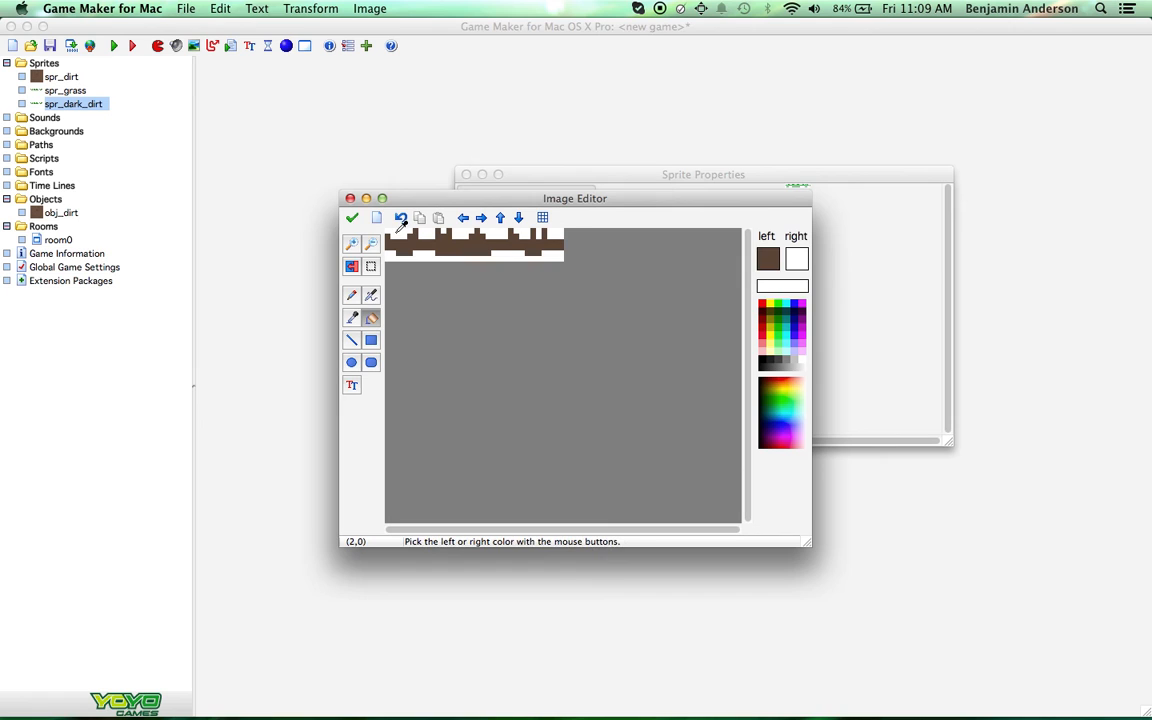
Step: Save the brown recoloured spr_dark_dirt strip and reopen obj_dirt's properties
click(351, 294)
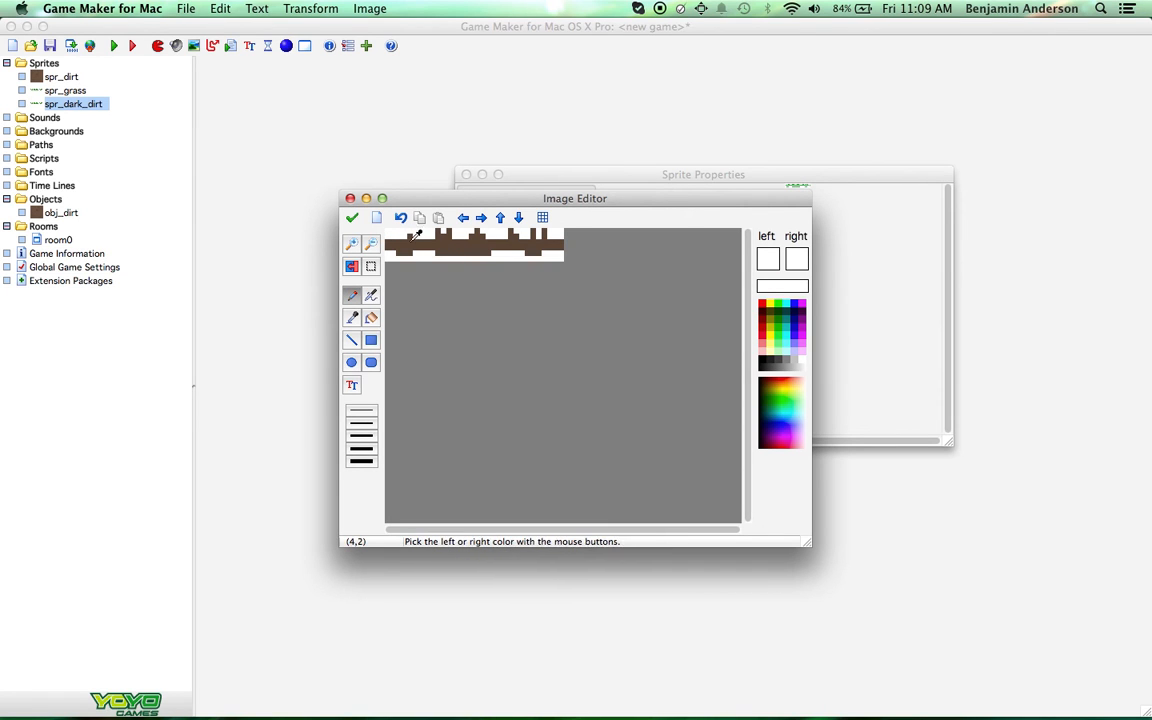
mouse_move(432, 230)
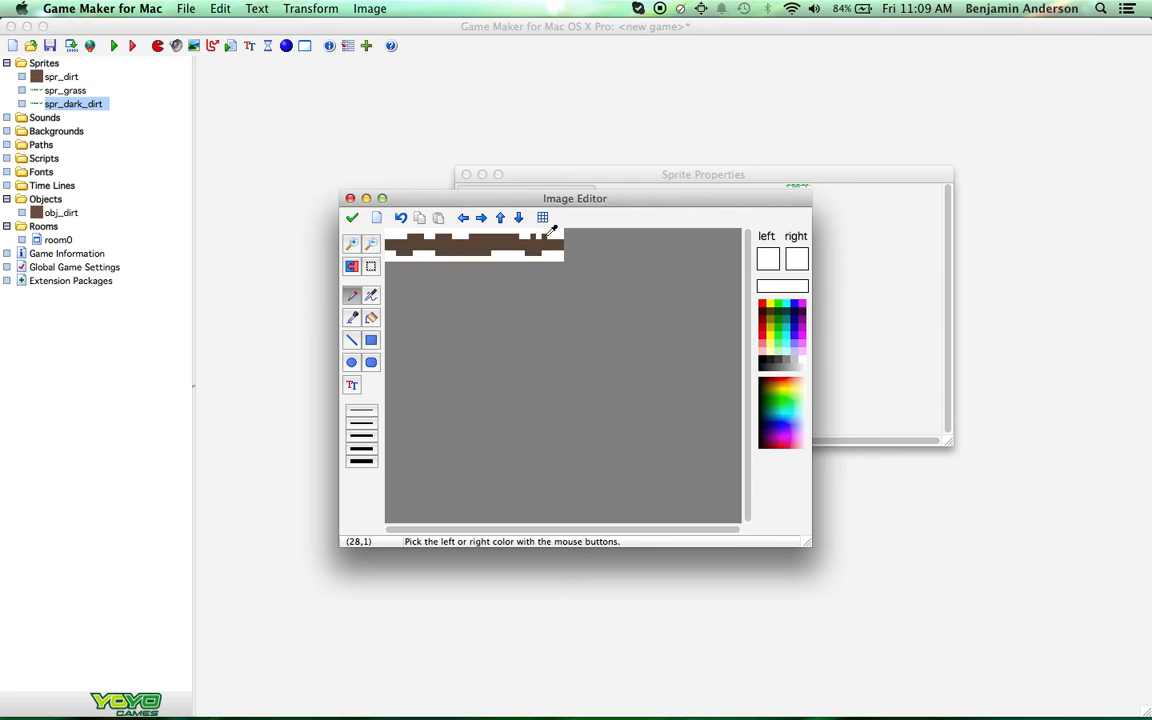
click(352, 217)
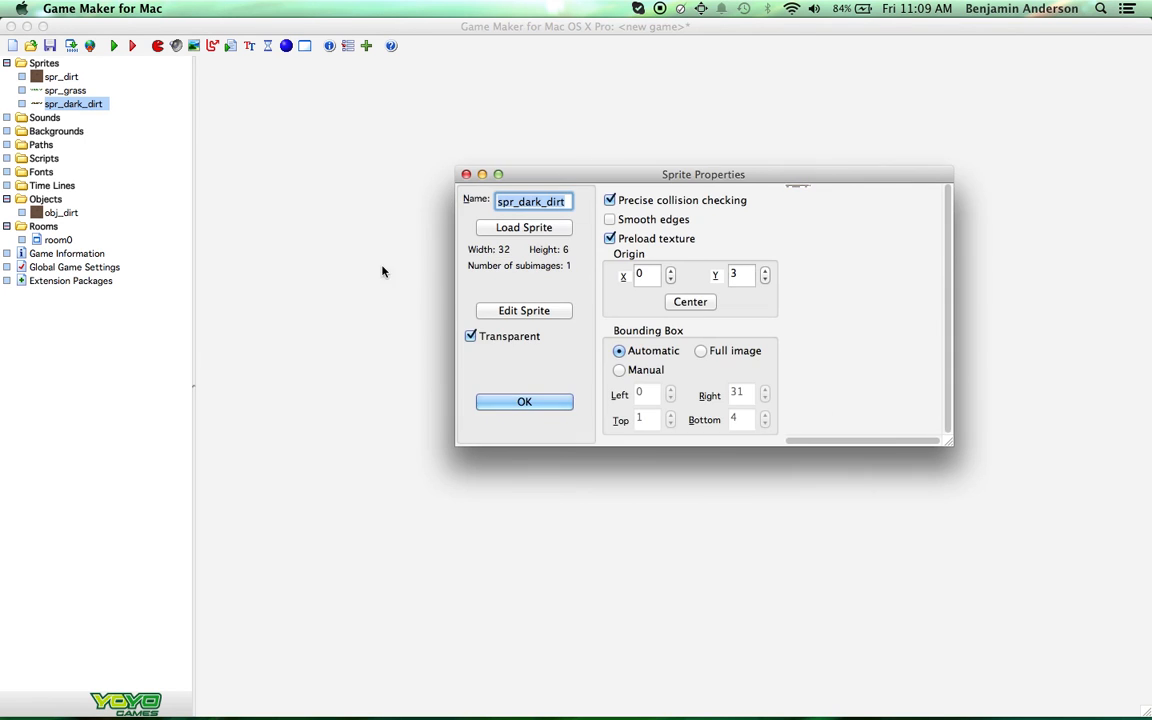
click(524, 401)
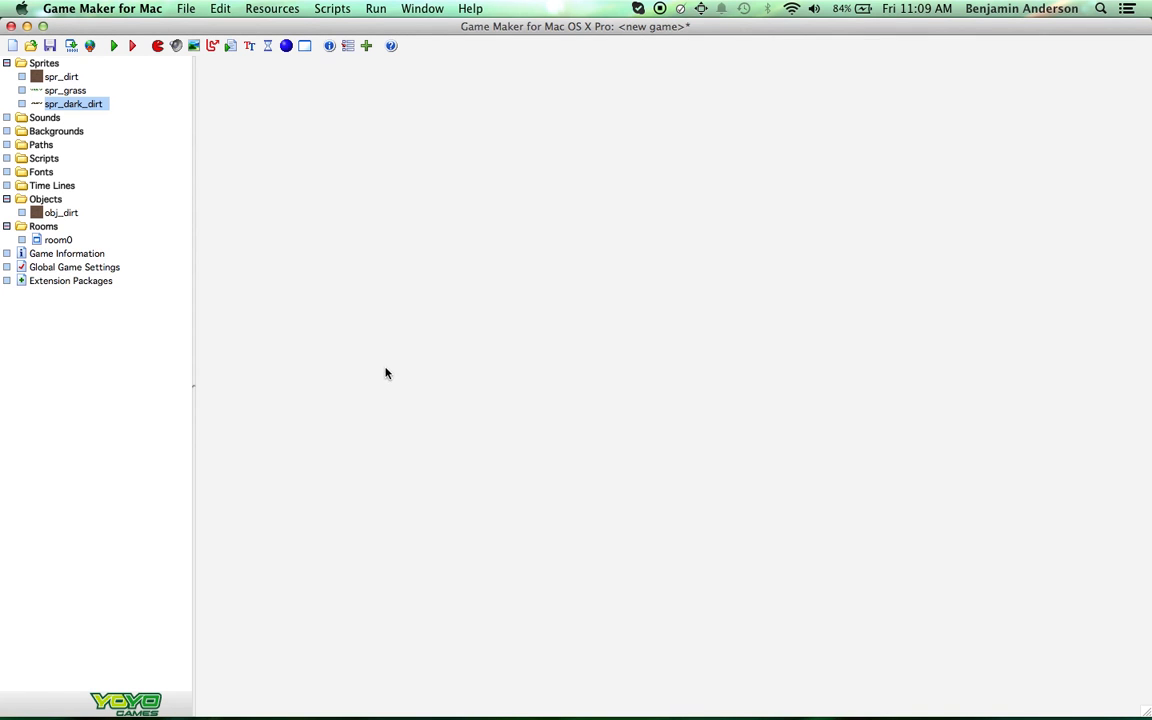
mouse_move(77, 222)
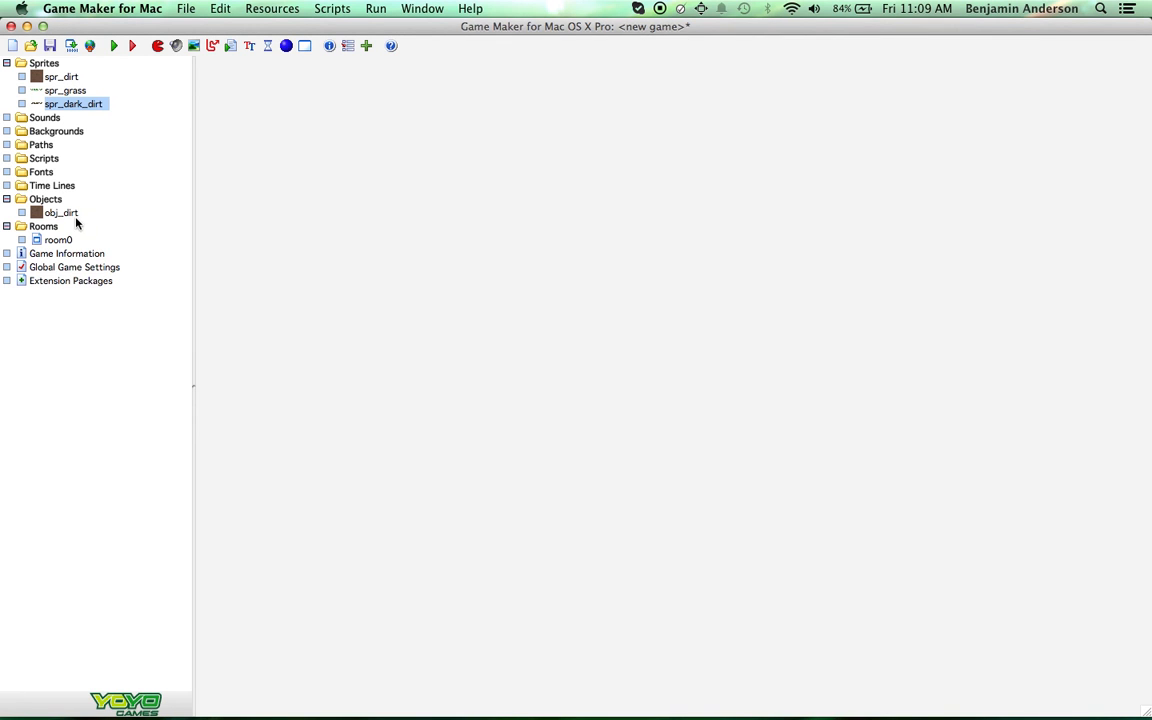
double_click(61, 212)
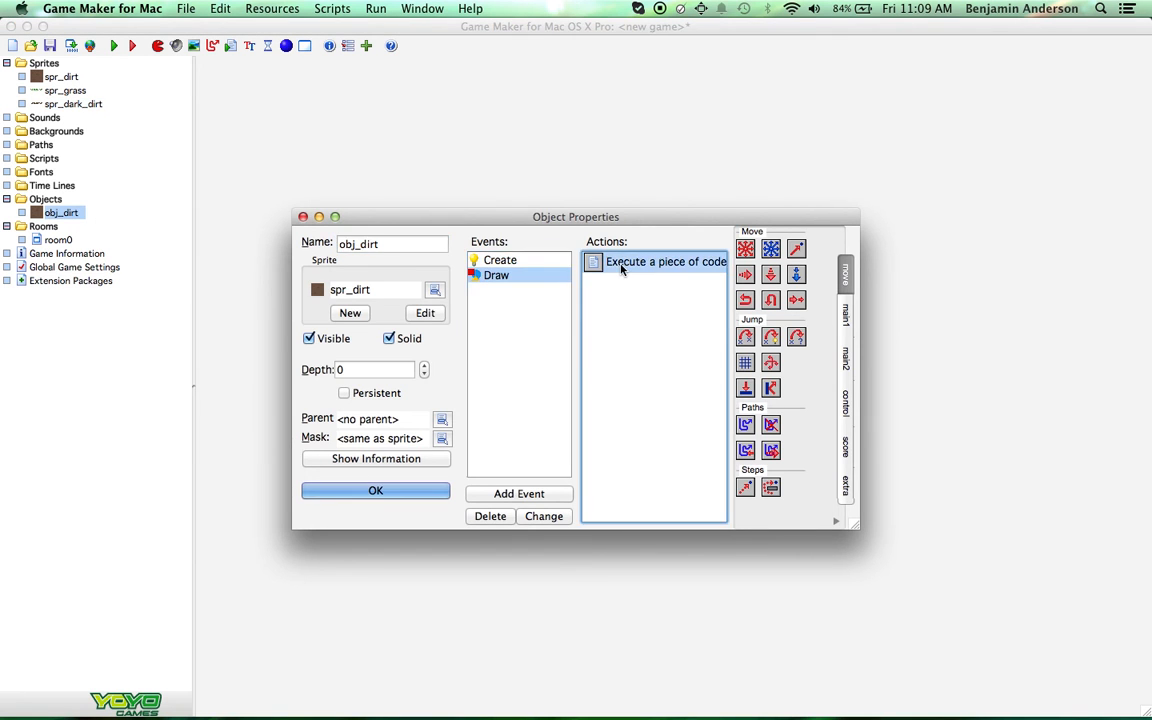
Step: In the Draw code, add an if (r) block calling draw_sprite_ext(spr_grass,0,x,y,1,1,0,c_white,1)
double_click(665, 261)
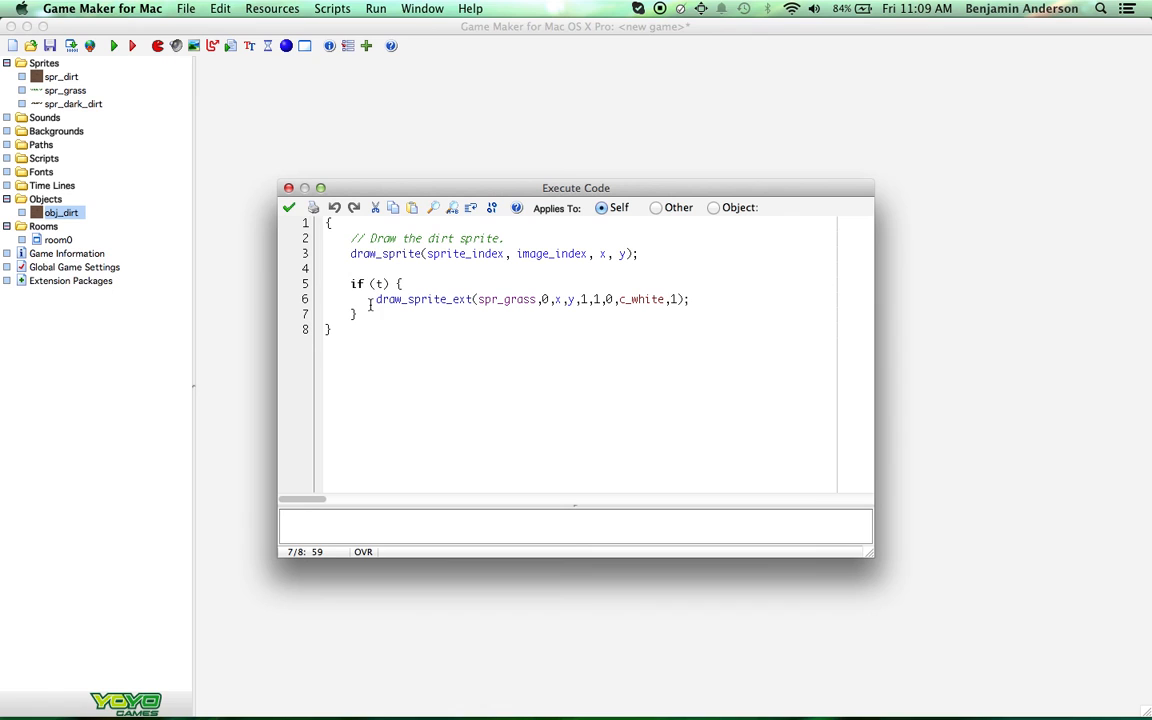
text(else if)
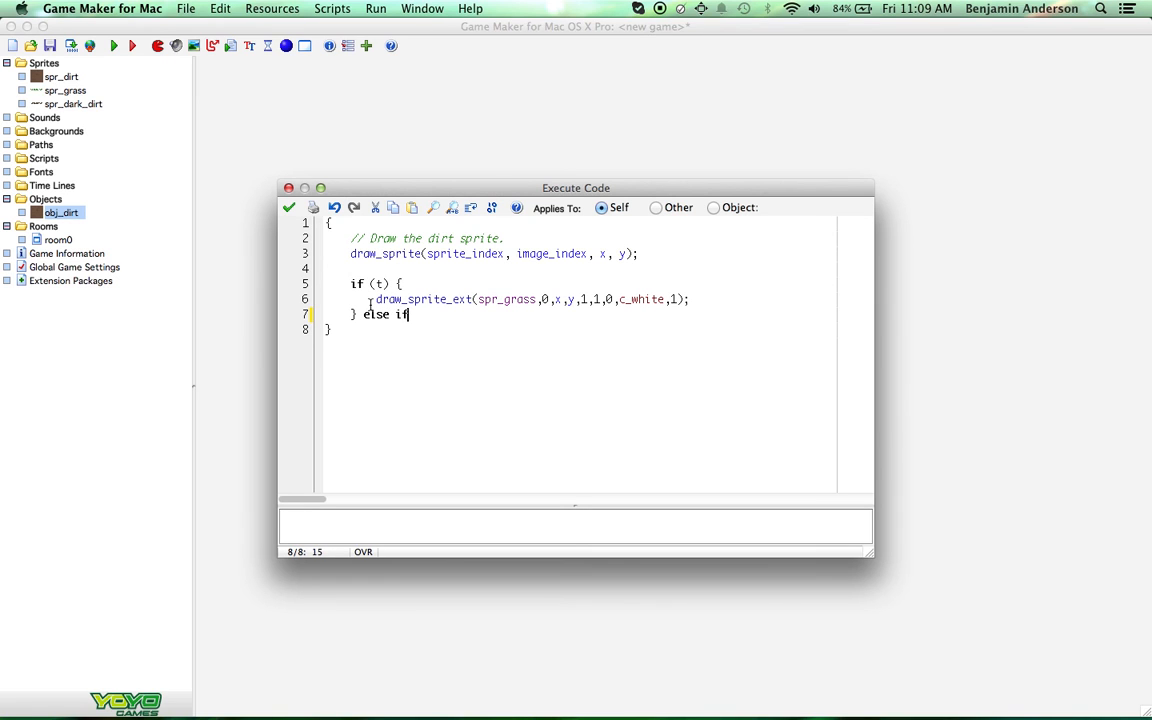
key(Backspace)
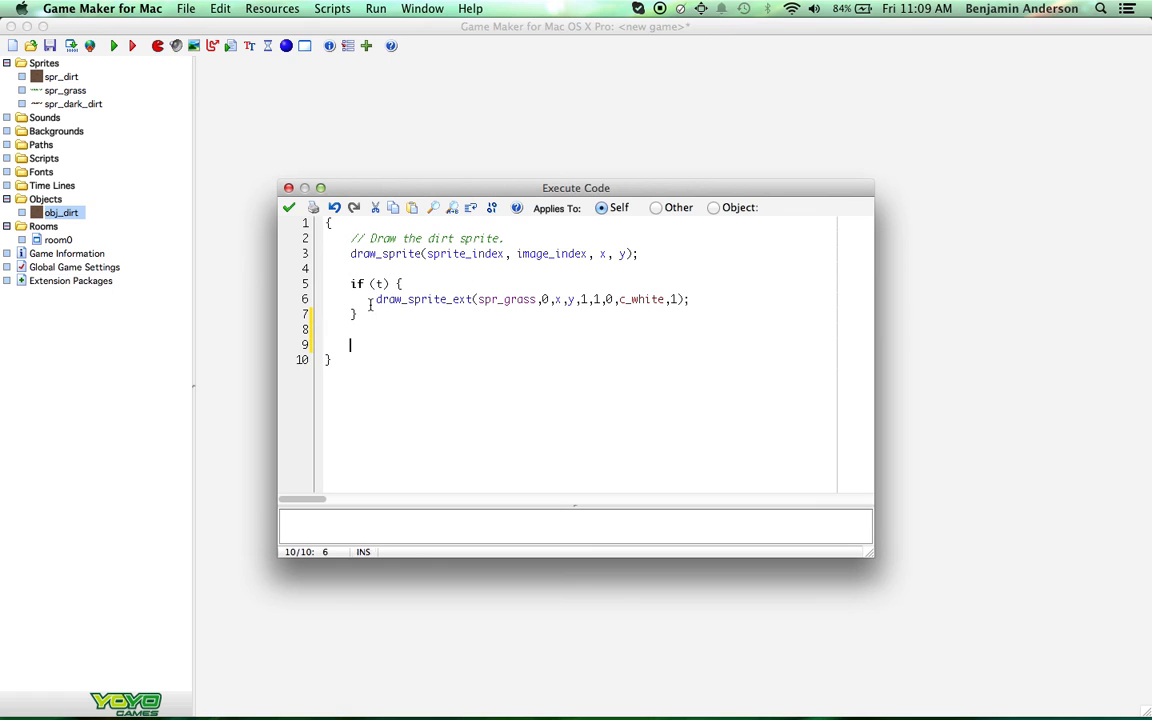
text(if (r)
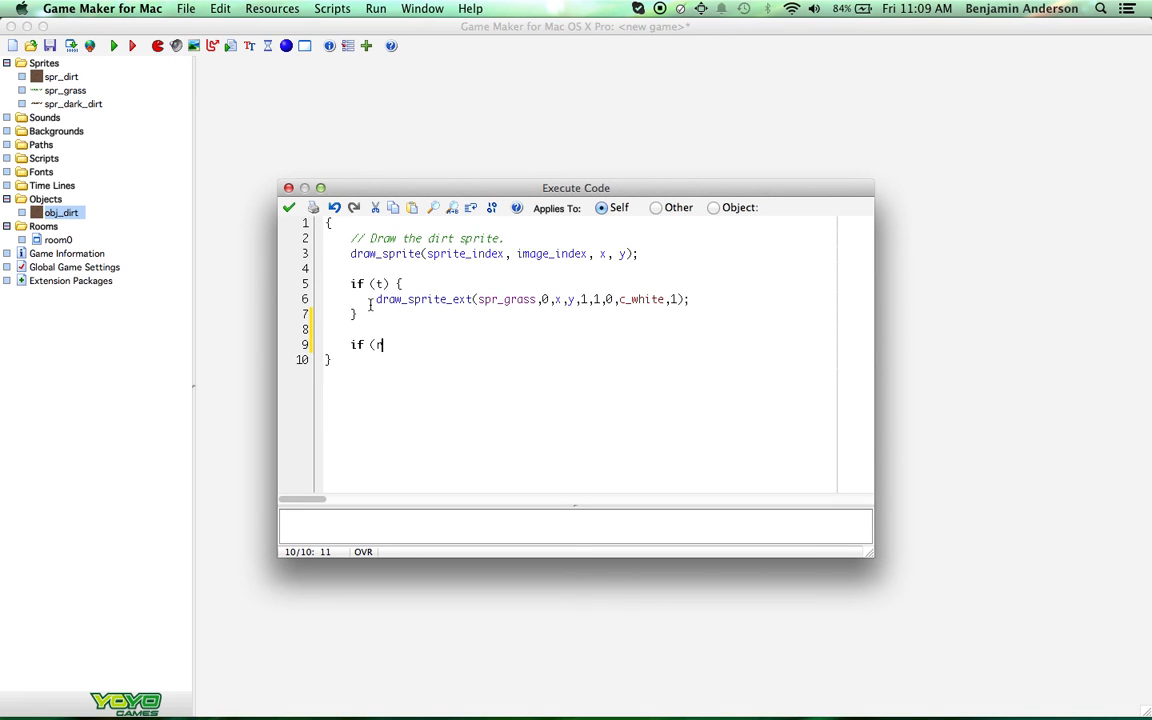
text(o)
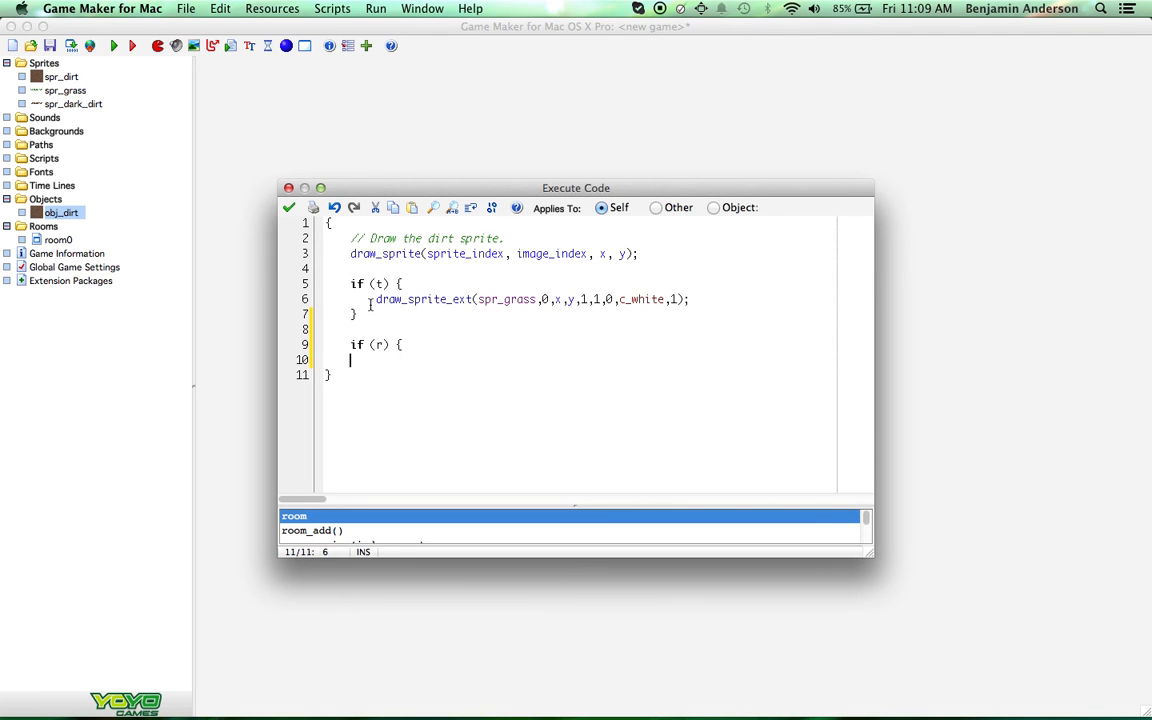
text(draw)
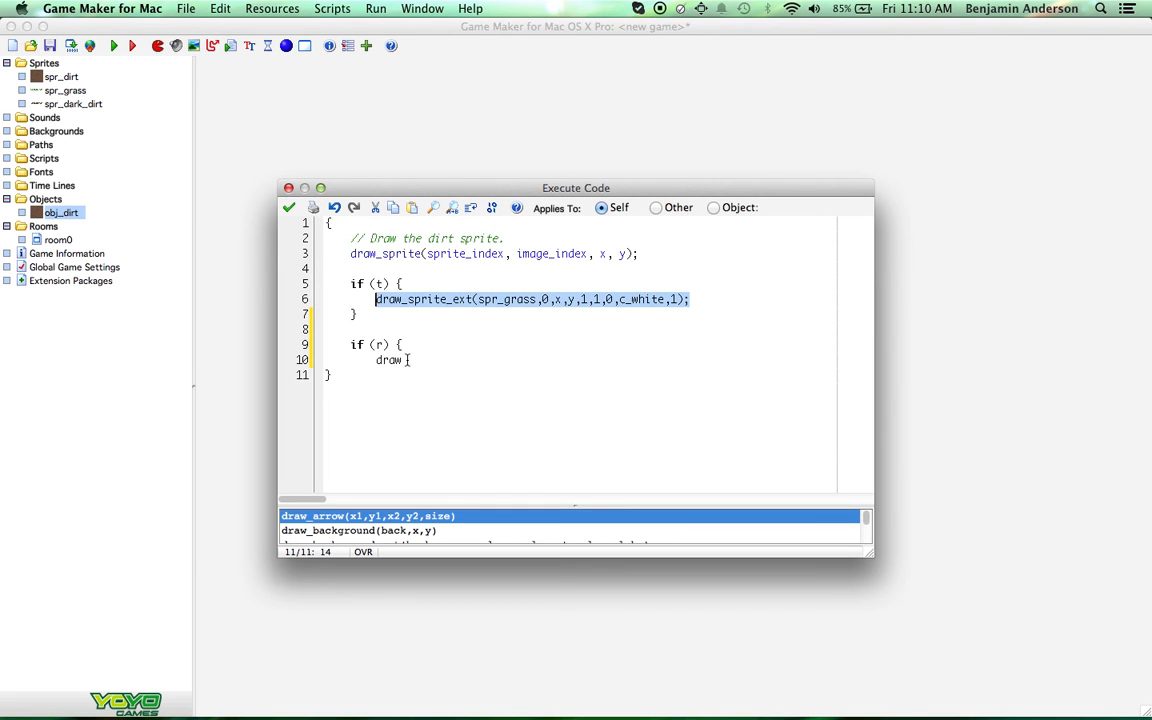
text(_sprite_ext(spr_grass,0,x,y,1,1,0,c_white,1);)
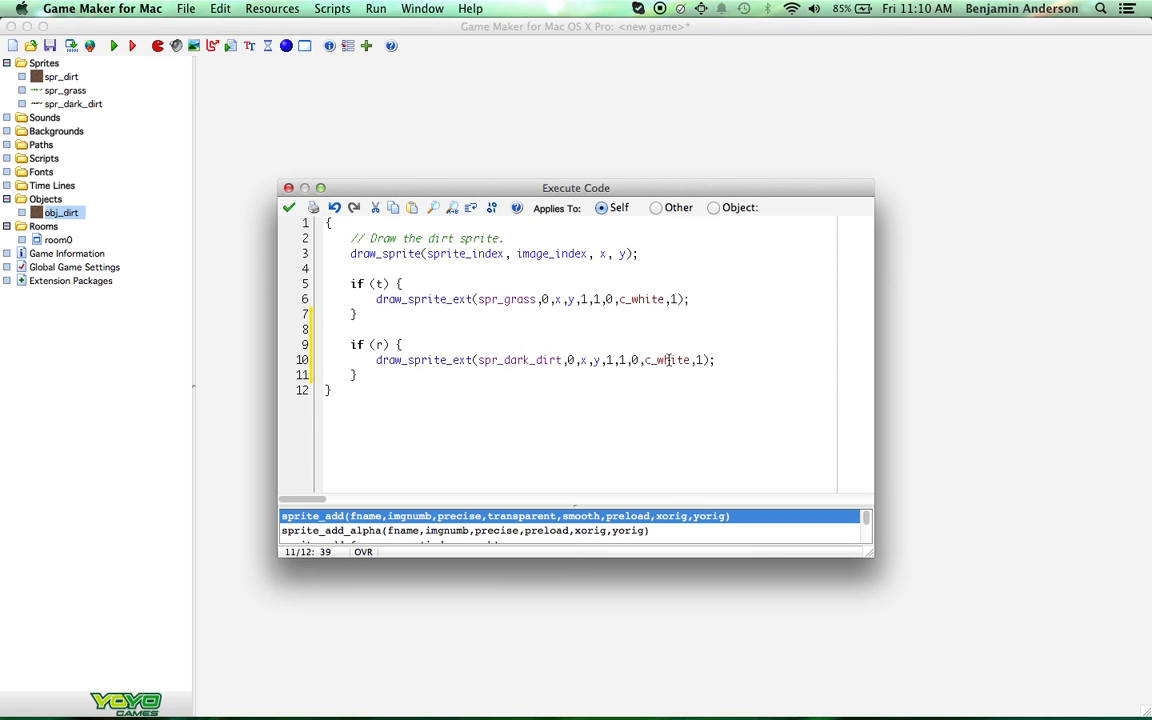
Step: Change the if (r) block's rotation angle to -90
click(562, 360)
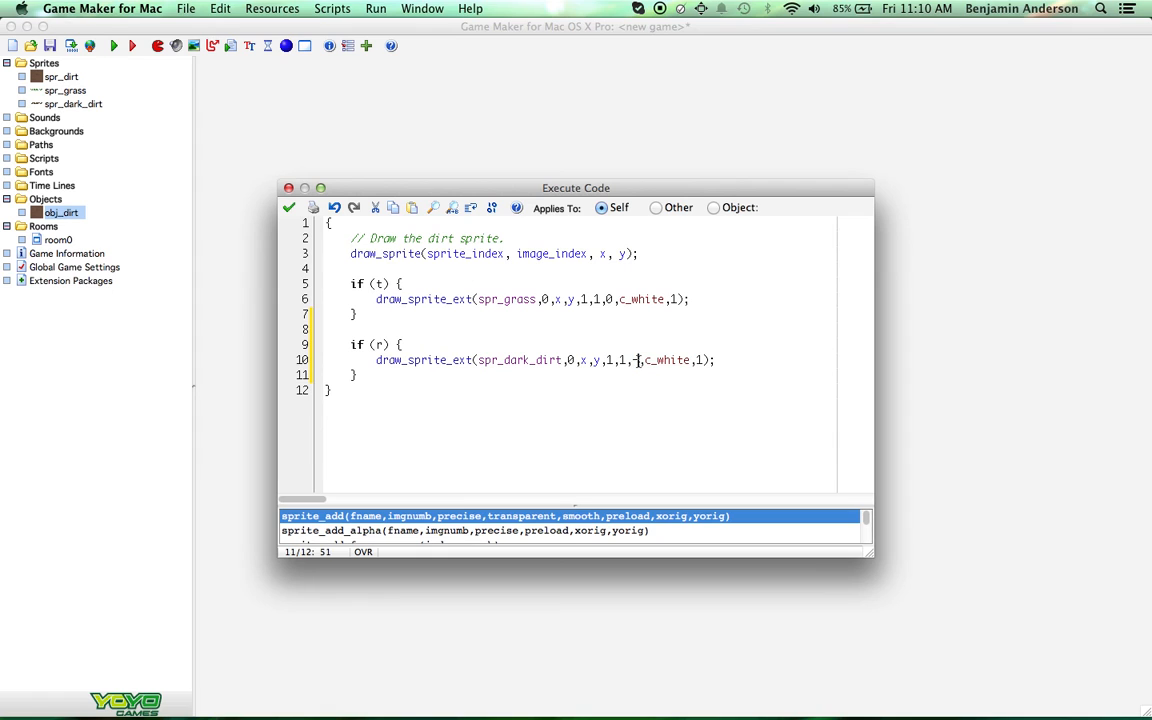
text(0)
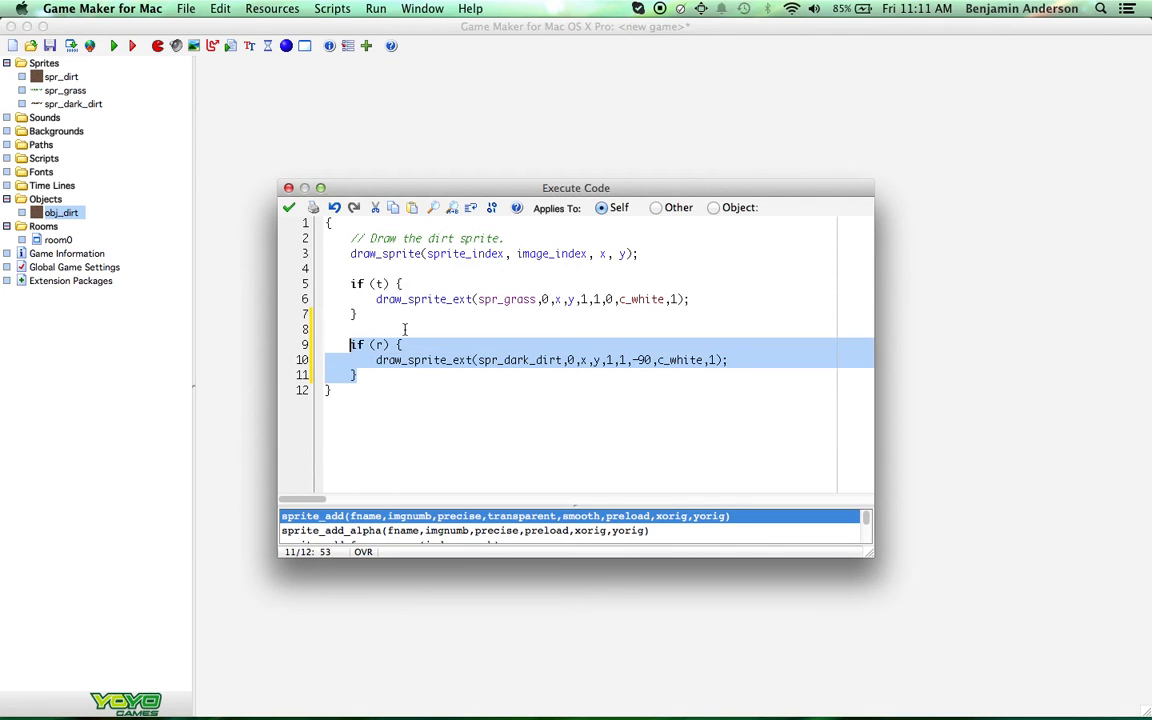
Step: Test-run the game, then close the game window
click(289, 207)
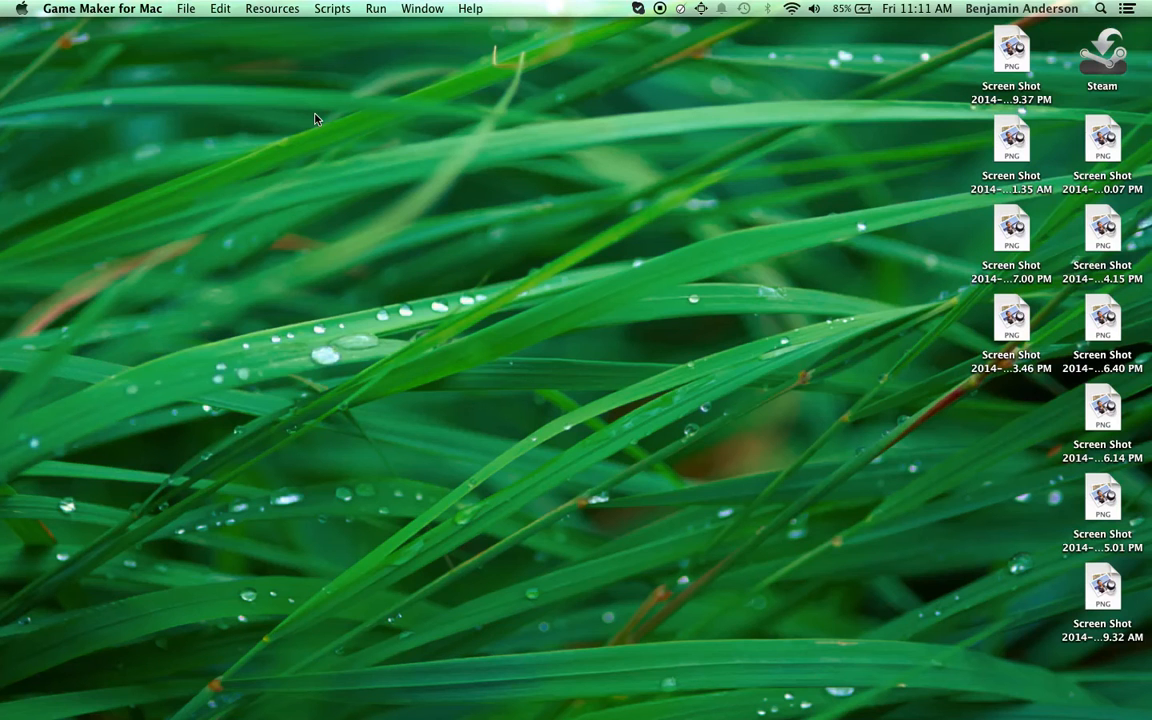
mouse_move(590, 435)
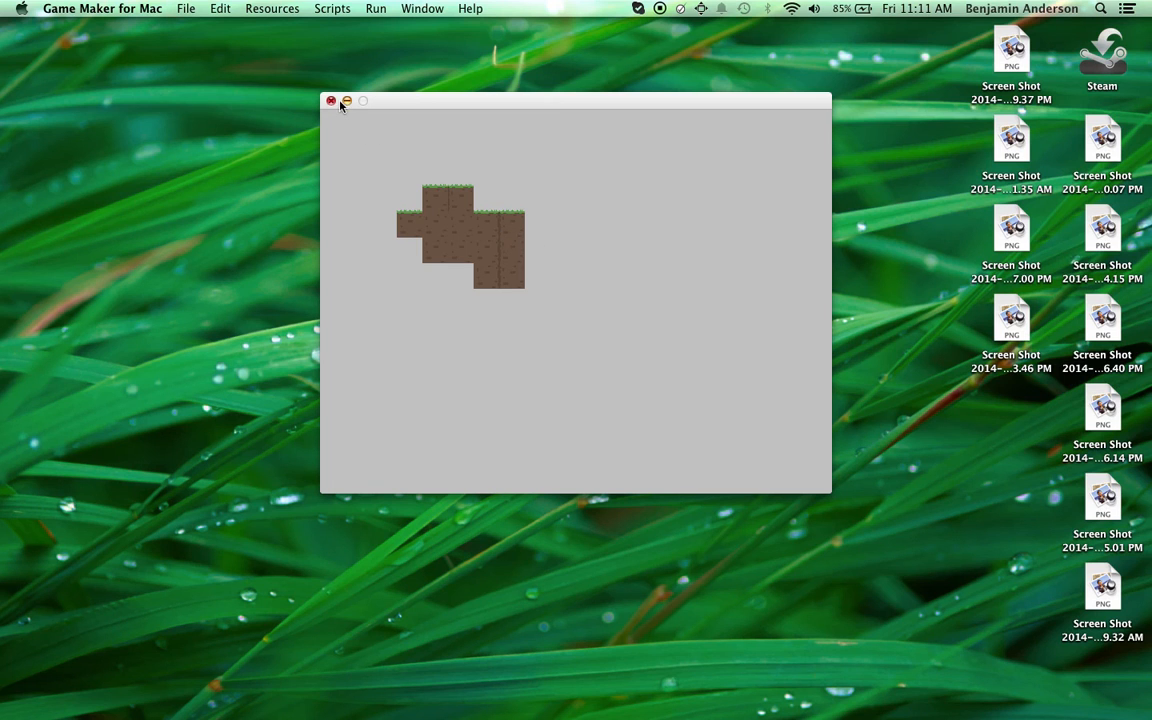
click(331, 100)
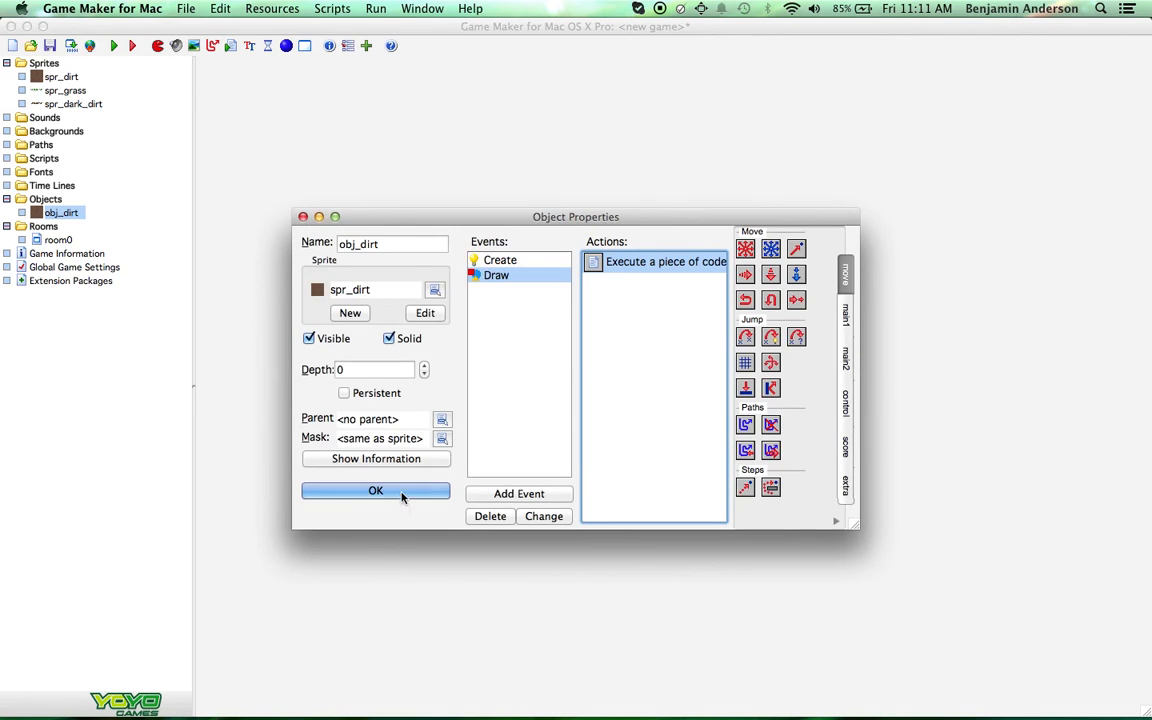
Step: Accept the obj_dirt properties with OK to start another test run
click(375, 490)
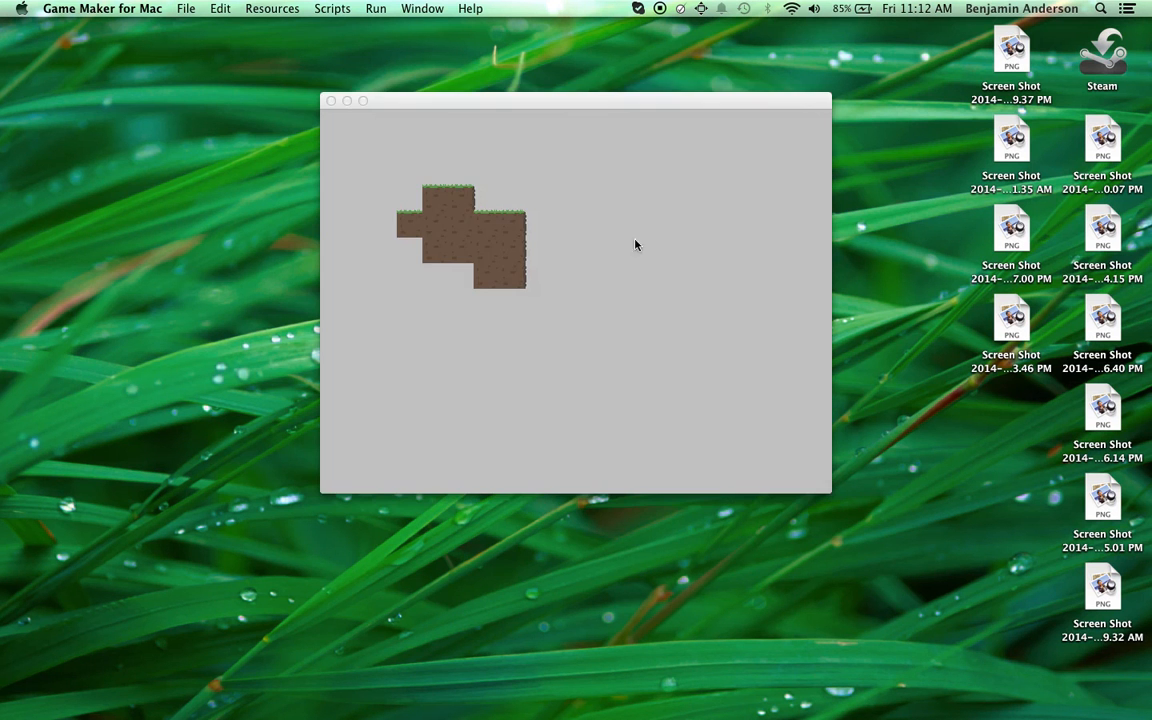
mouse_move(525, 283)
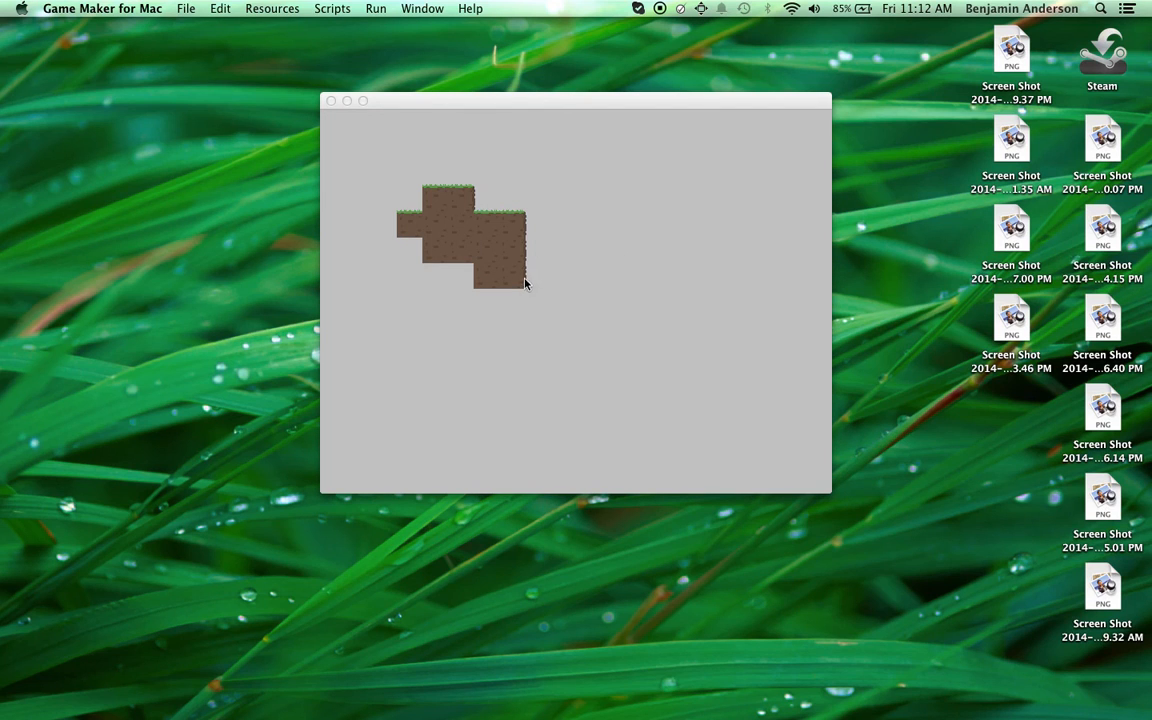
mouse_move(508, 228)
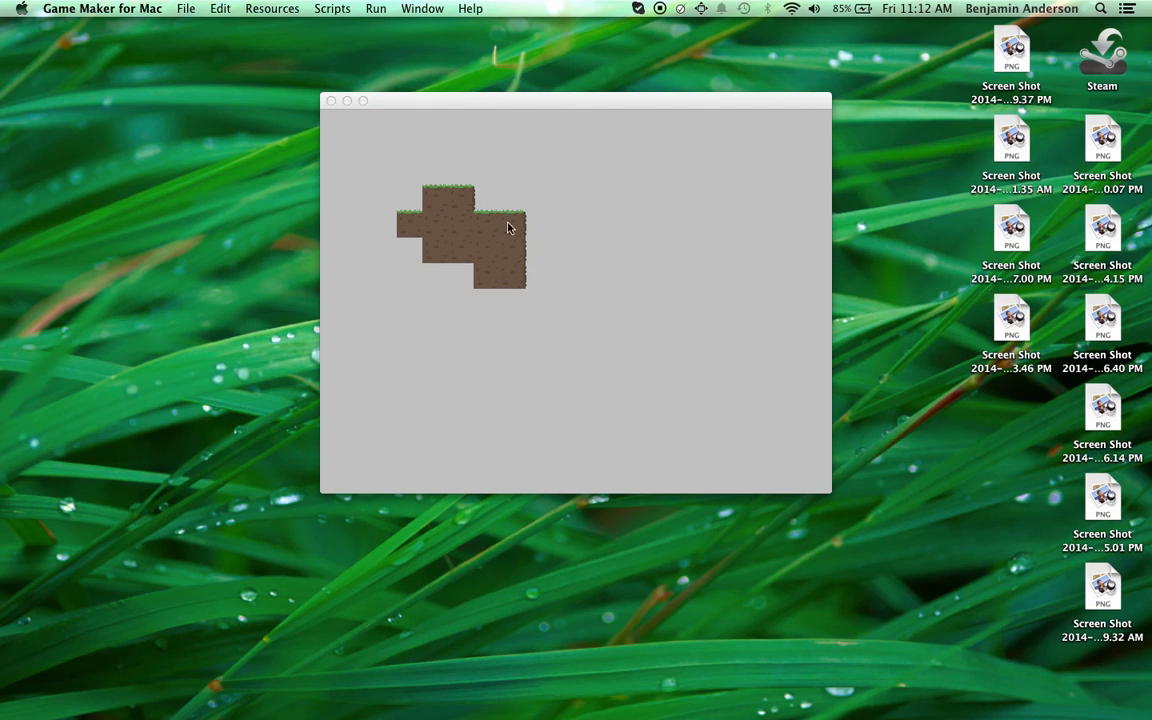
mouse_move(485, 207)
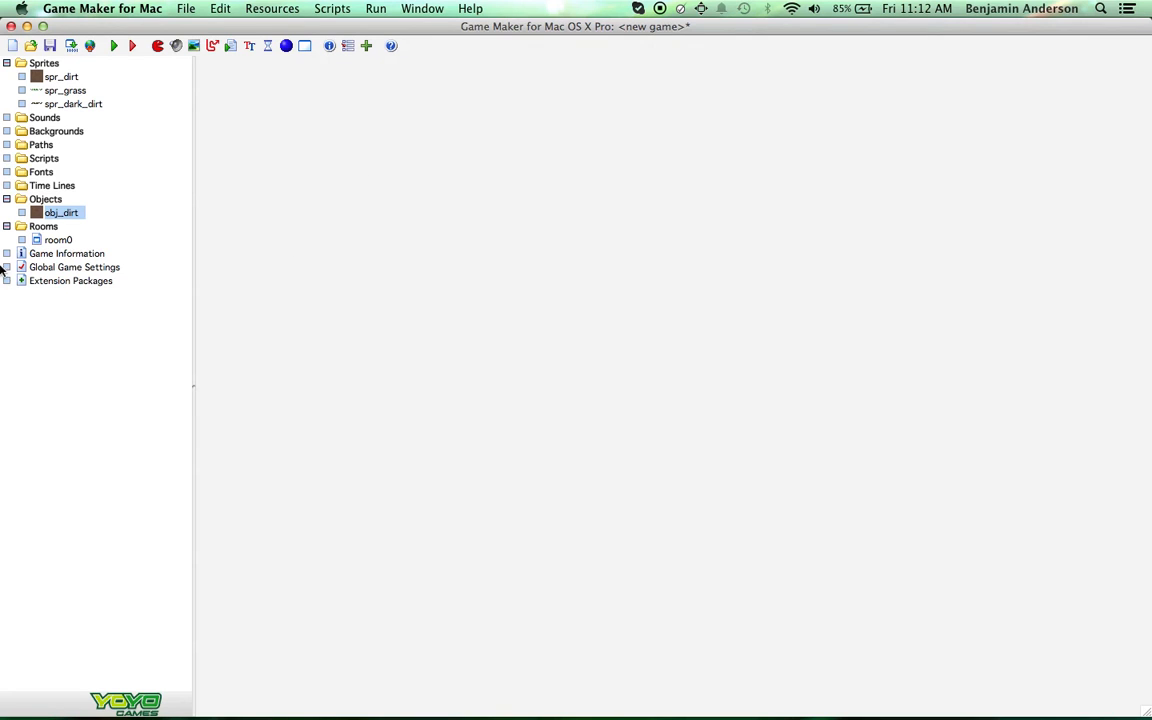
Step: Reopen obj_dirt's properties from the Objects folder after closing the test game
double_click(61, 212)
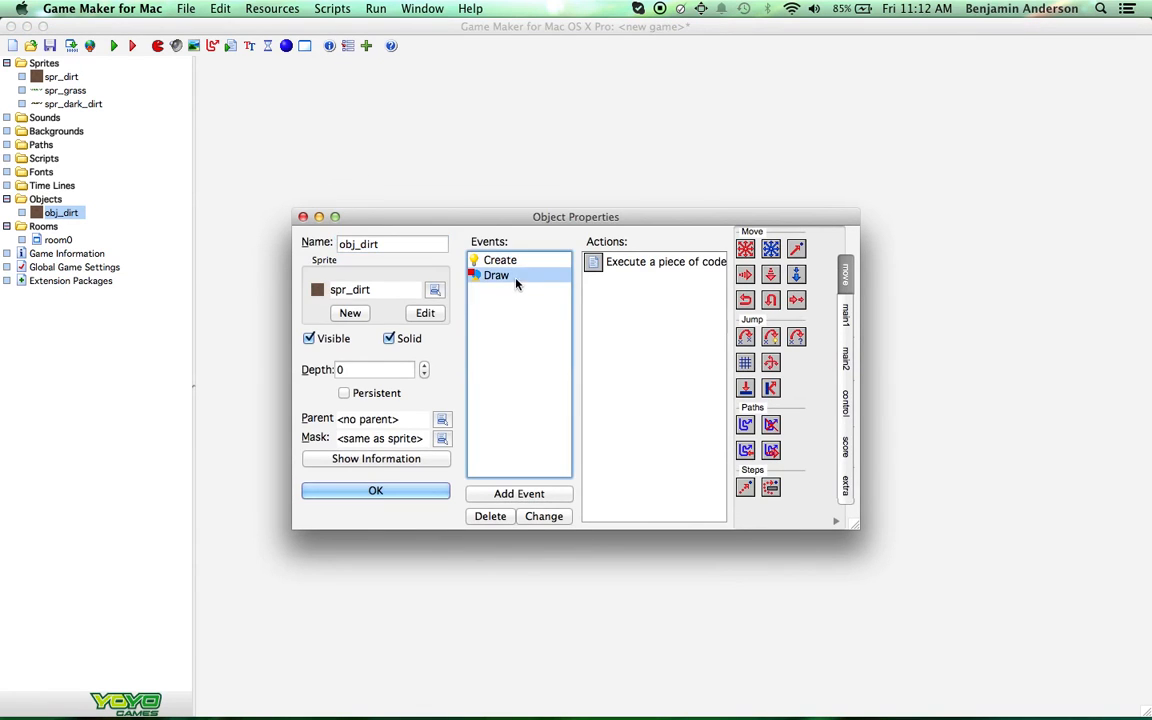
Step: Add an if (l) block drawing spr_dark_dirt at x, y rotated 90, and save
double_click(665, 261)
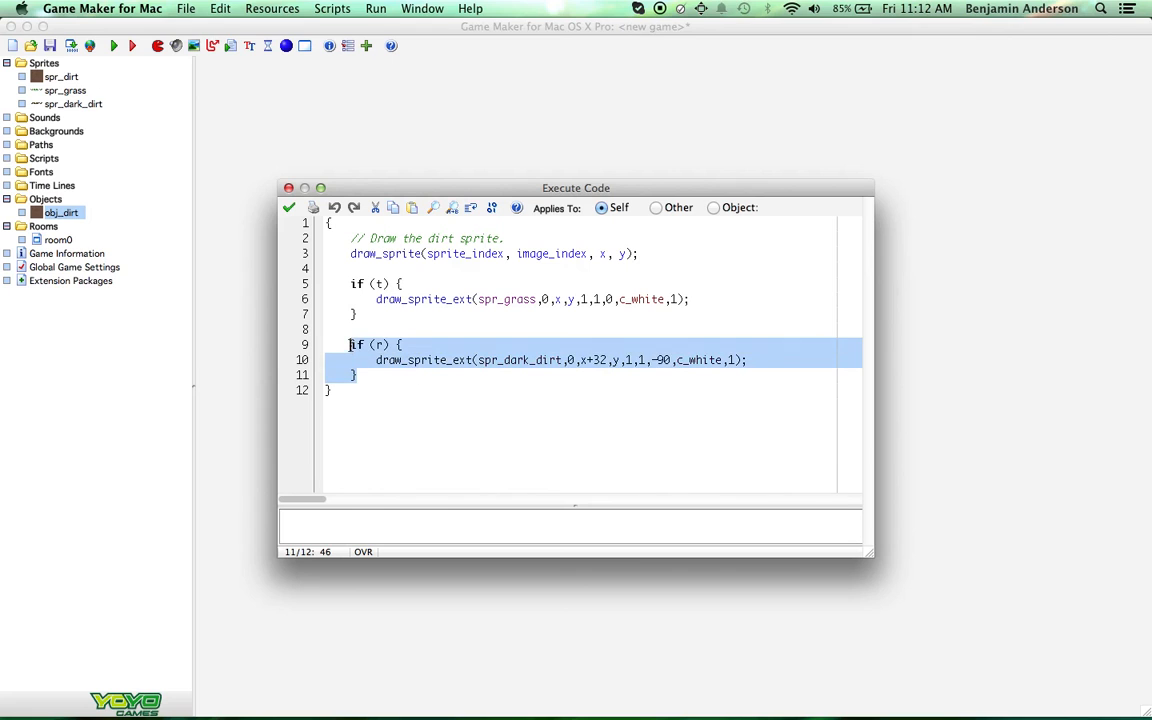
click(355, 375)
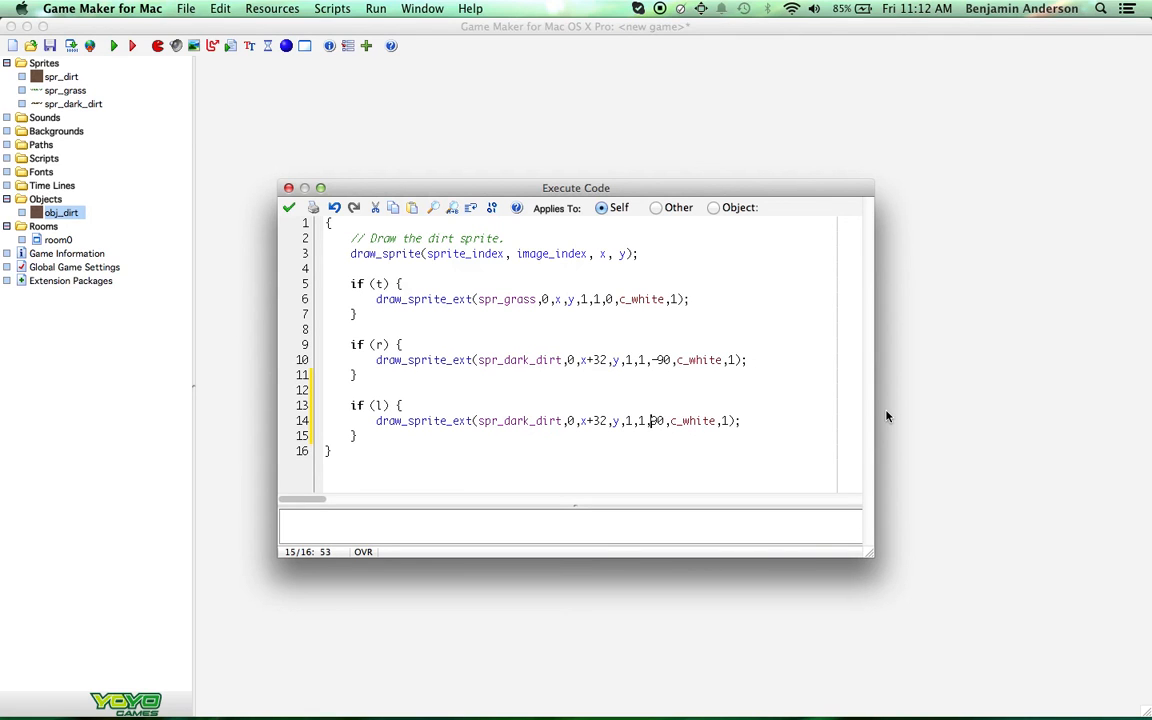
mouse_move(920, 421)
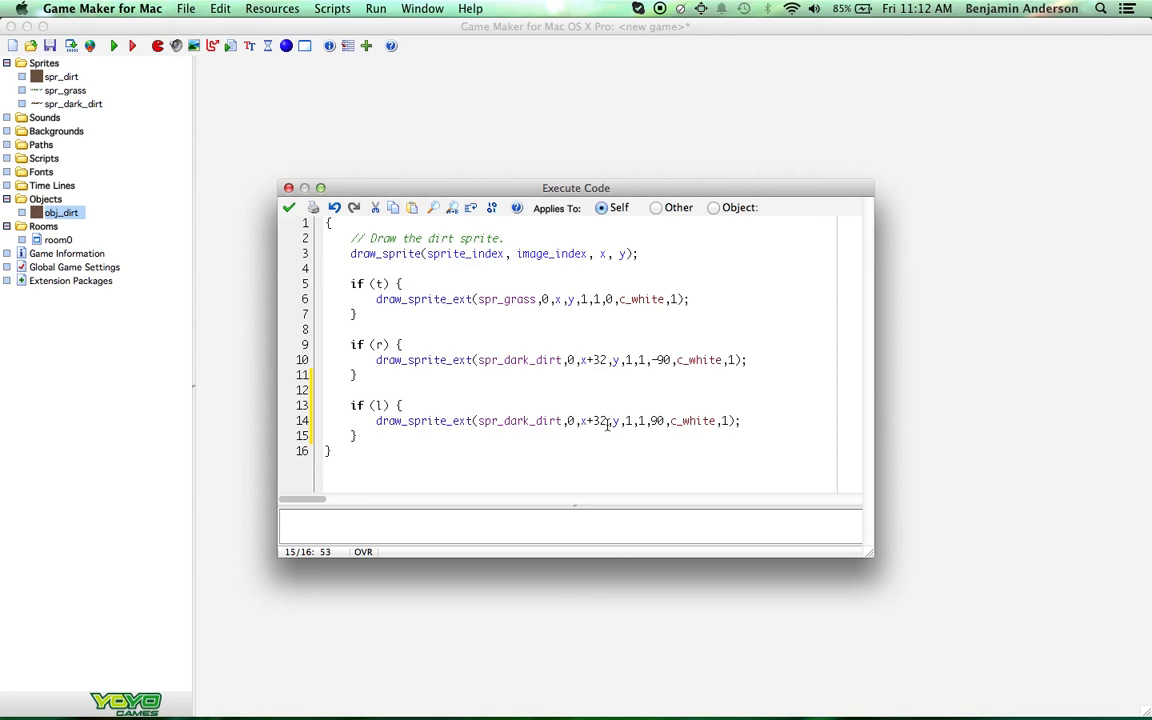
double_click(594, 420)
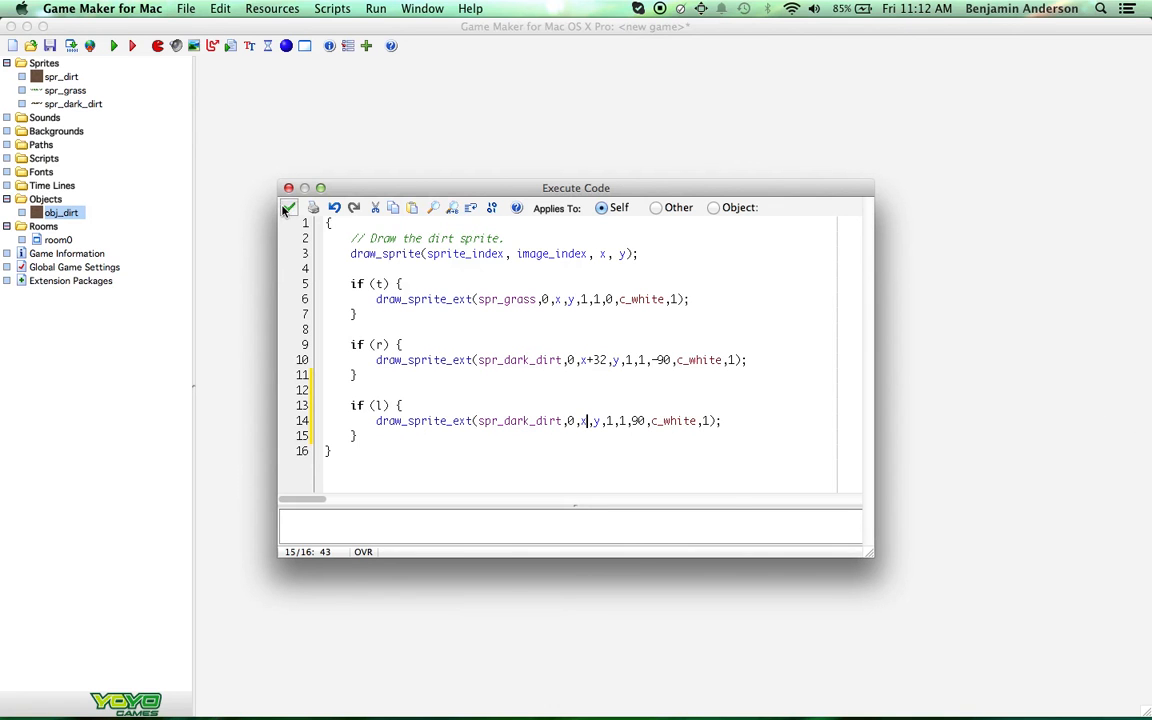
click(289, 207)
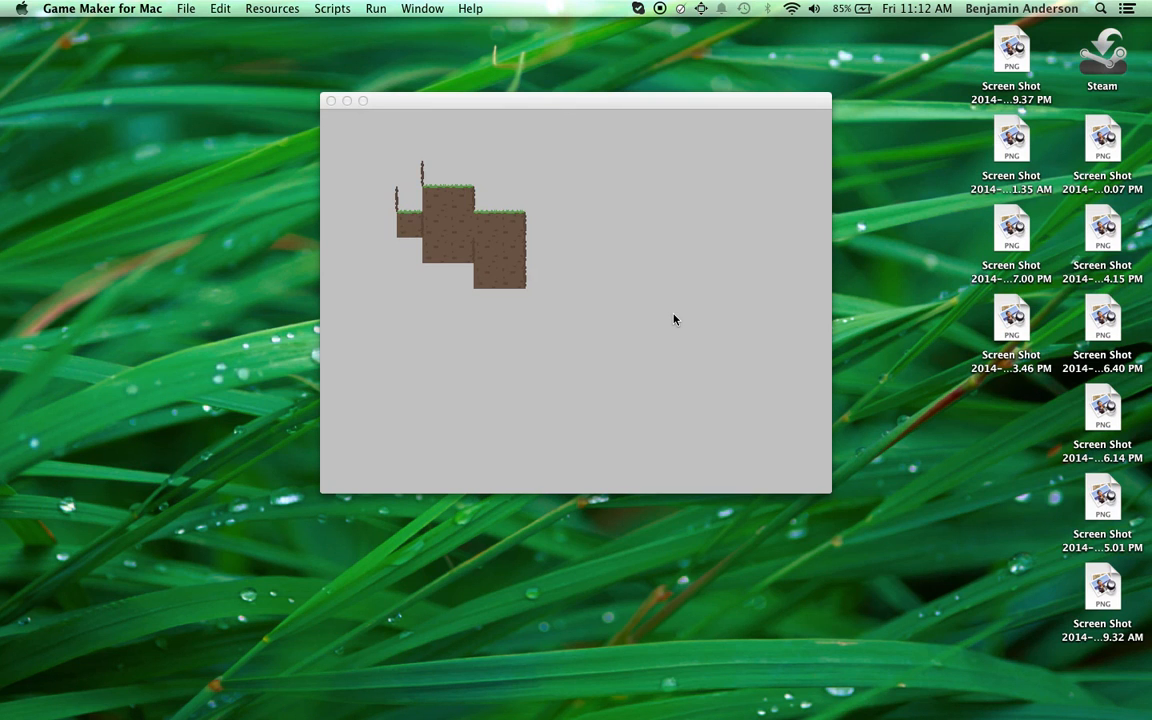
mouse_move(606, 275)
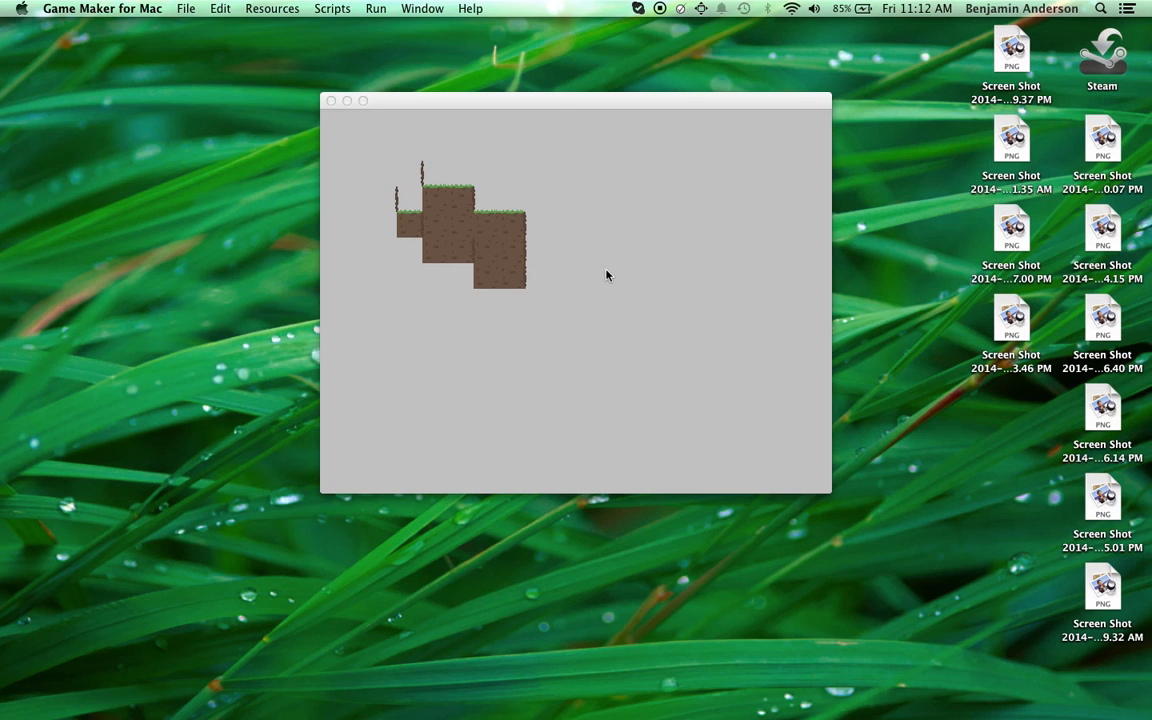
mouse_move(578, 278)
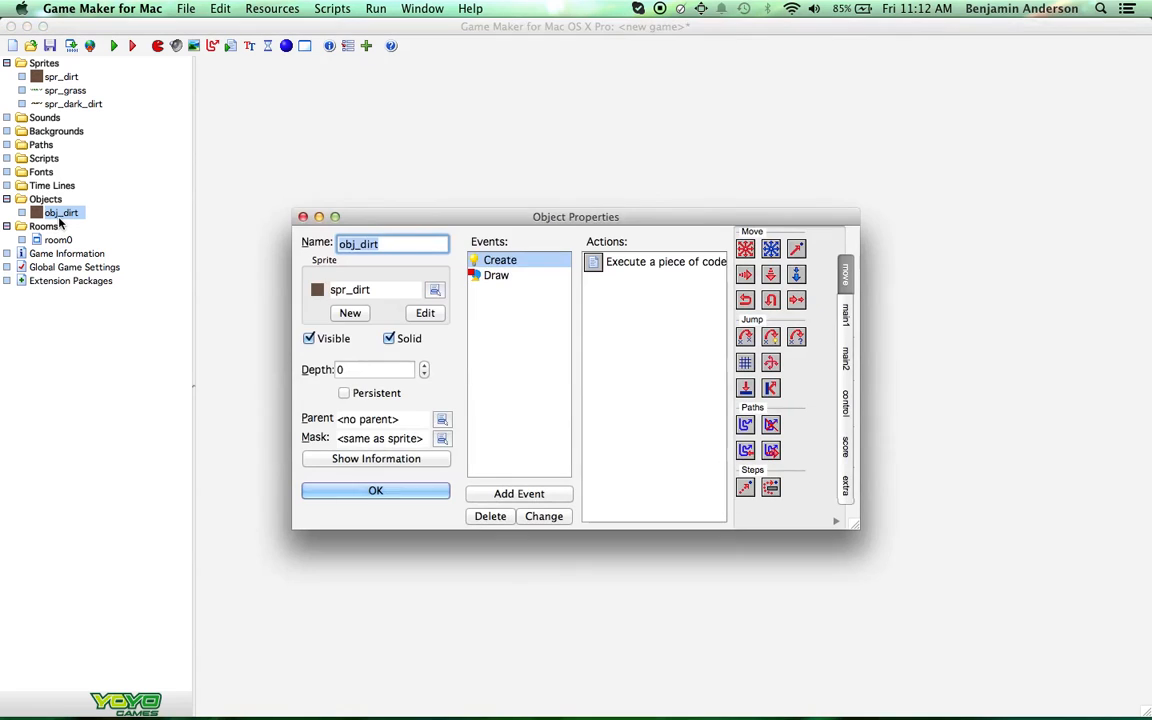
Step: Change the if (l) block's y coordinate to y+32
double_click(665, 261)
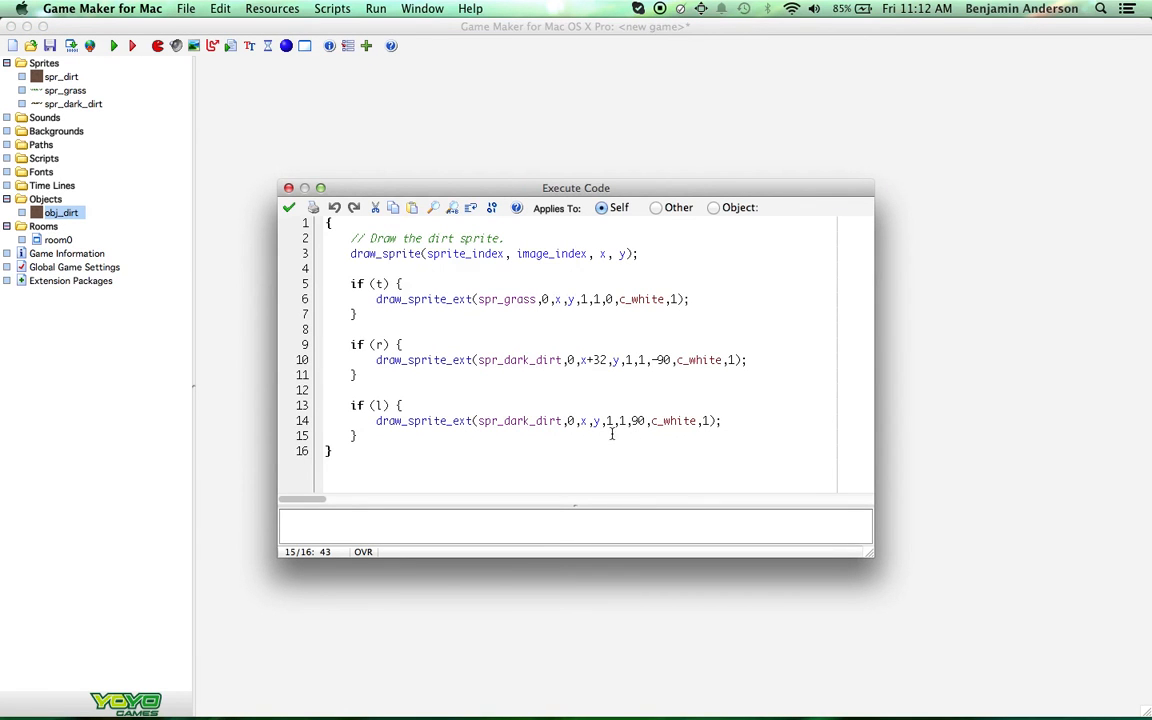
text(+3)
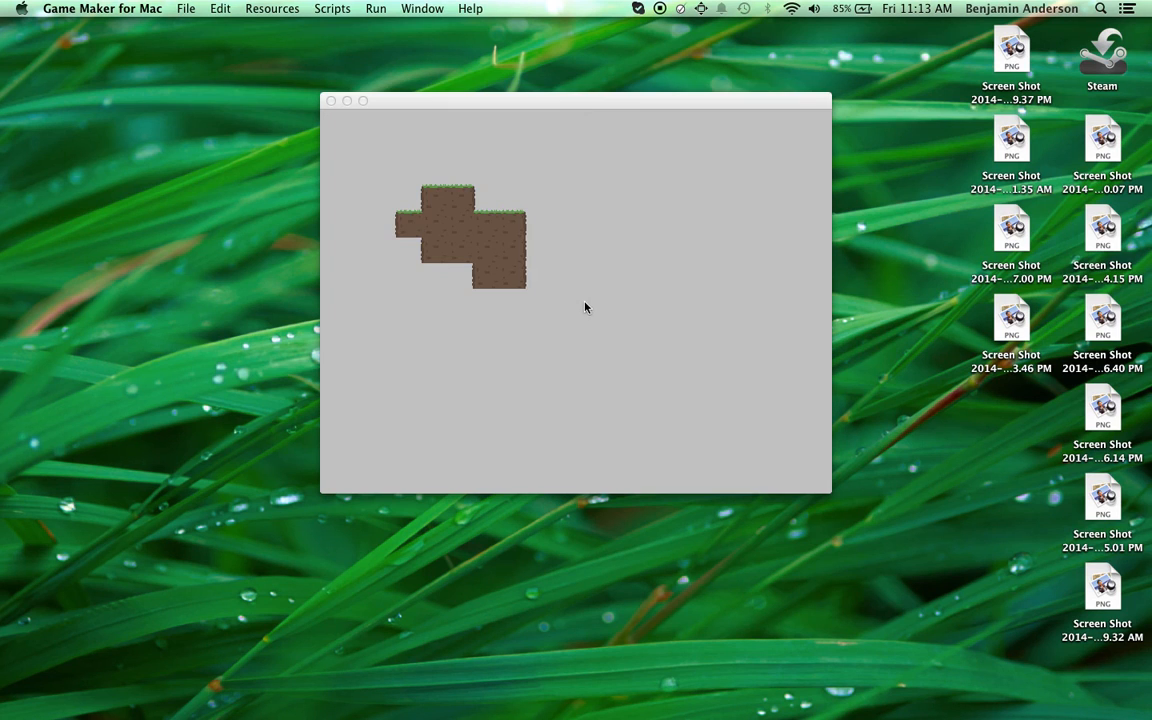
mouse_move(515, 243)
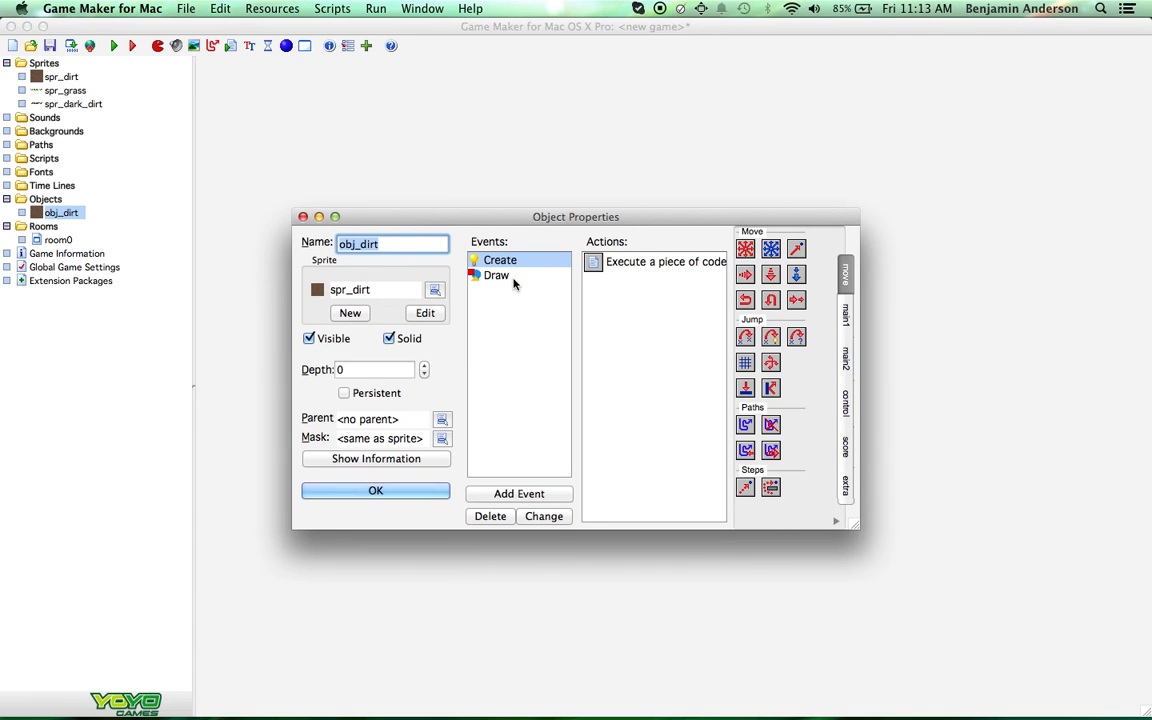
Step: Duplicate the if (t) grass block in the Draw event's code
click(496, 275)
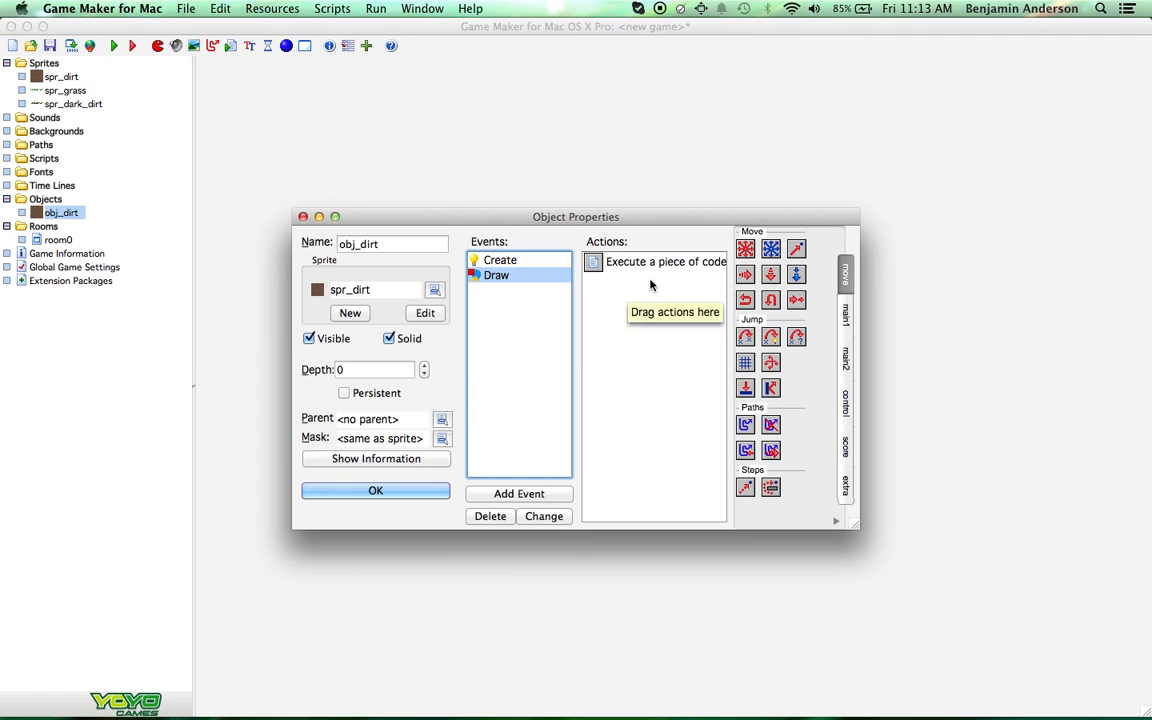
mouse_move(599, 283)
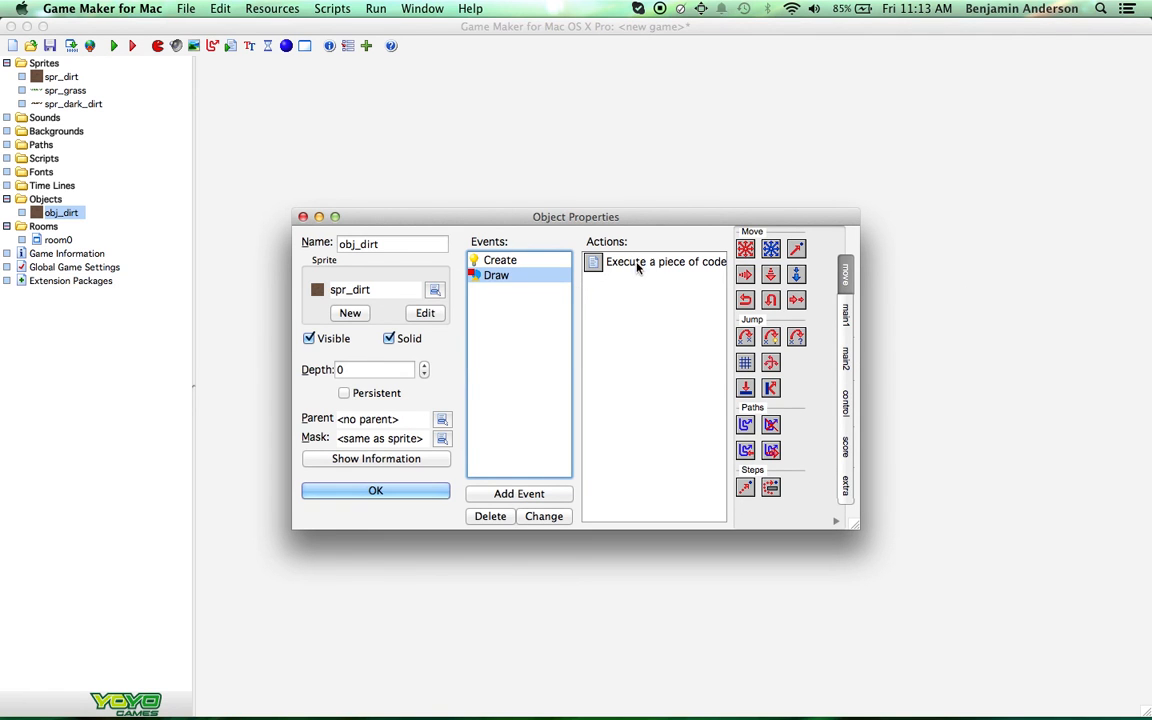
double_click(665, 261)
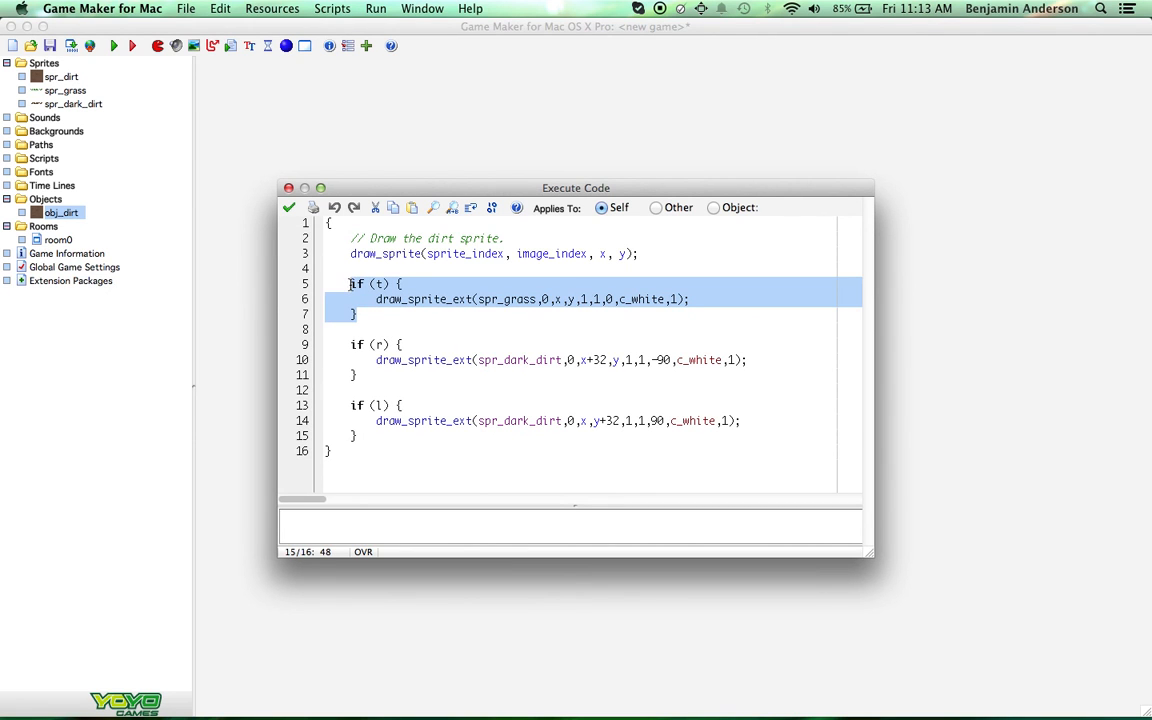
click(508, 327)
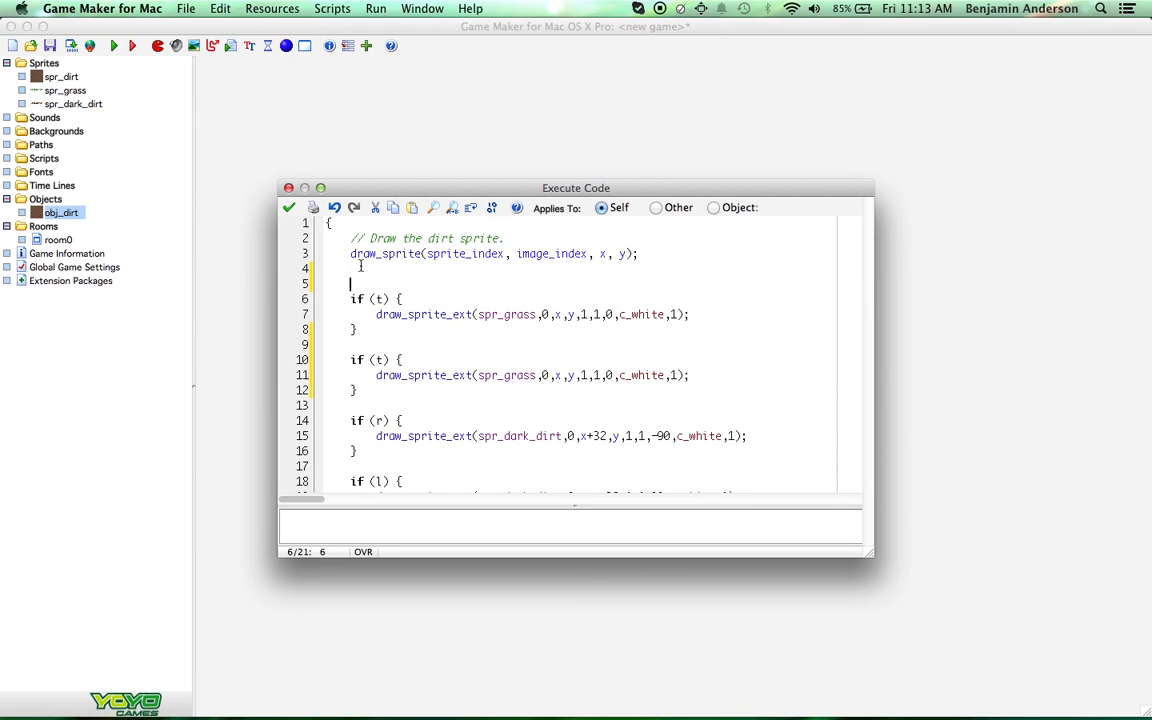
Step: Comment the blocks '//Draw the top grass' and '//Draw the bottom dirt', making the second if (b)
text(//Draw)
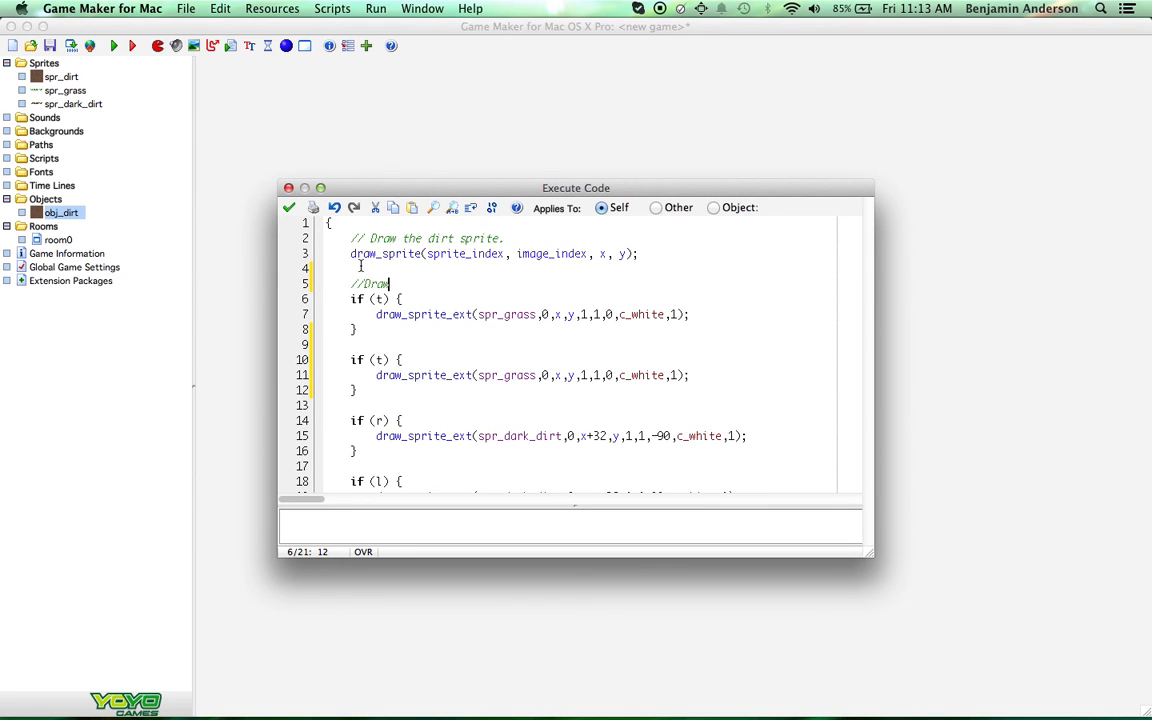
text(the top)
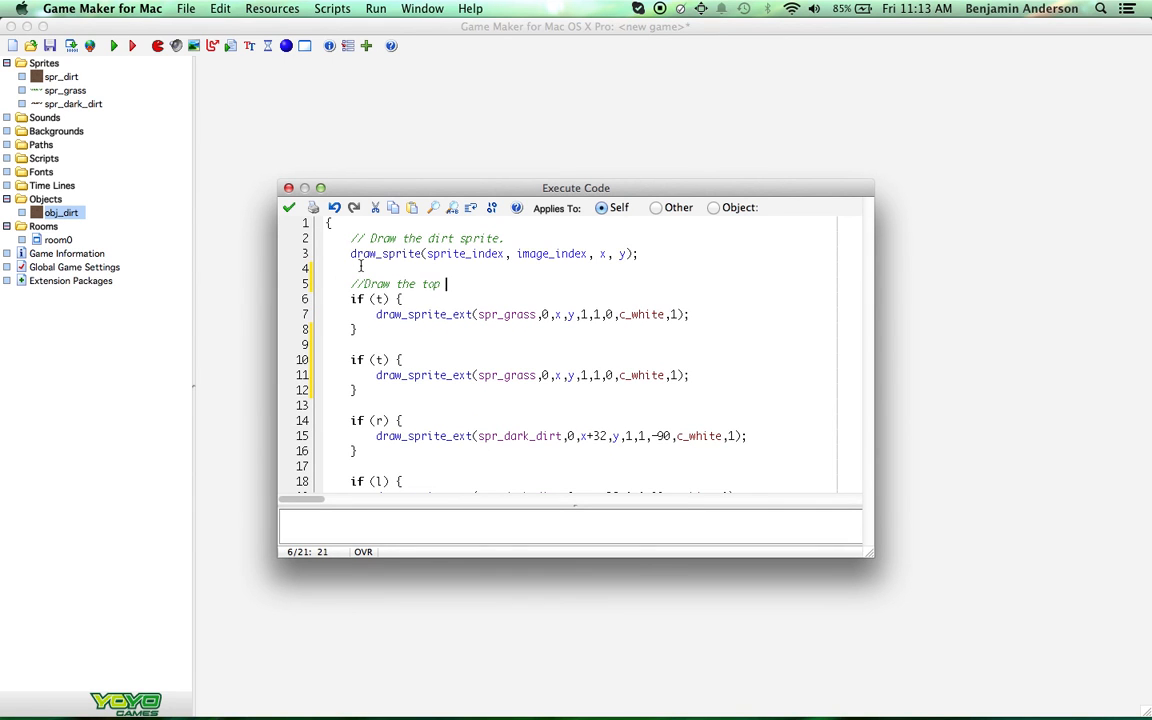
text(grass)
text(//Draw the t)
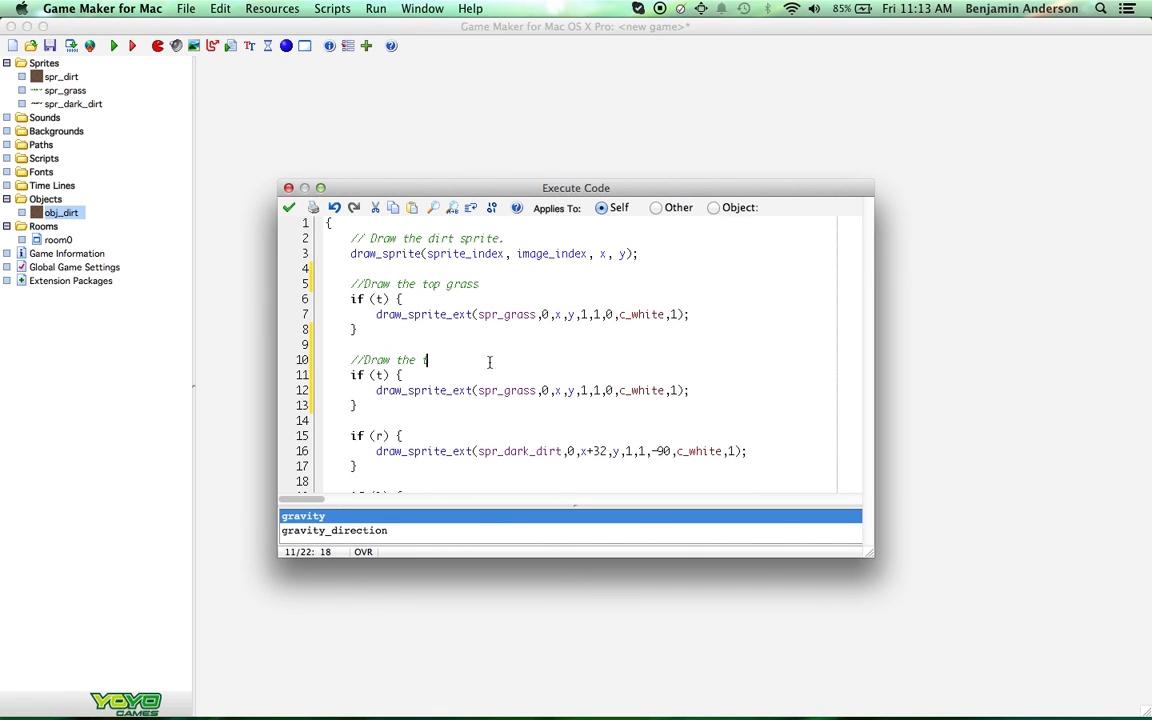
text(bott)
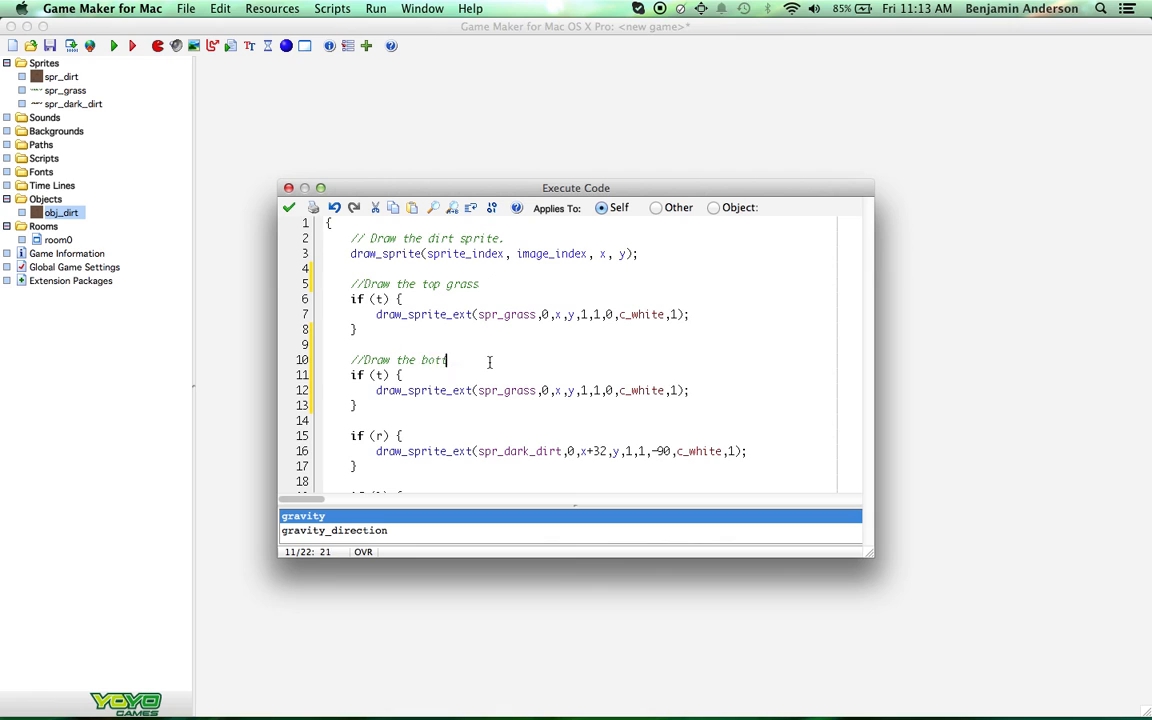
text(tom dirt)
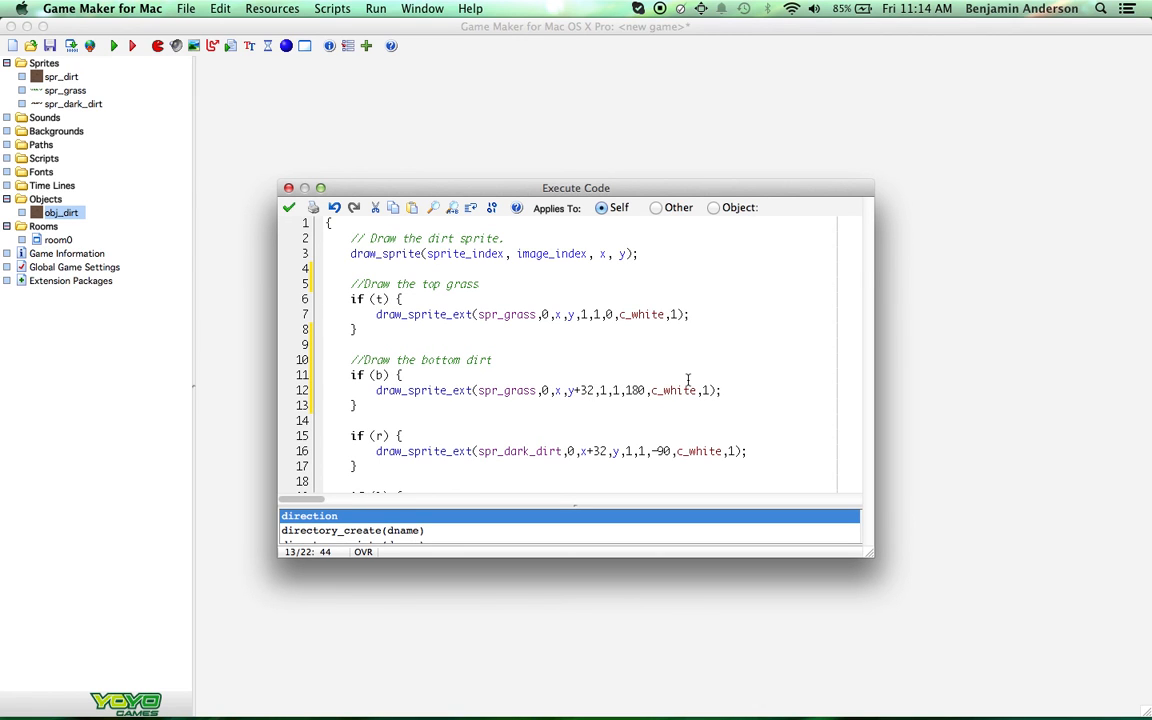
Step: Set the bottom block to x+32, y+32 and comment the r and l blocks 'right dirt' and 'left dirt'
click(593, 390)
text(+32)
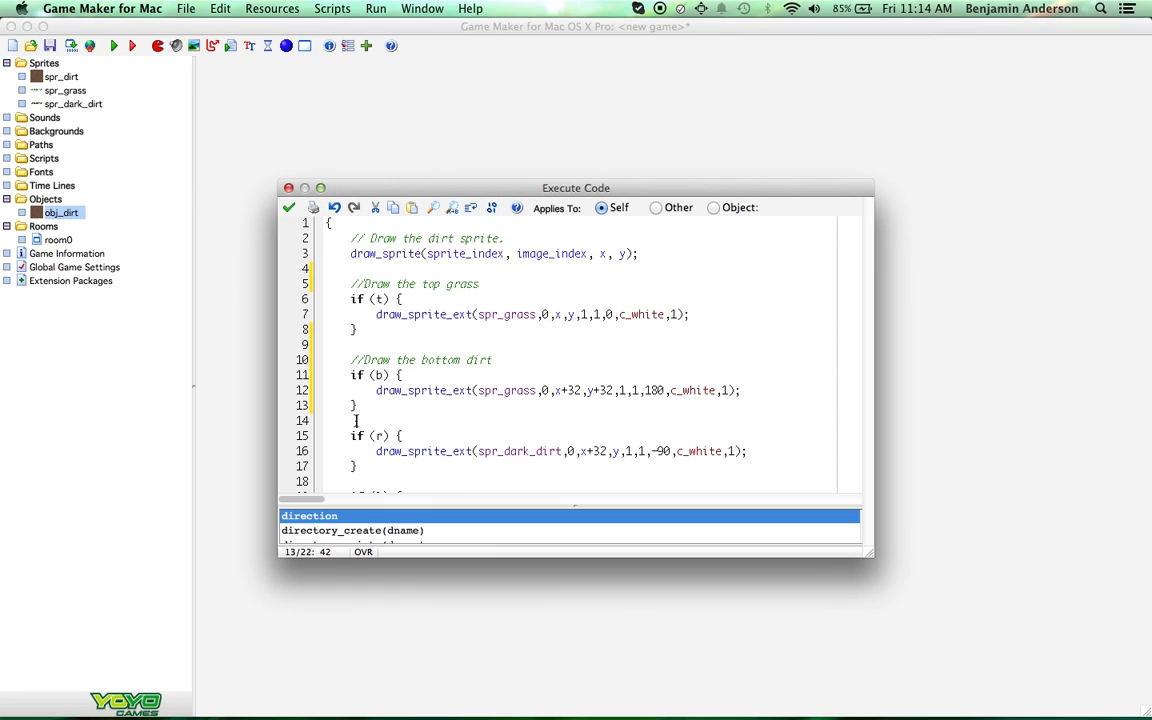
text(//Draw the bottom dirt)
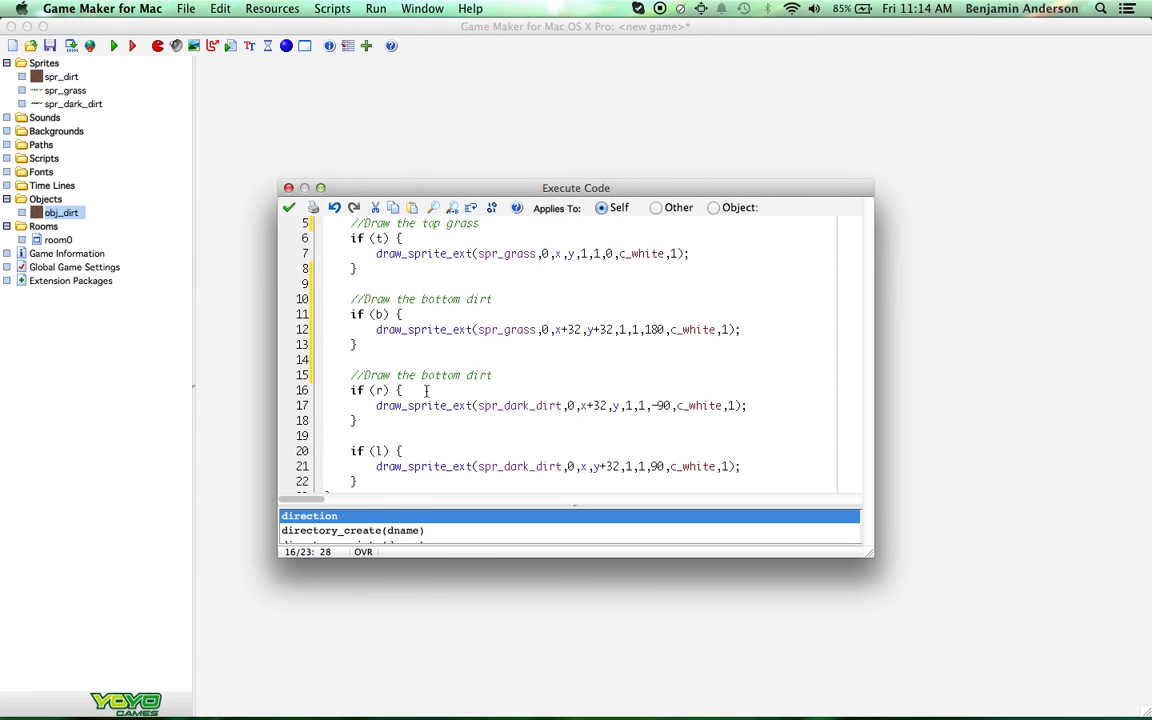
double_click(440, 375)
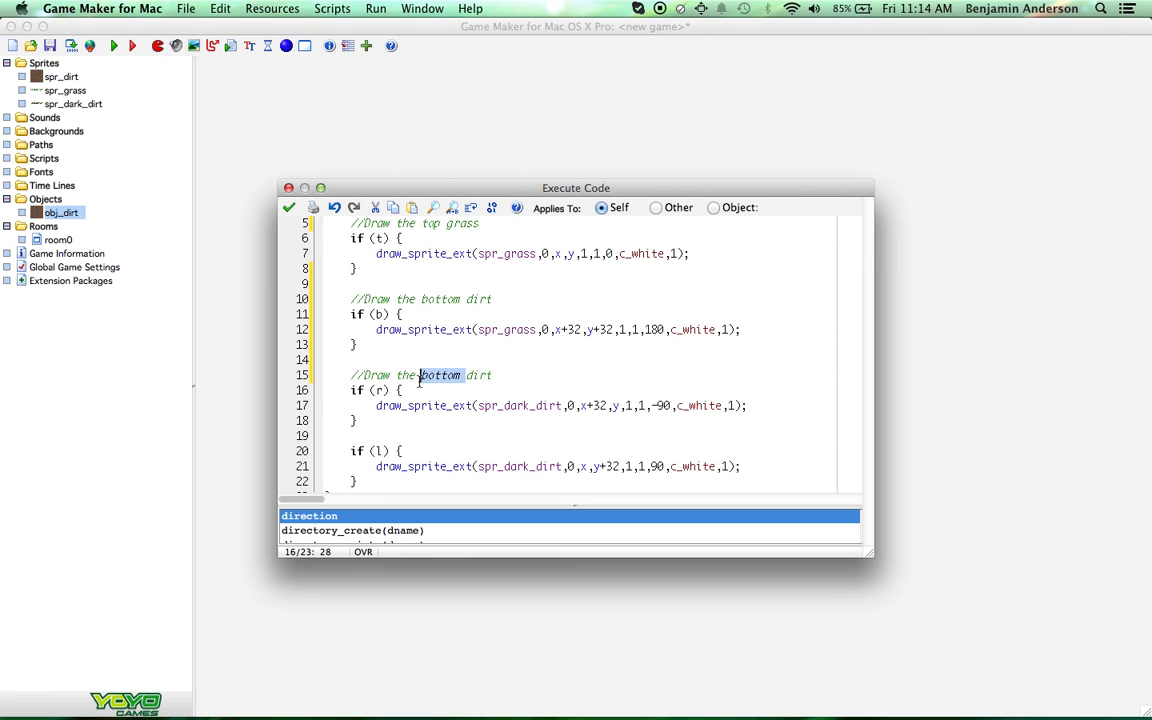
text(right)
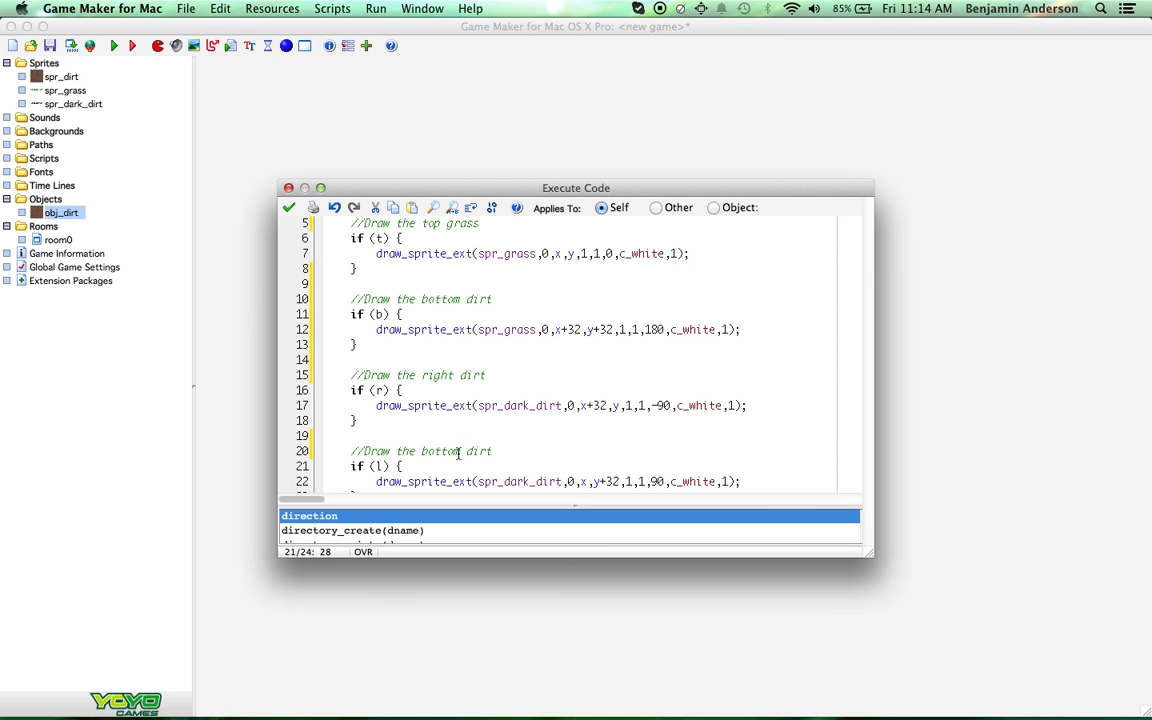
double_click(445, 451)
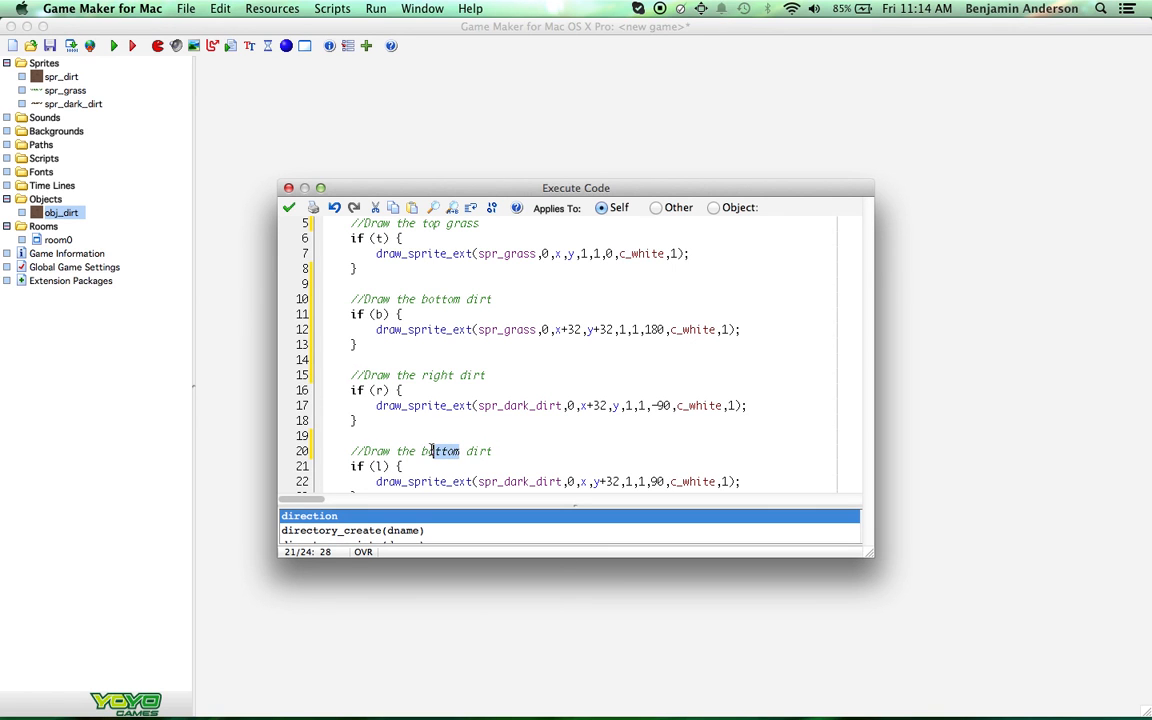
text(left)
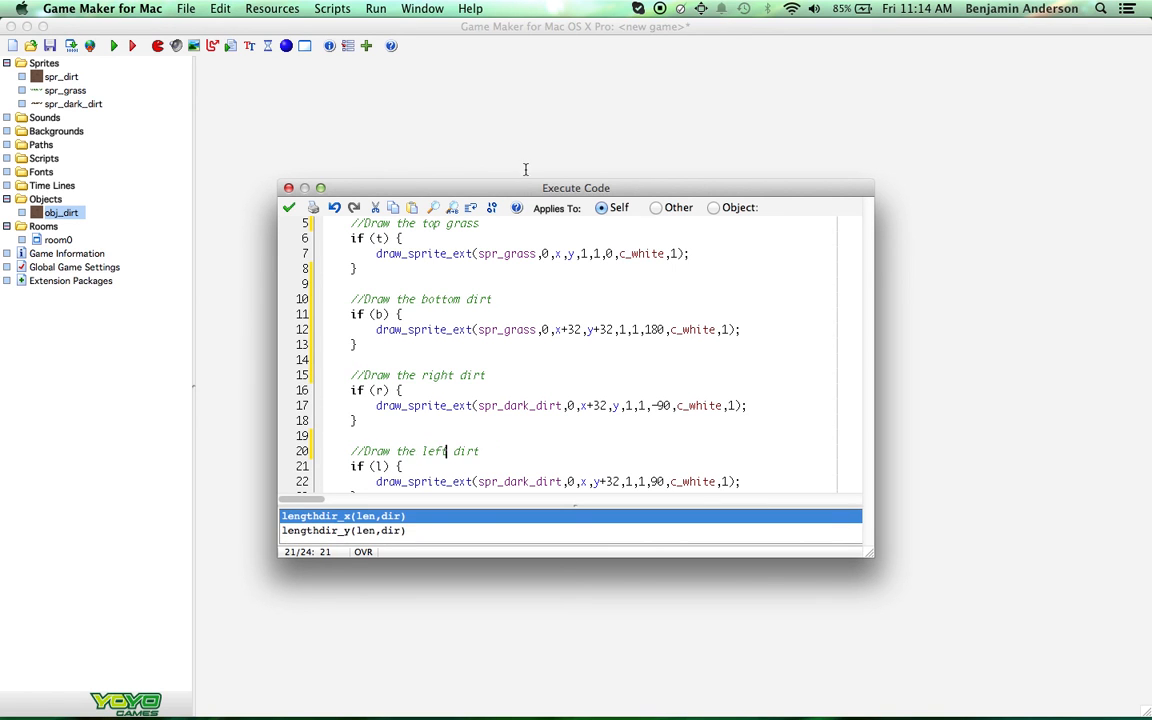
Step: Enlarge the code window to show all 24 lines and highlight the top grass comment
drag(576, 187, 517, 80)
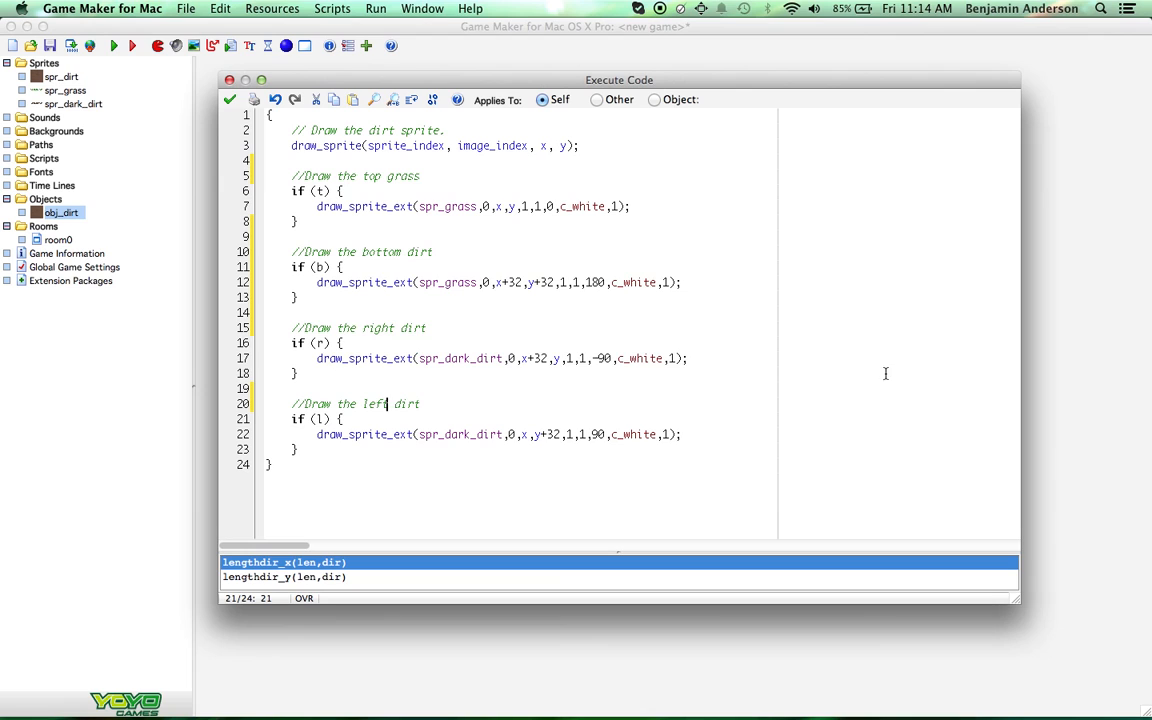
mouse_move(672, 410)
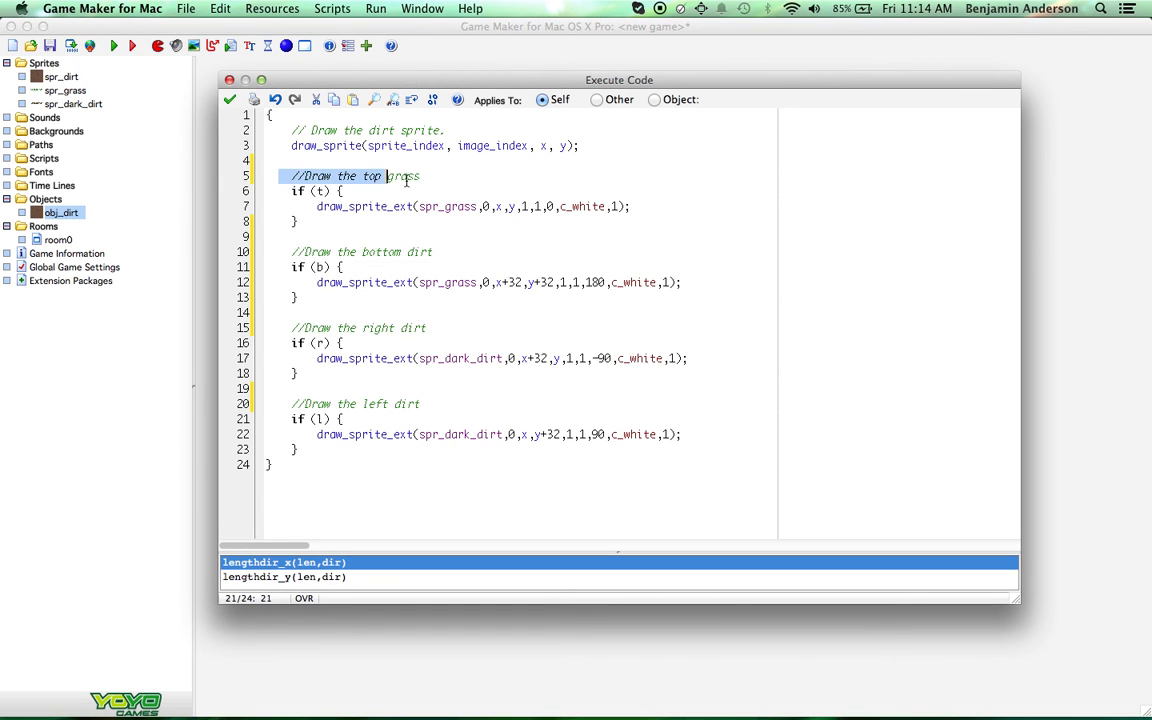
drag(385, 176, 388, 221)
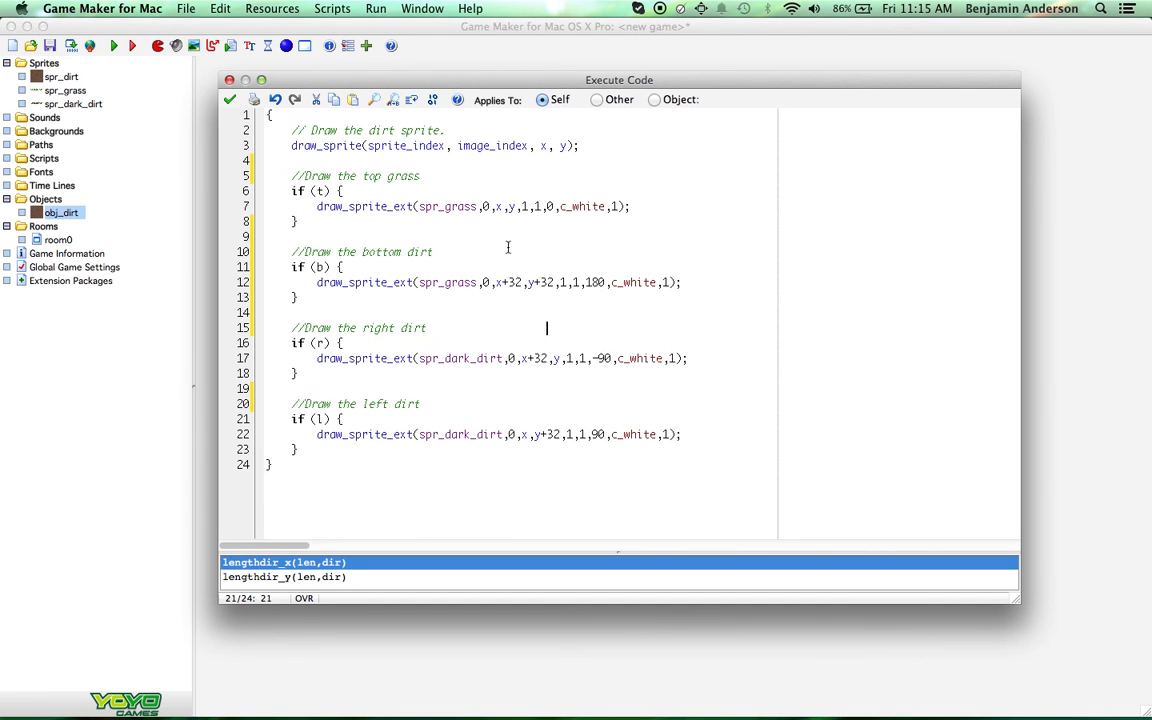
Step: Save the draw code and close obj_dirt's properties, then reopen and close them again
click(229, 99)
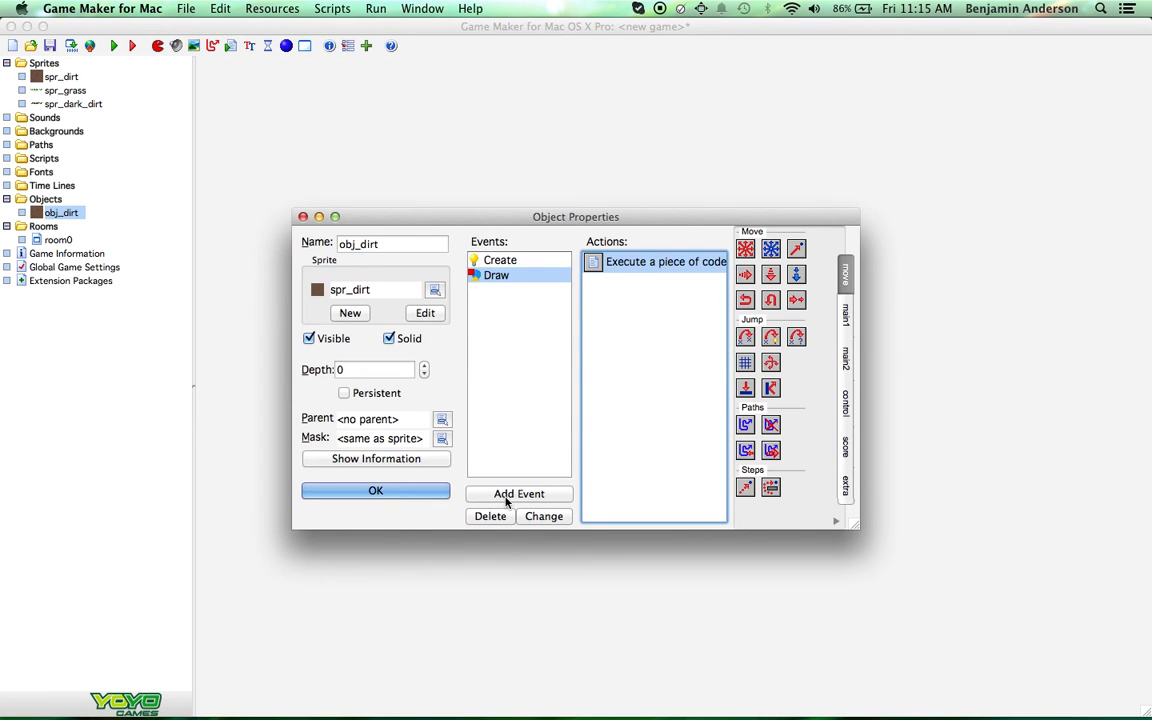
click(375, 490)
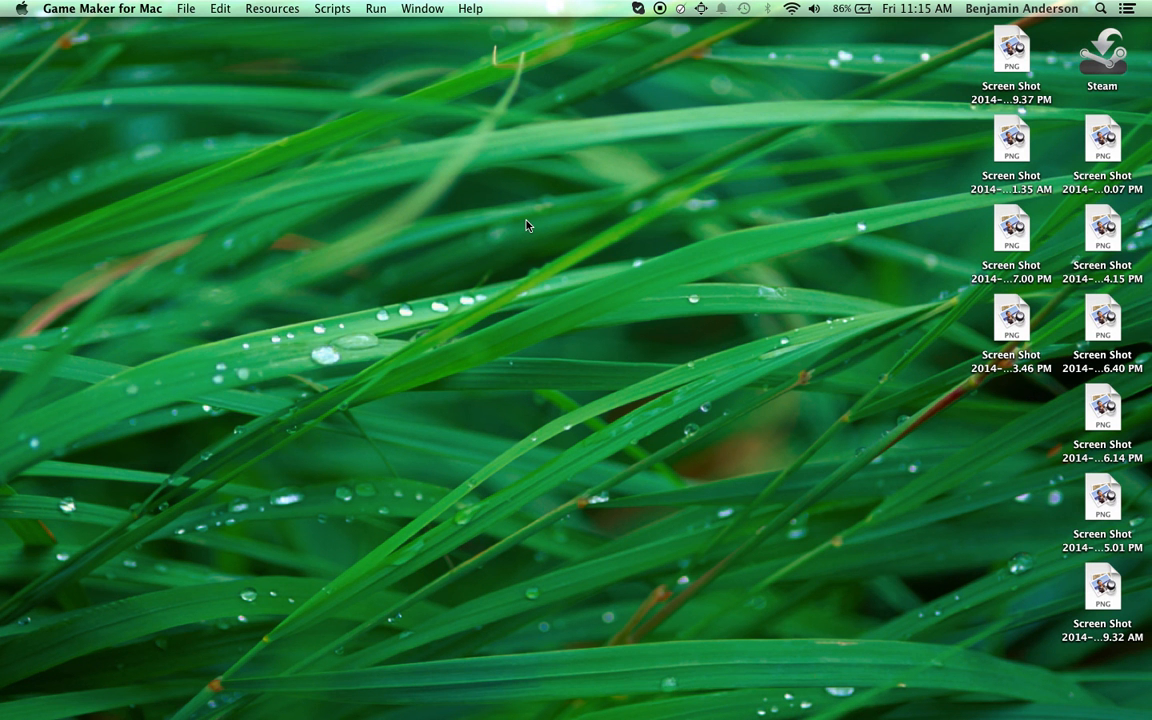
mouse_move(670, 333)
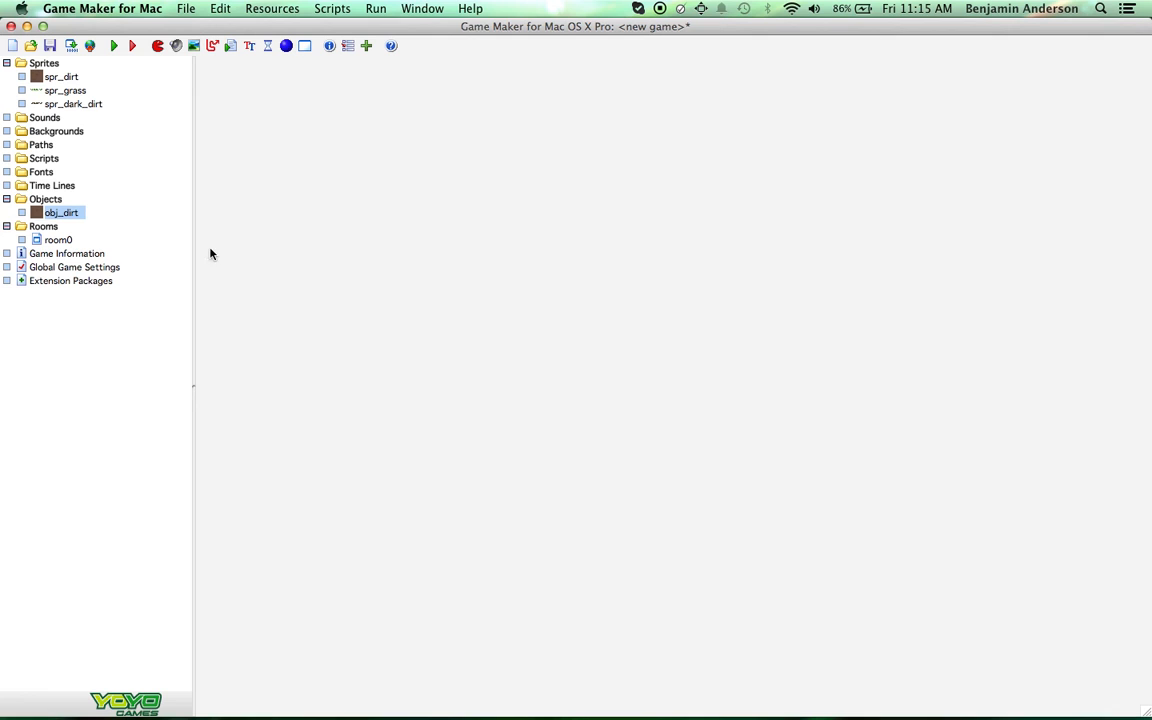
double_click(61, 212)
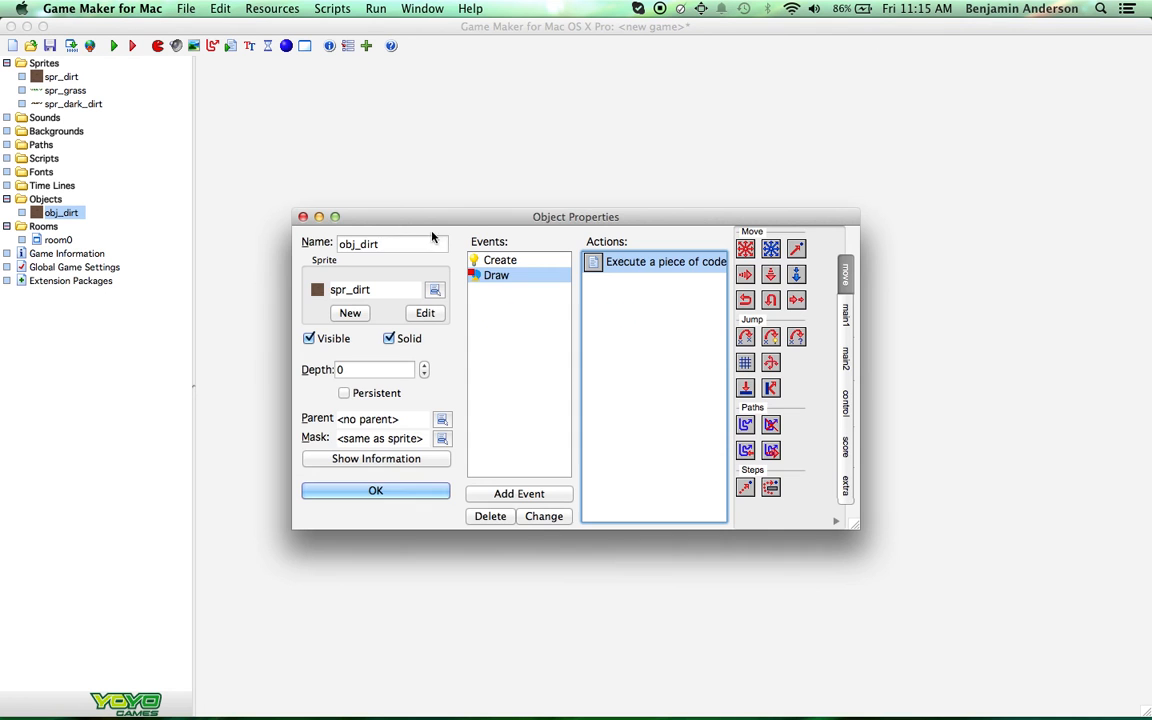
click(375, 490)
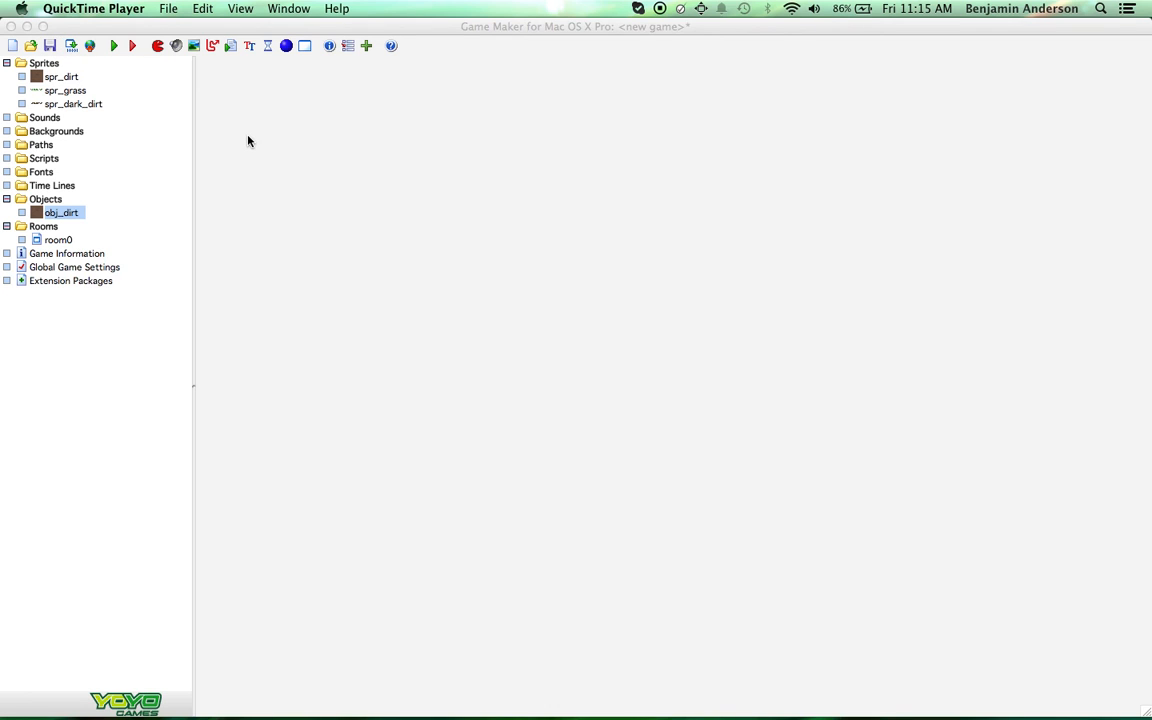
mouse_move(560, 362)
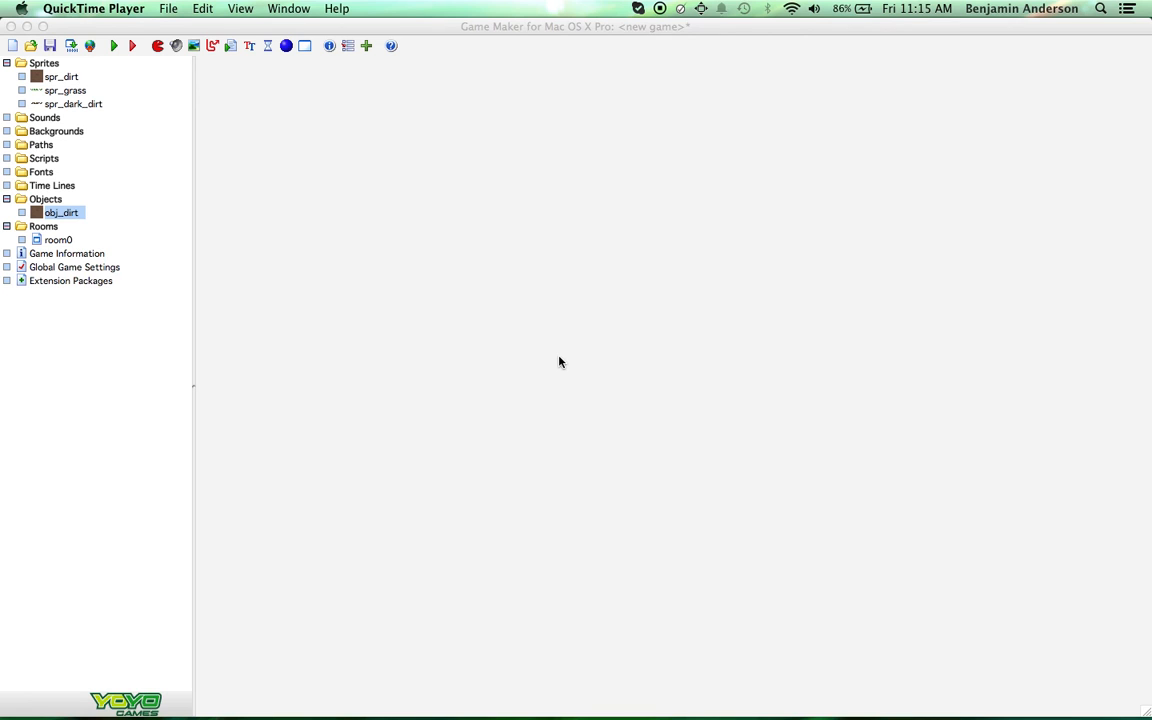
mouse_move(57, 28)
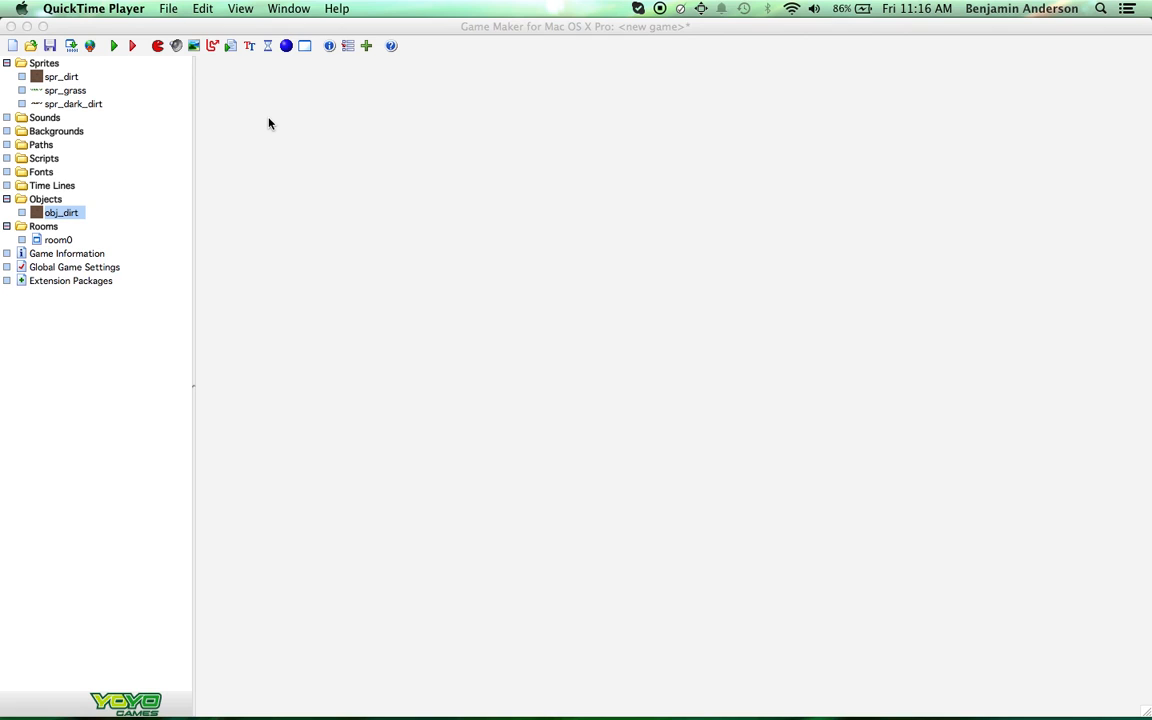
mouse_move(296, 269)
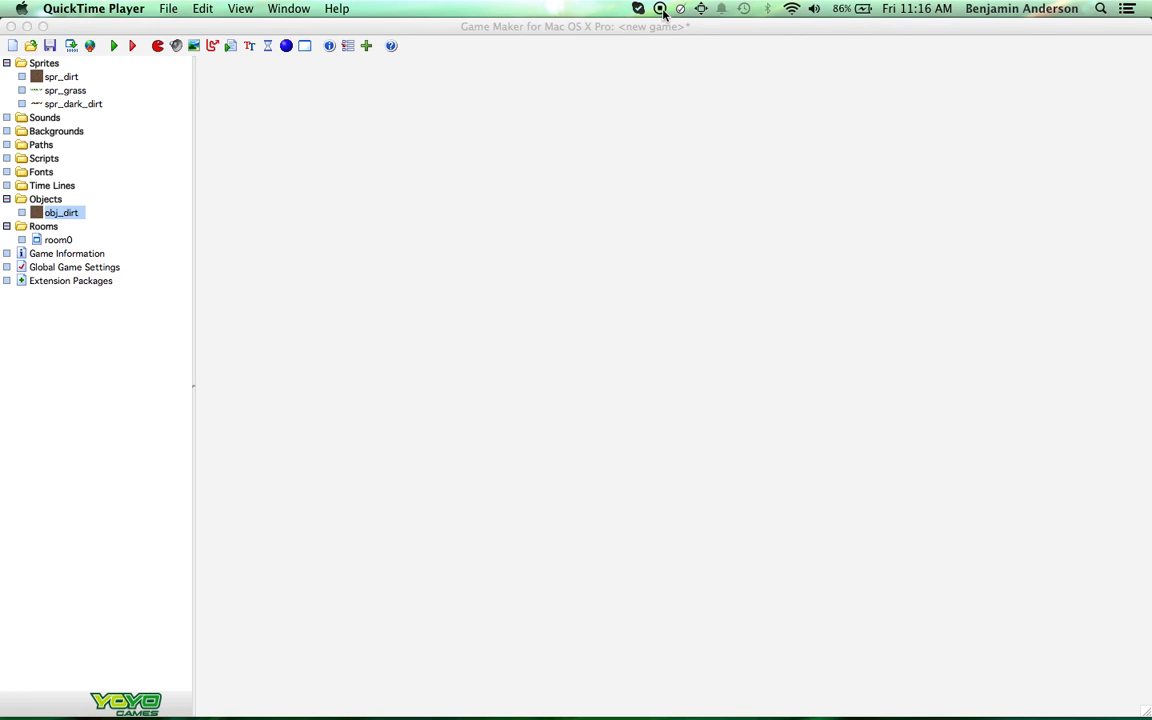
mouse_move(675, 279)
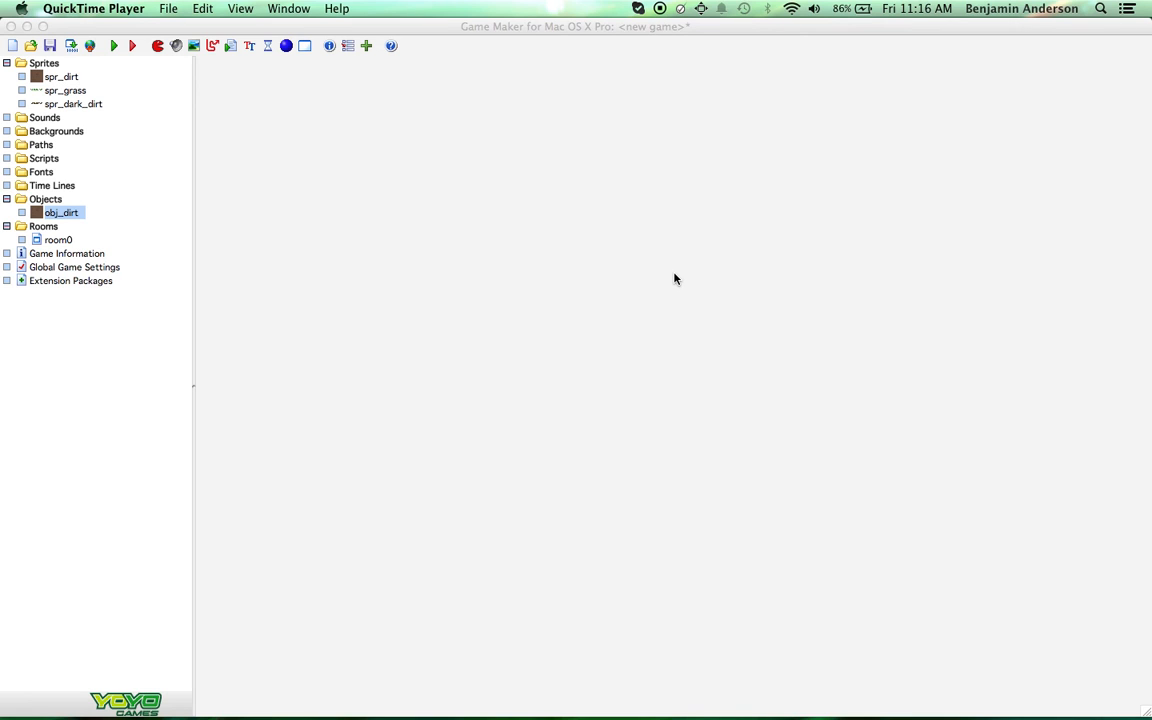